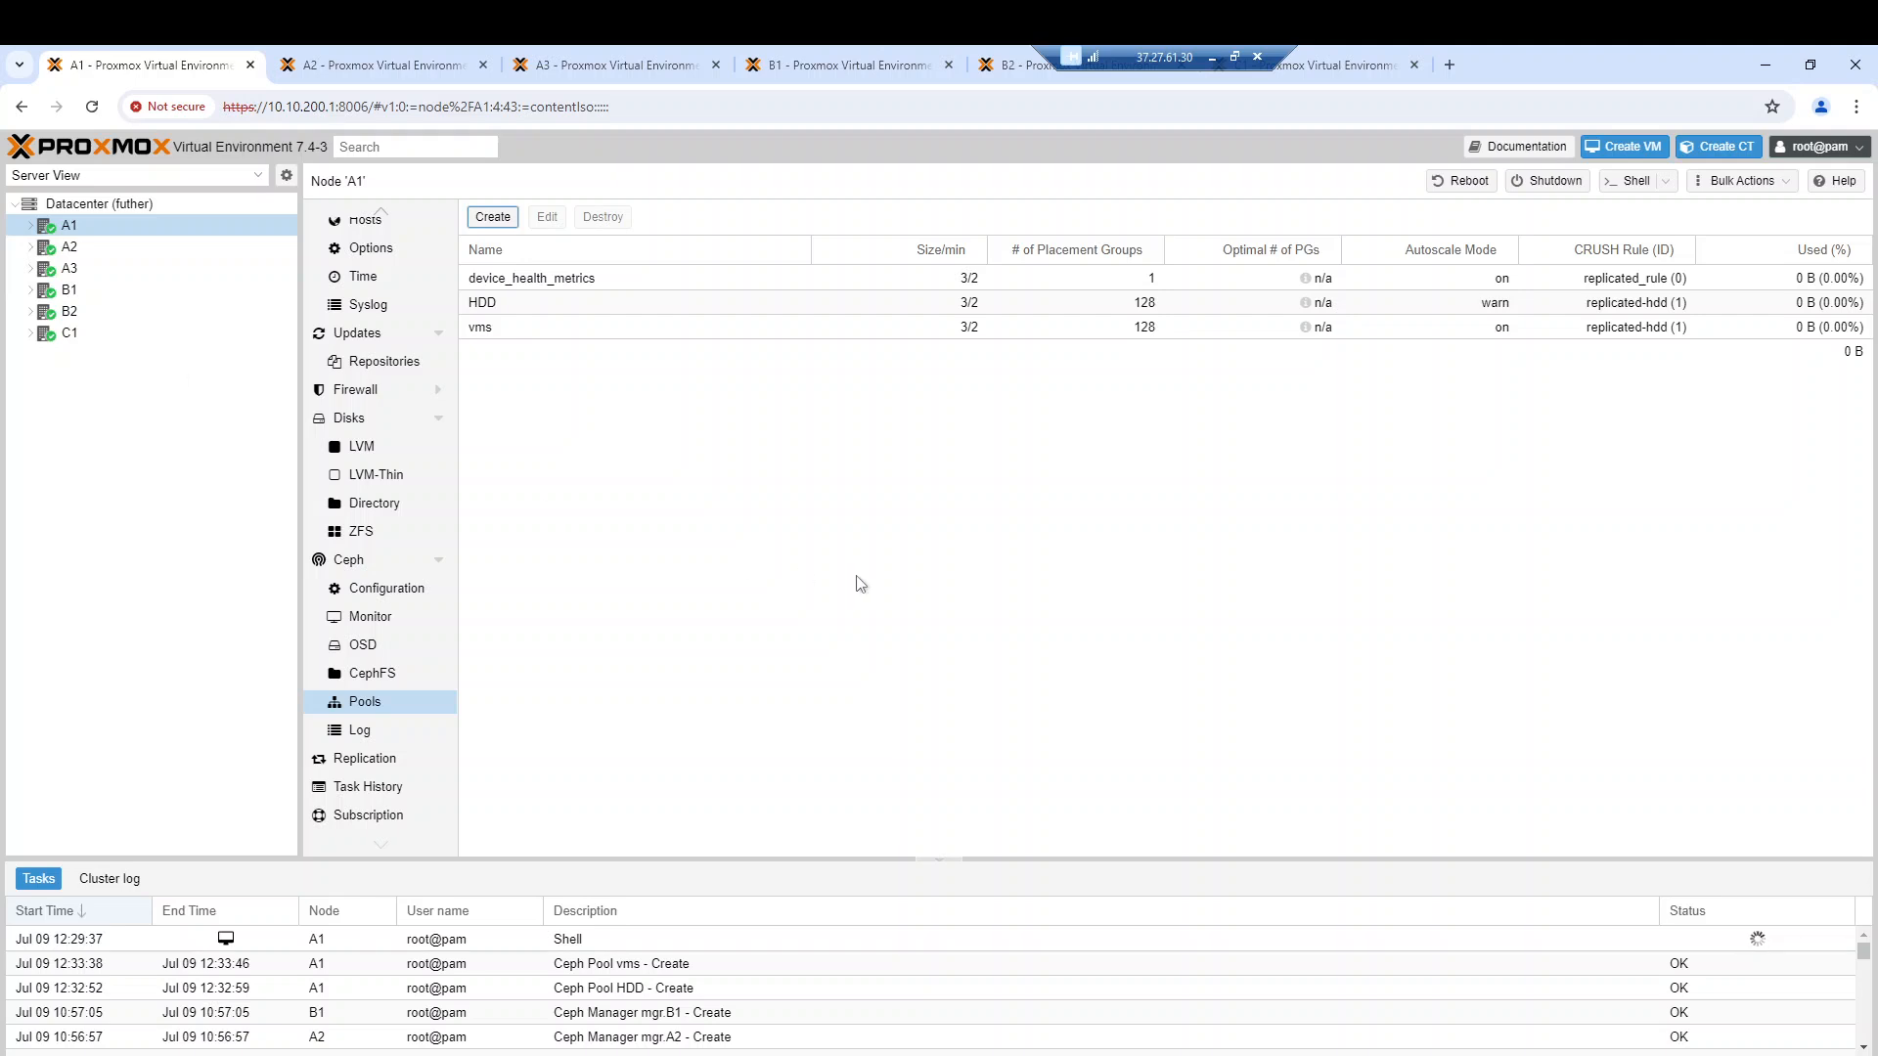
pyautogui.moveTo(788, 556)
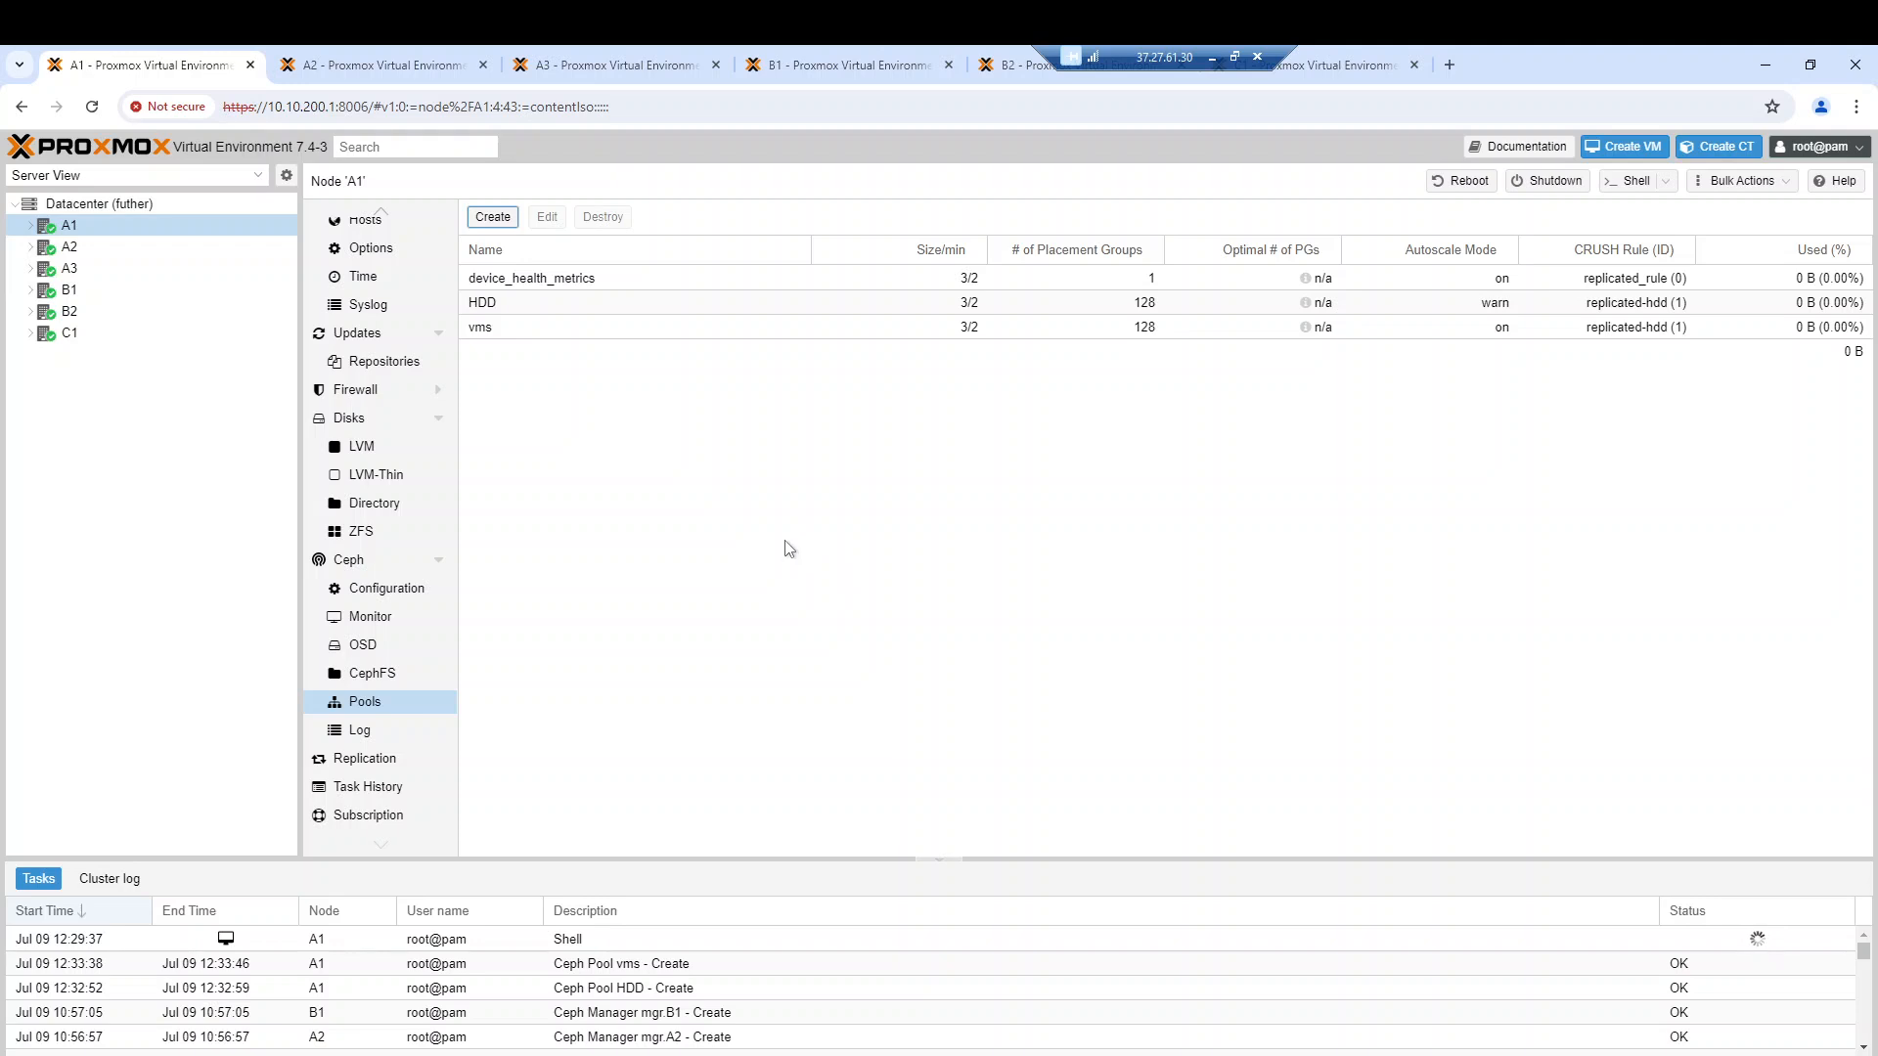
pyautogui.moveTo(299, 296)
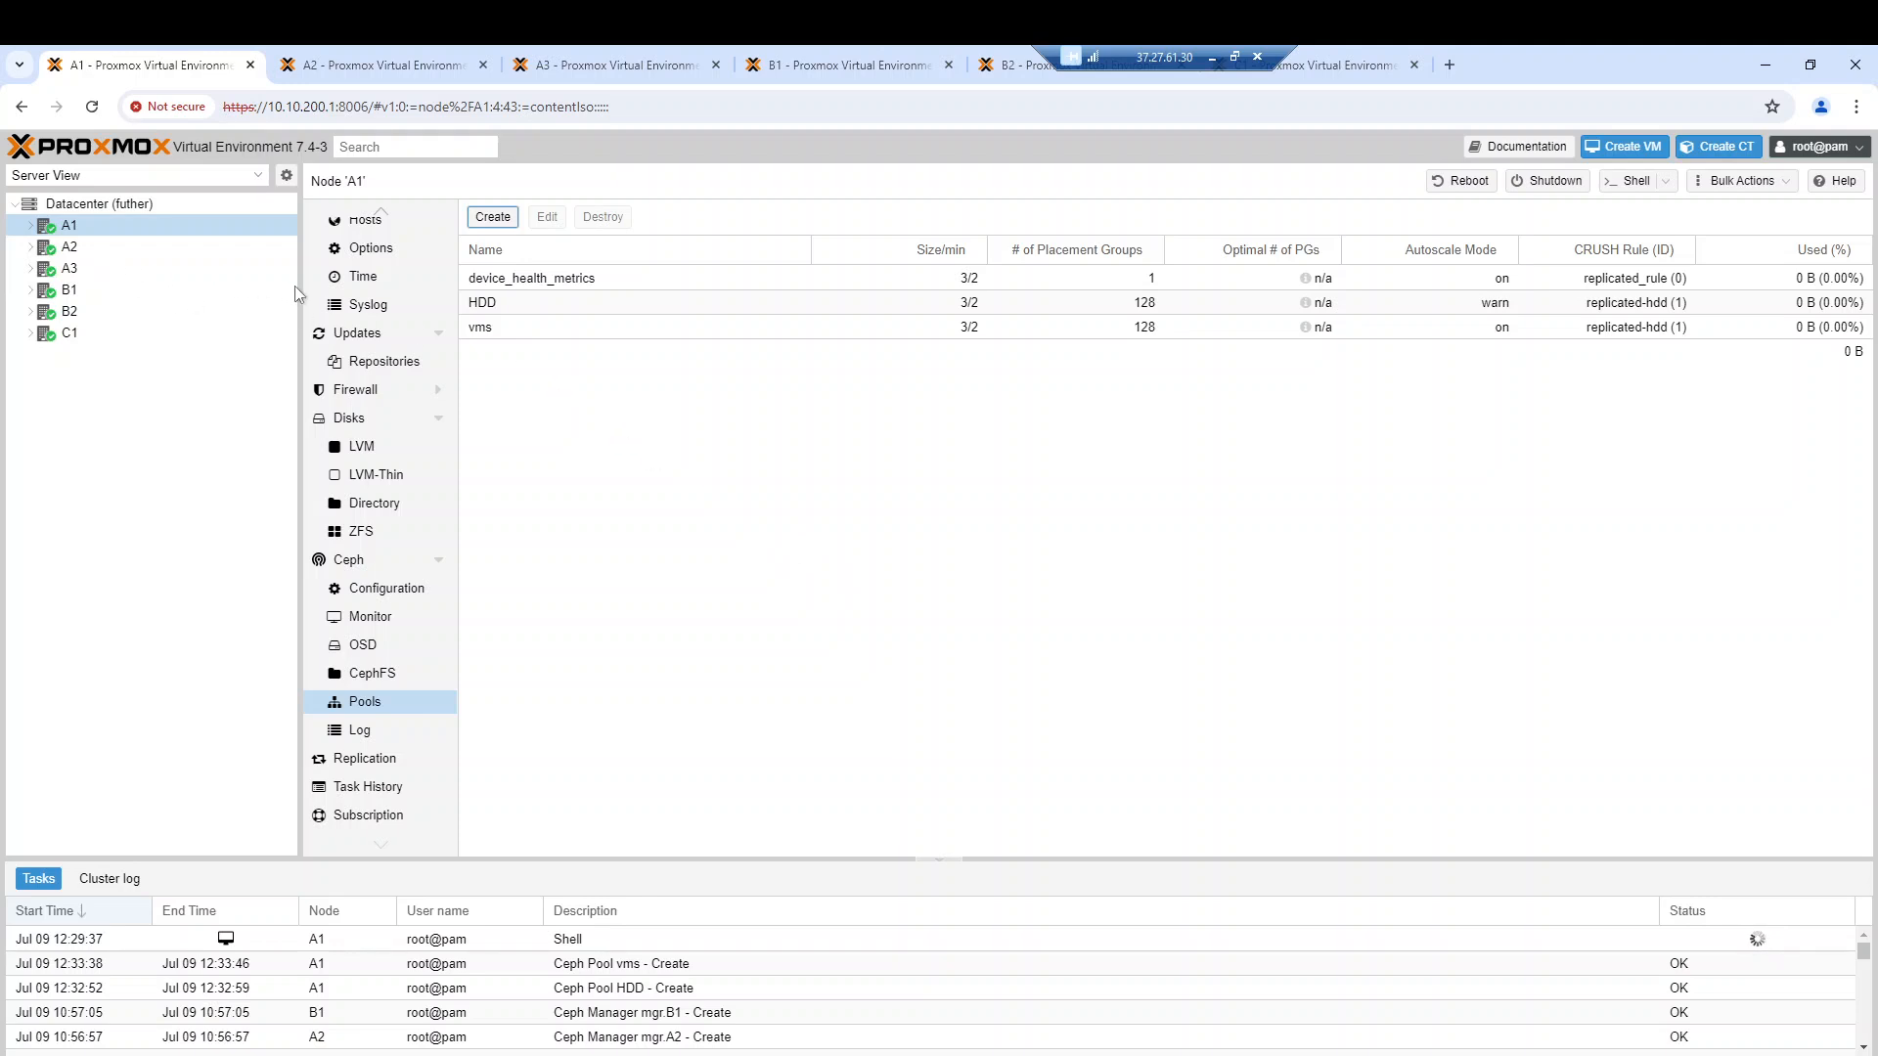
pyautogui.moveTo(405, 476)
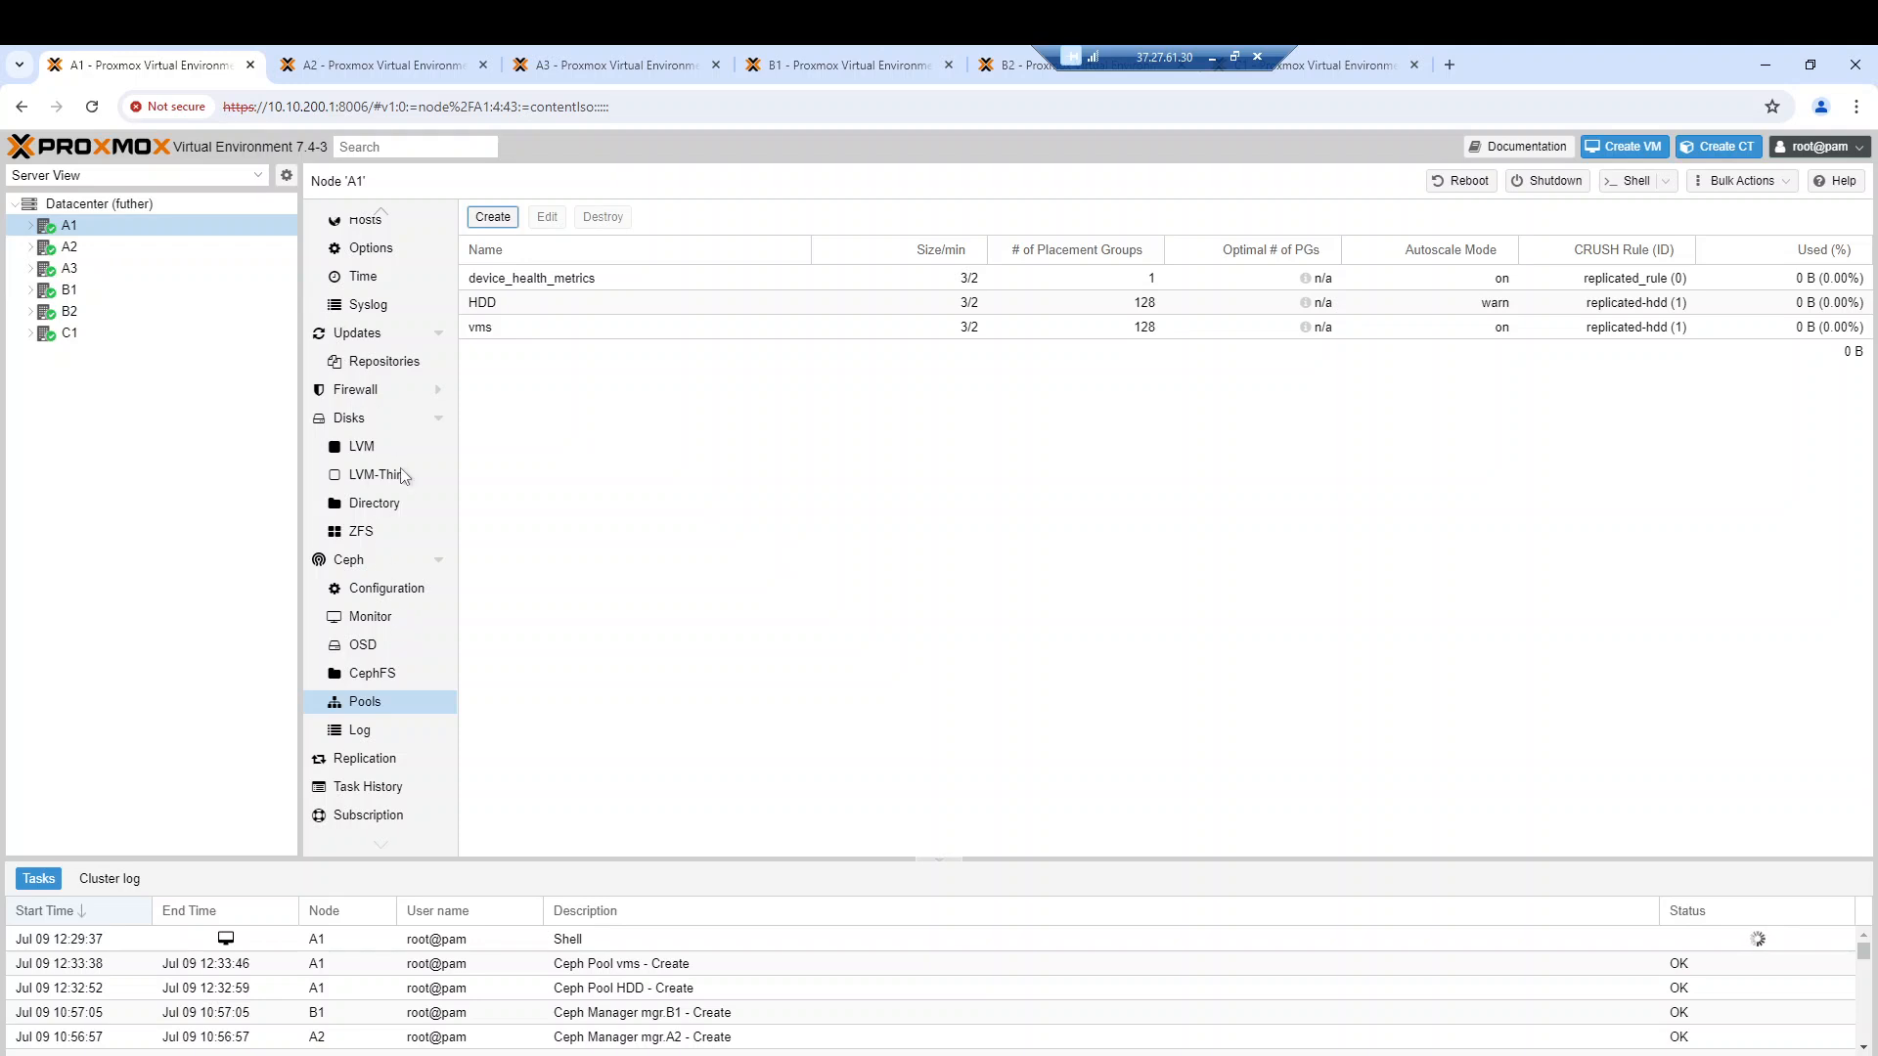
# Step: Show node A1's disk list with its three 107 GB Ceph OSD disks
pyautogui.click(348, 419)
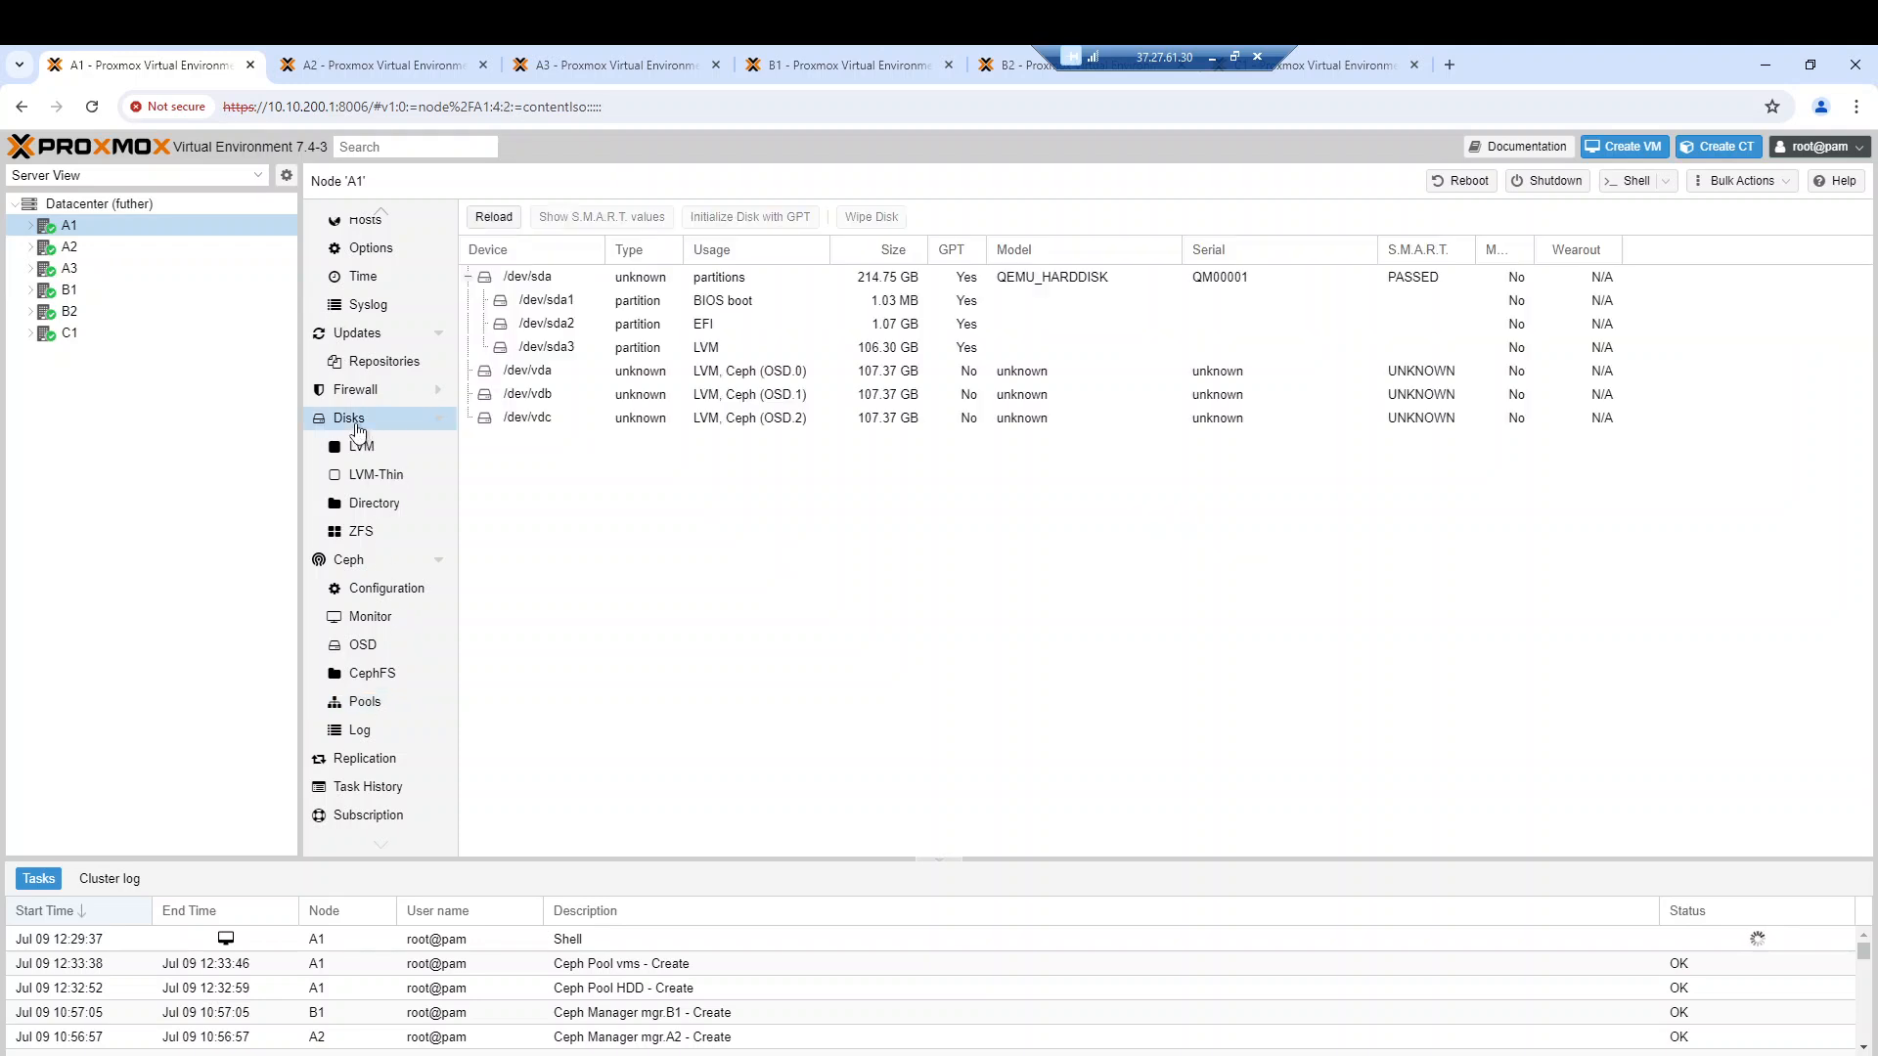
pyautogui.moveTo(356, 446)
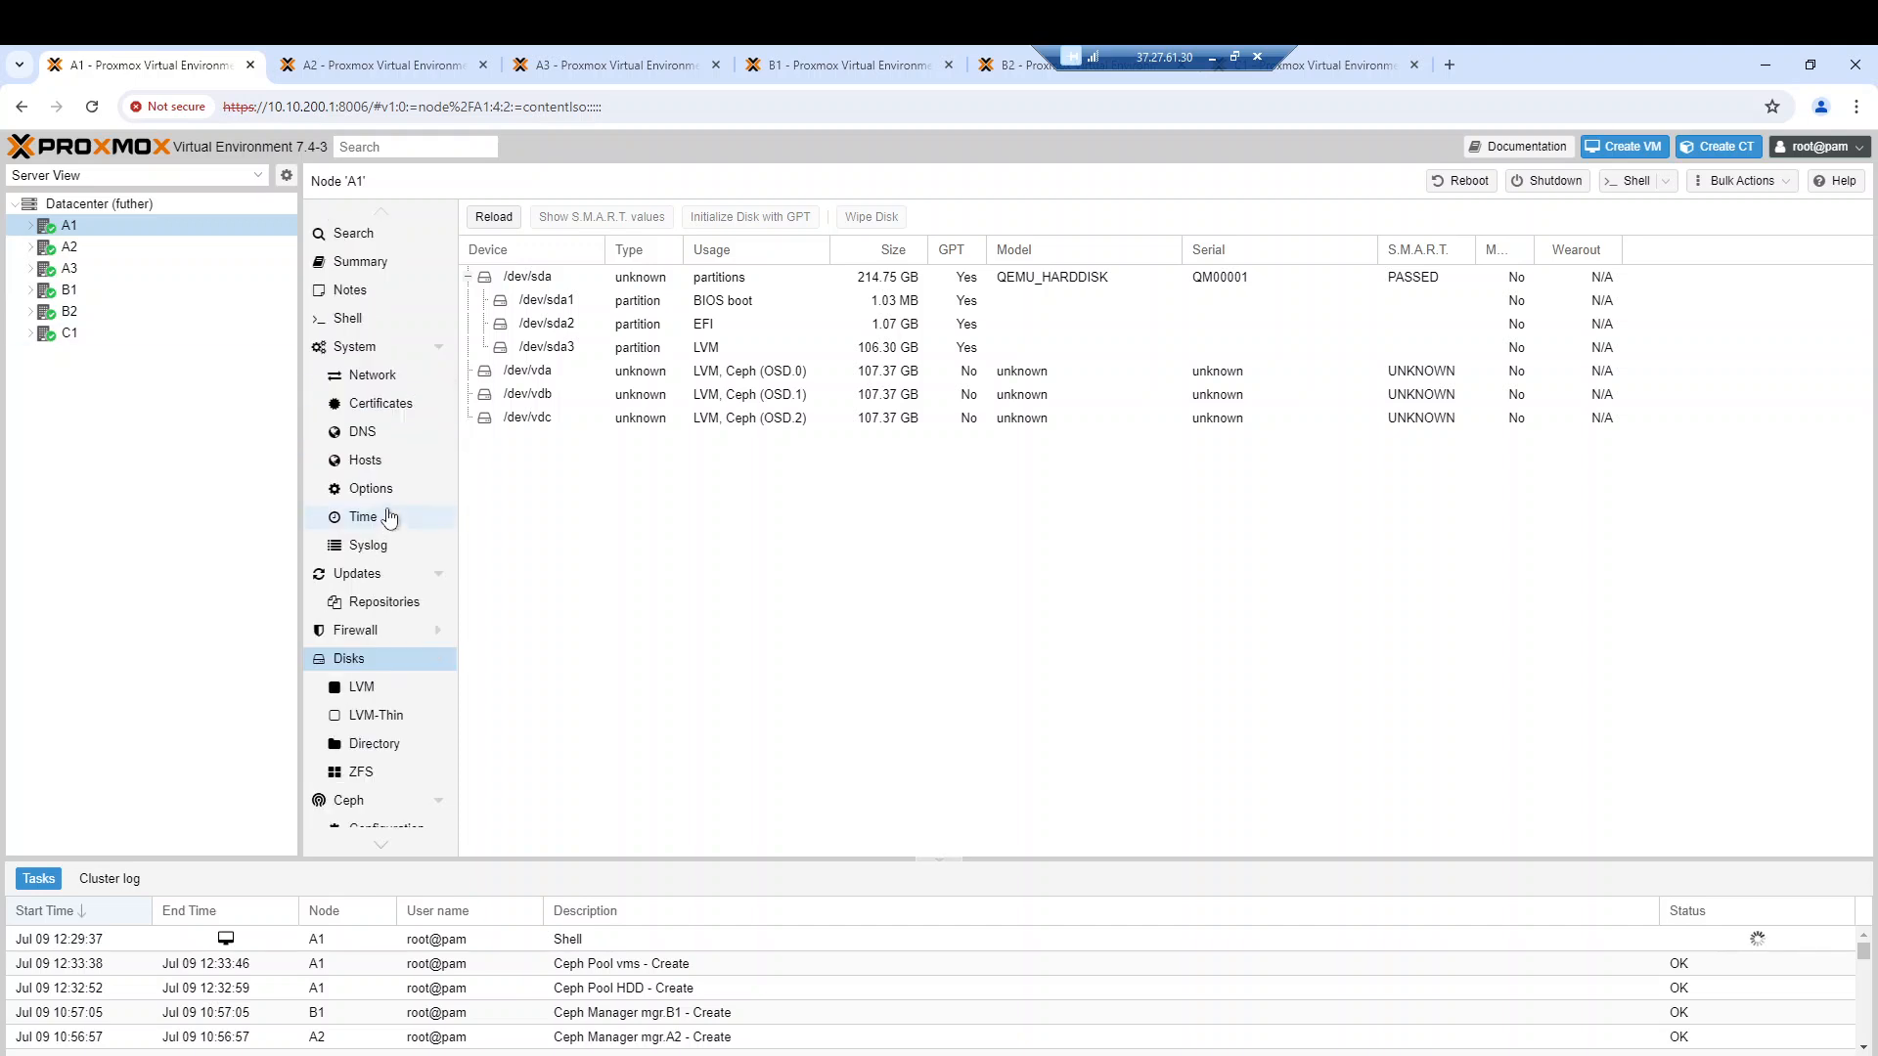
pyautogui.scroll(-3)
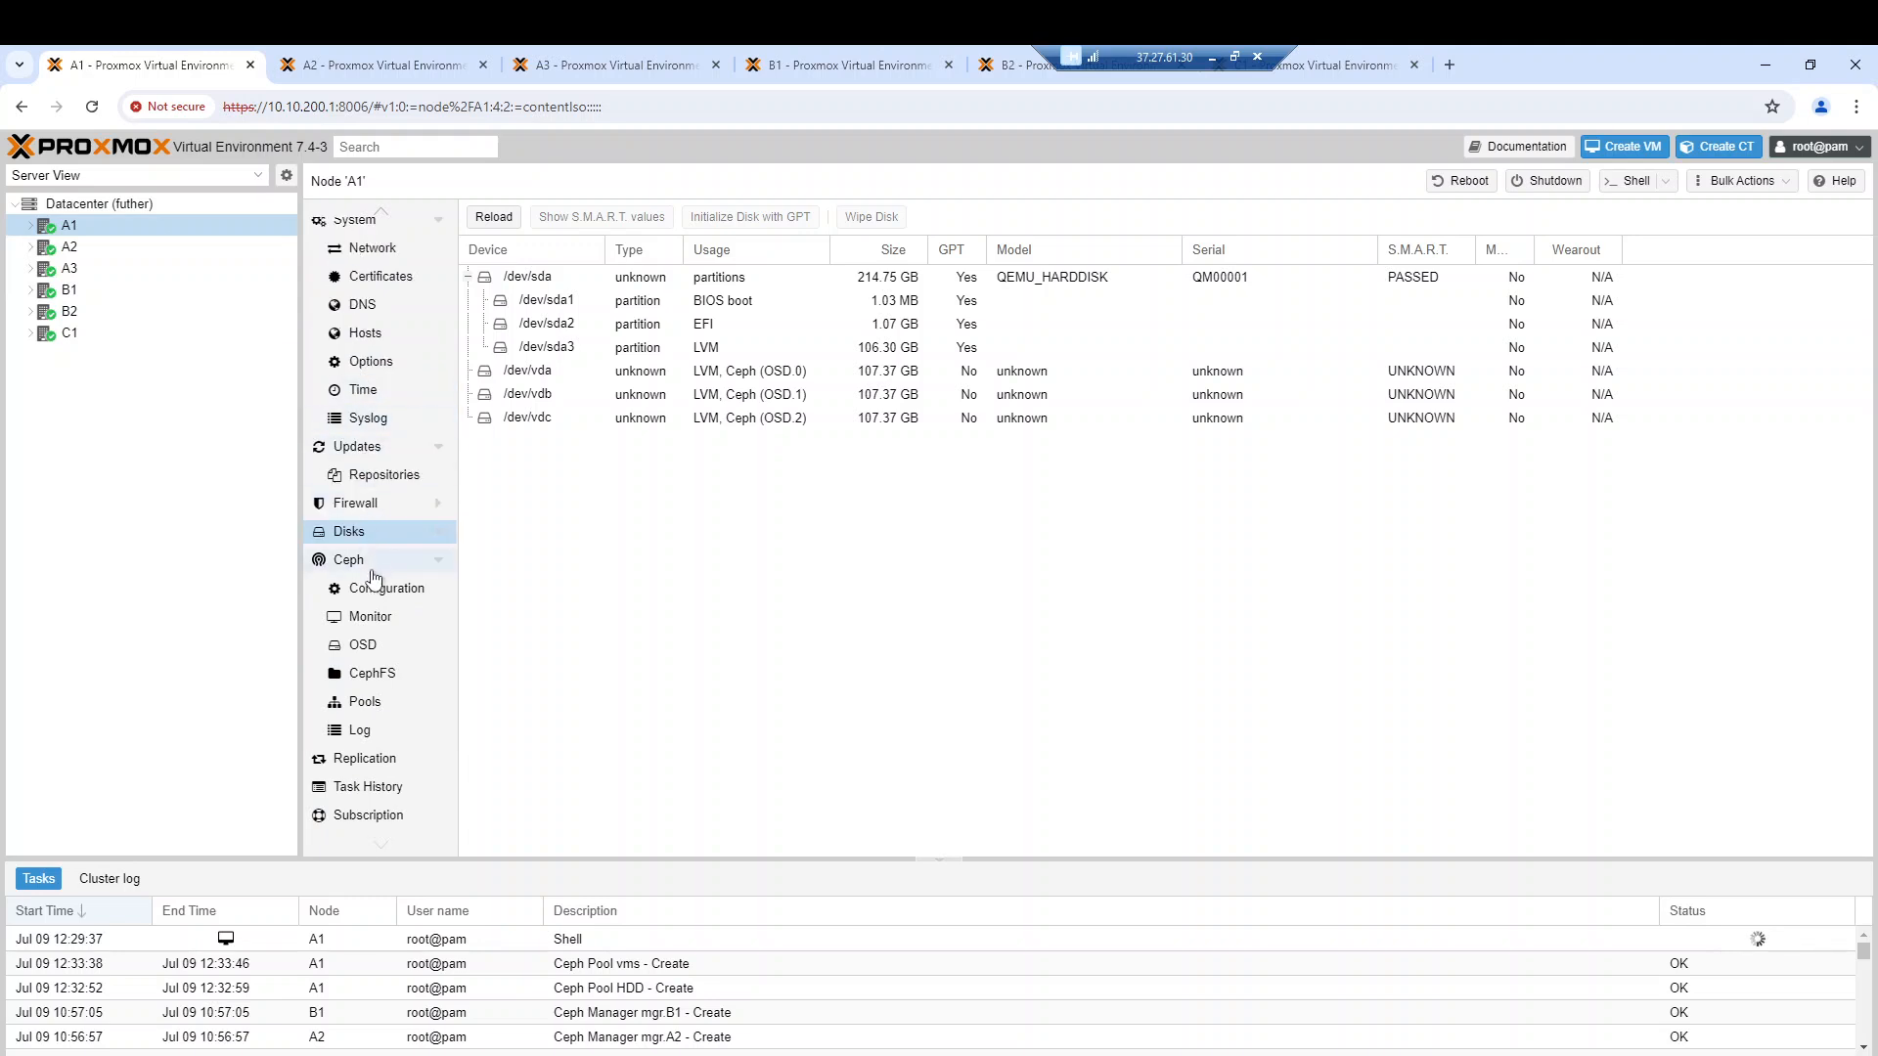
# Step: Expand node A1 and browse the local storage's ISO images listing the Ubuntu 22.04.4 server ISO
pyautogui.click(27, 225)
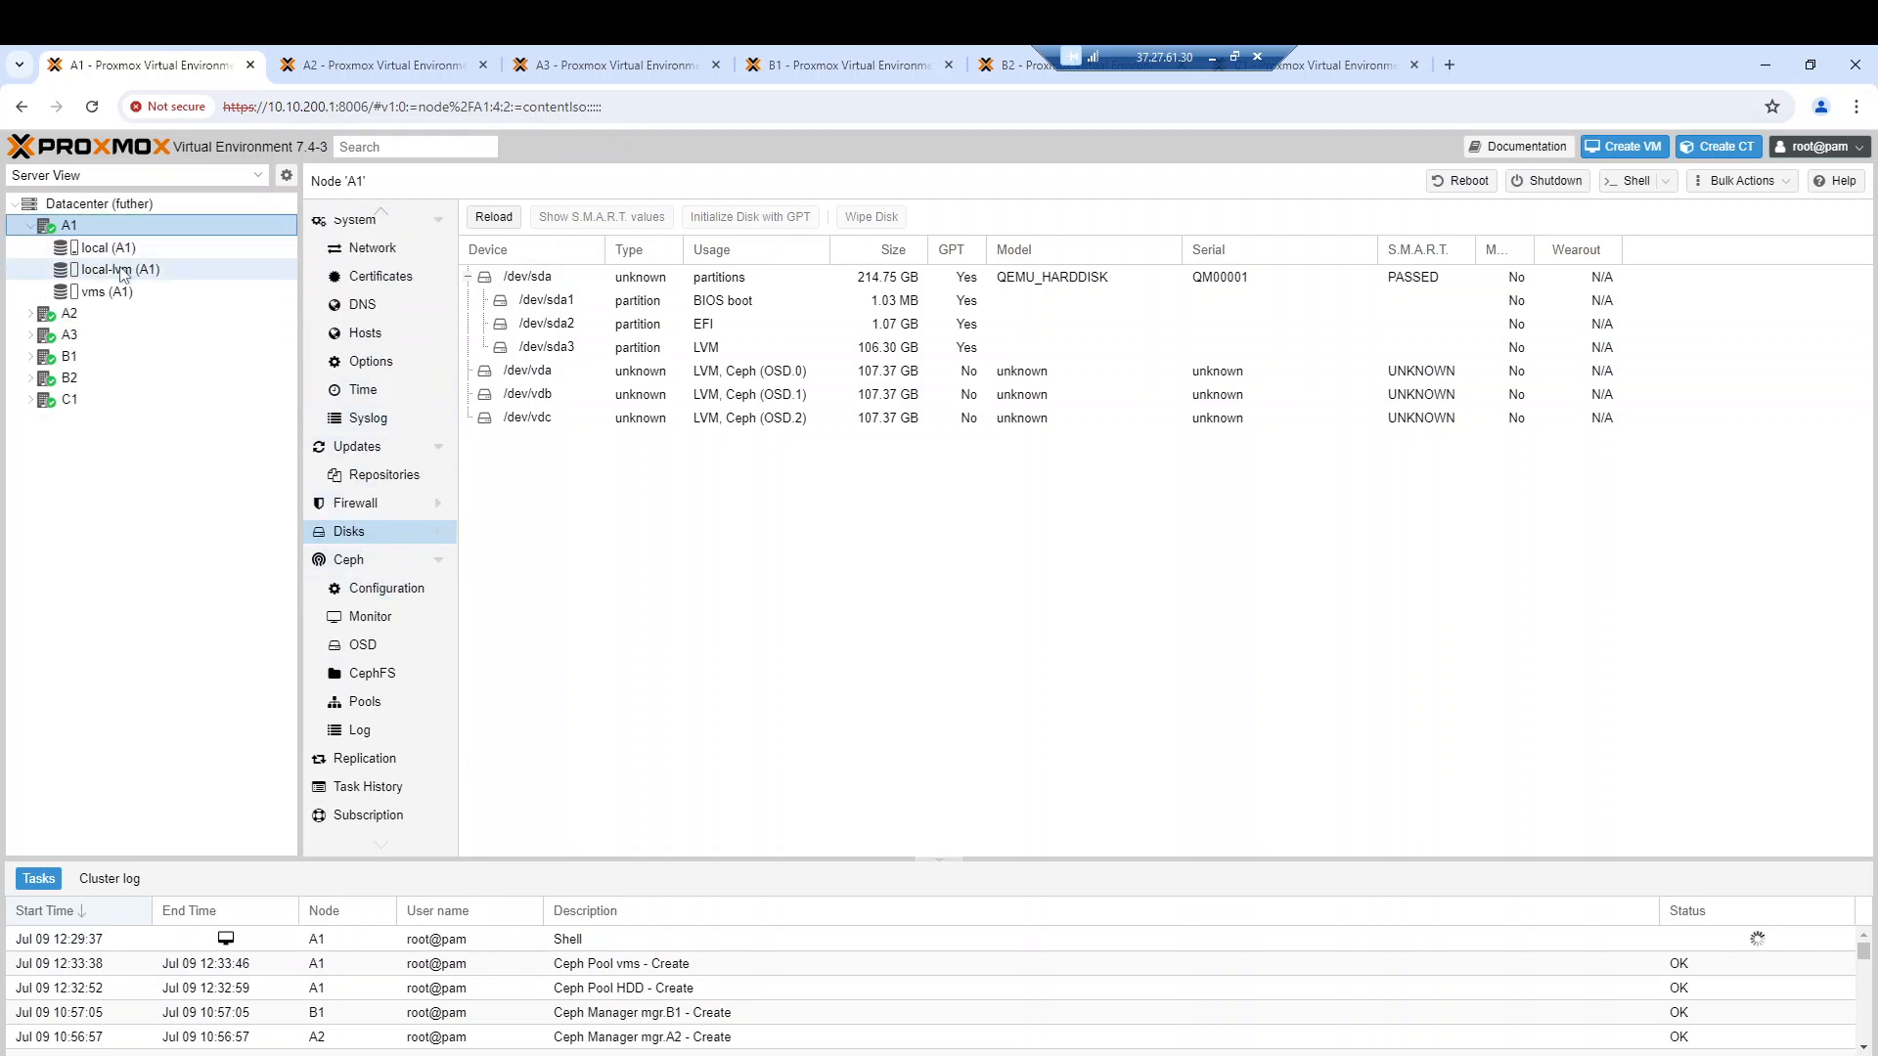
pyautogui.click(119, 268)
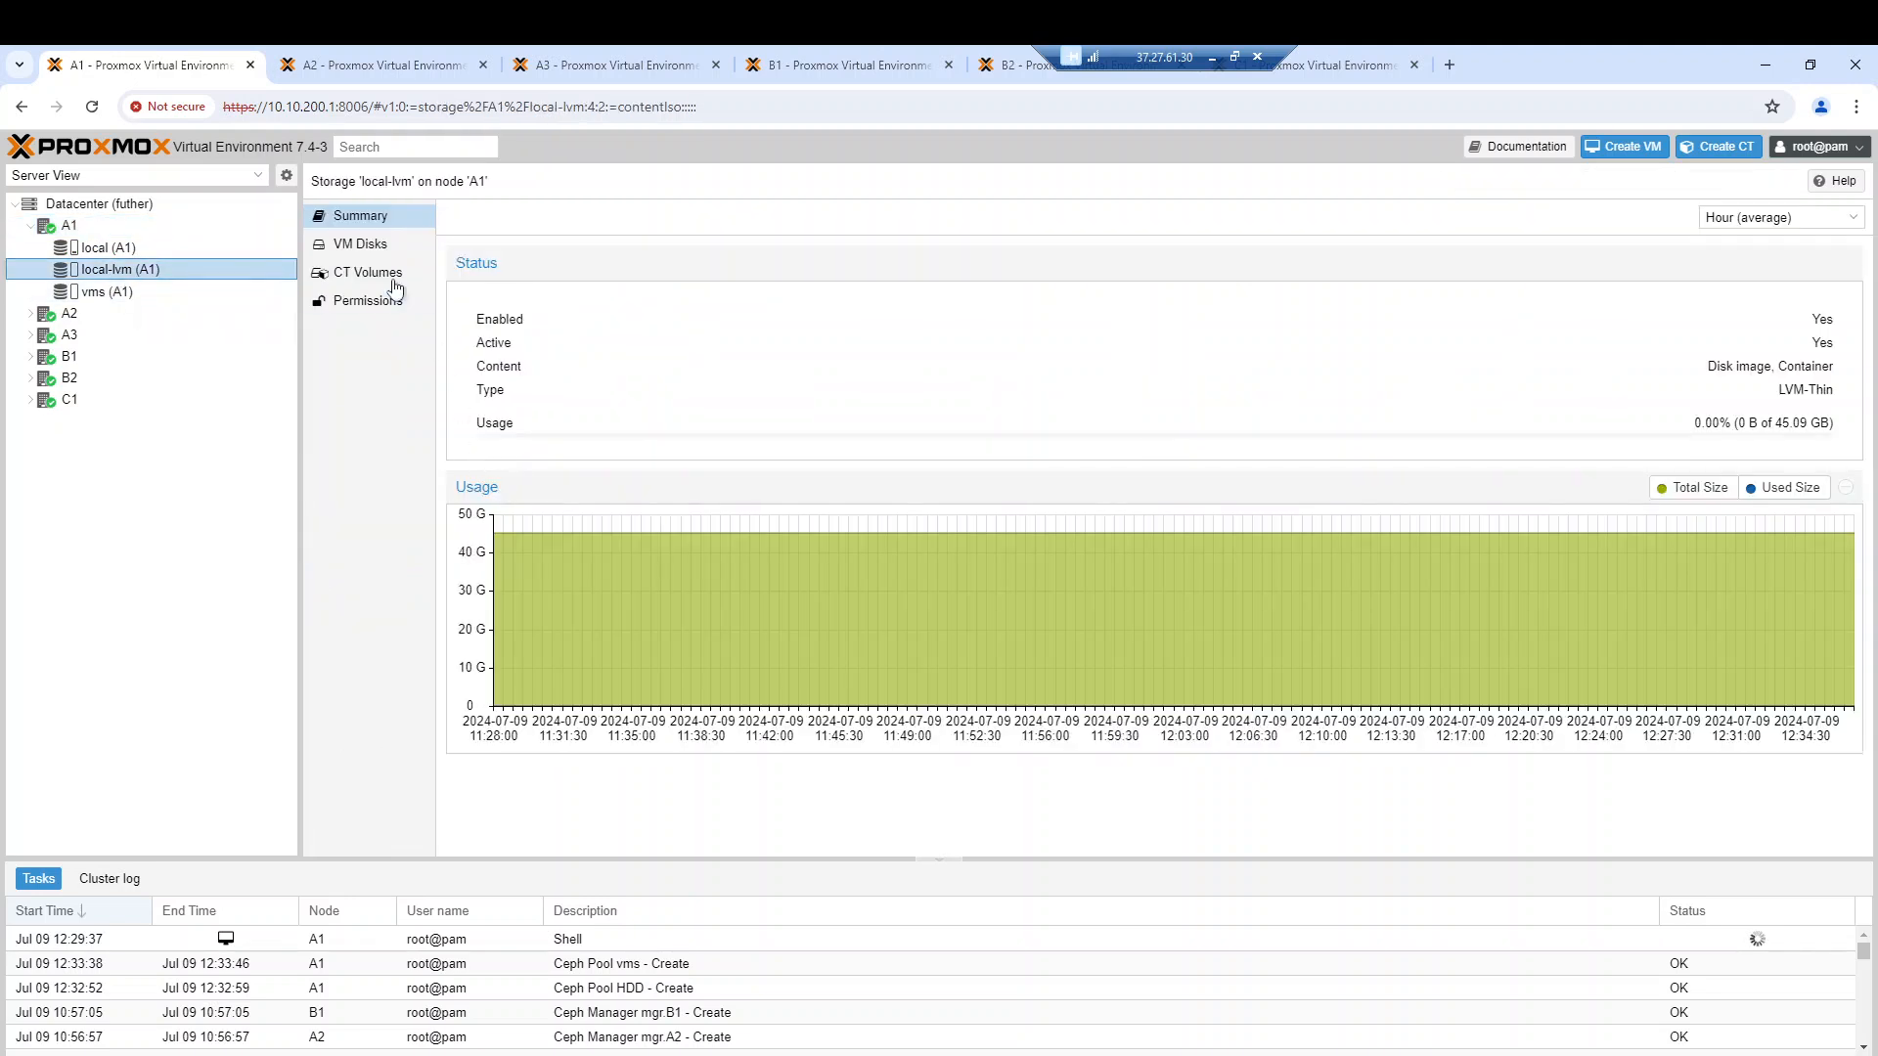
pyautogui.click(105, 248)
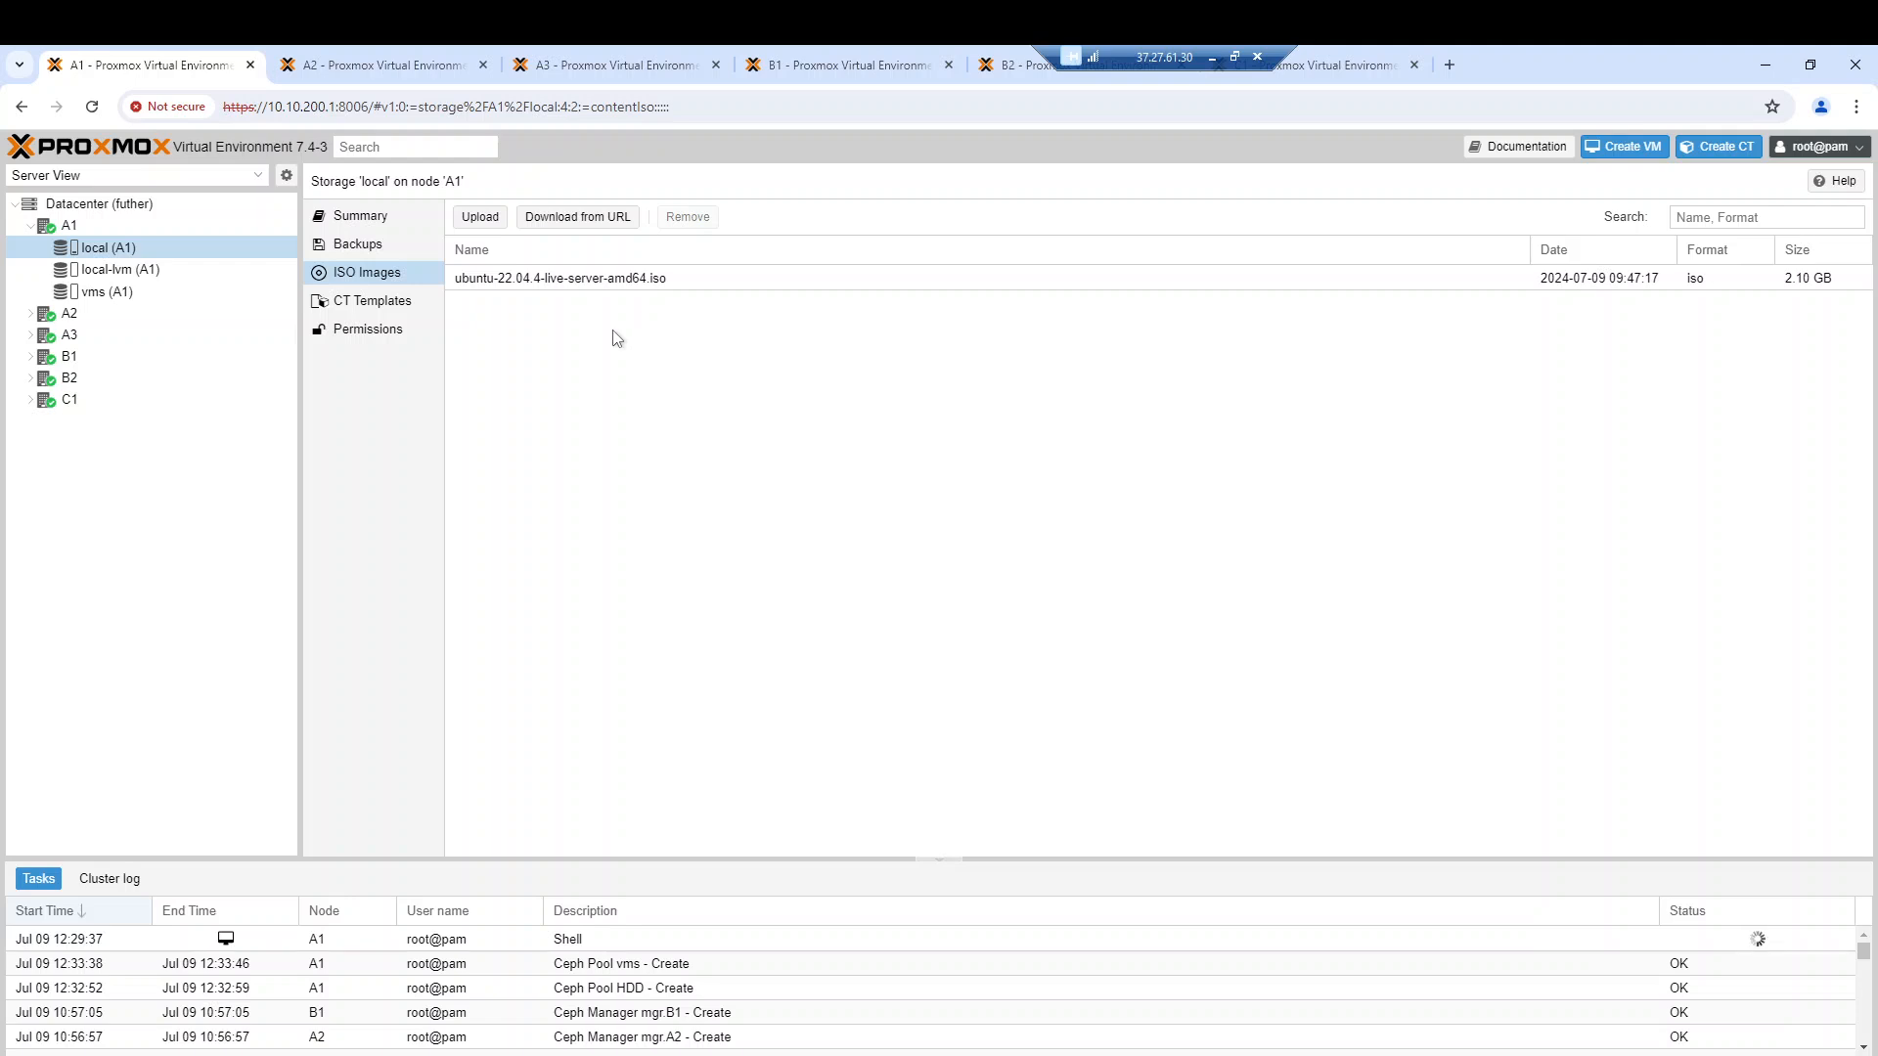
pyautogui.moveTo(1114, 237)
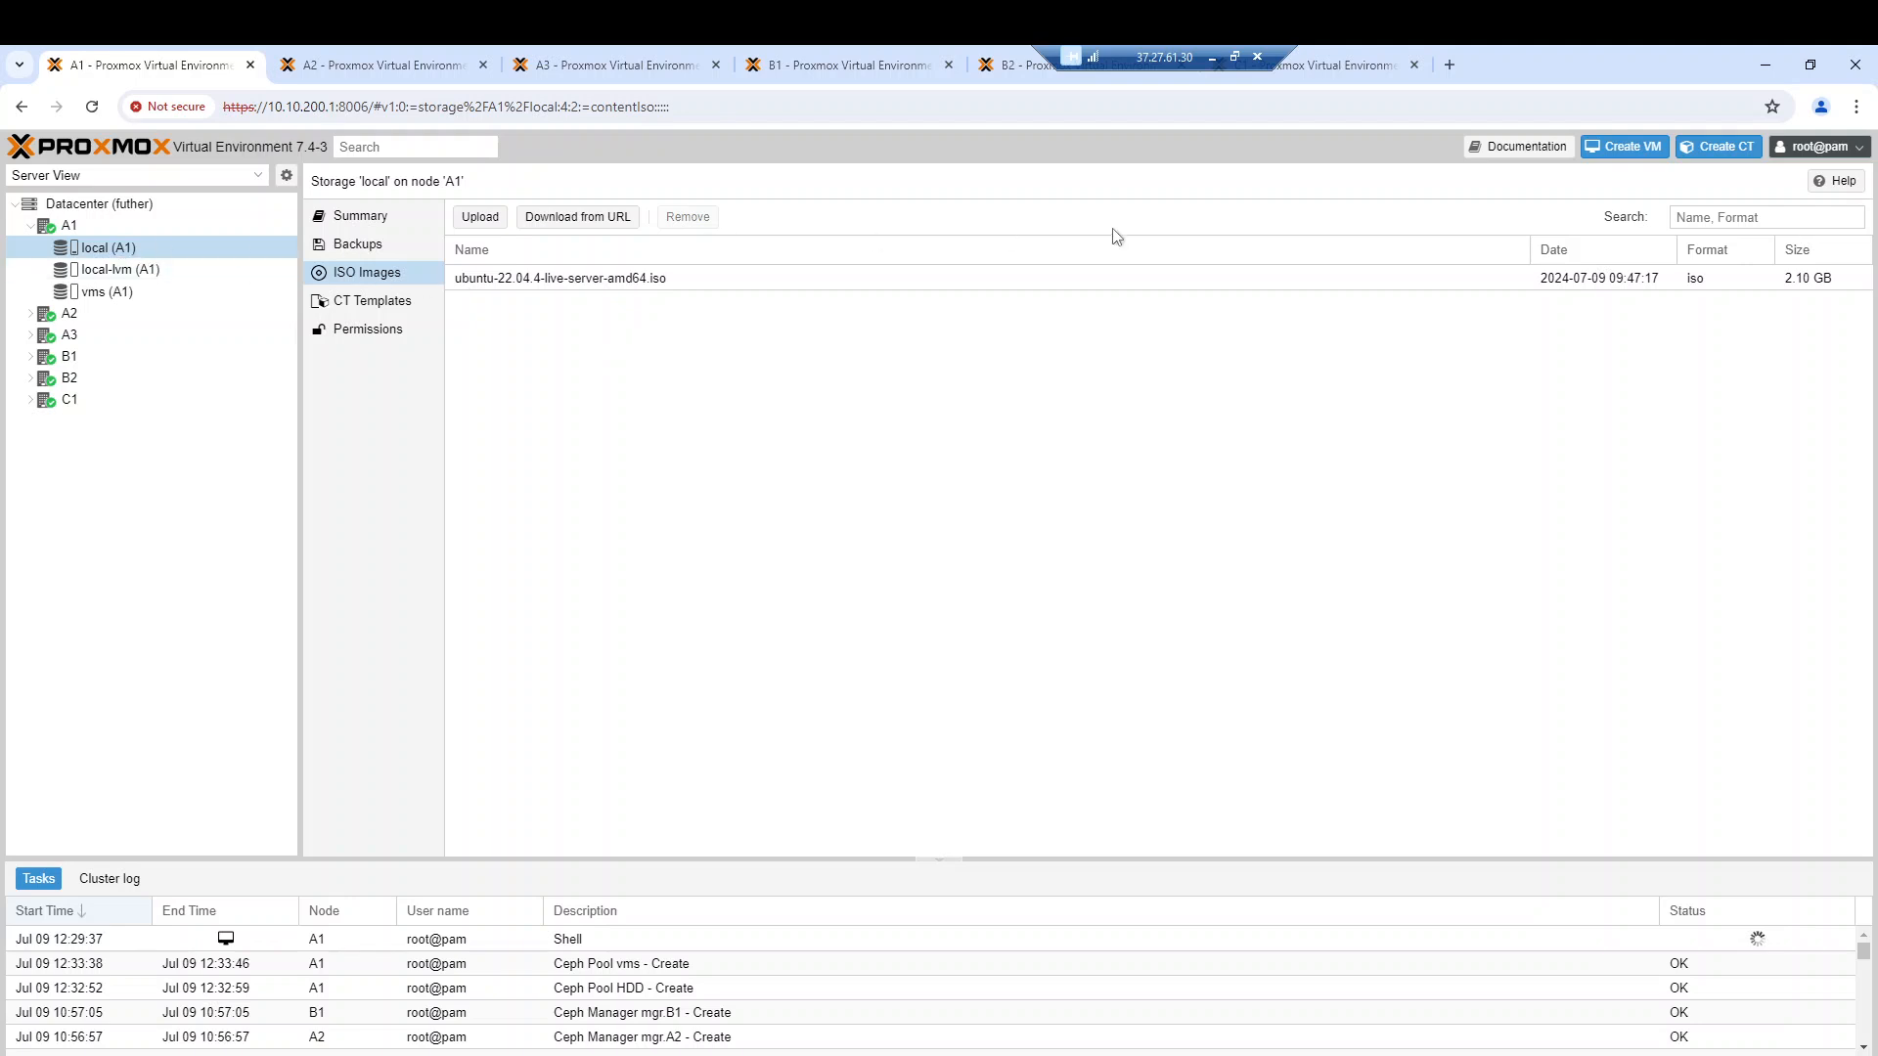
# Step: Begin a new VM on node A1 named Ubuntu22 set to start at boot
pyautogui.click(1629, 147)
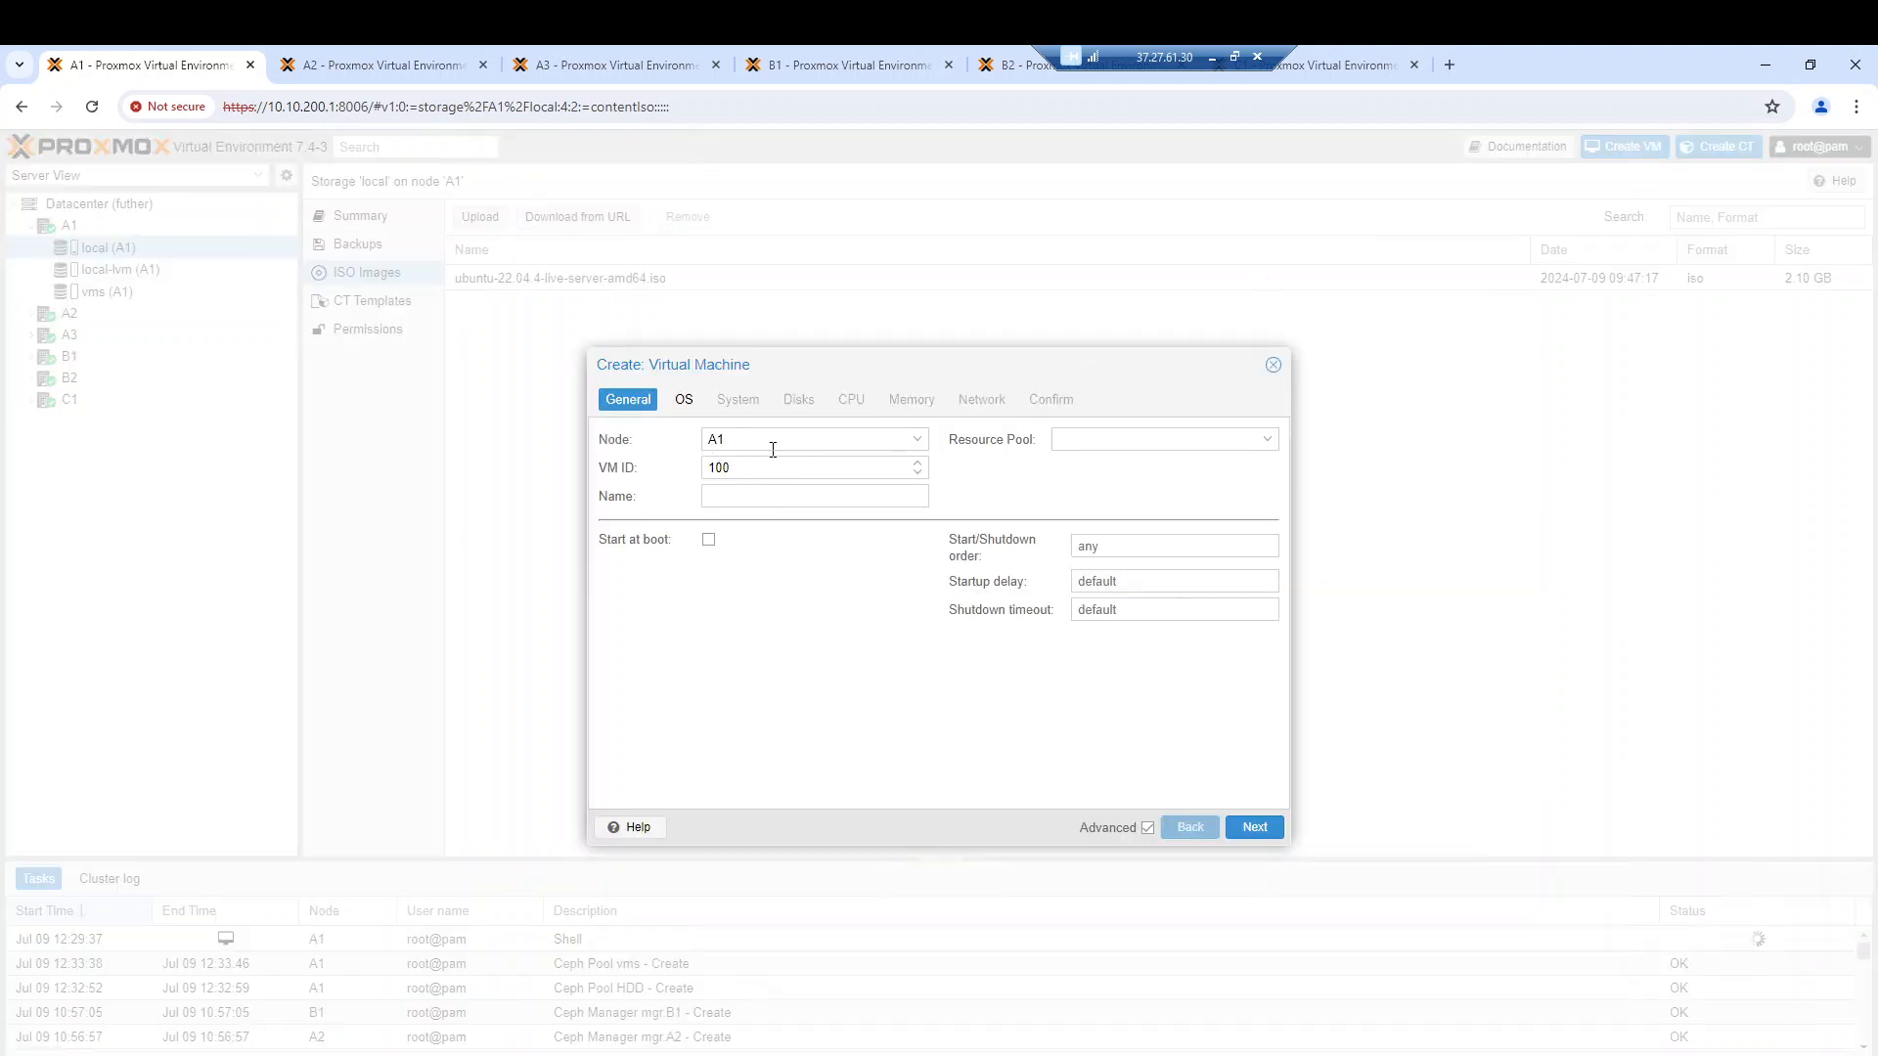
pyautogui.click(814, 495)
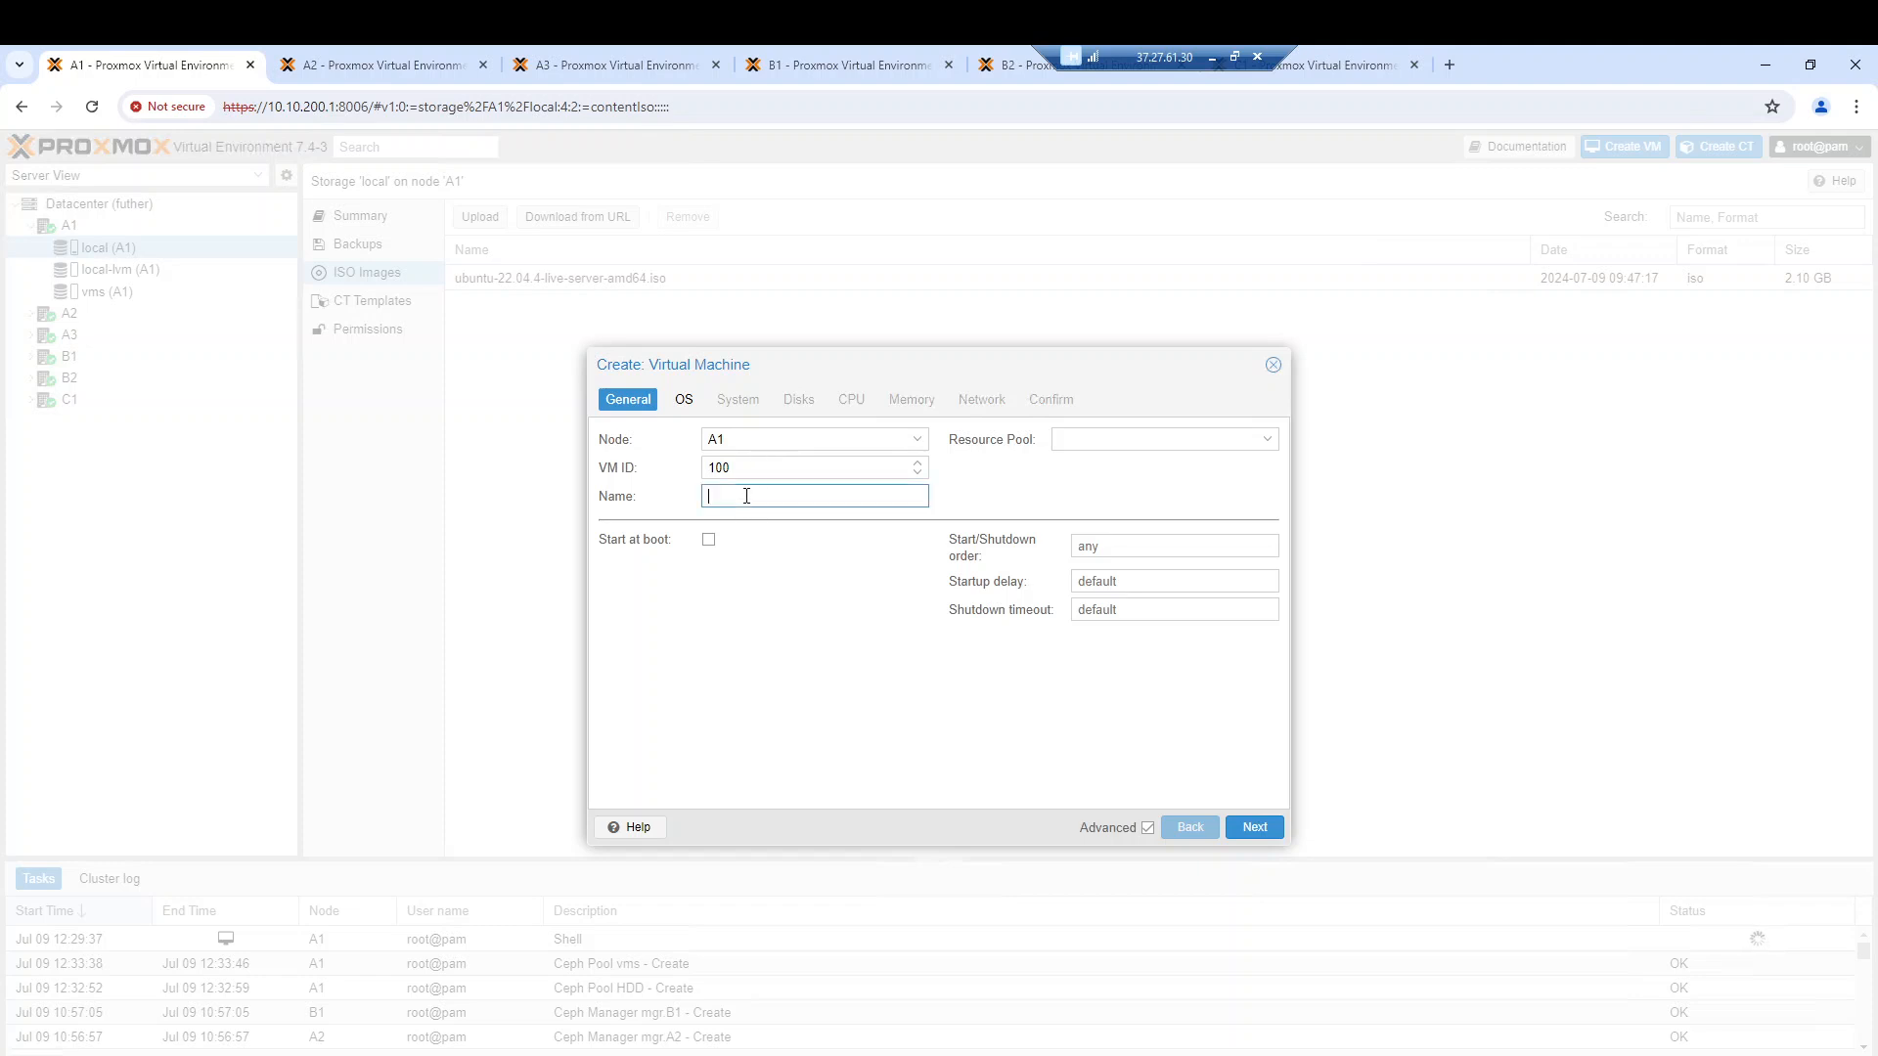
pyautogui.write('U')
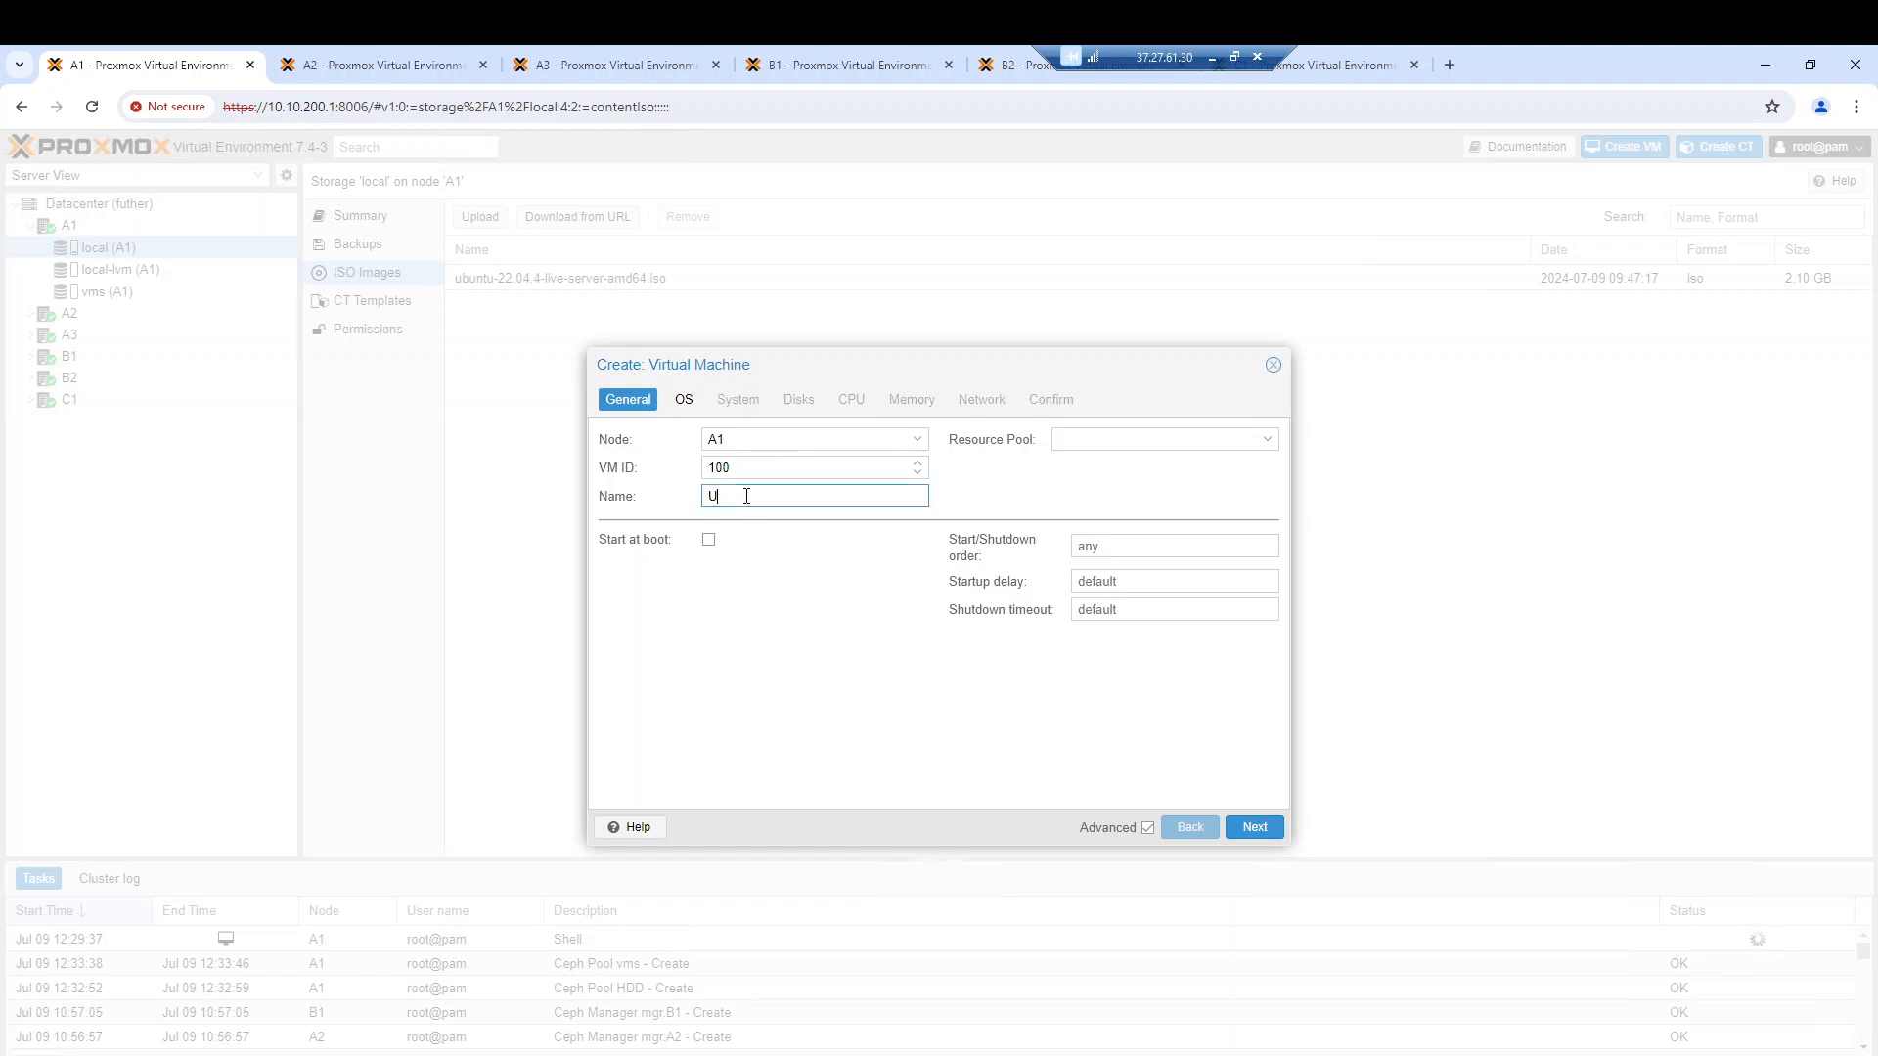
pyautogui.write('buntu')
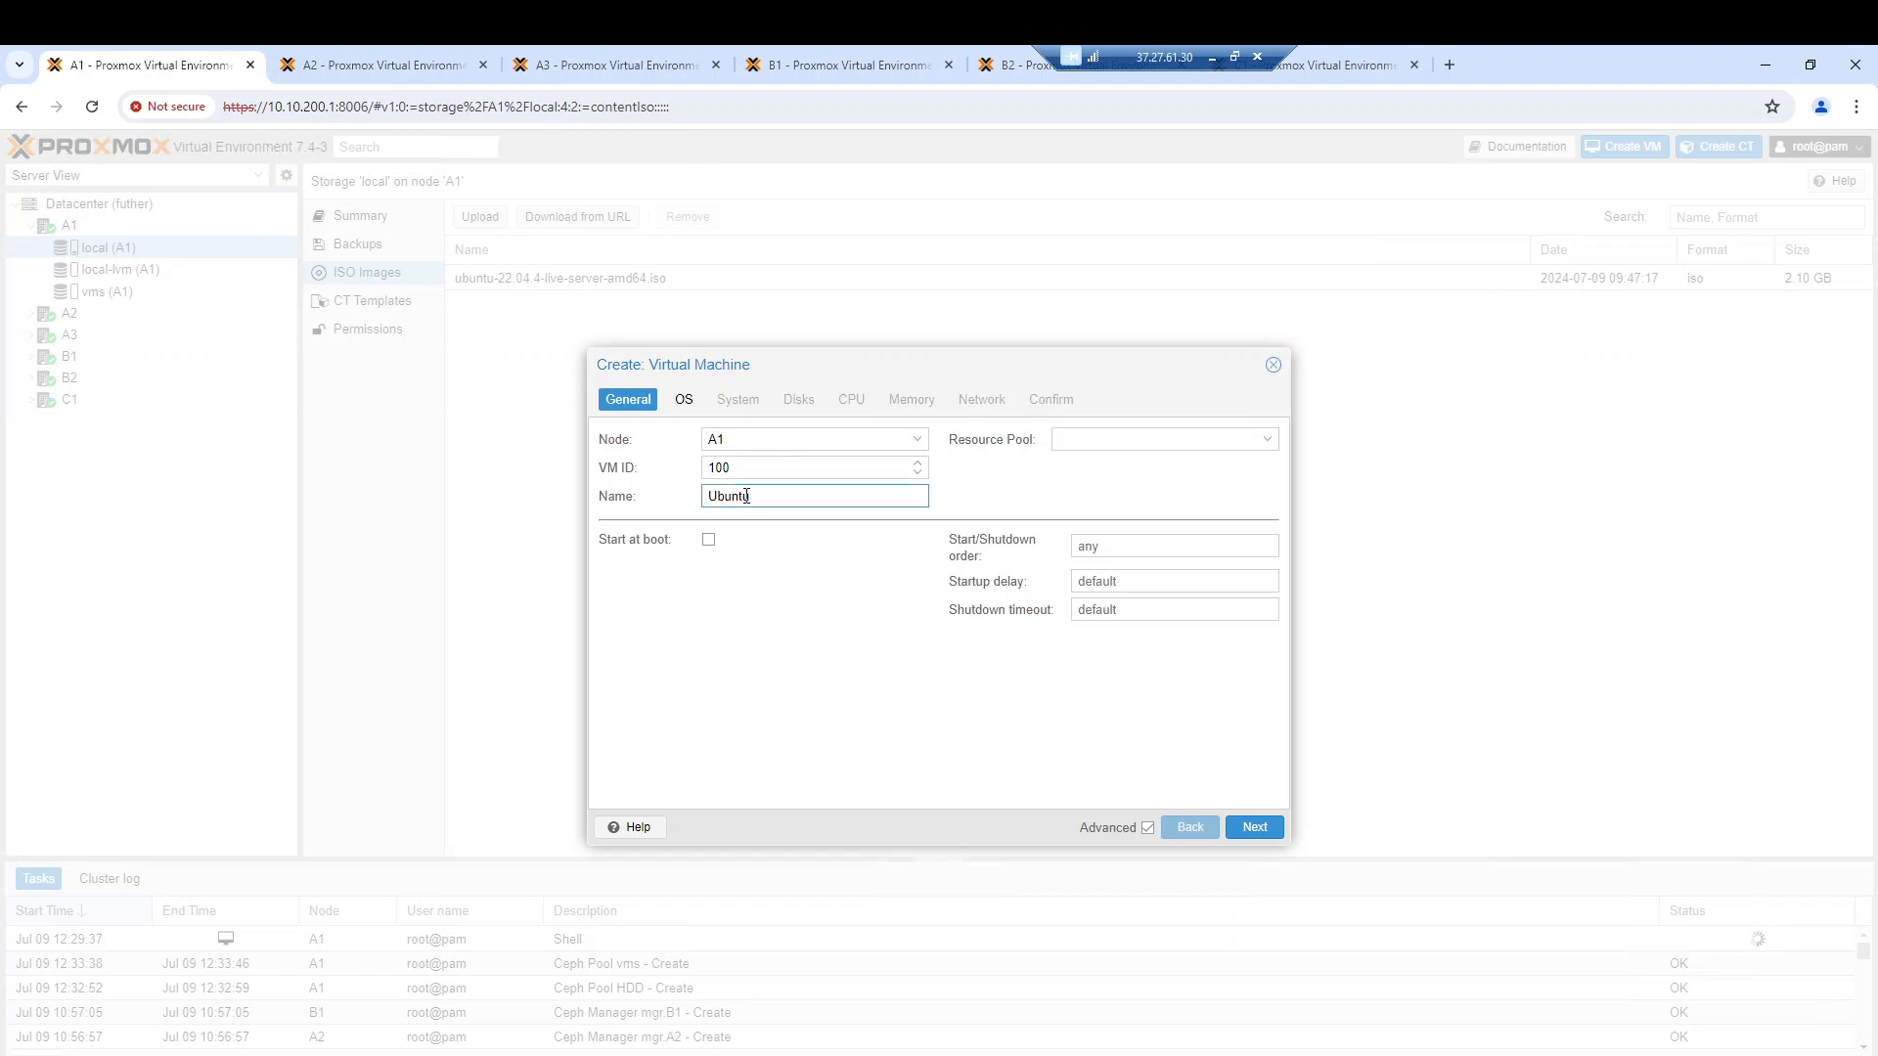
pyautogui.write('22')
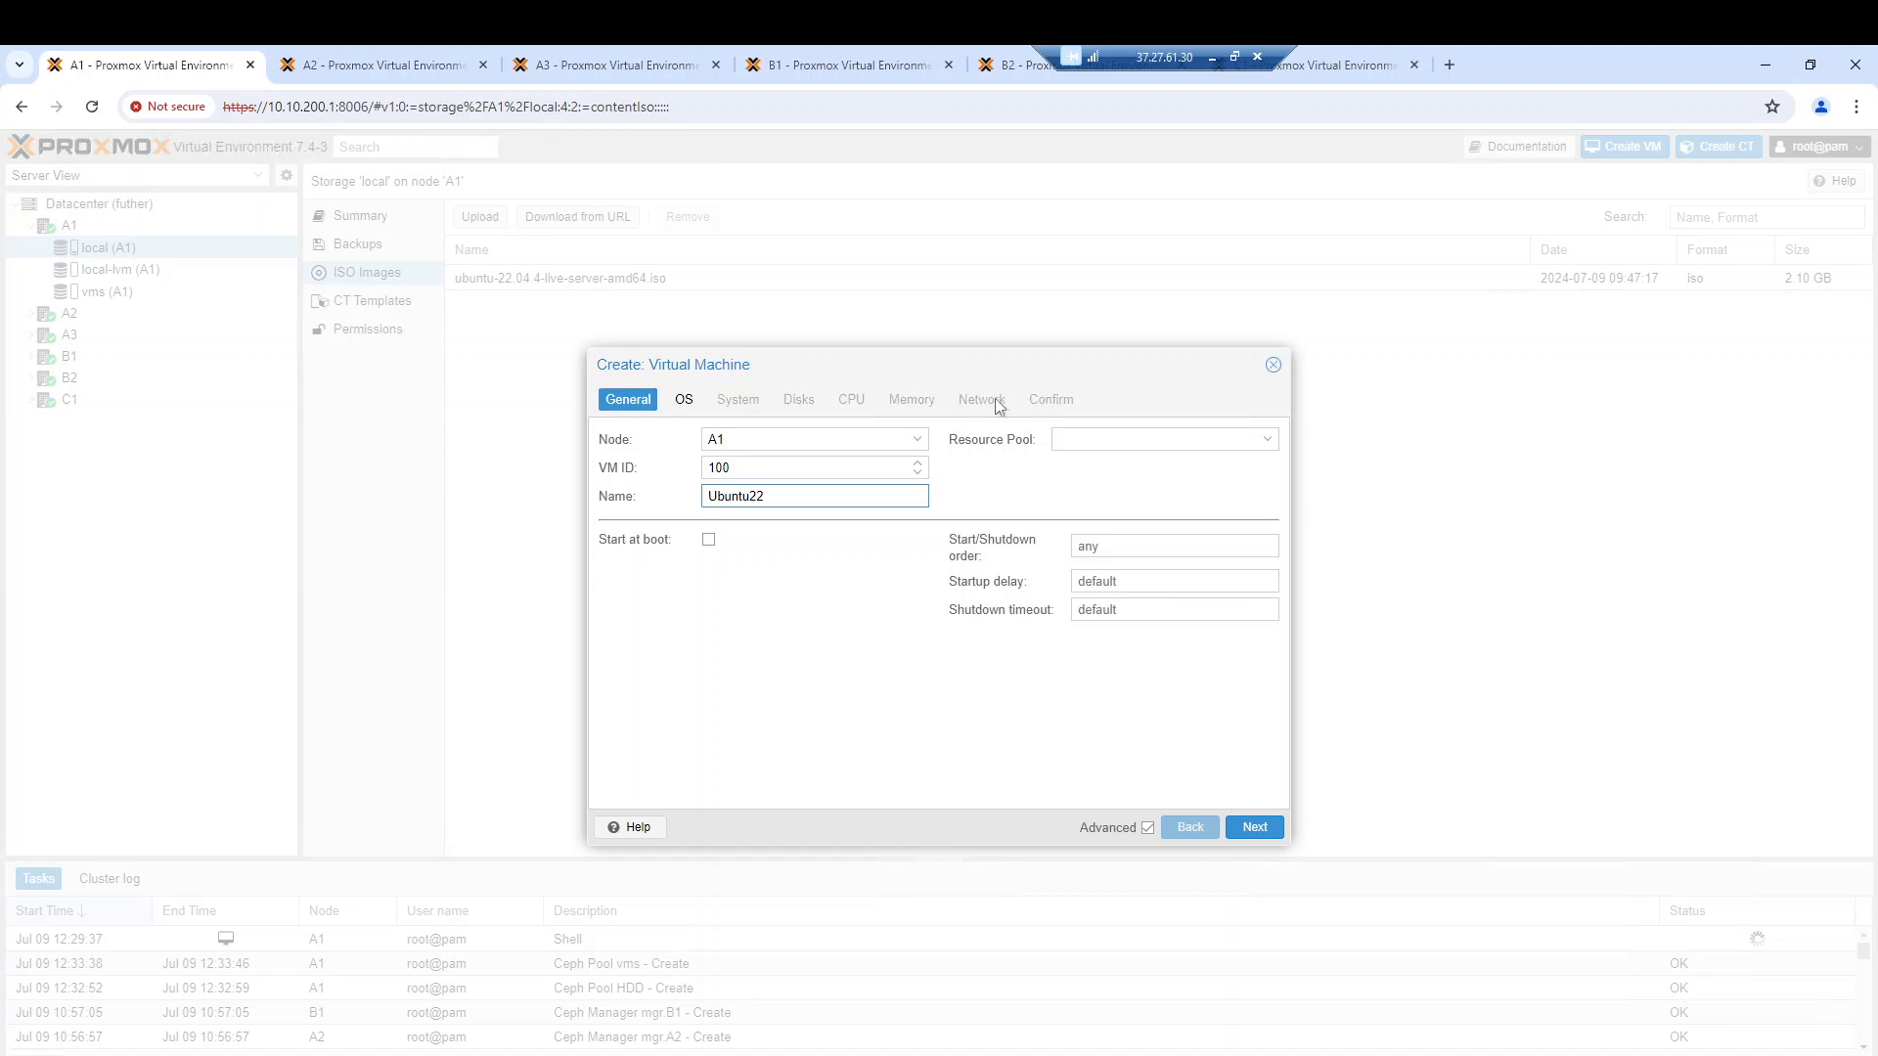
pyautogui.moveTo(798, 644)
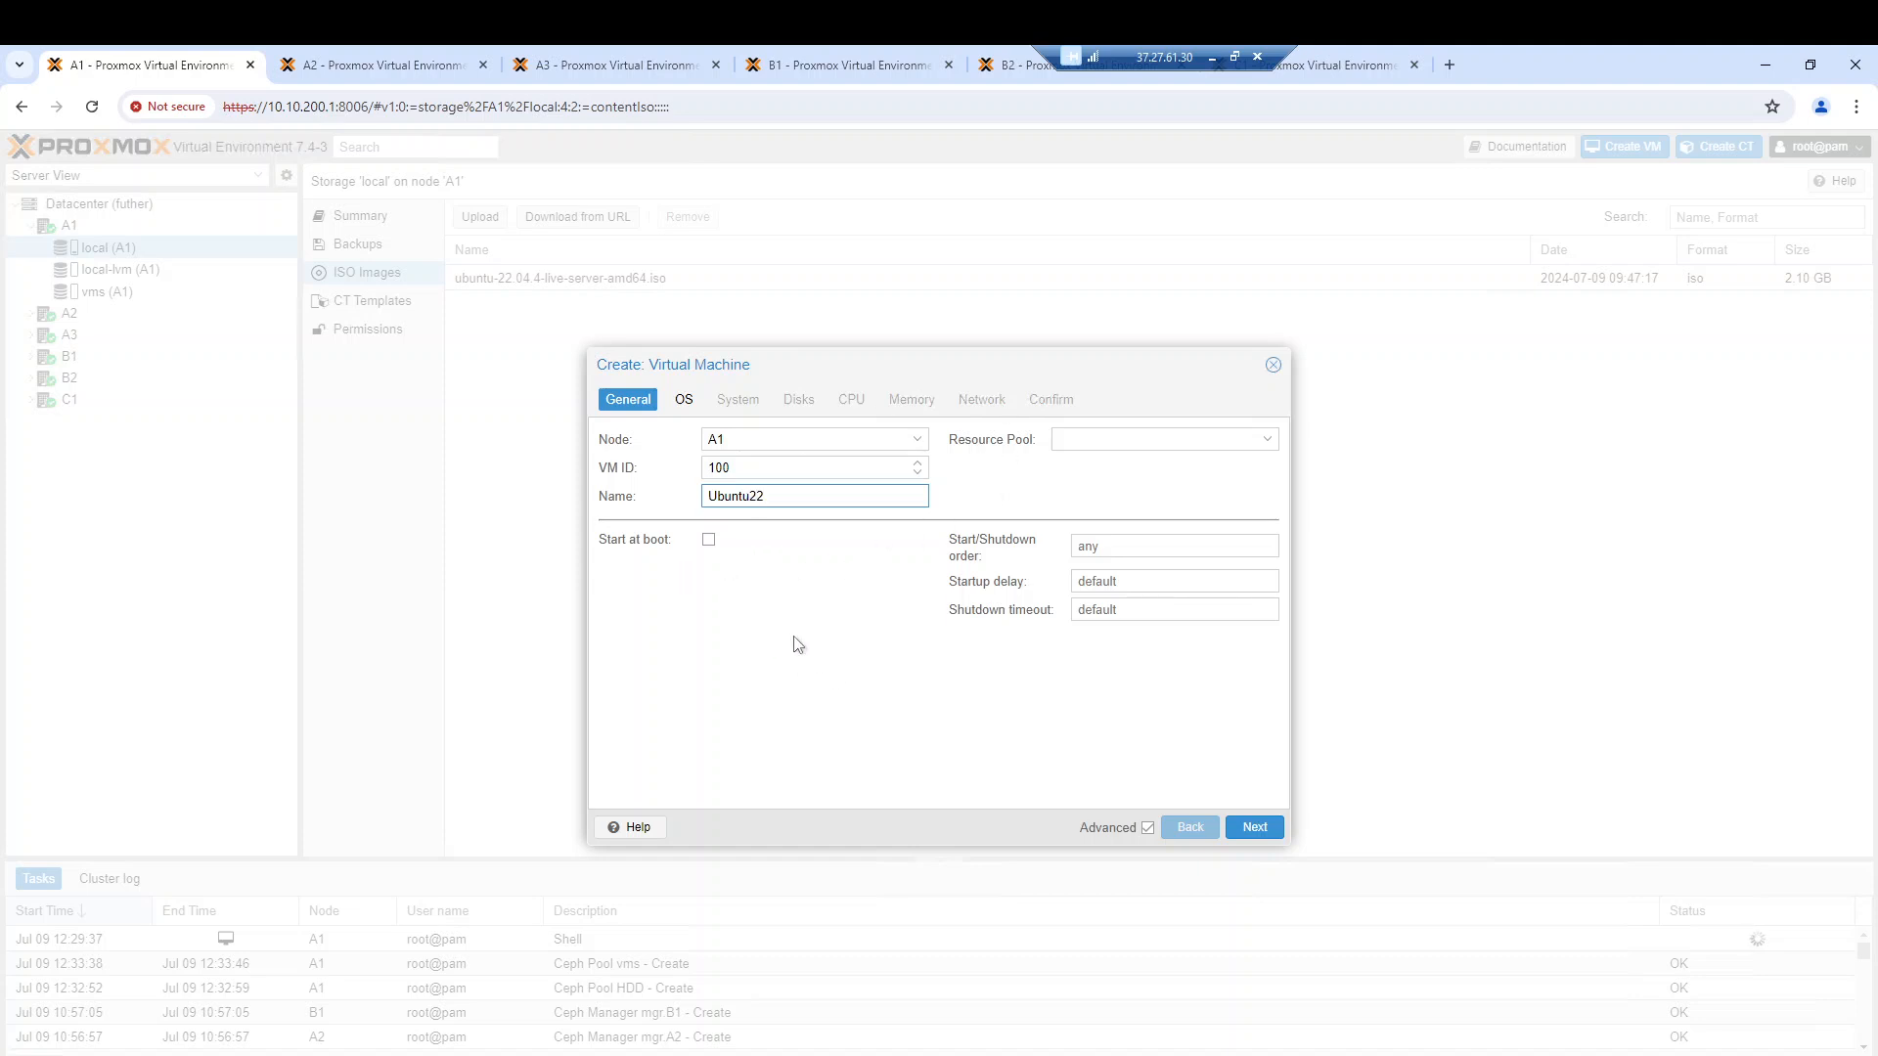
pyautogui.moveTo(1129, 763)
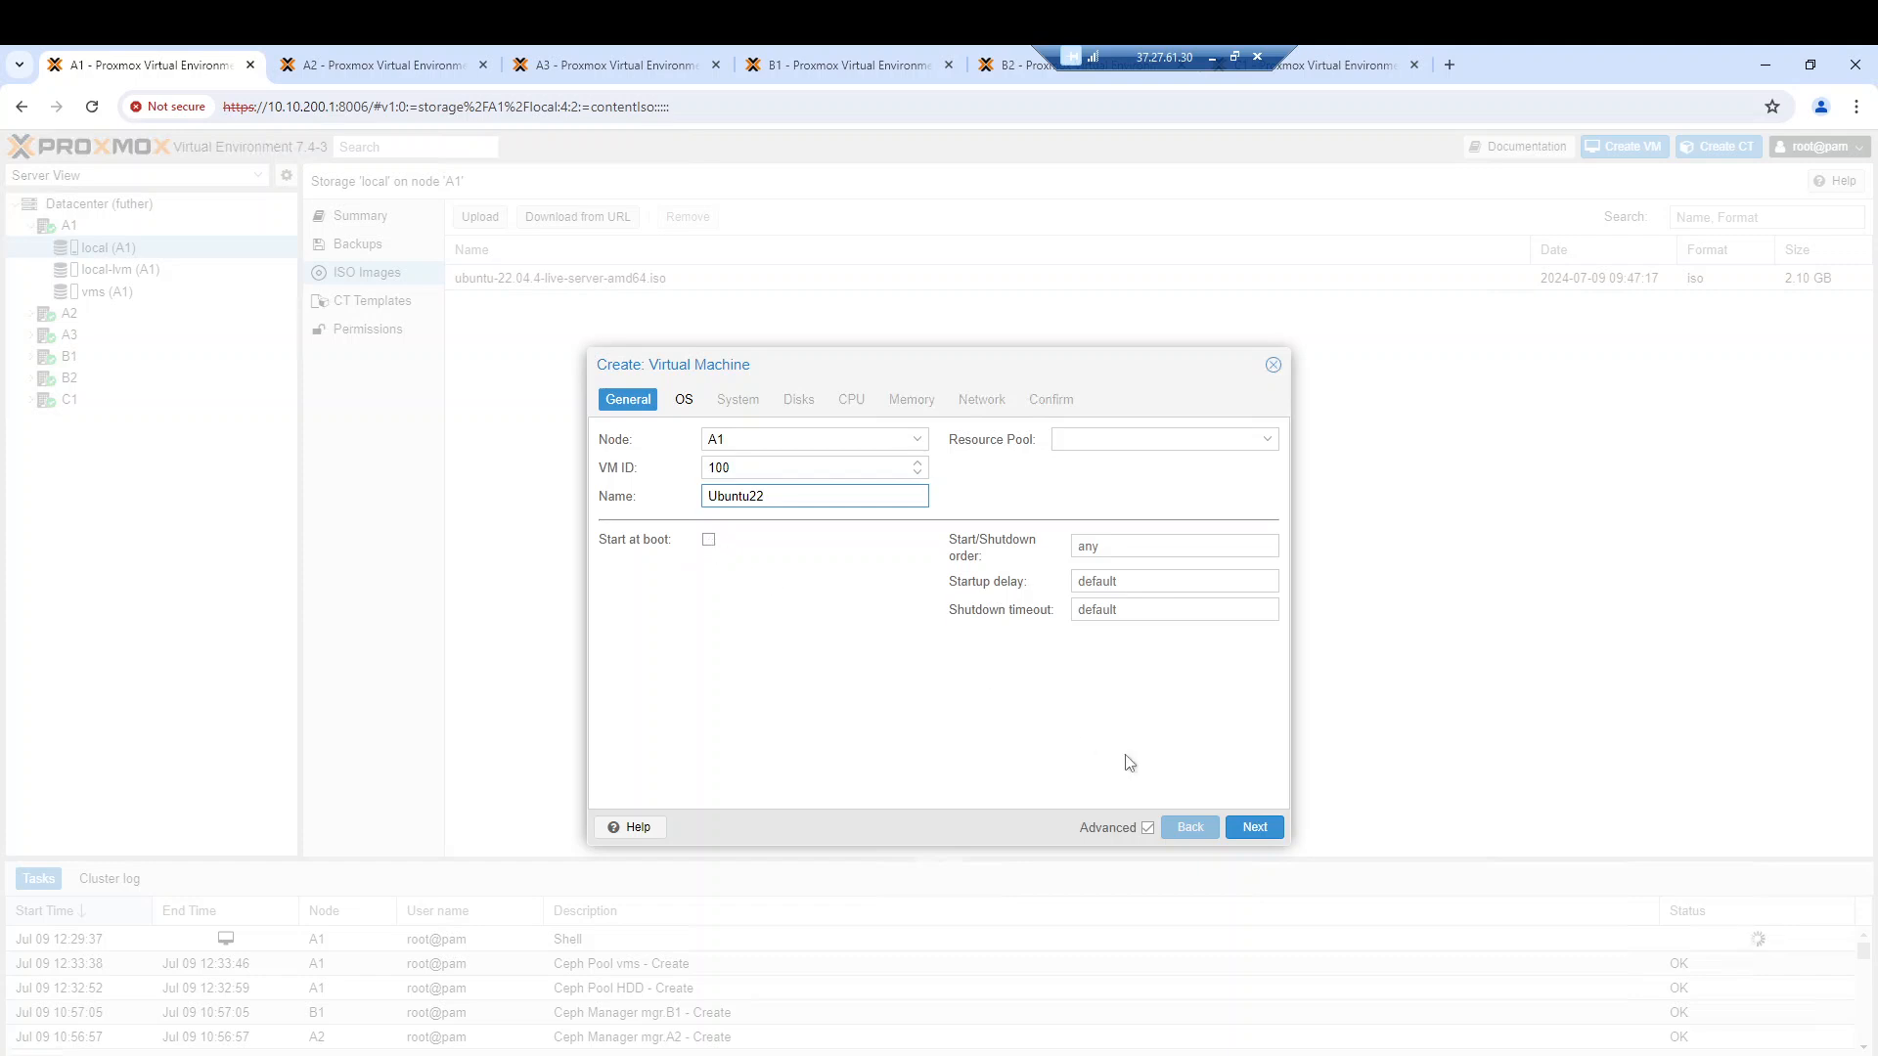
pyautogui.click(708, 540)
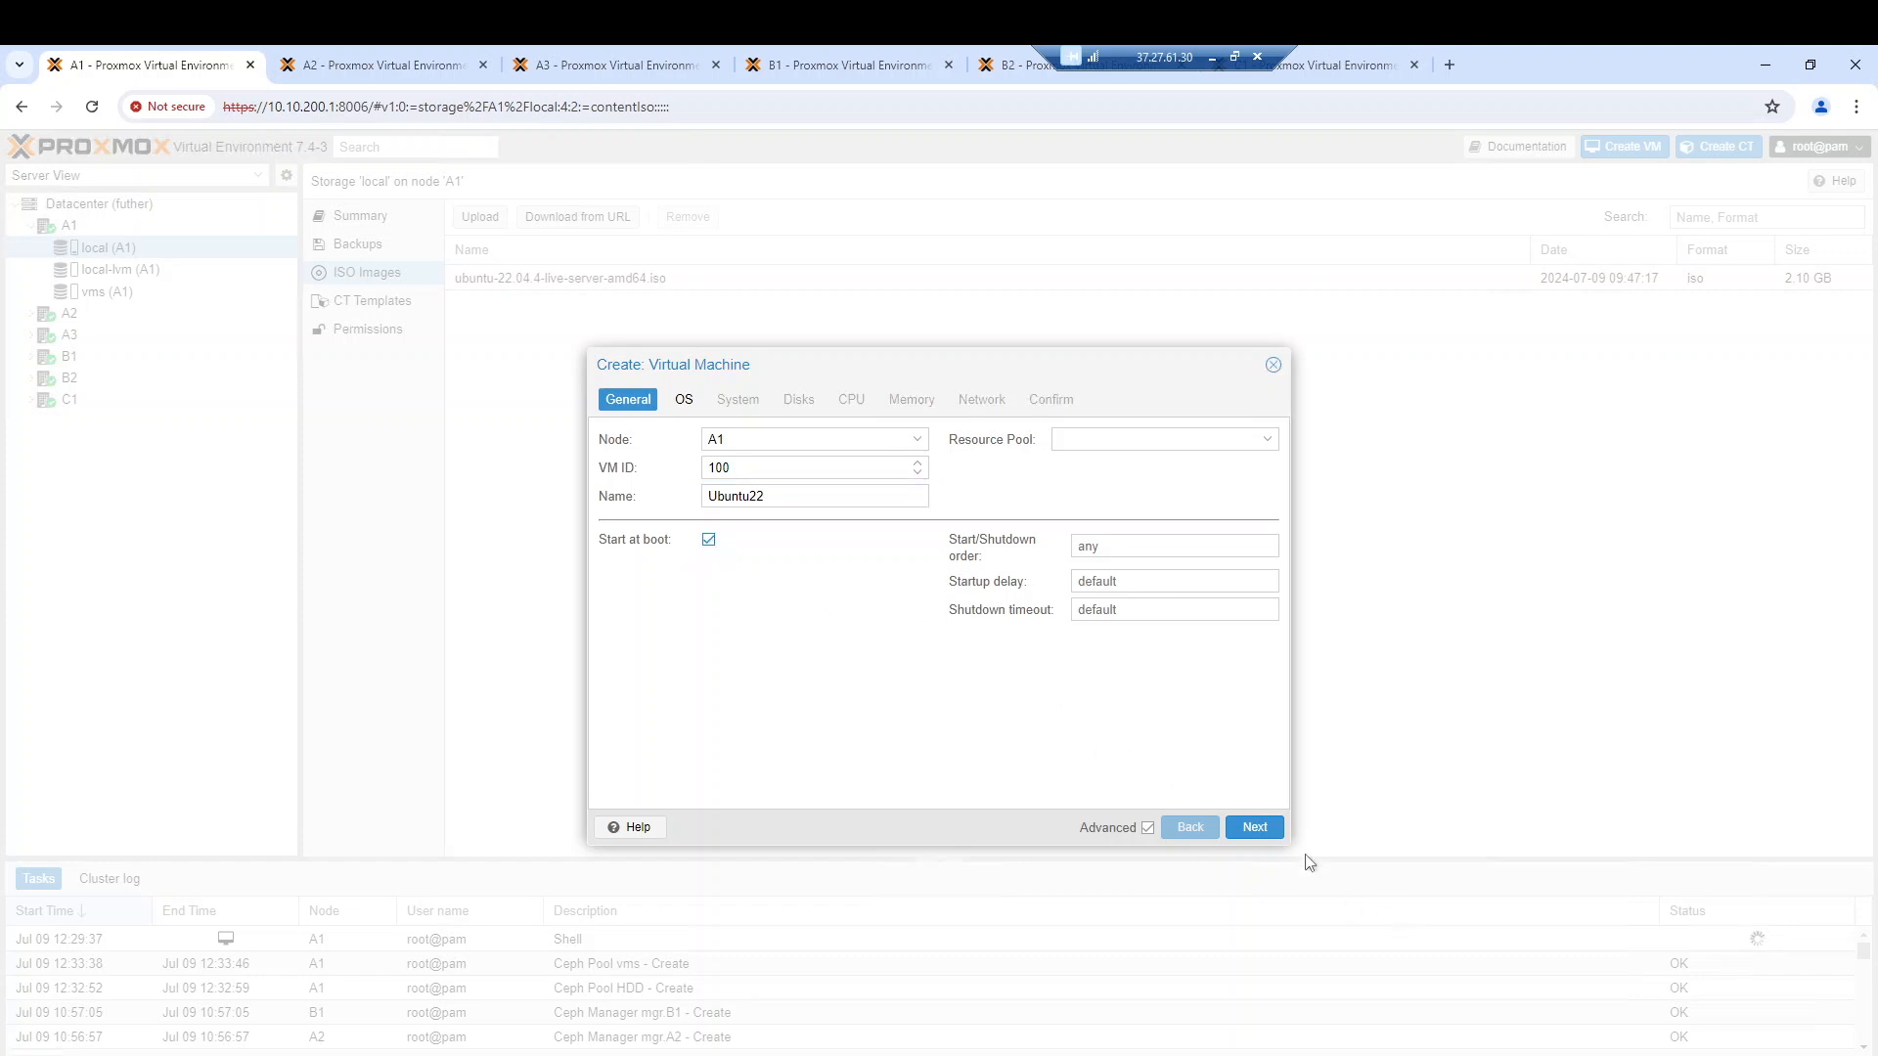
# Step: Select the ubuntu-22.04.4 server ISO as install media and continue to system settings
pyautogui.click(1252, 825)
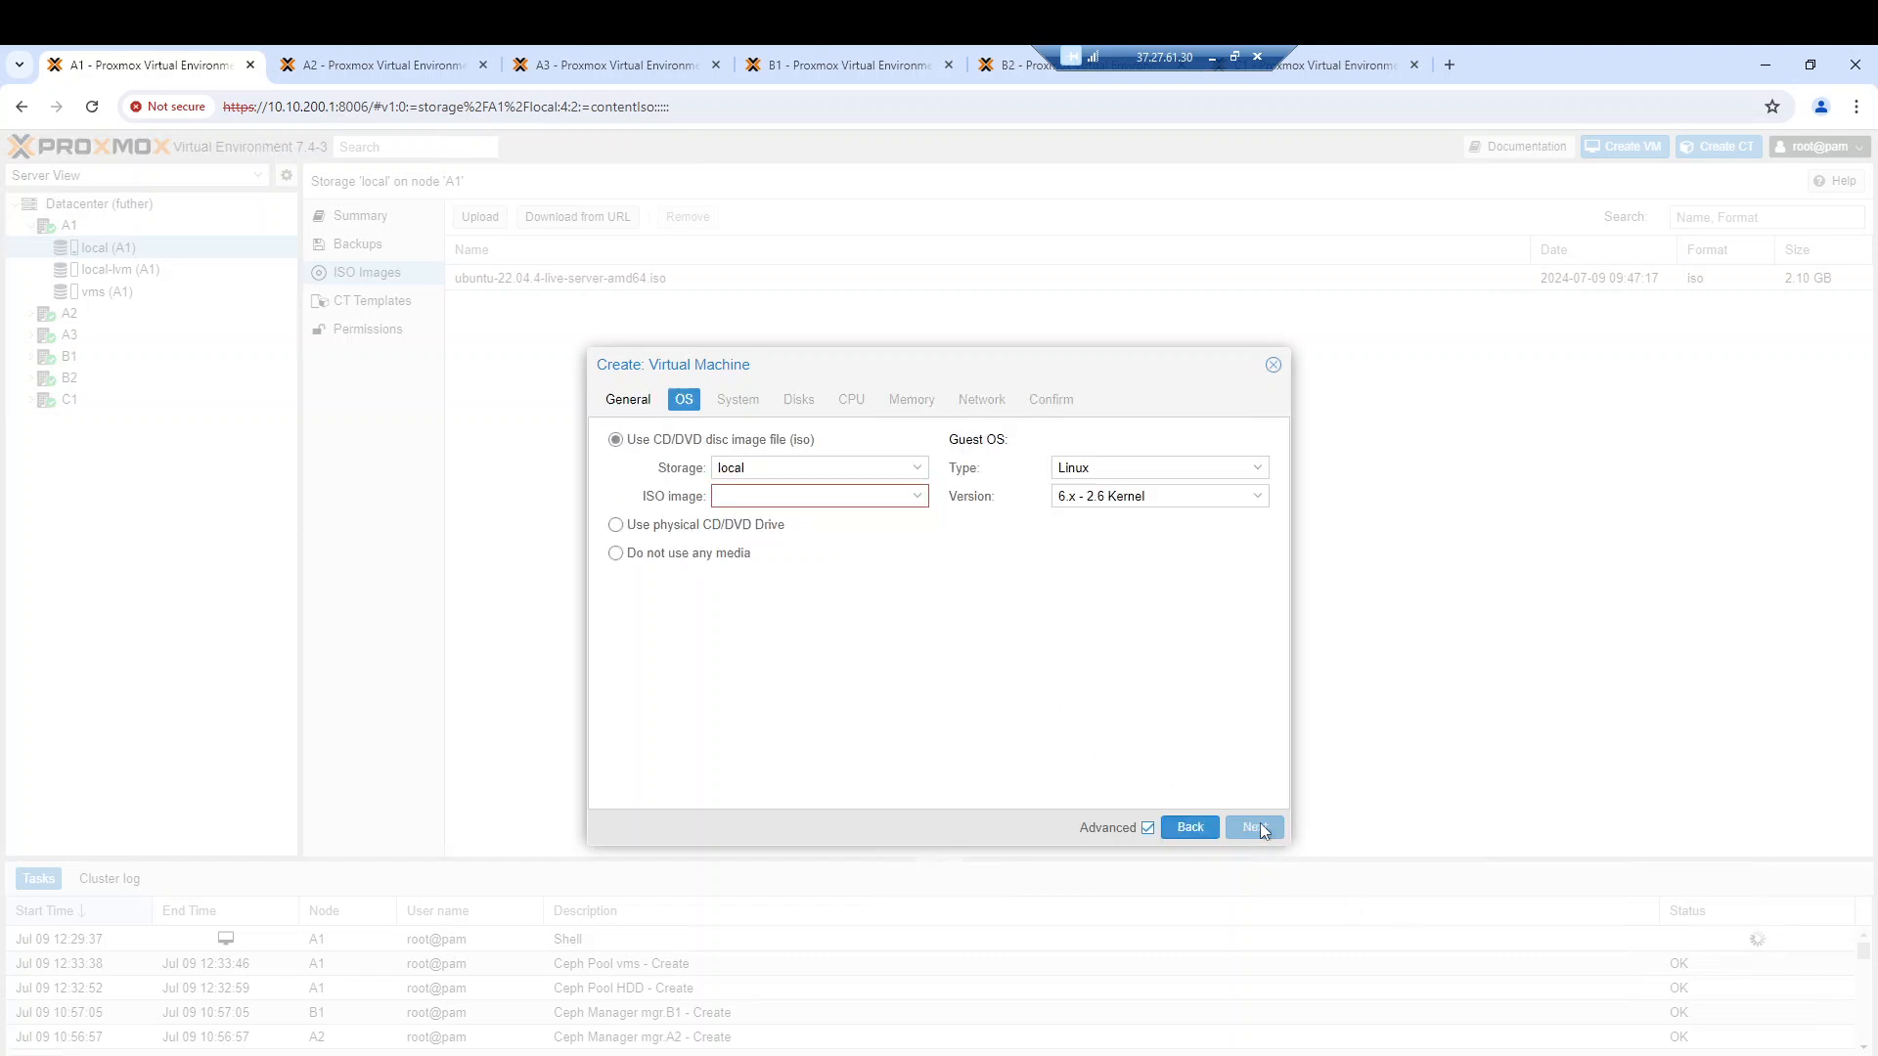
pyautogui.click(1254, 825)
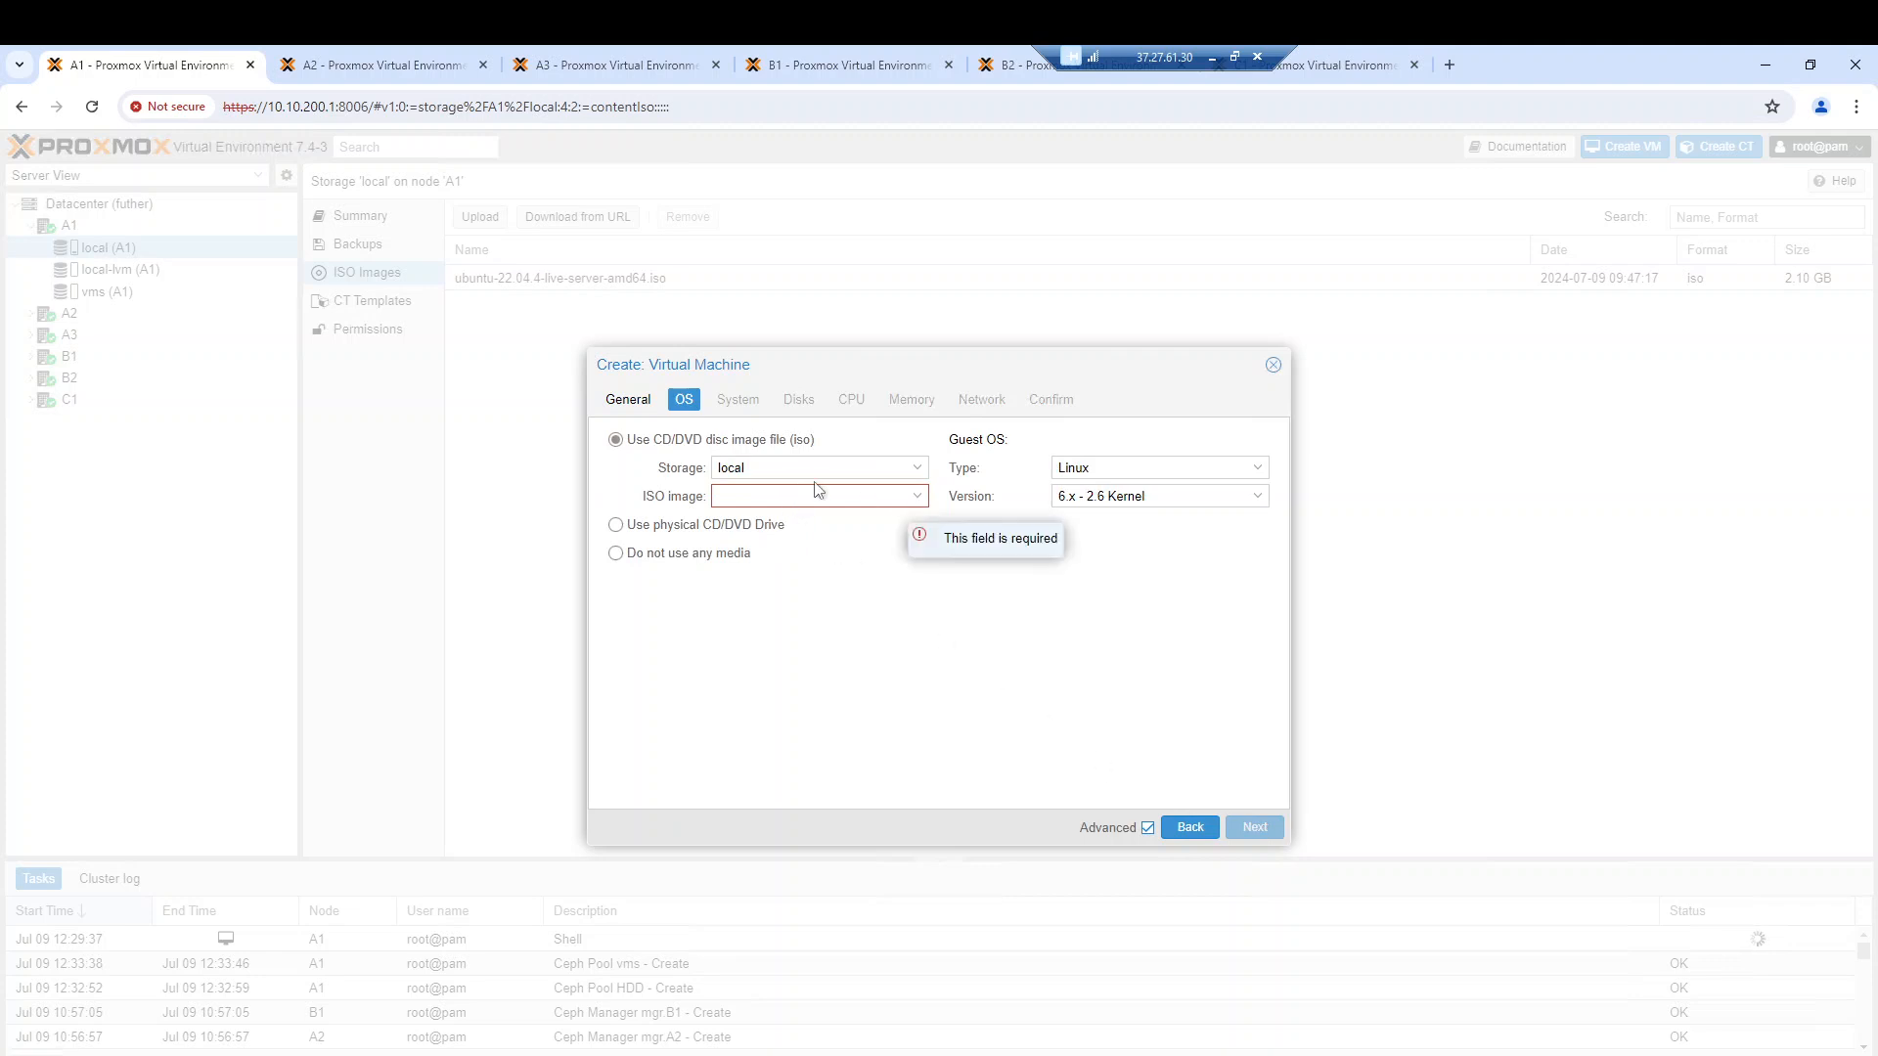
pyautogui.click(916, 468)
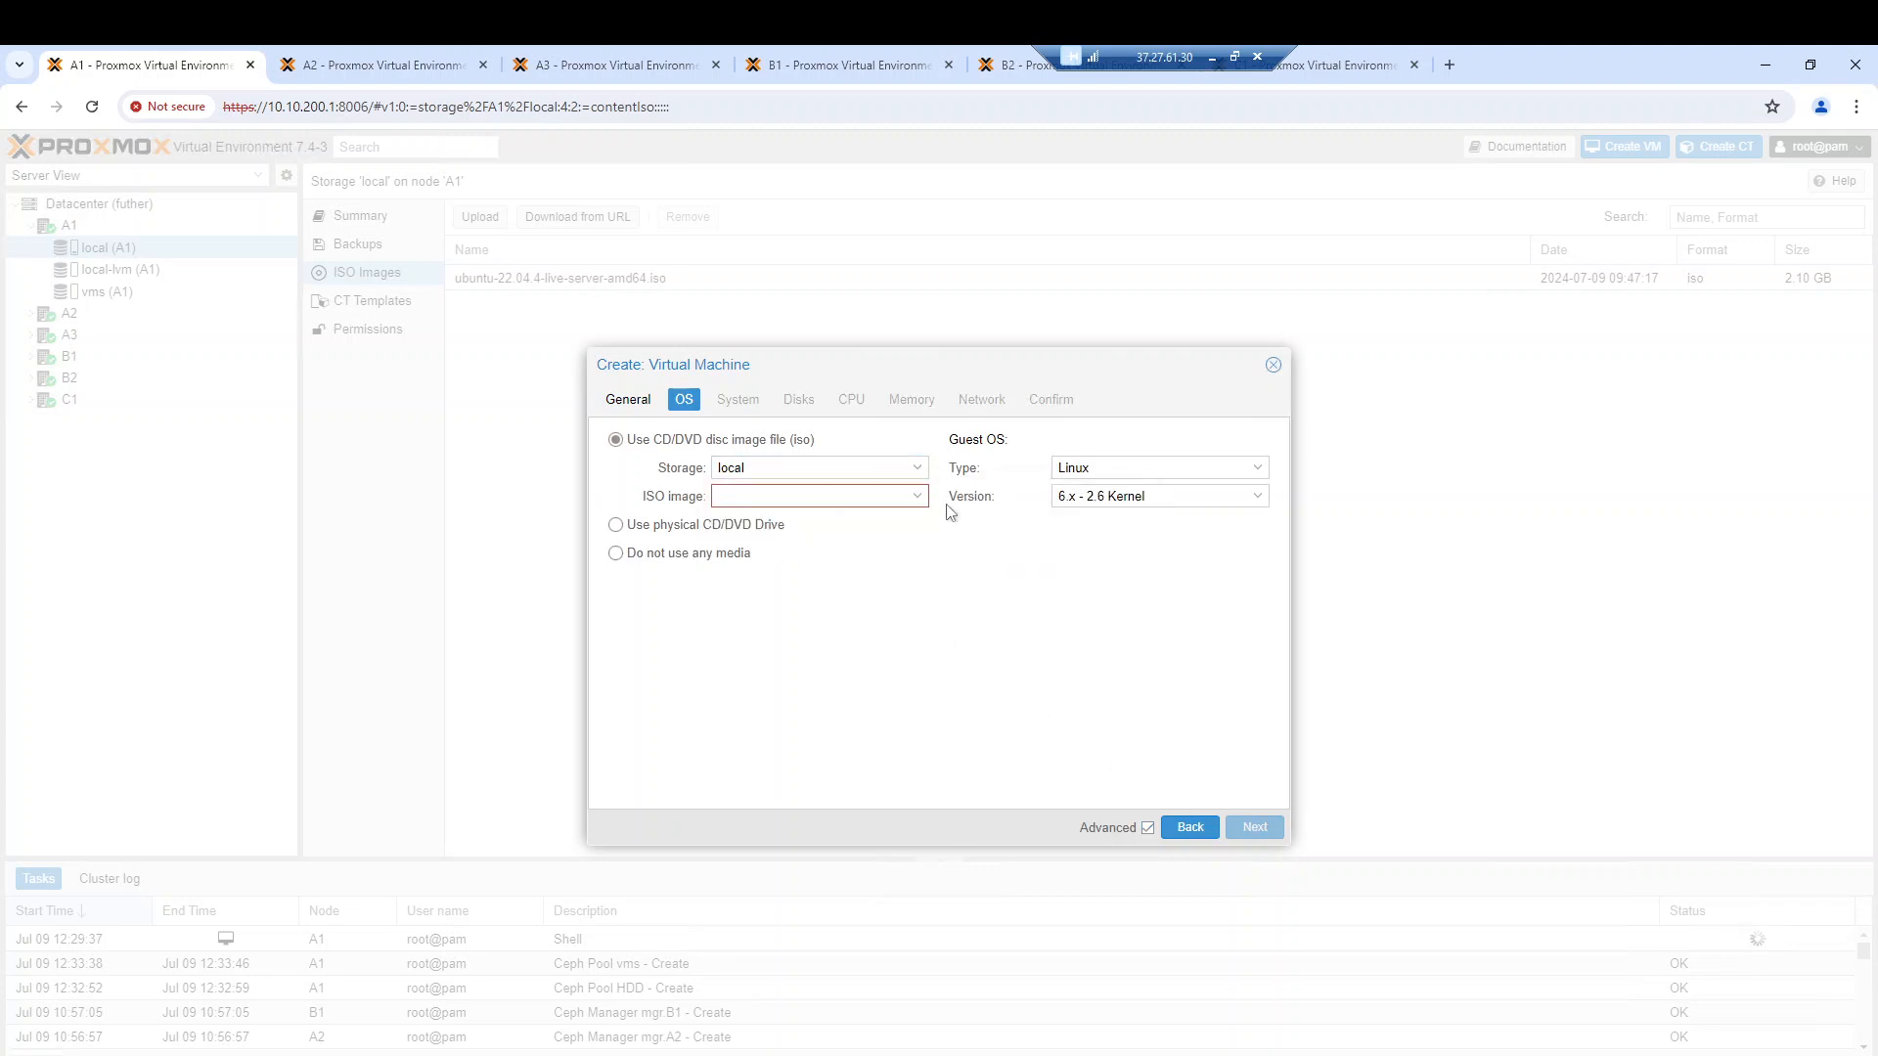
pyautogui.click(818, 495)
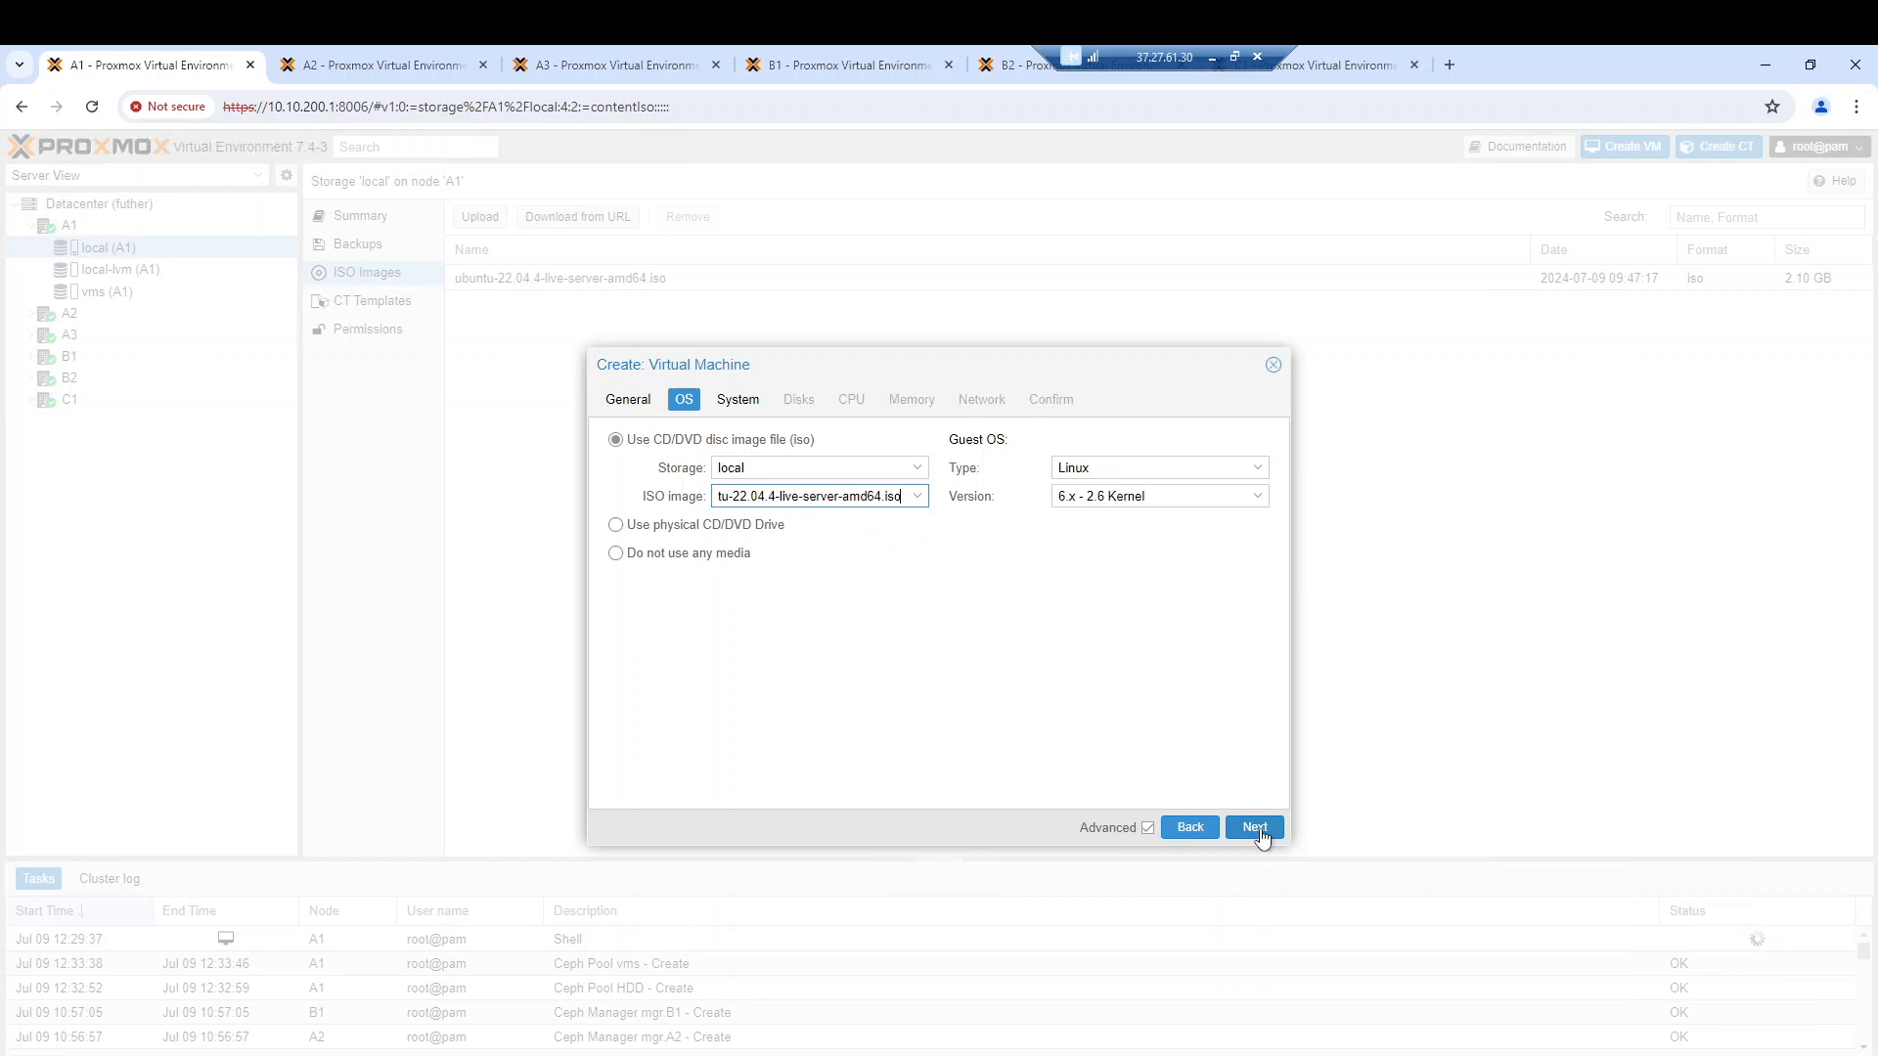
pyautogui.click(1254, 826)
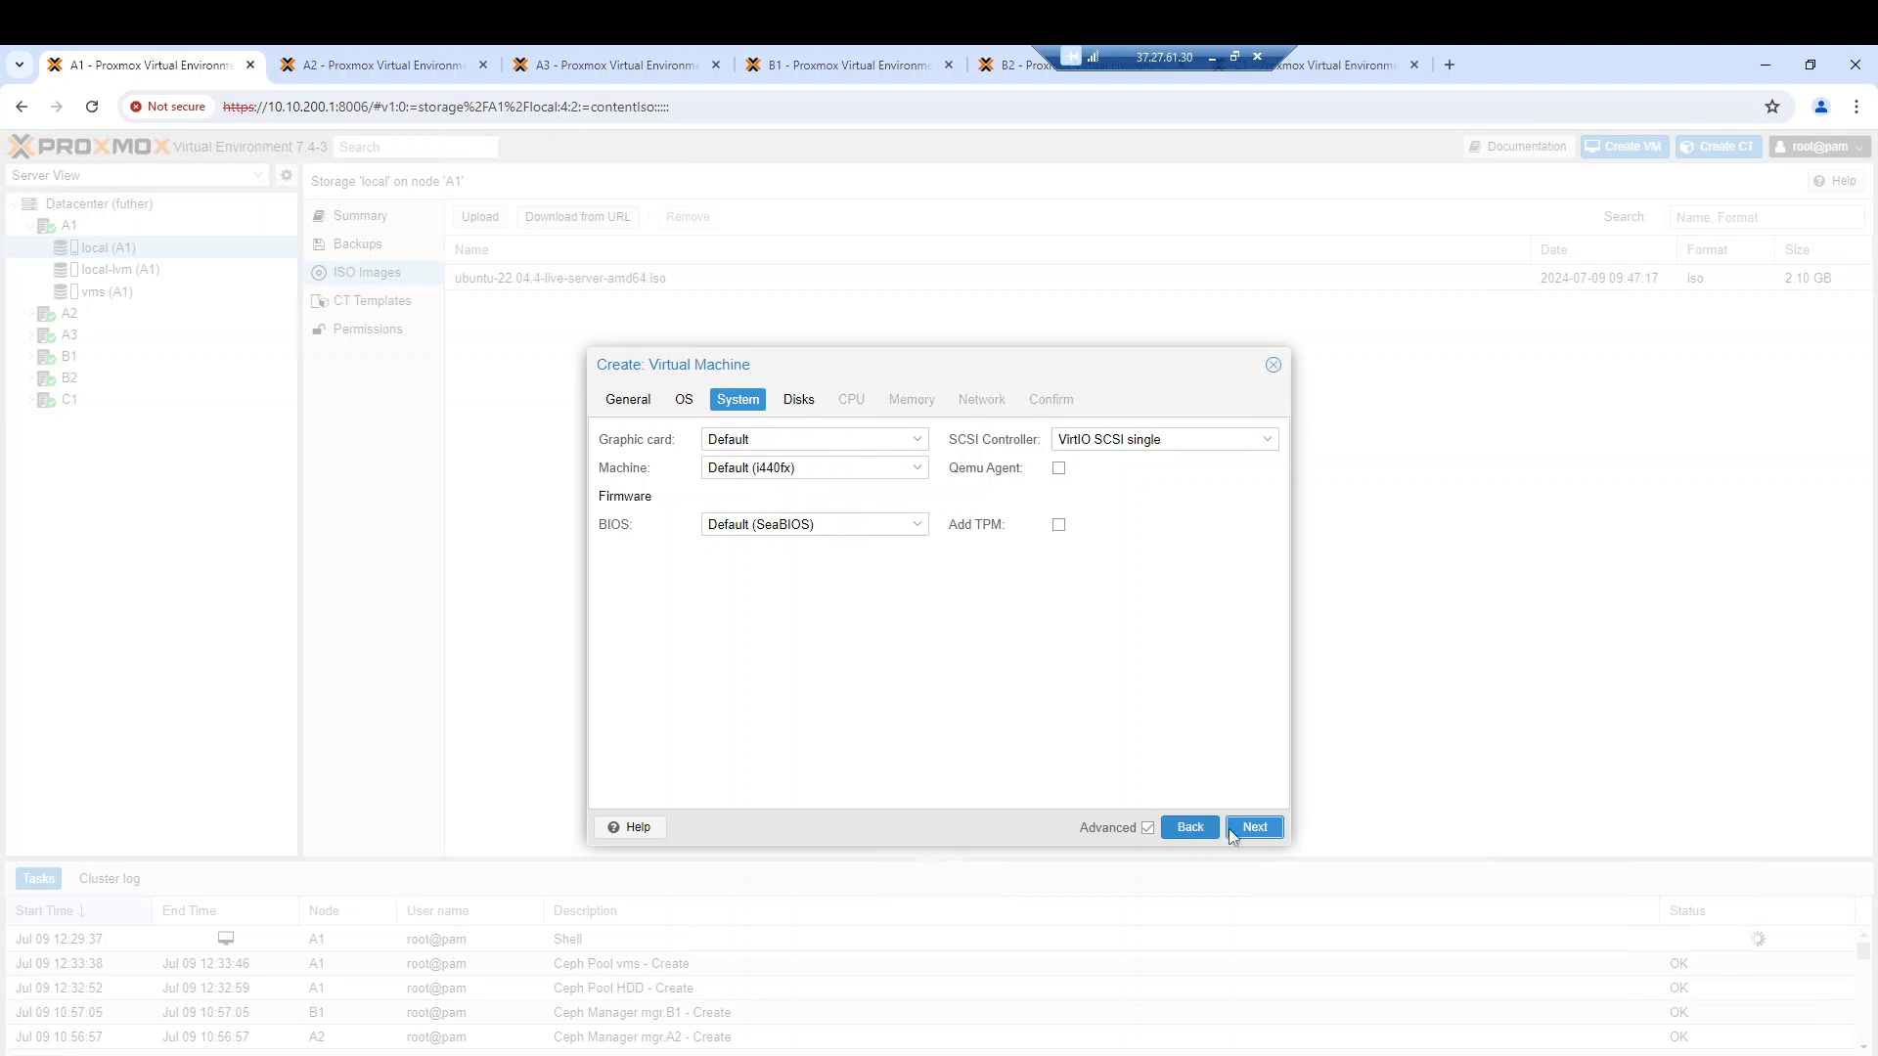
# Step: Place the VM's disk on the vms storage pool
pyautogui.click(1252, 826)
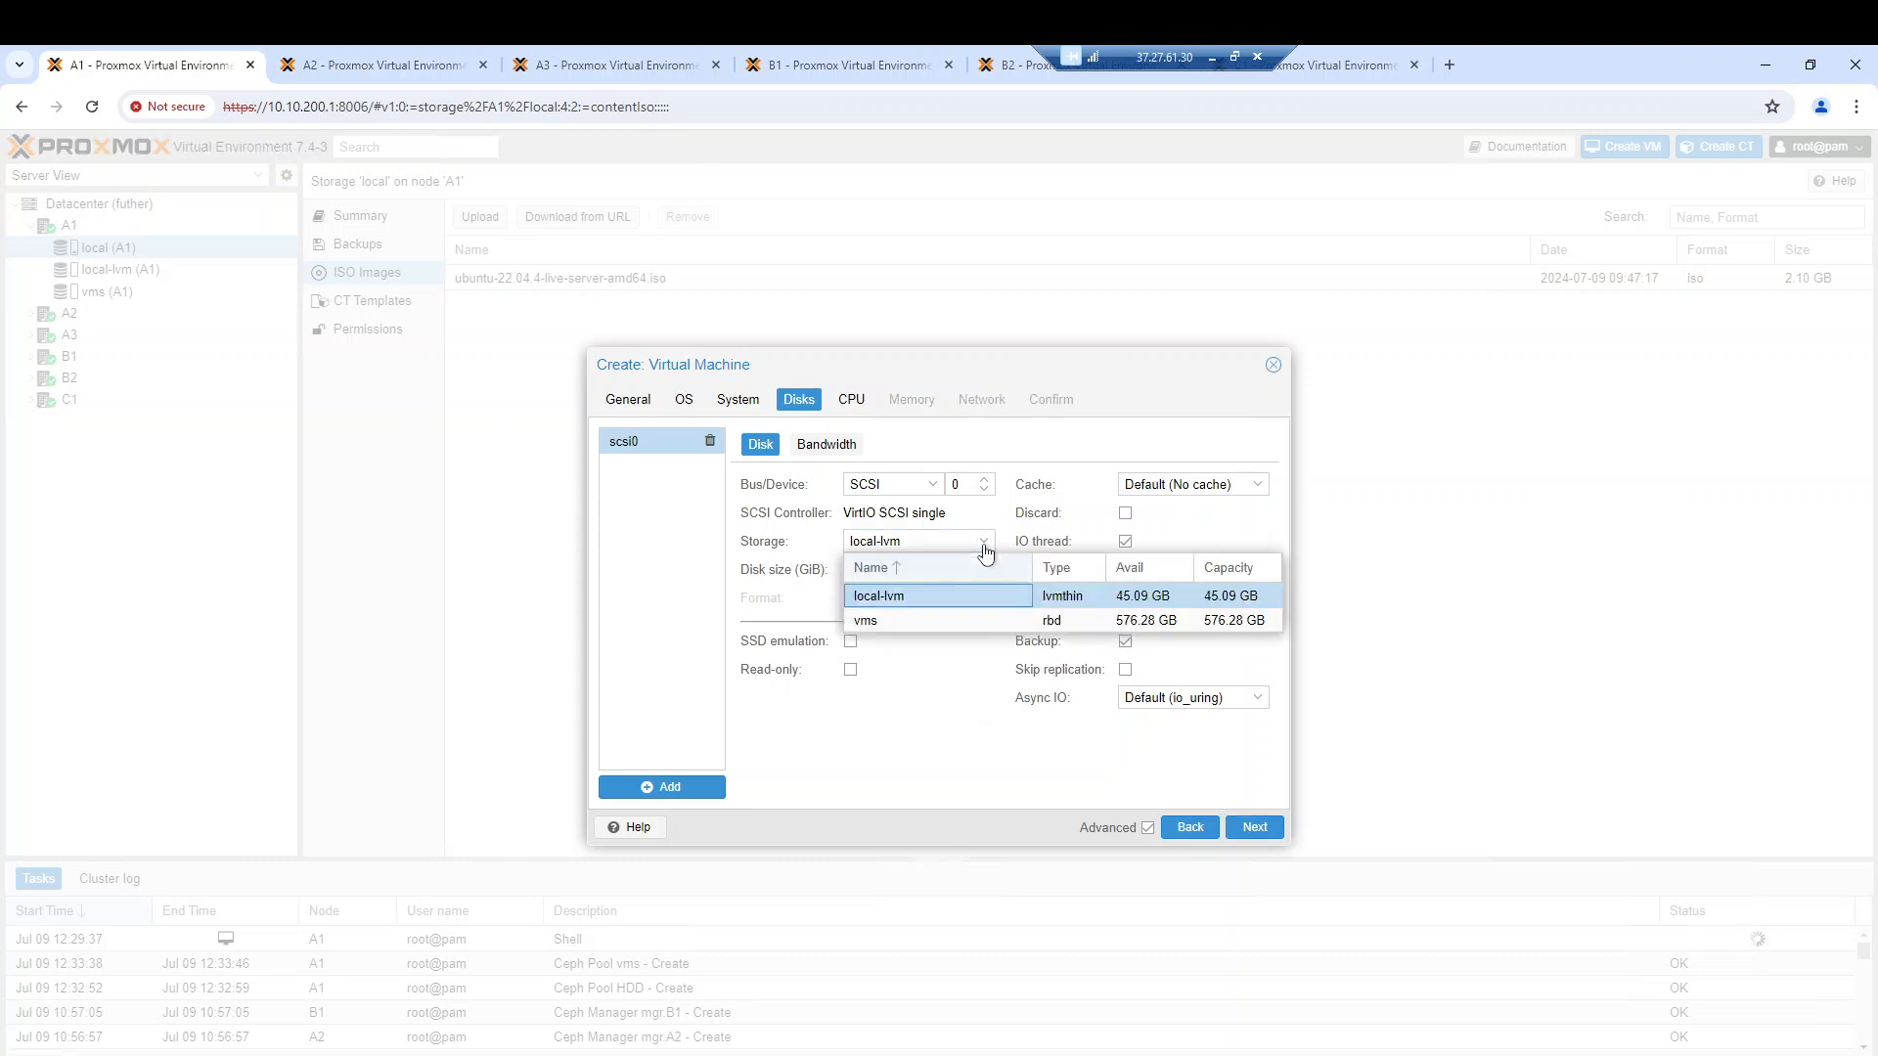
pyautogui.moveTo(921, 620)
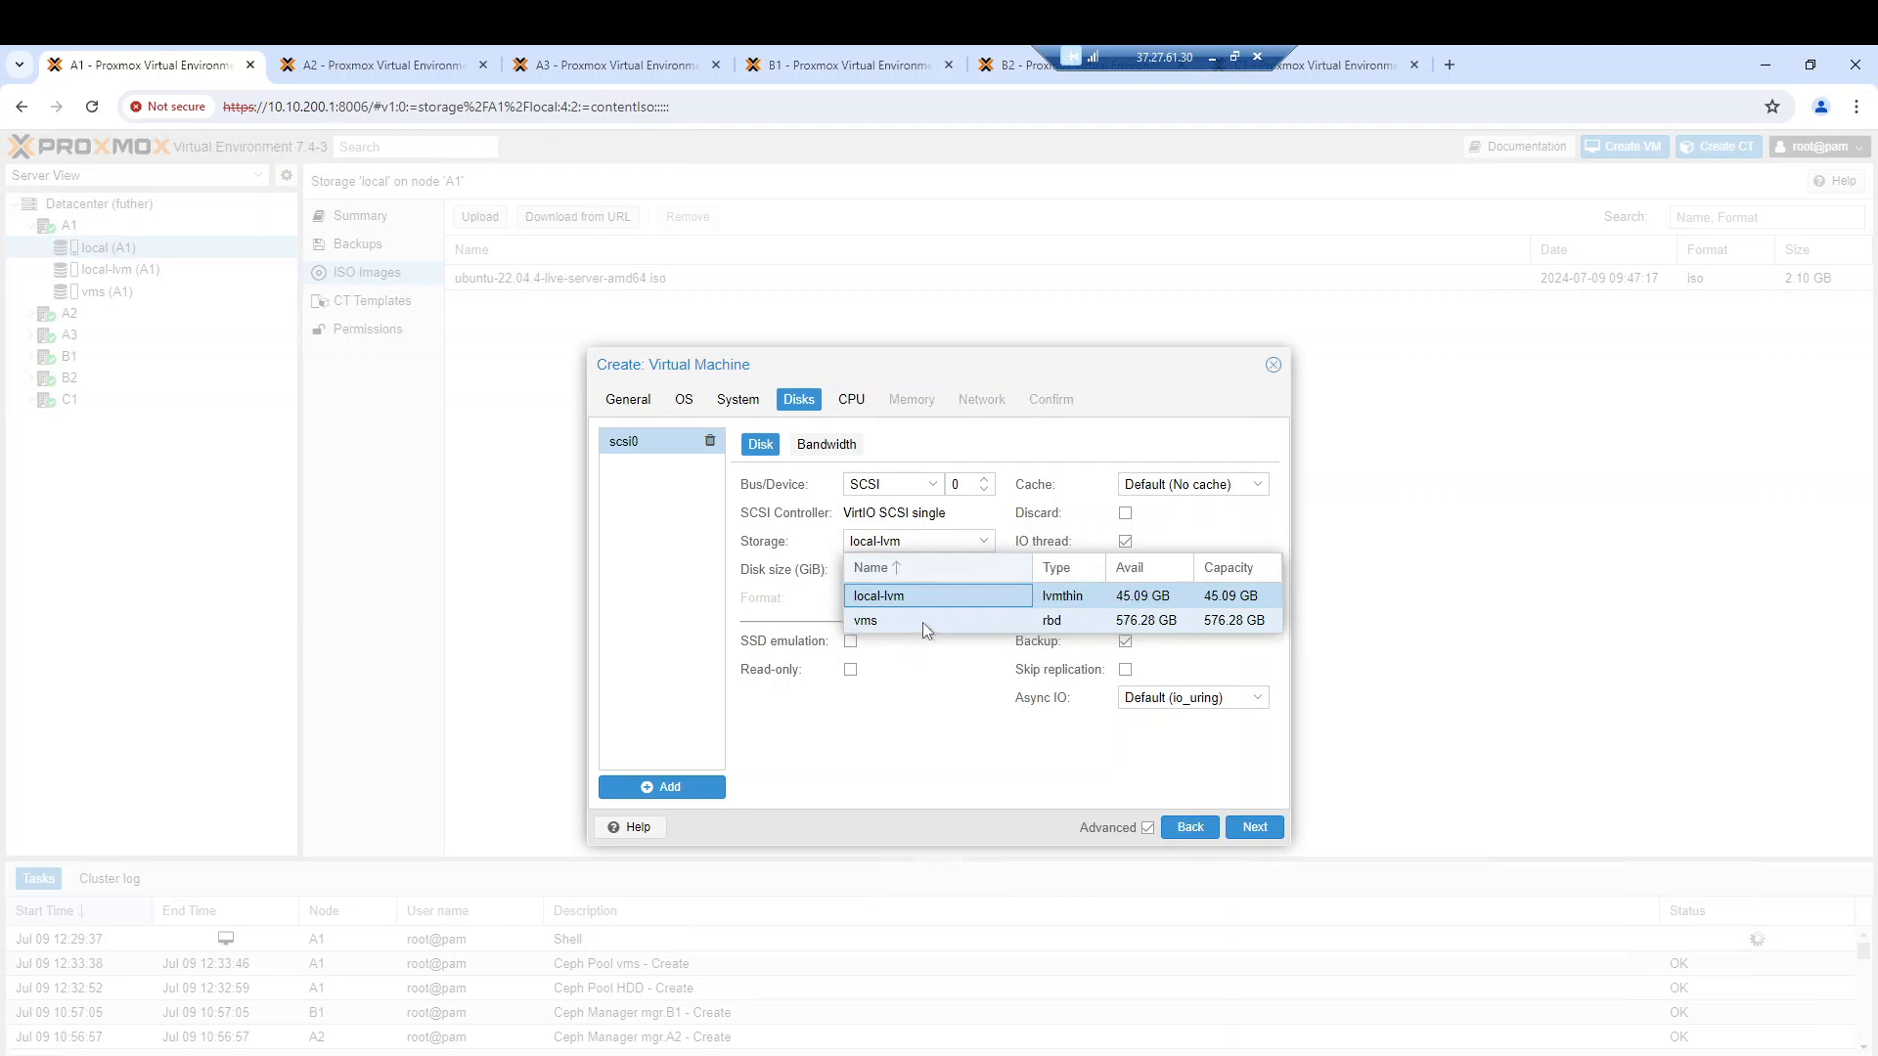
pyautogui.moveTo(968, 632)
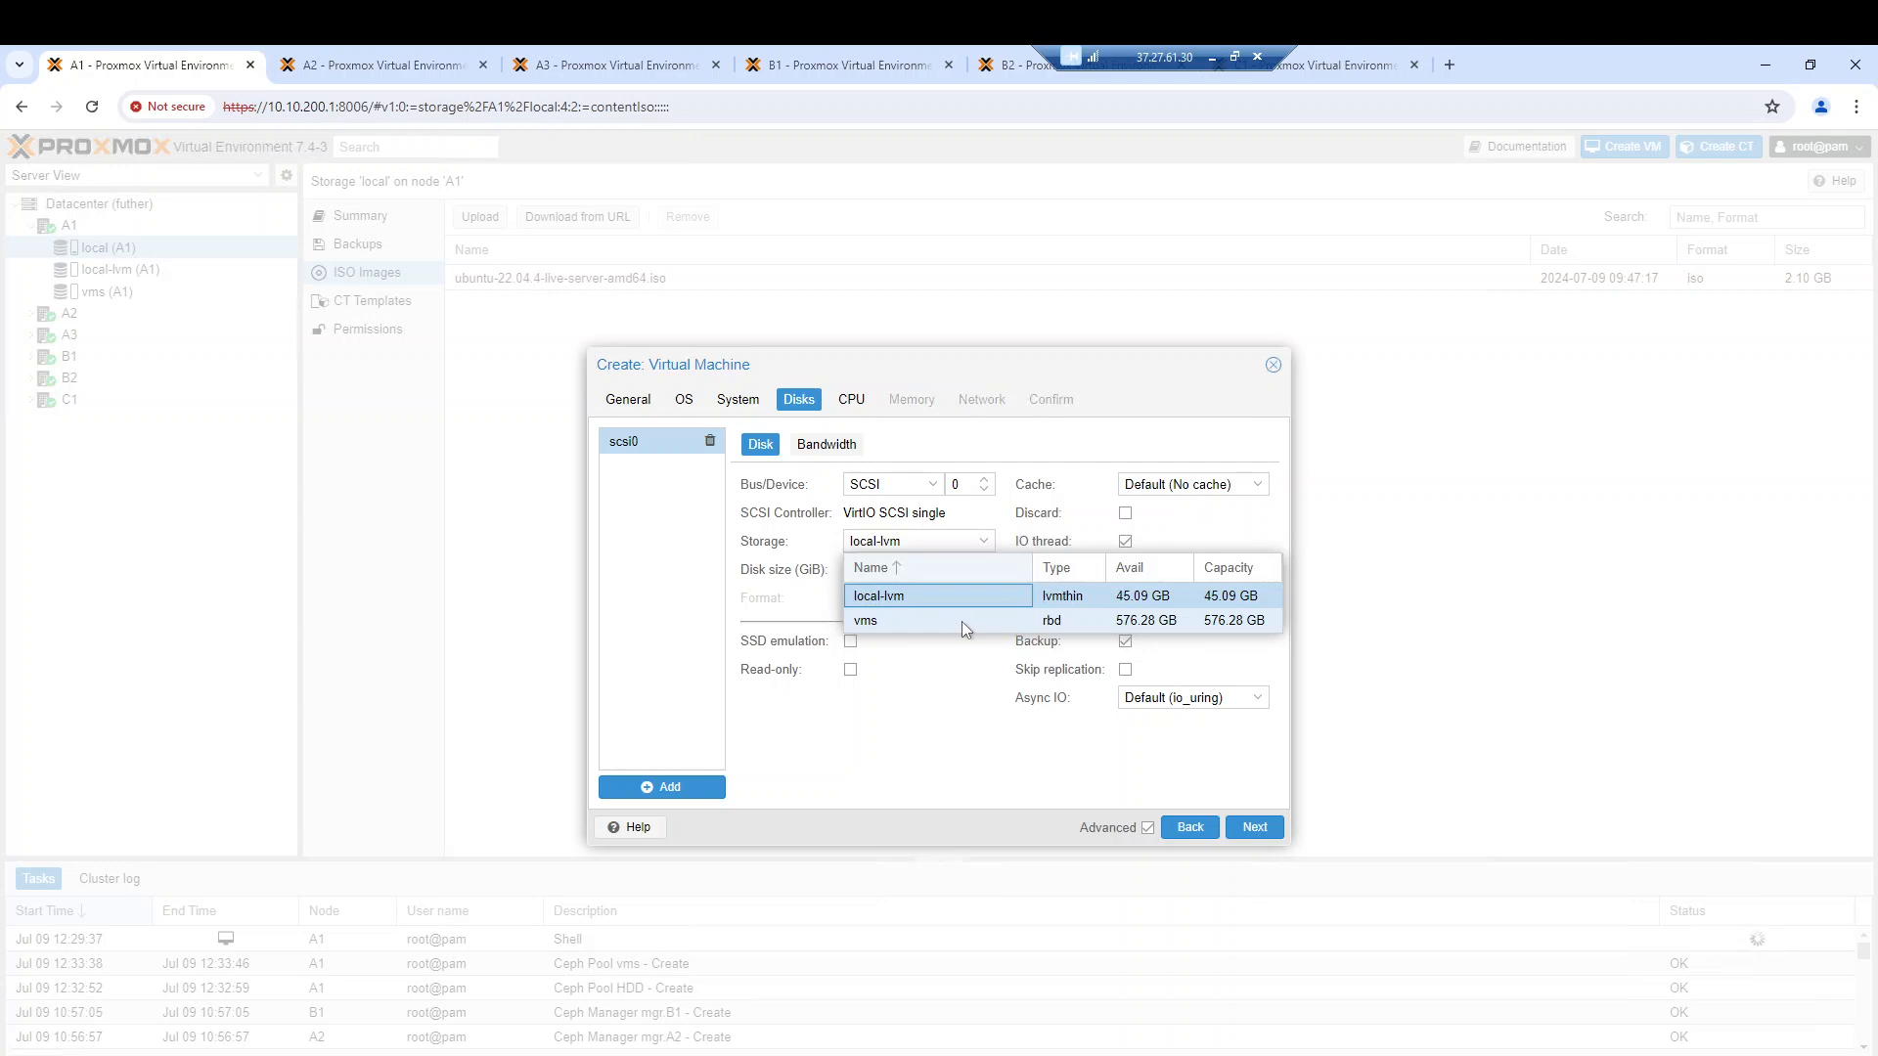
pyautogui.click(865, 620)
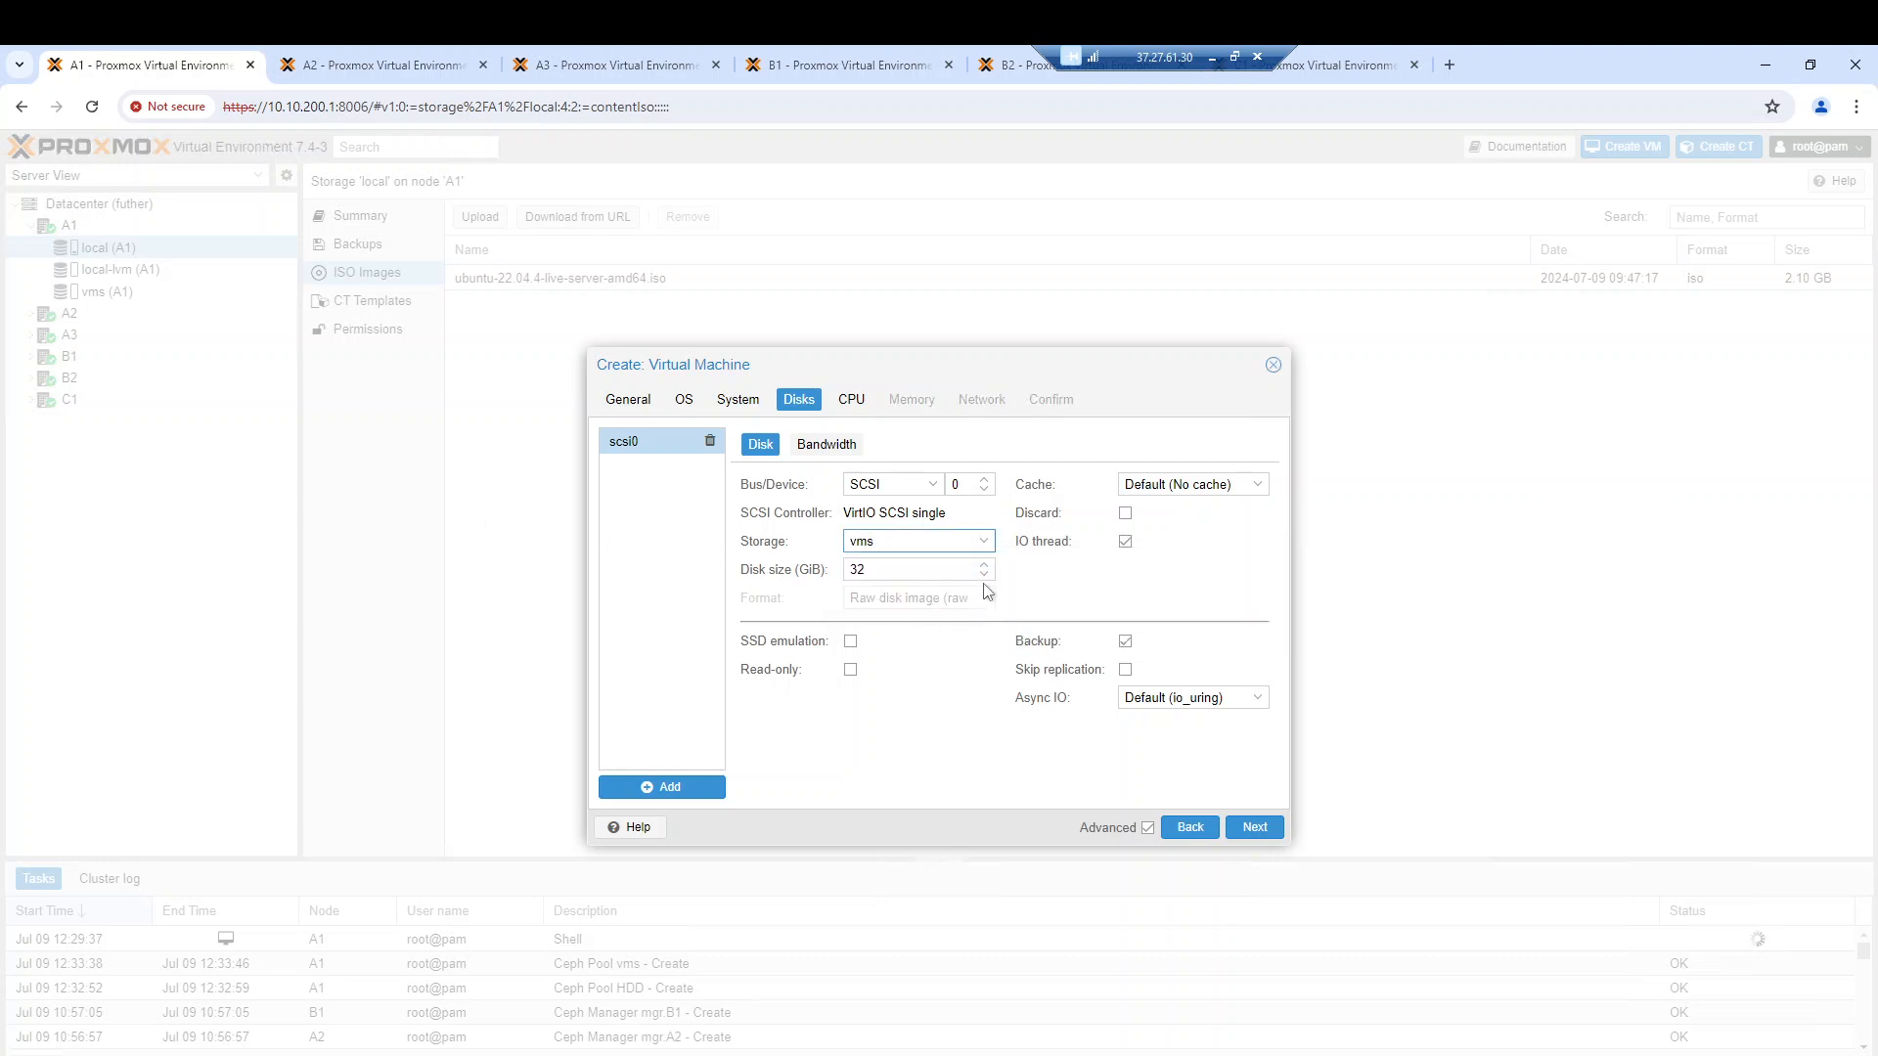
pyautogui.moveTo(845, 632)
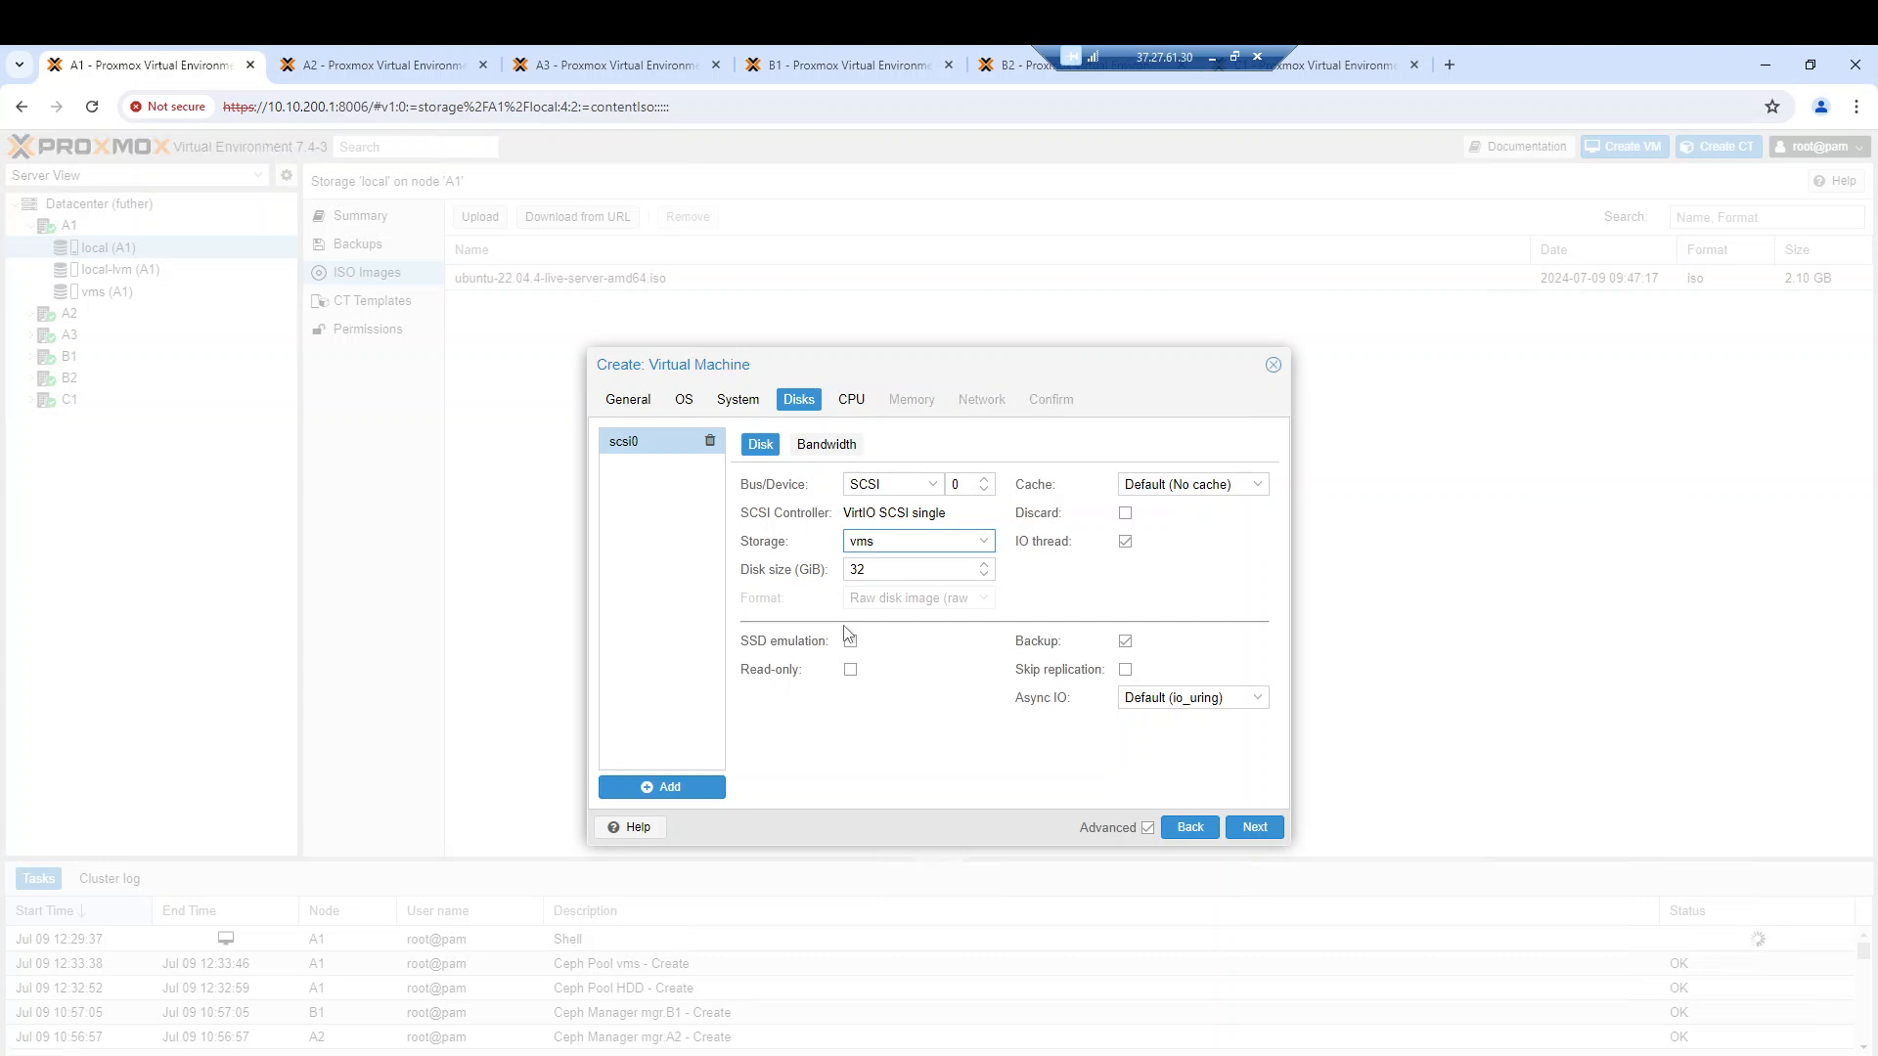
pyautogui.moveTo(1001, 775)
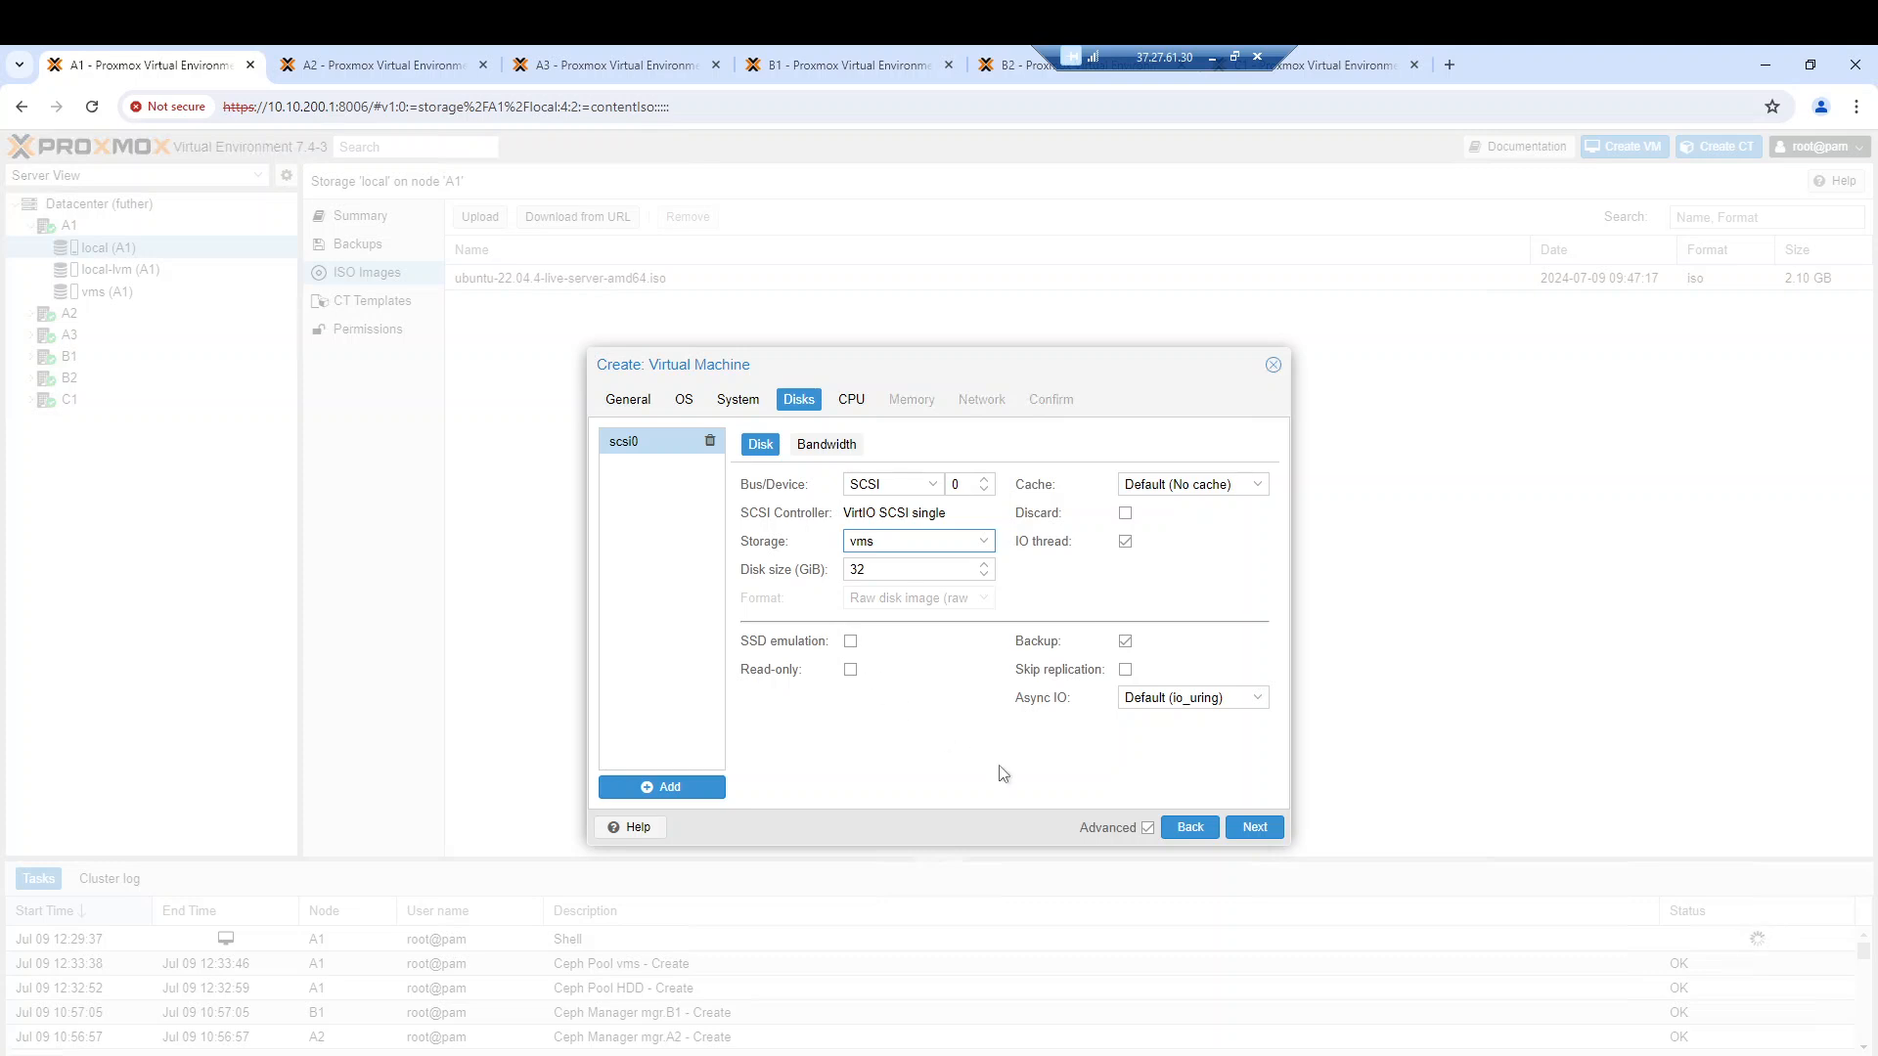
pyautogui.moveTo(1082, 761)
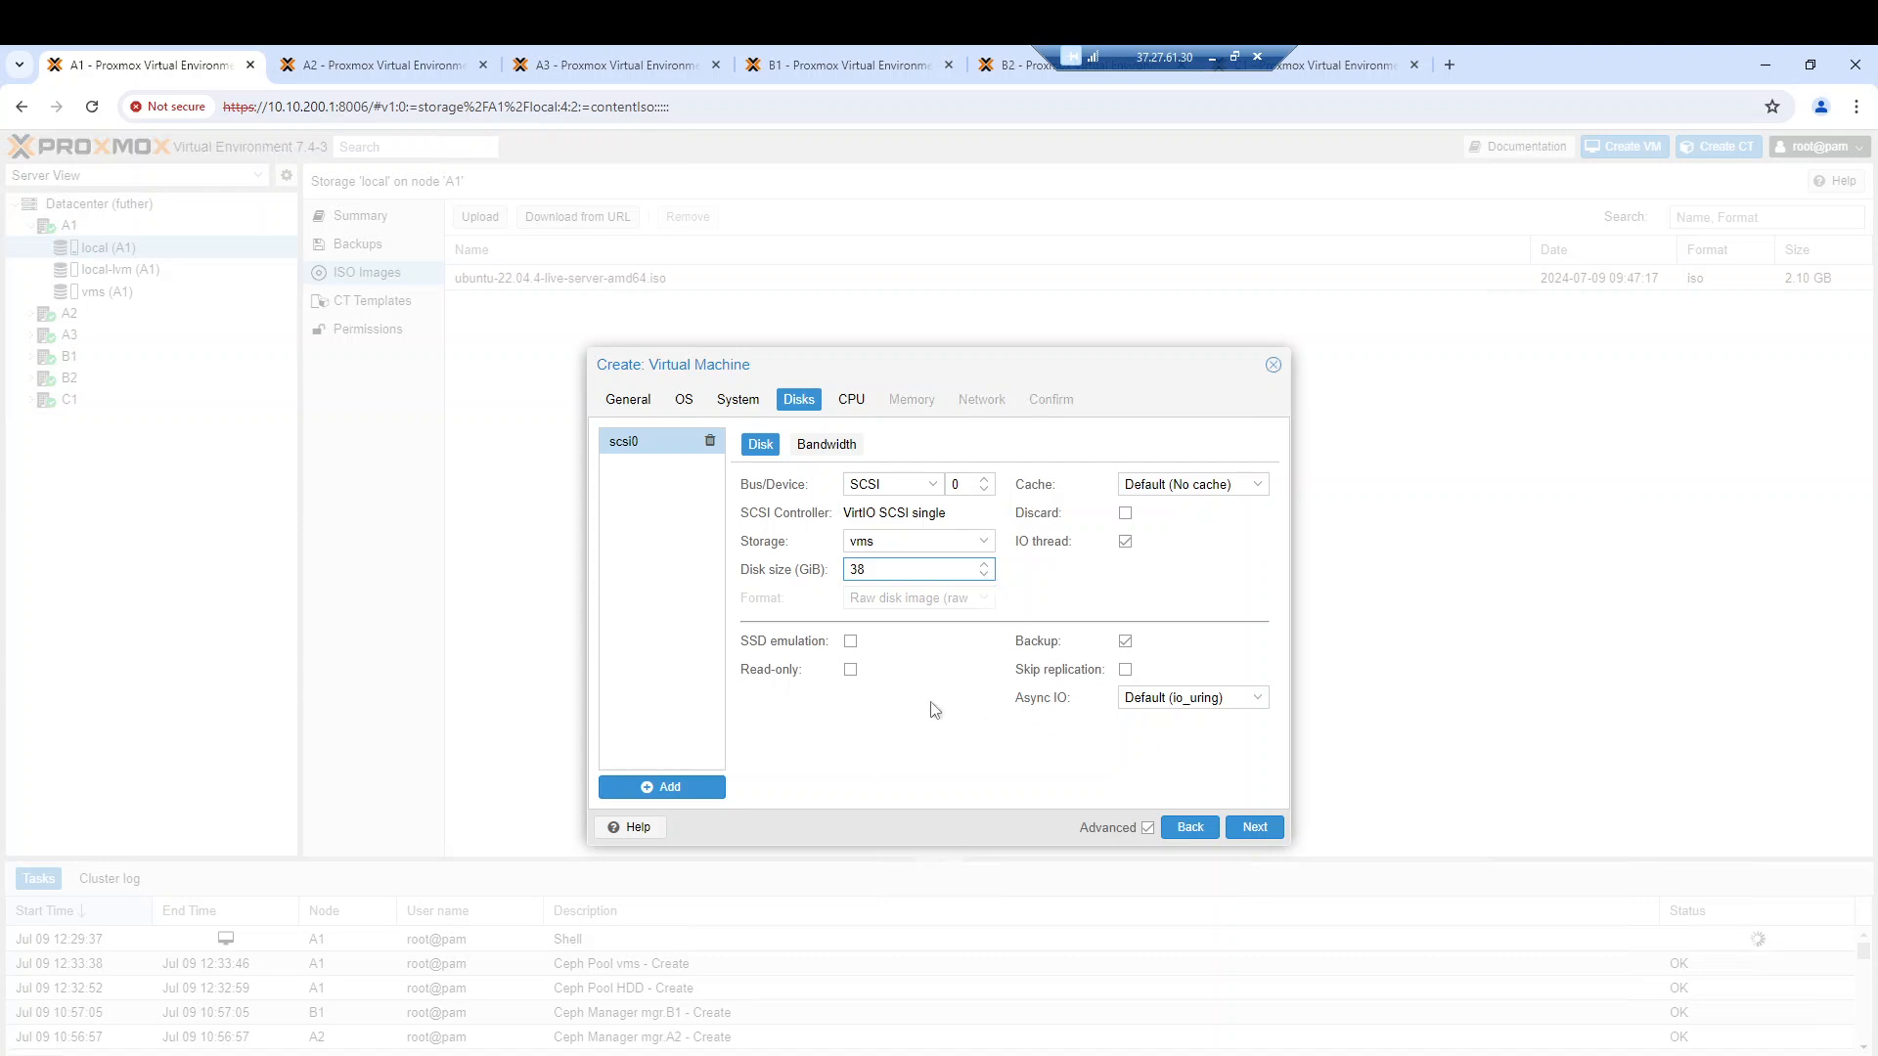
# Step: Set the VM to 2 CPU cores and 2048 MiB memory, reaching network settings
pyautogui.click(1254, 827)
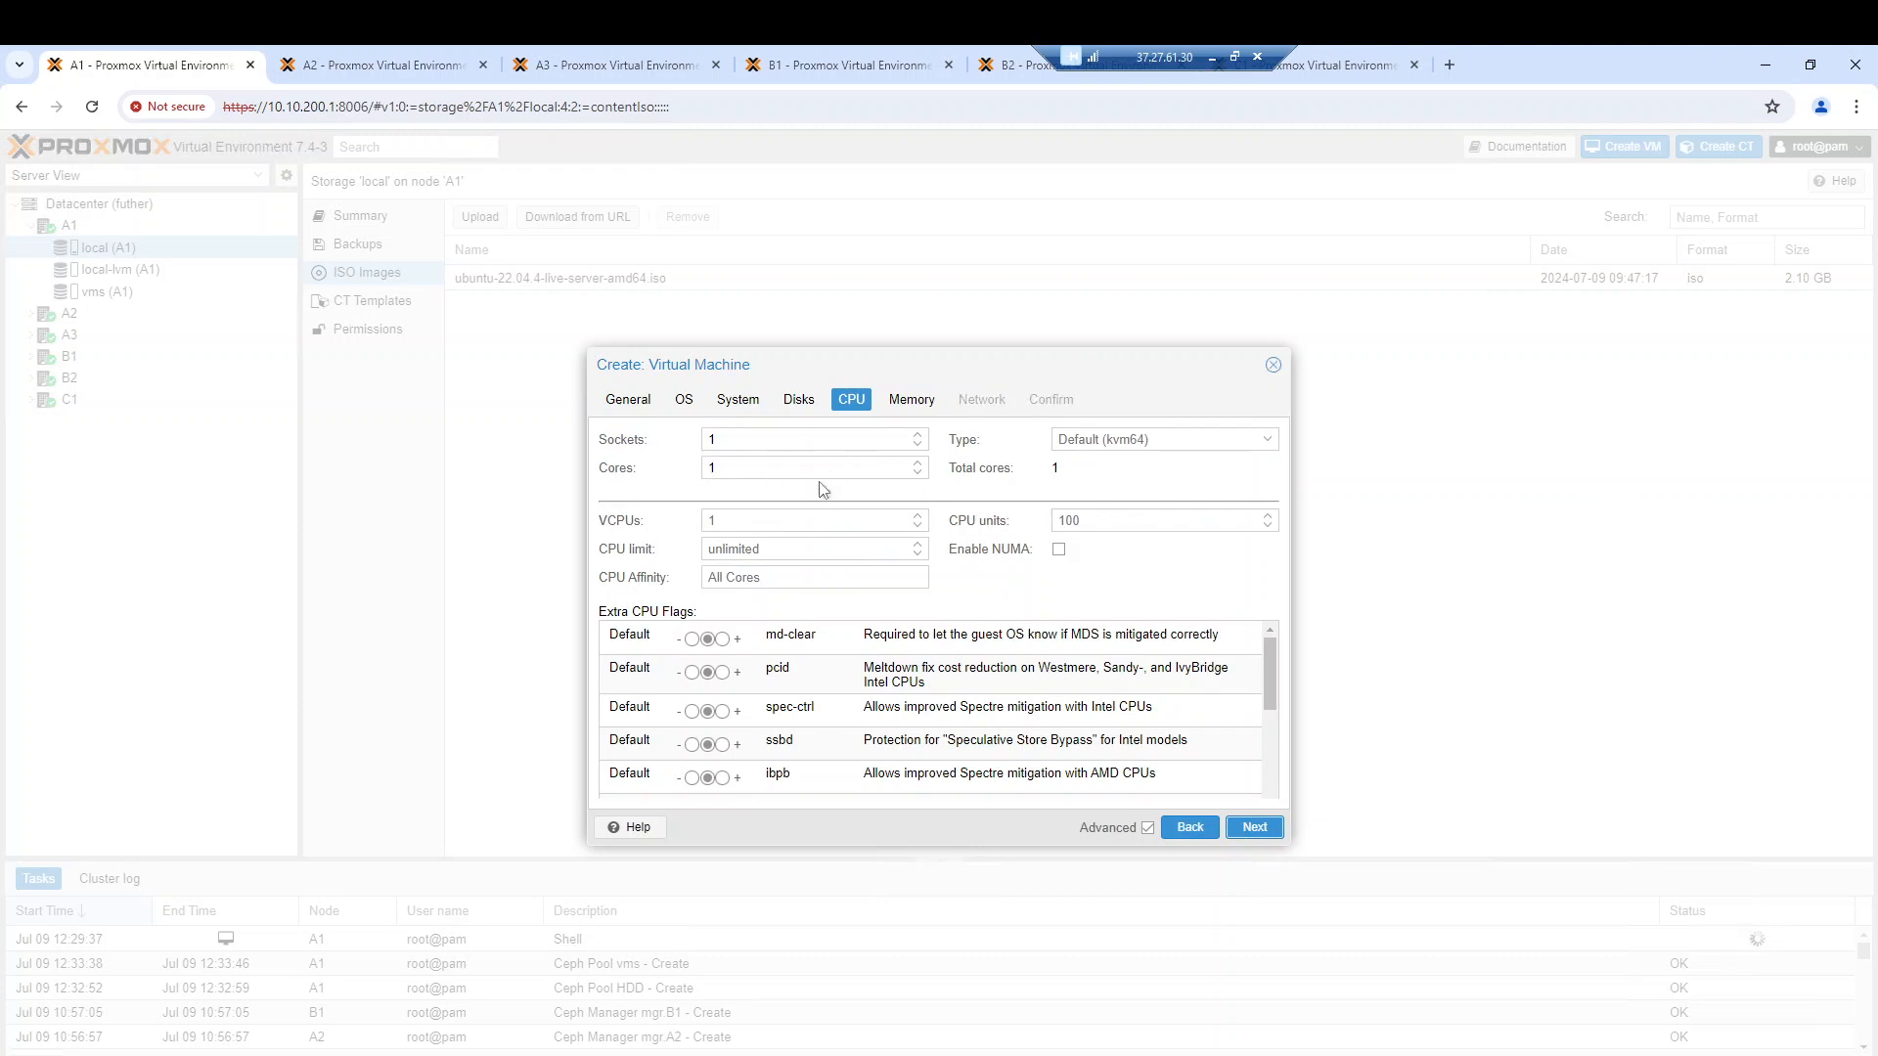
pyautogui.click(916, 461)
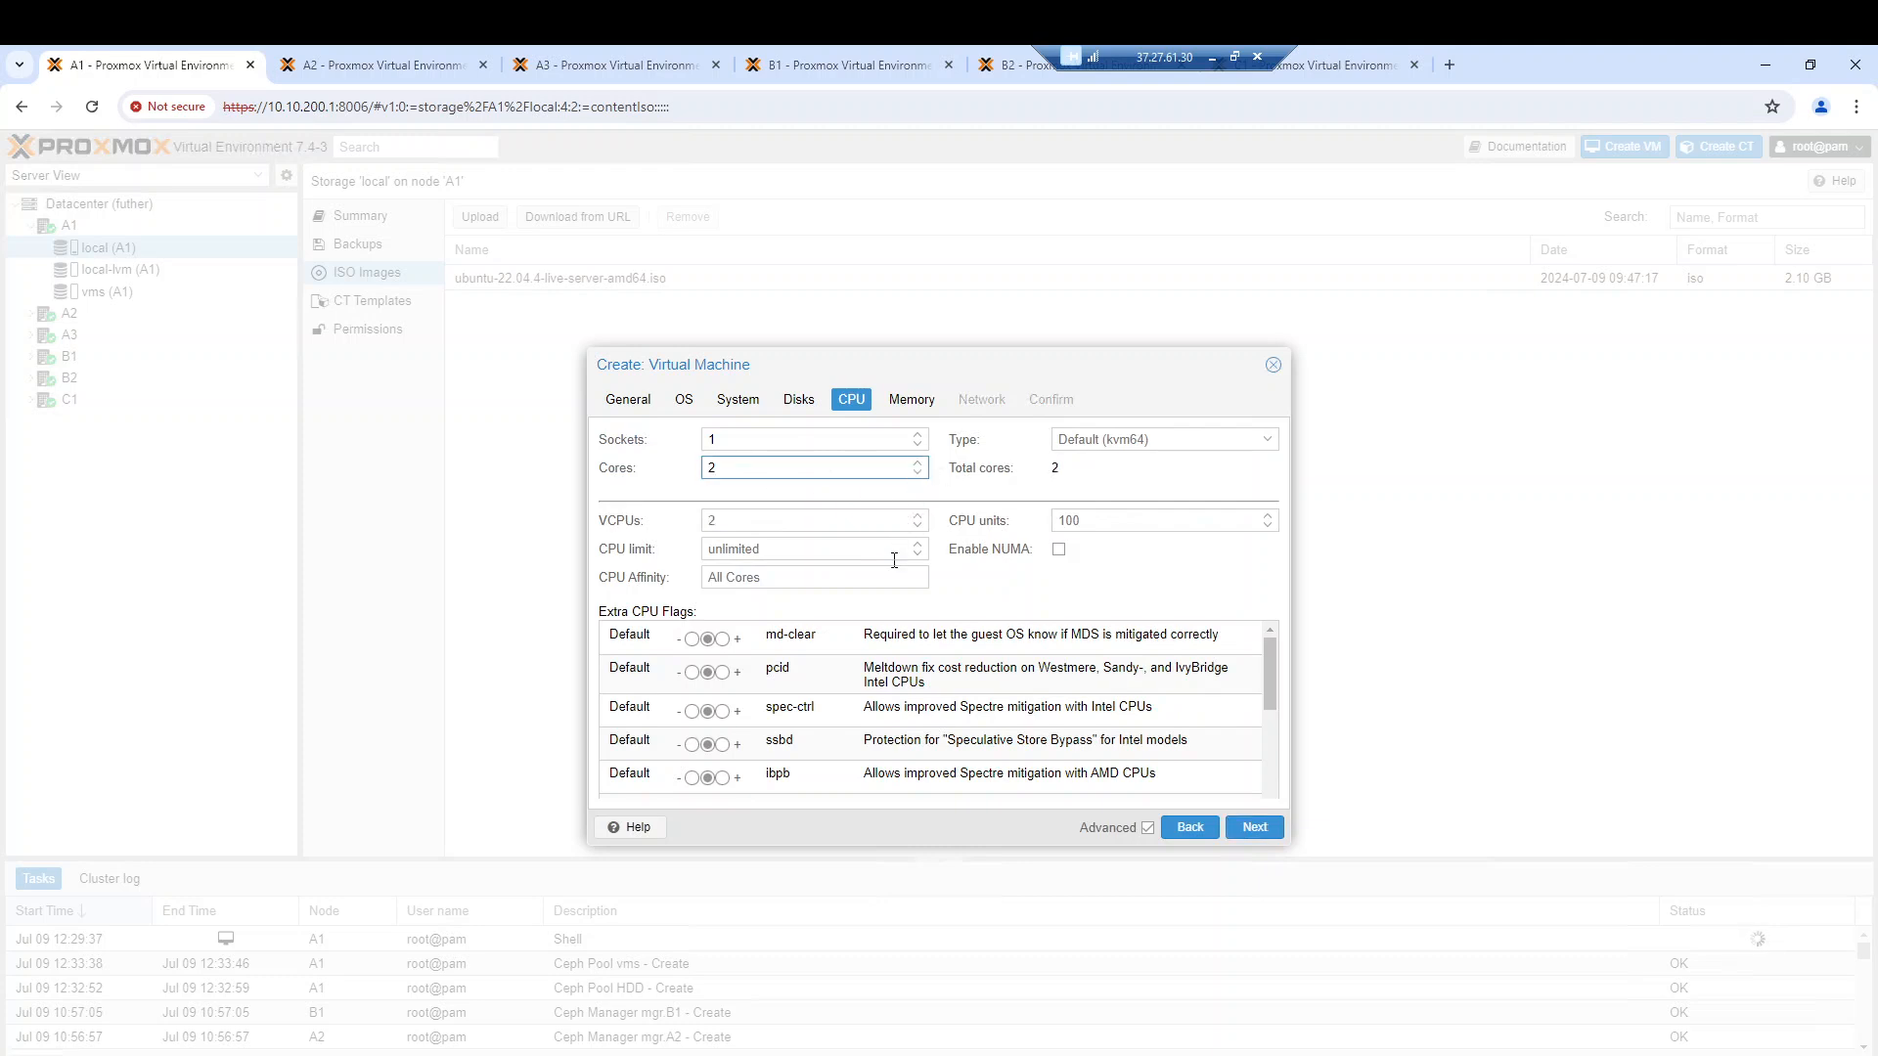
pyautogui.moveTo(1077, 542)
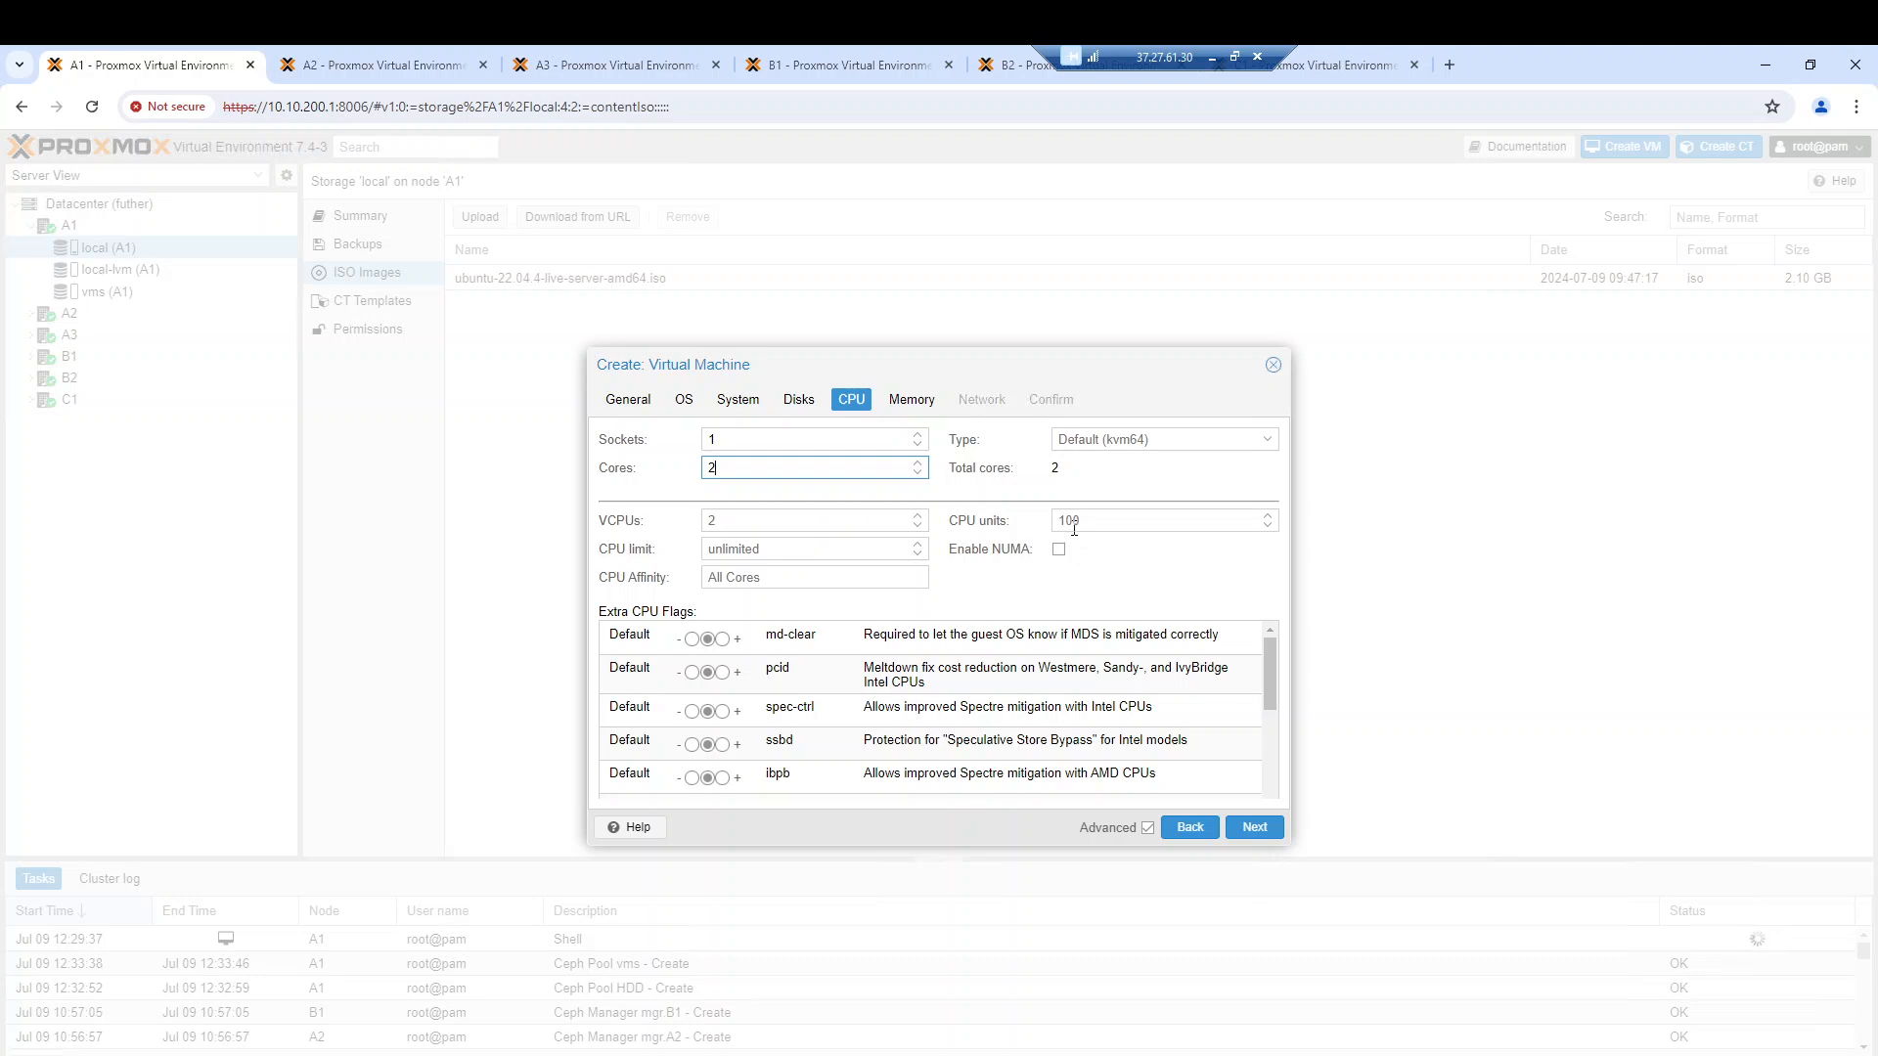
pyautogui.moveTo(1074, 546)
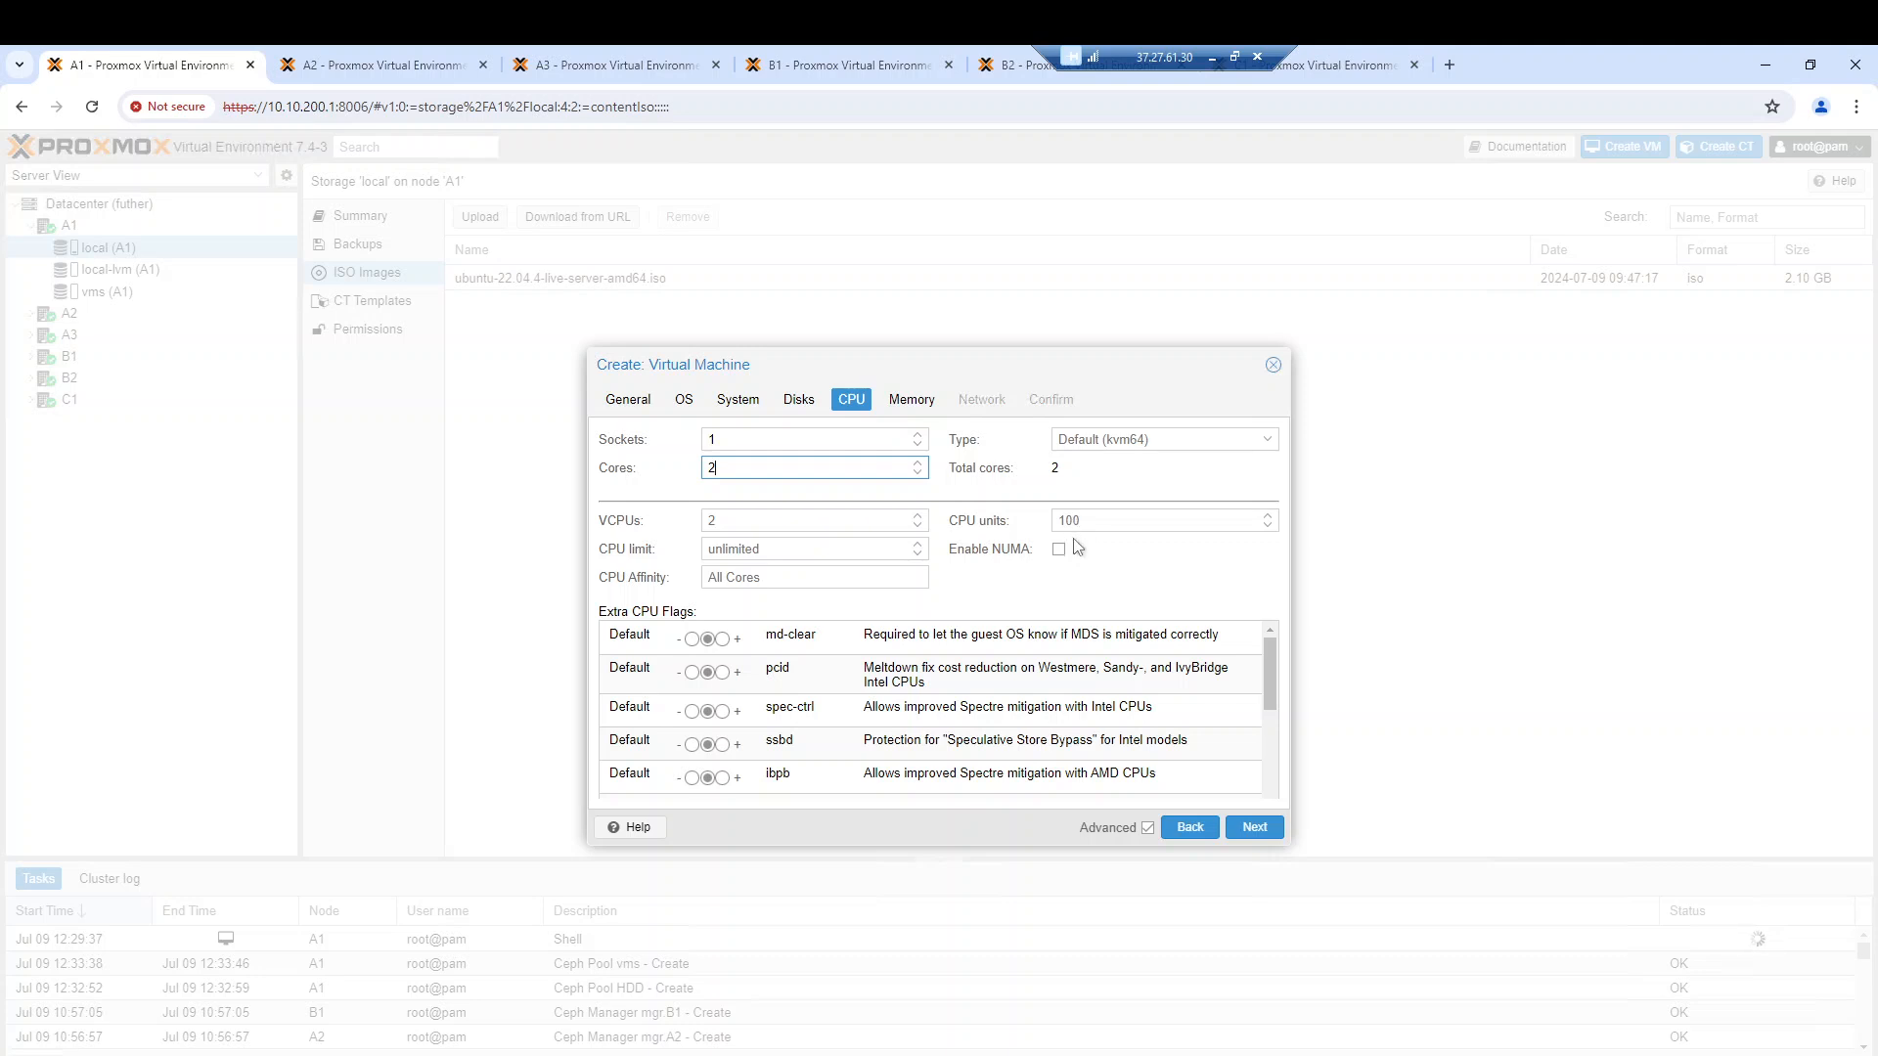
pyautogui.moveTo(1158, 794)
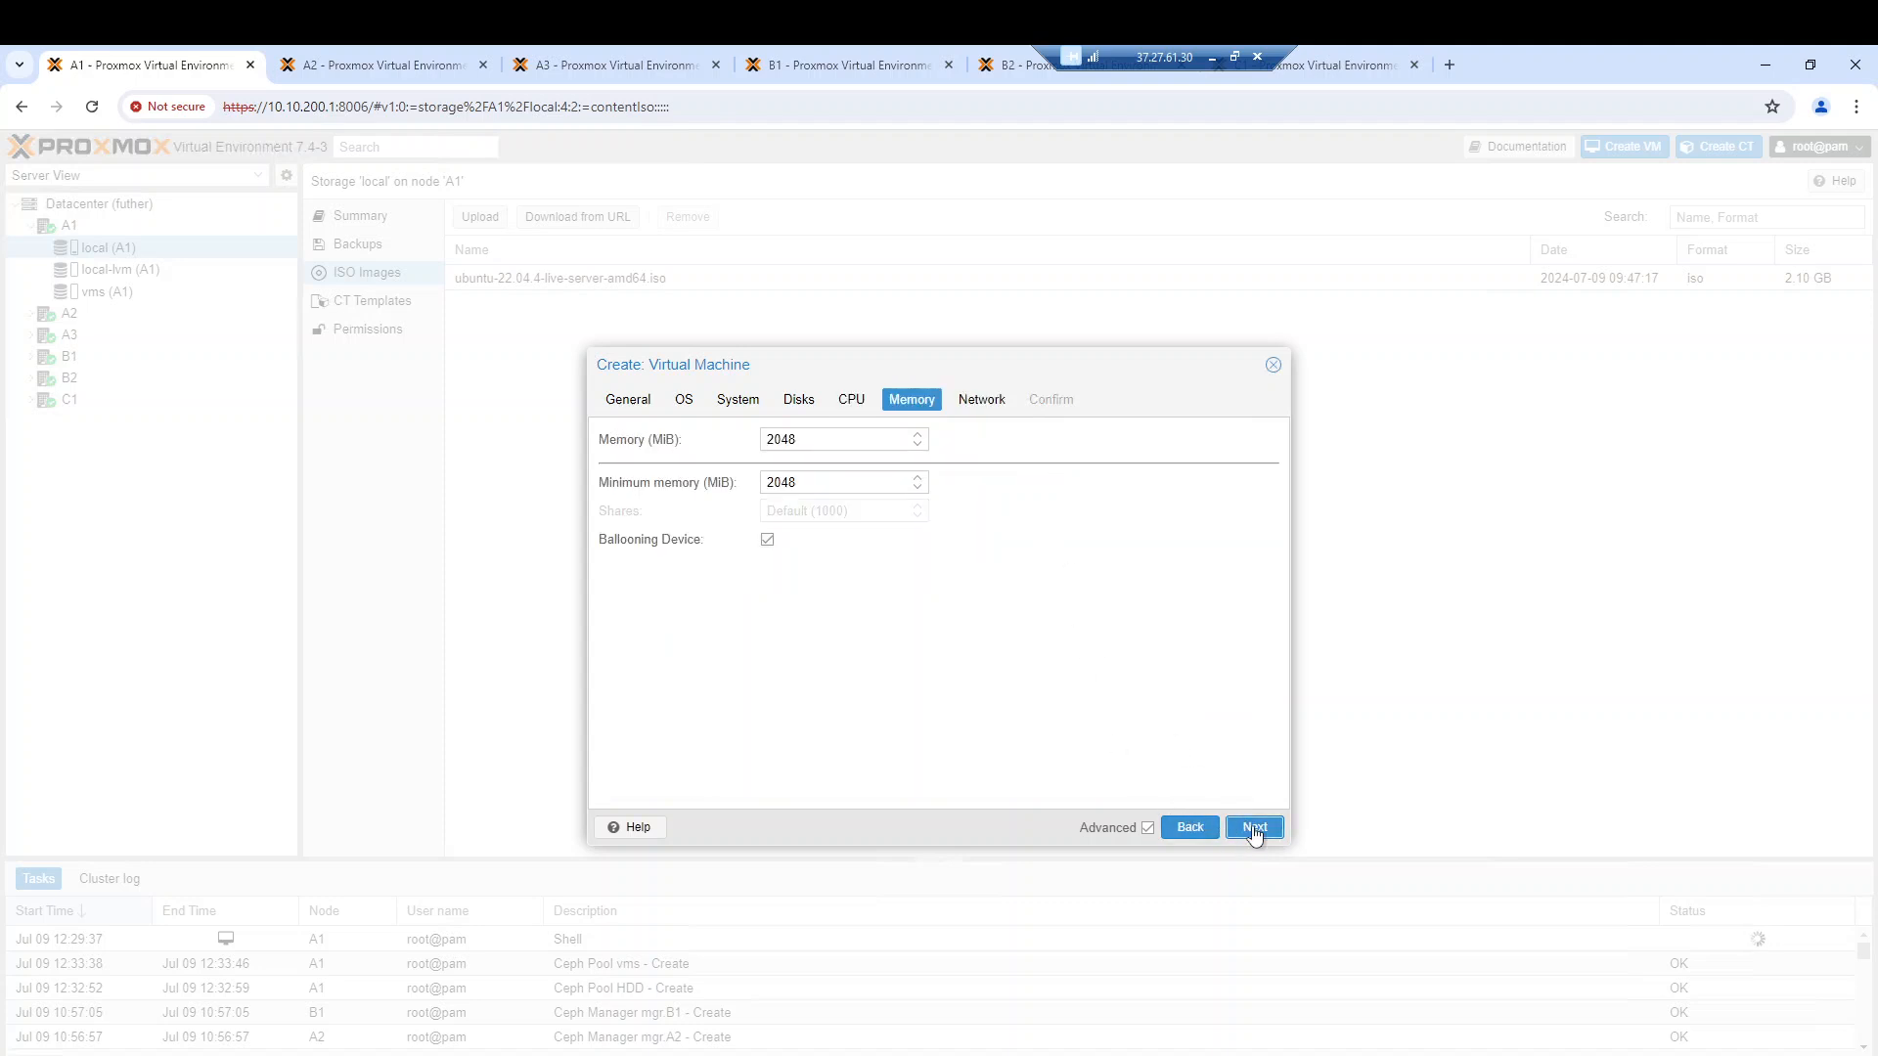
pyautogui.click(1254, 826)
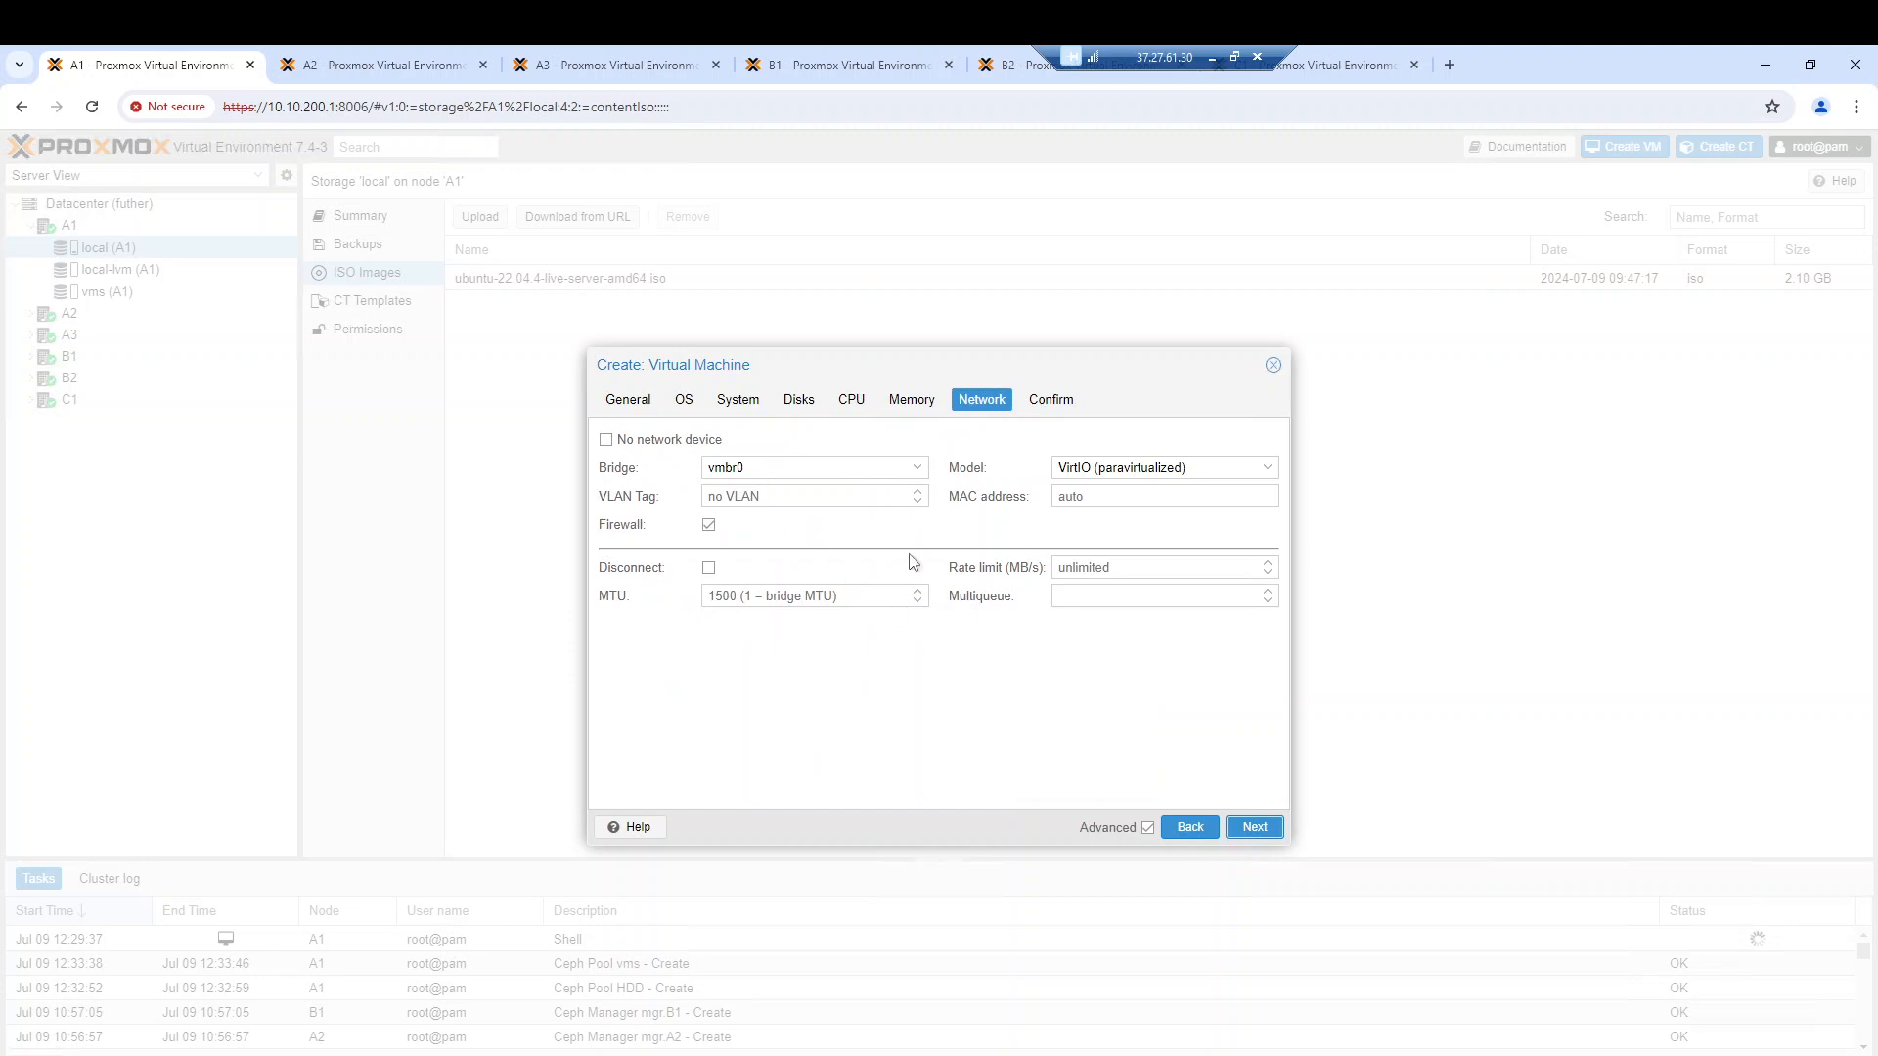
pyautogui.moveTo(925, 513)
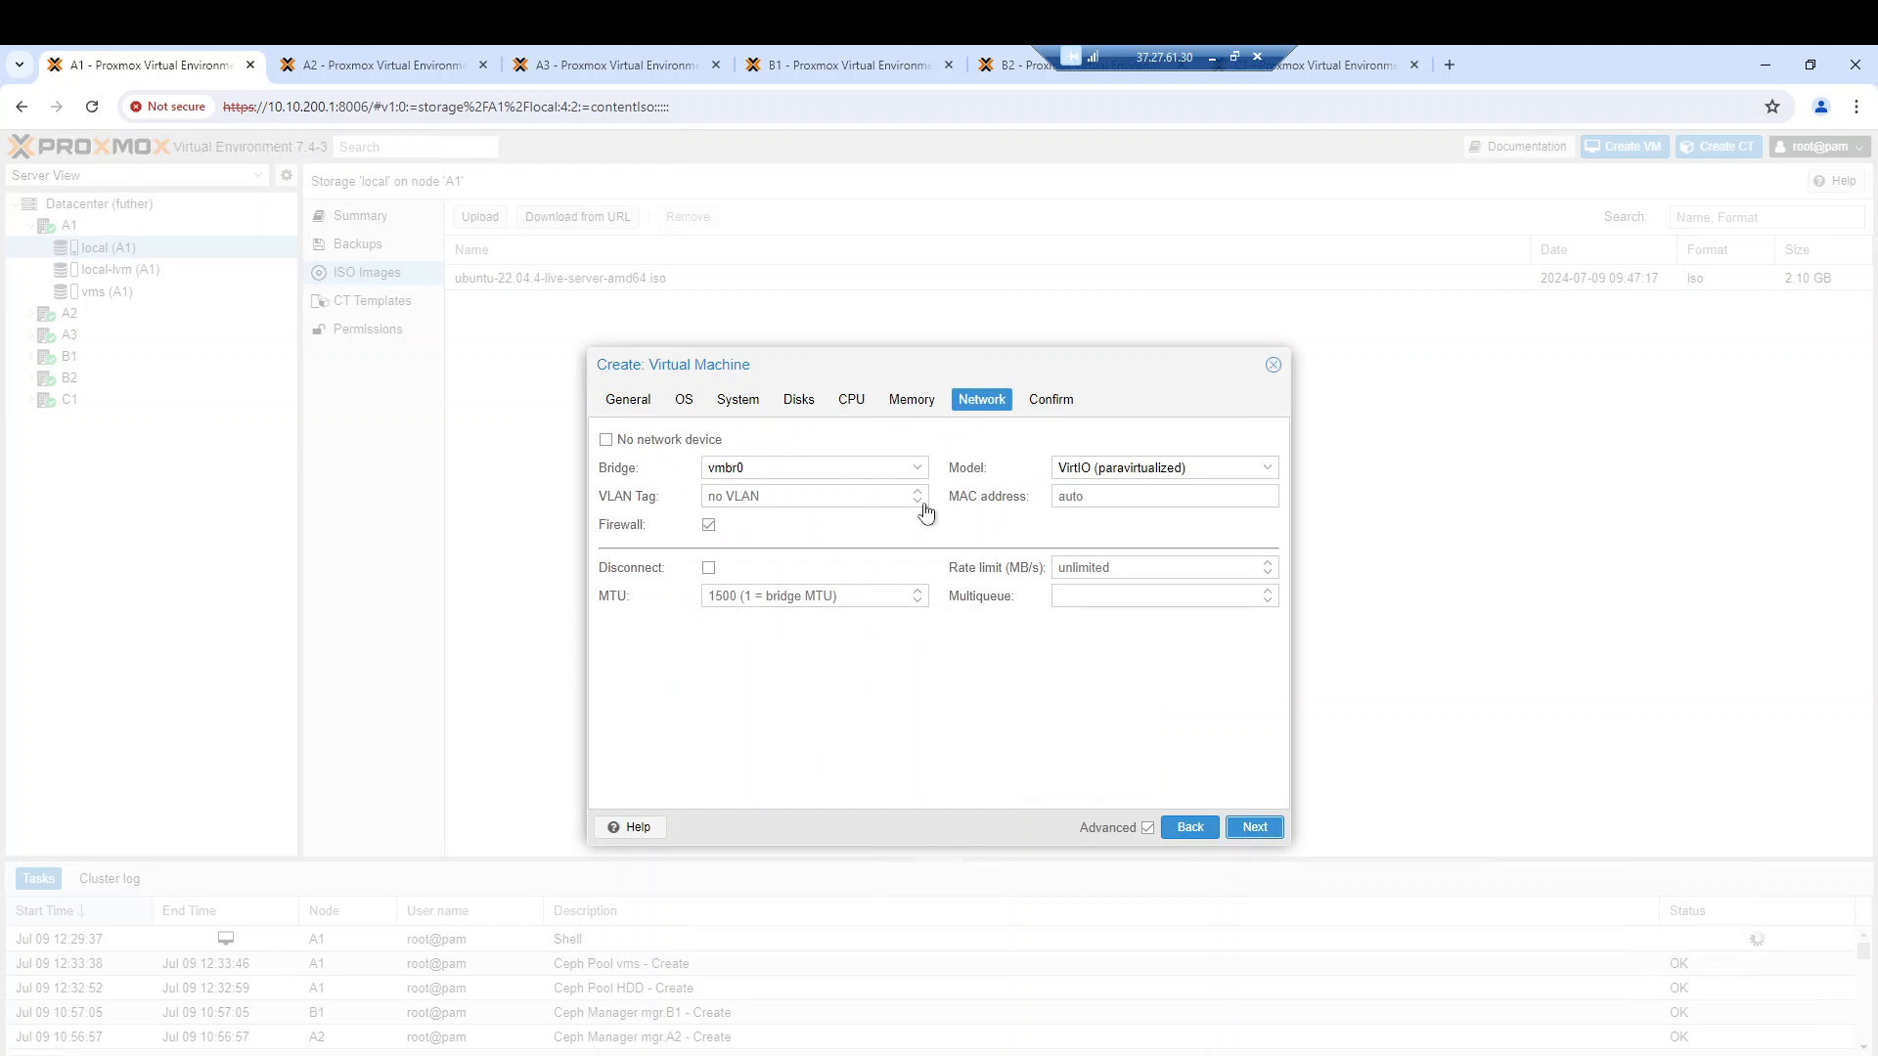
pyautogui.moveTo(898, 487)
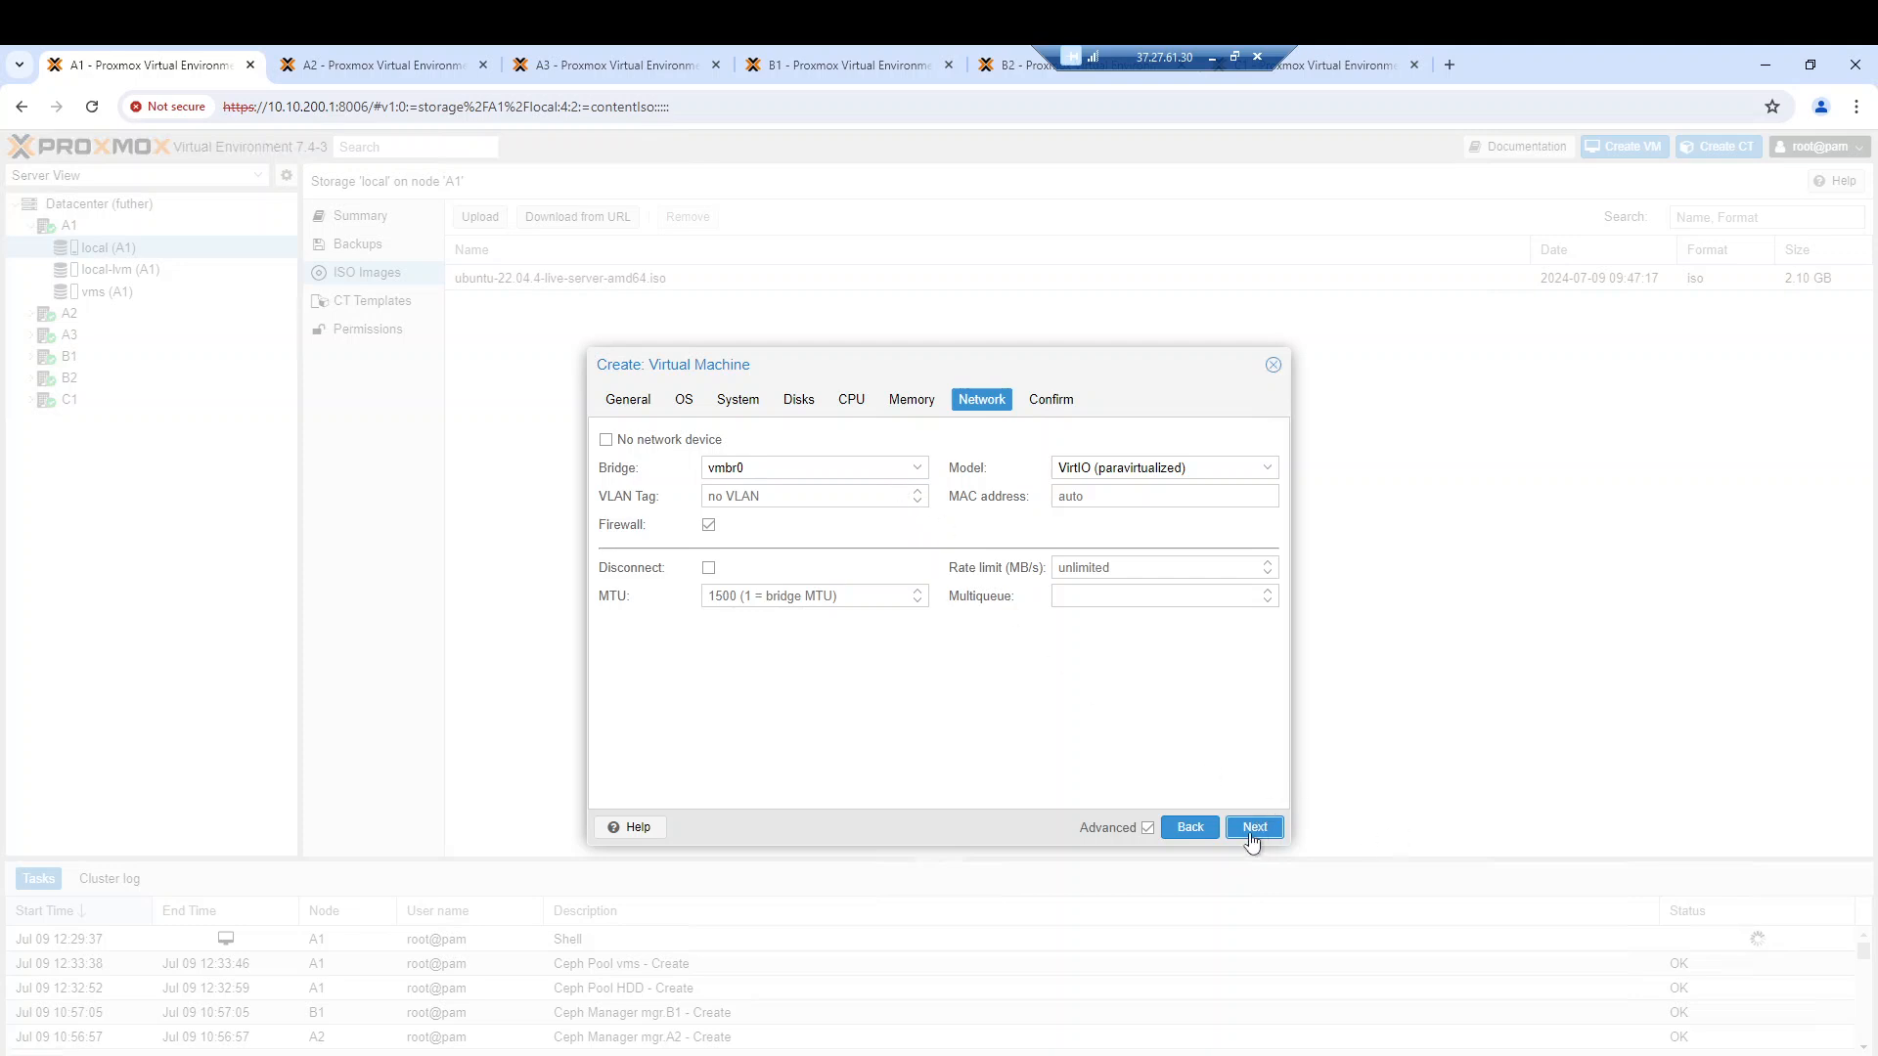
# Step: Confirm the summary and finish creating VM 100 Ubuntu22
pyautogui.click(1252, 825)
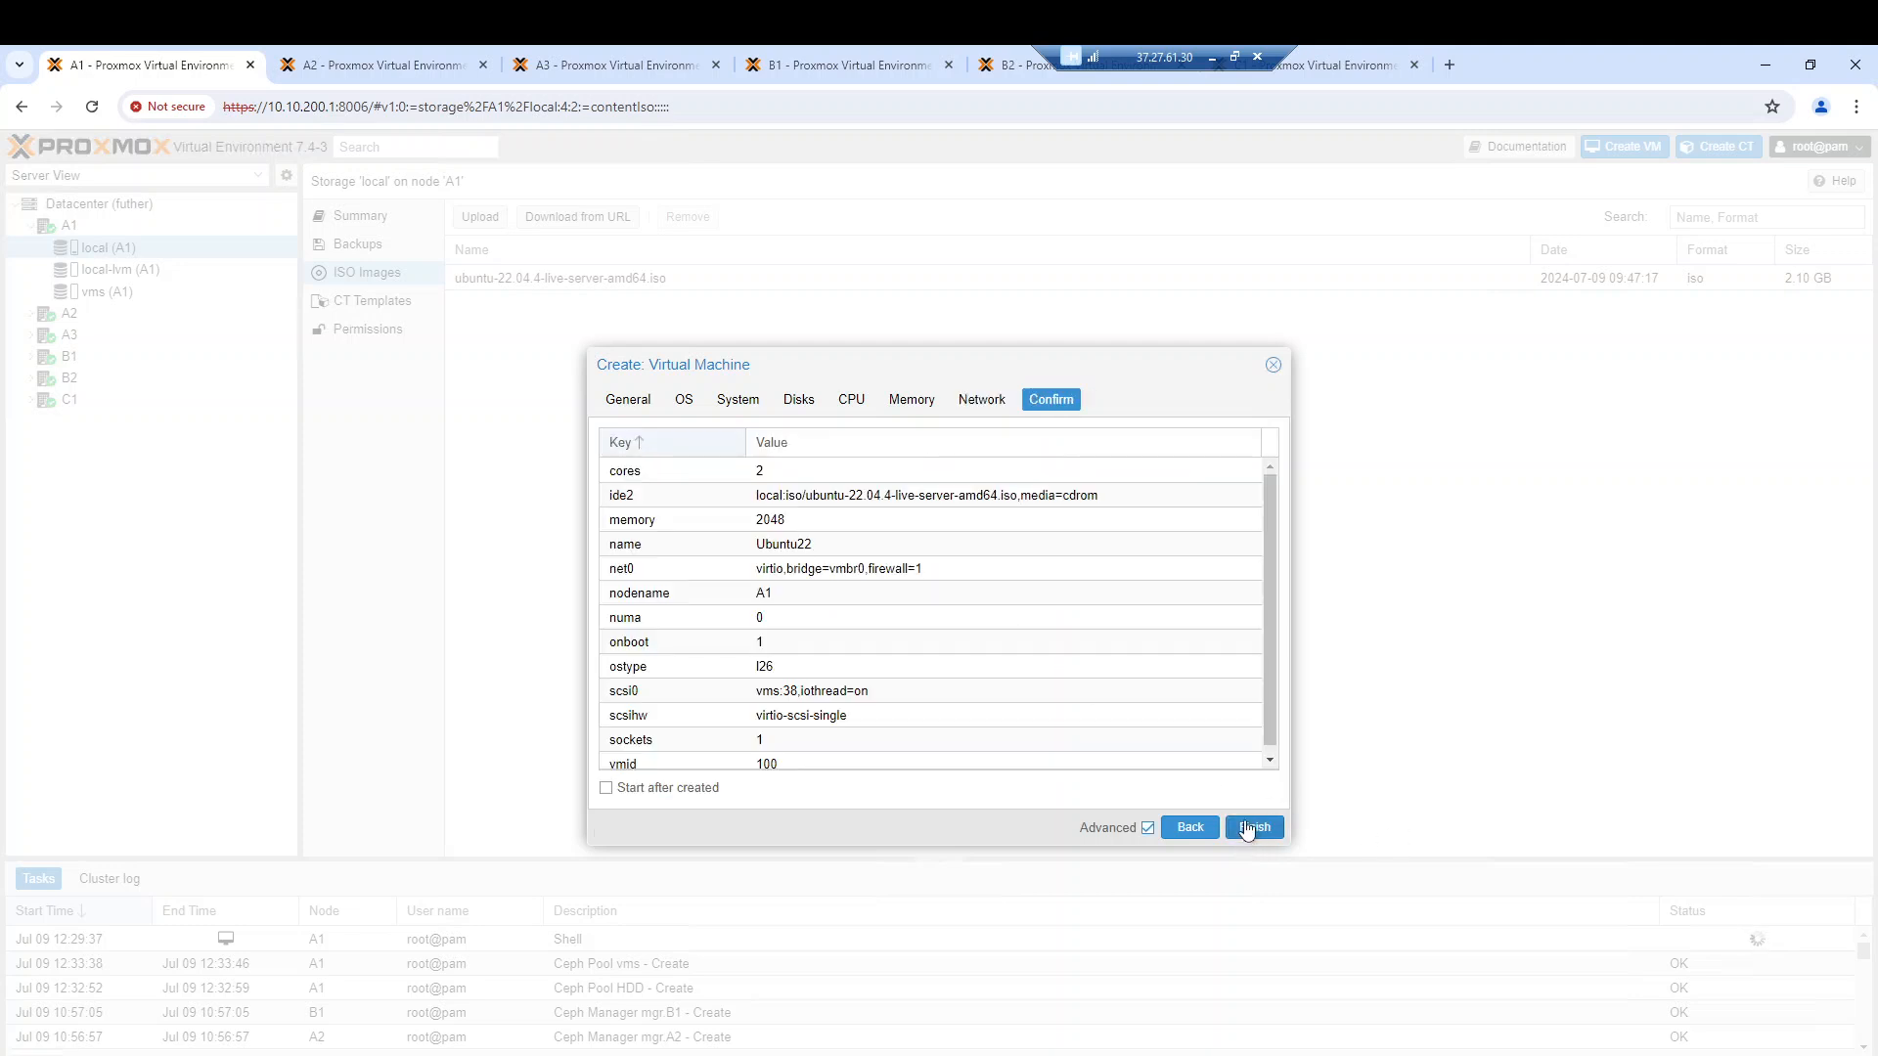
pyautogui.click(1252, 828)
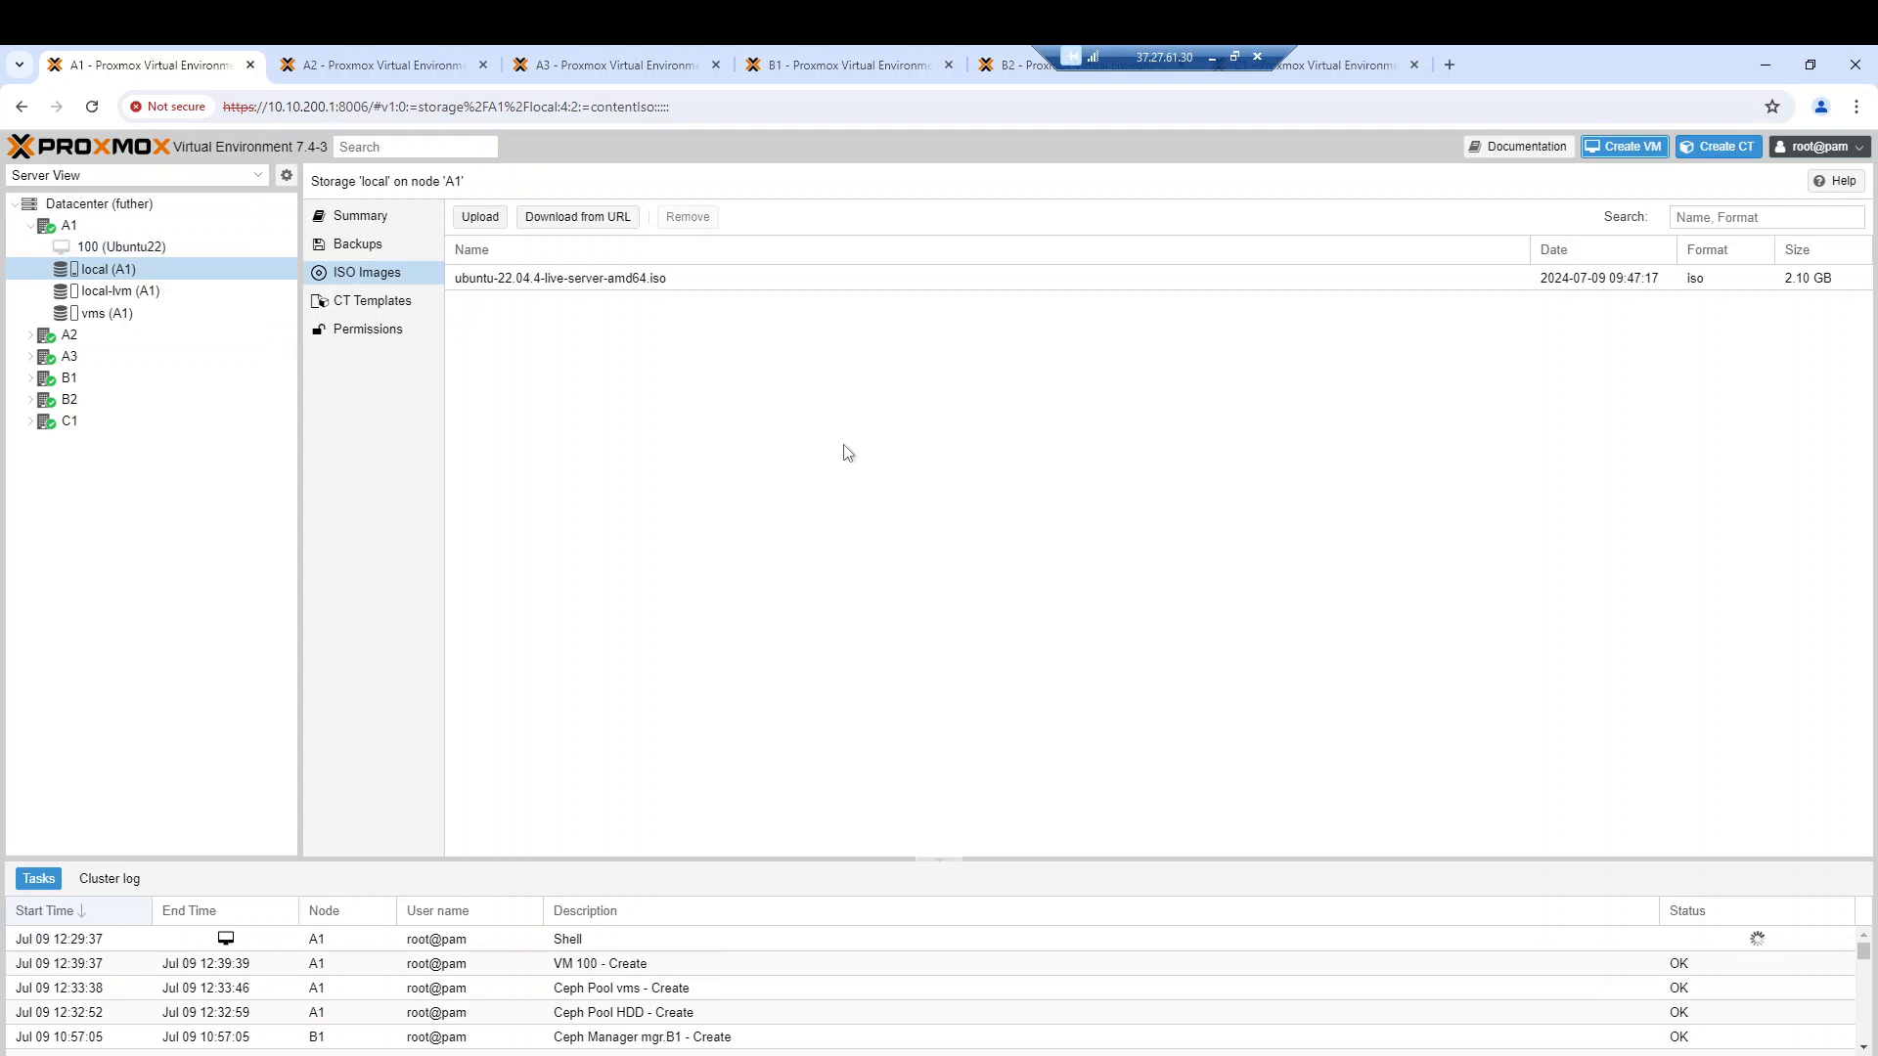
pyautogui.moveTo(135, 687)
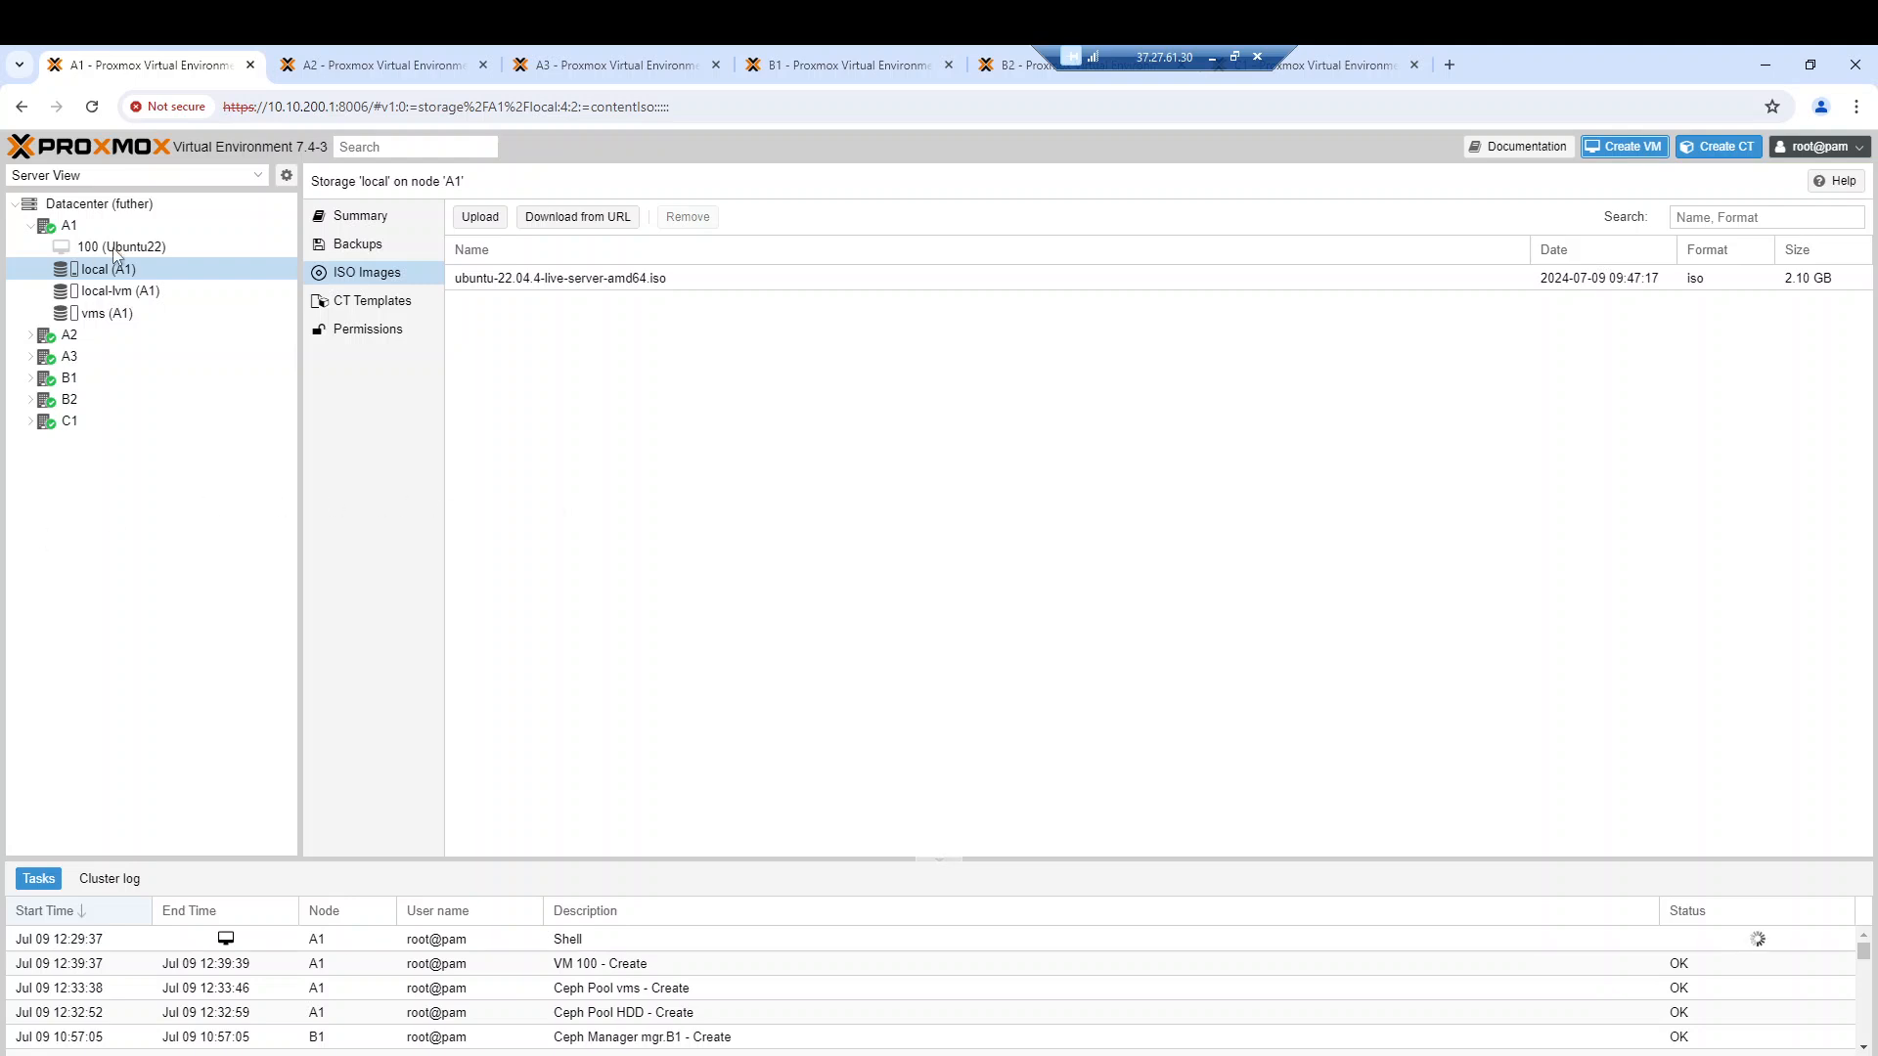
# Step: Select VM 100 Ubuntu22 and start it
pyautogui.click(121, 246)
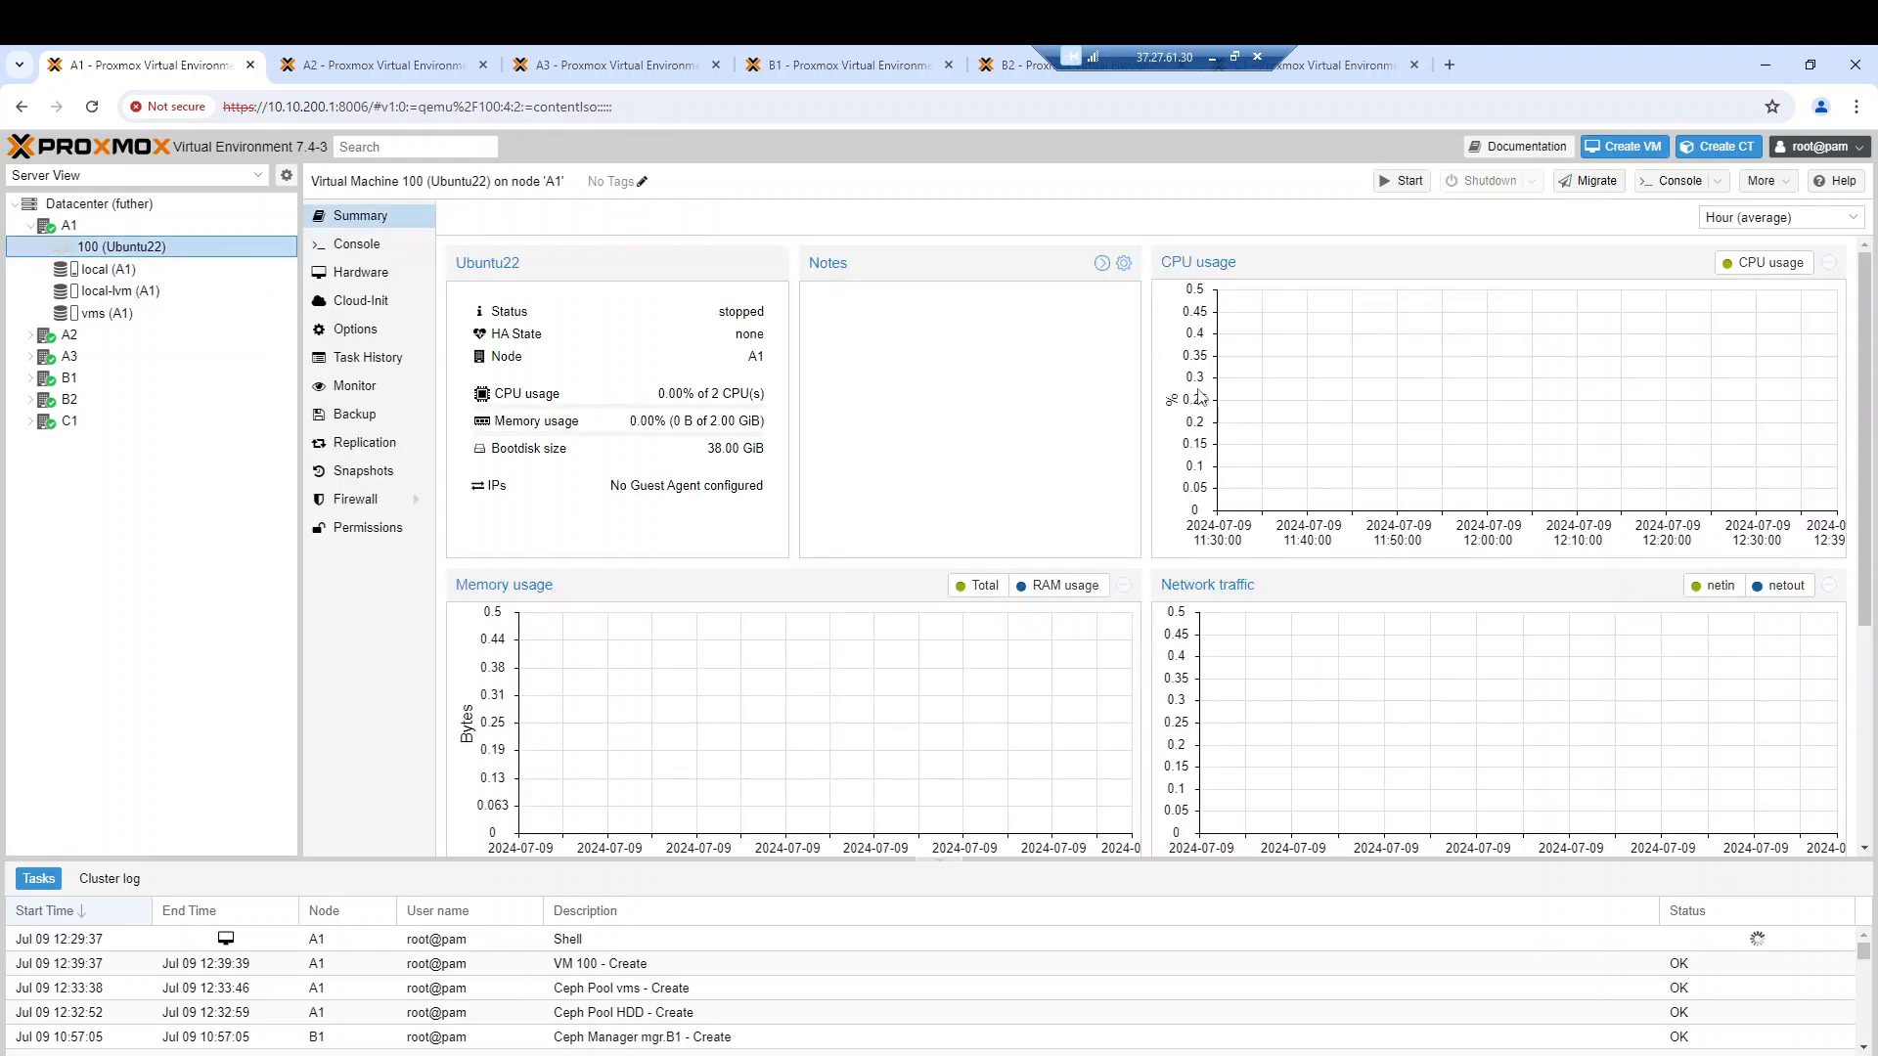
pyautogui.moveTo(1409, 180)
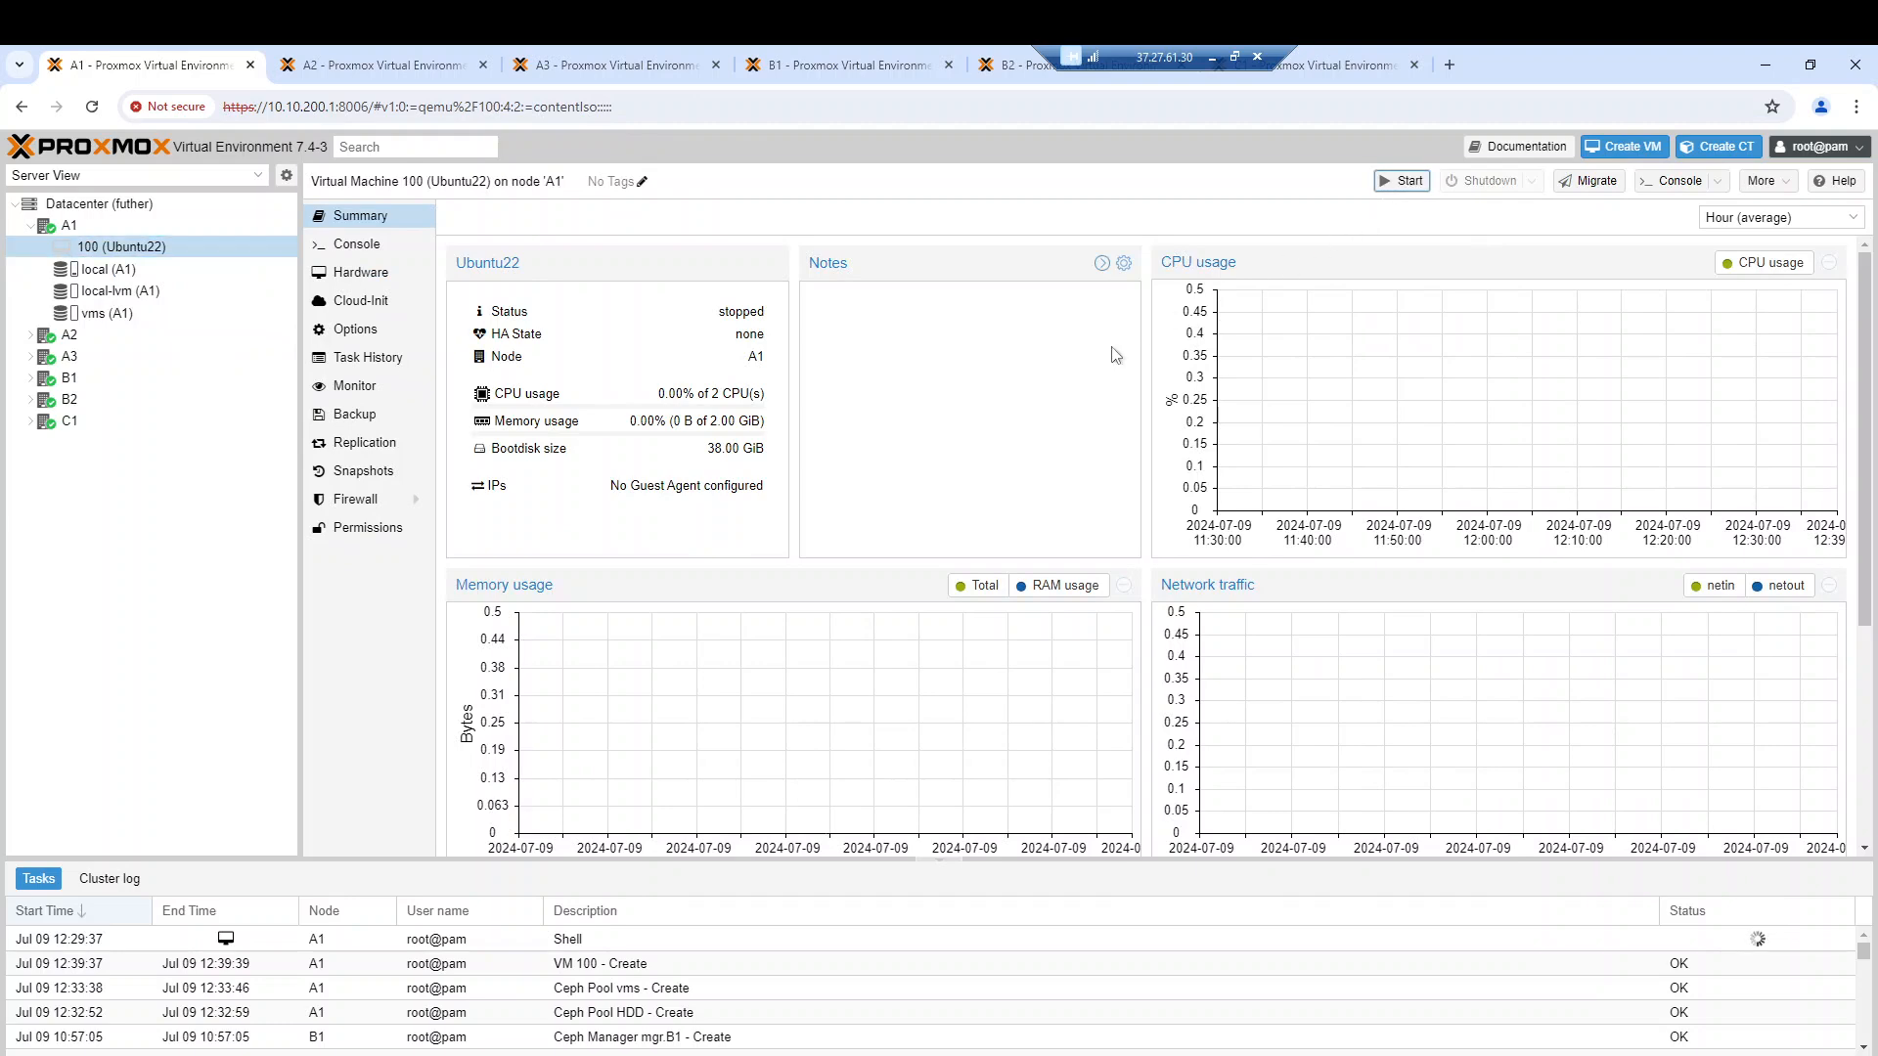
pyautogui.click(1401, 180)
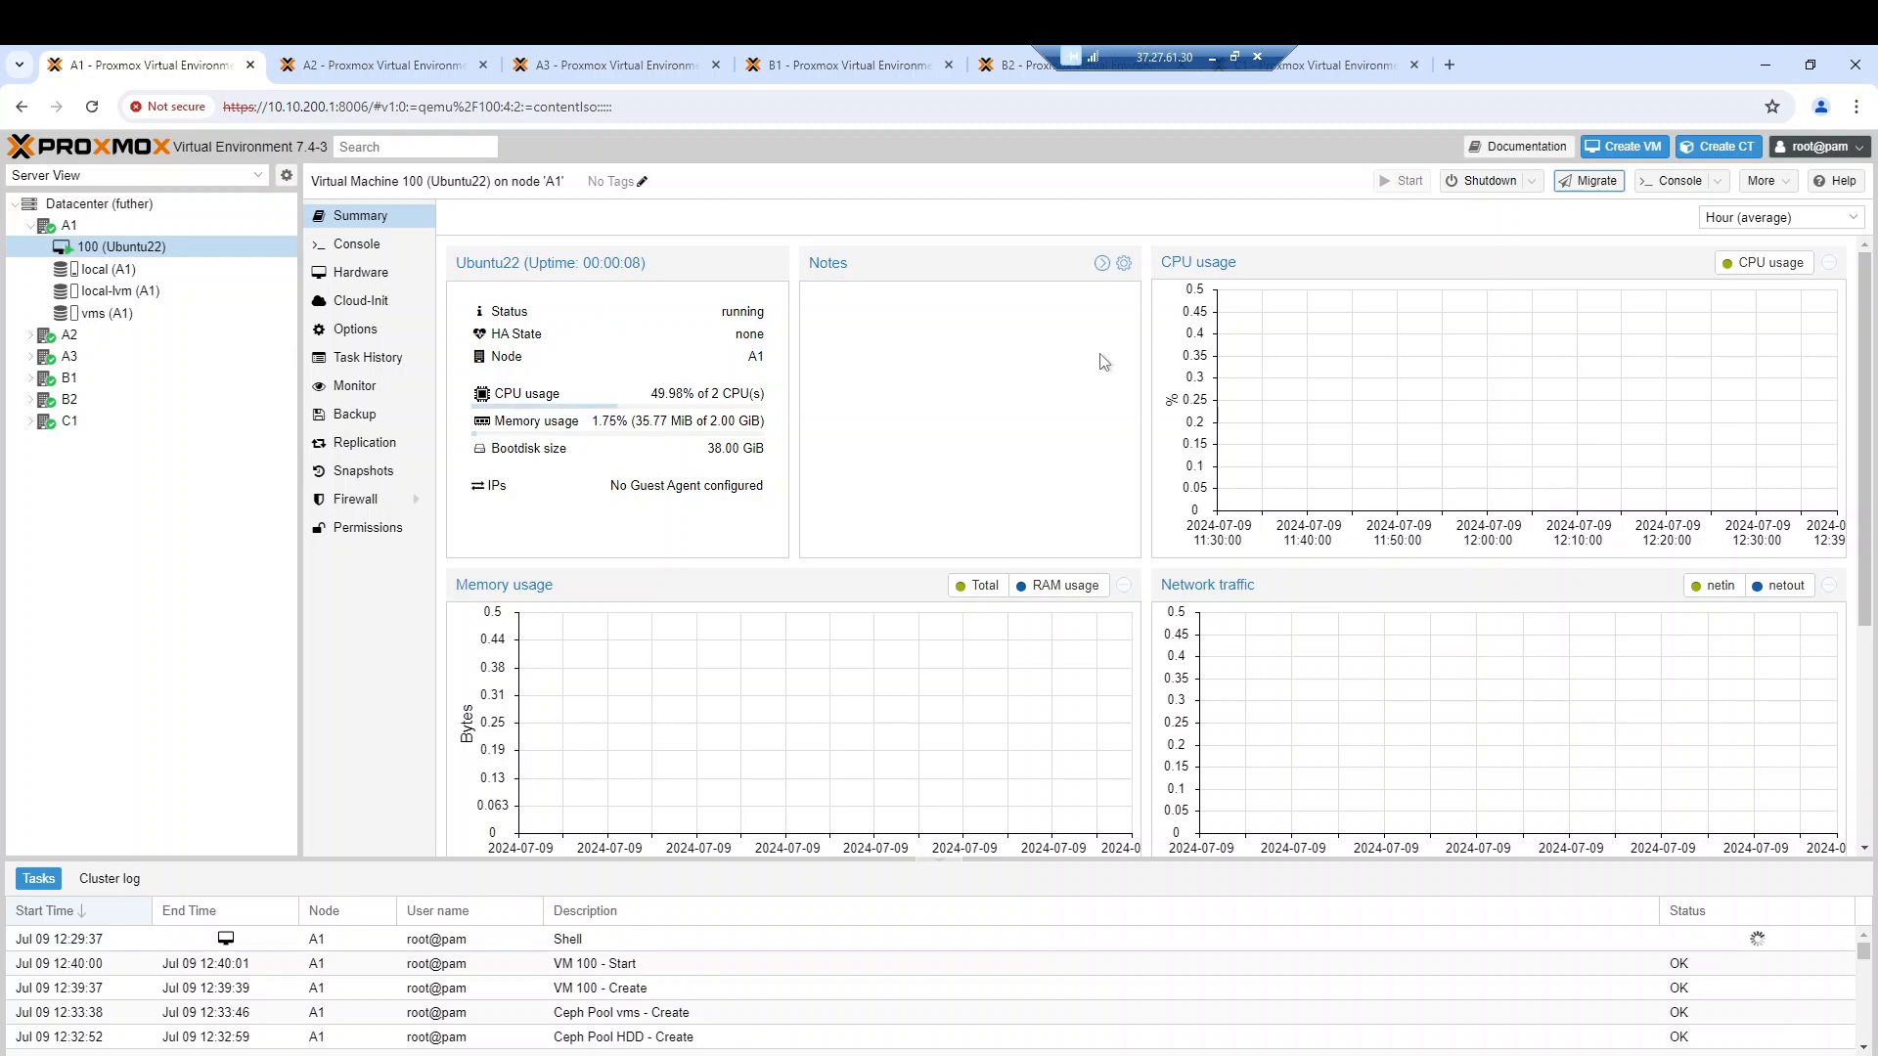
pyautogui.moveTo(1258, 291)
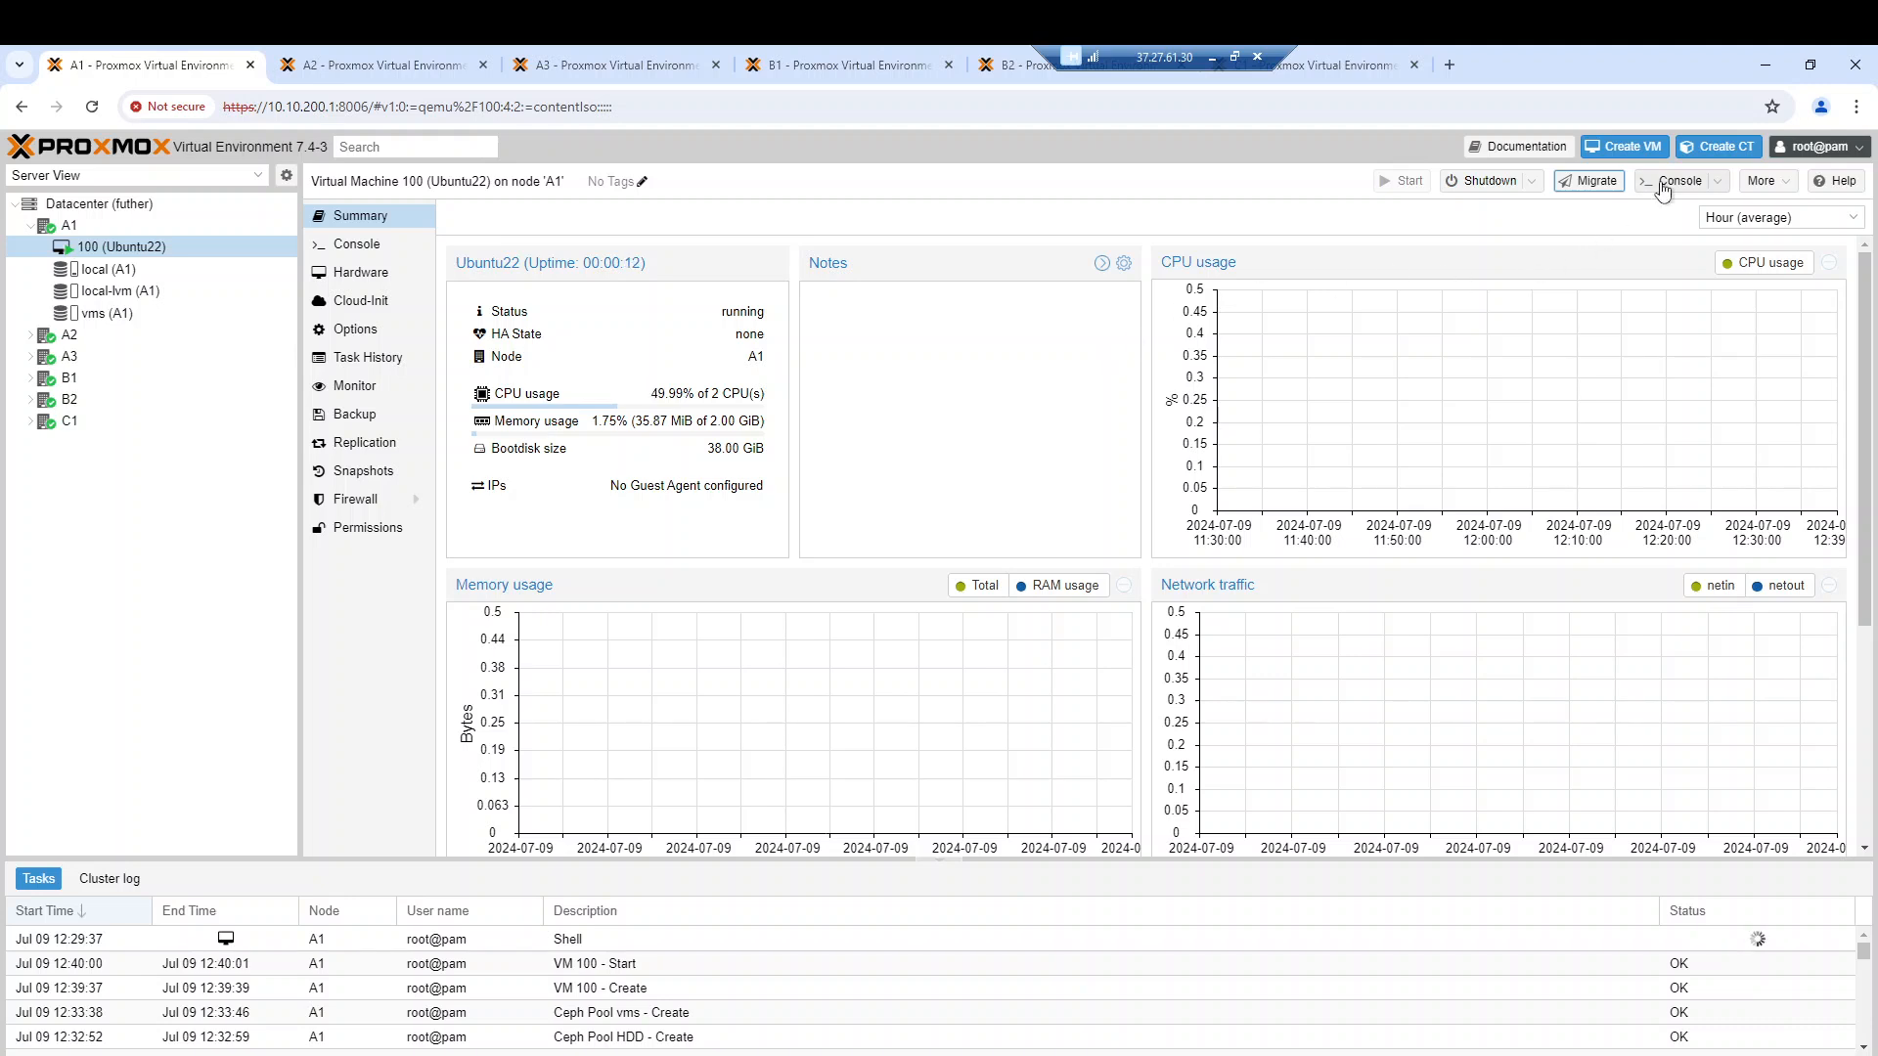
# Step: Open VM 100's console and boot 'Try or Install Ubuntu Server' to the installer's language screen
pyautogui.click(1681, 180)
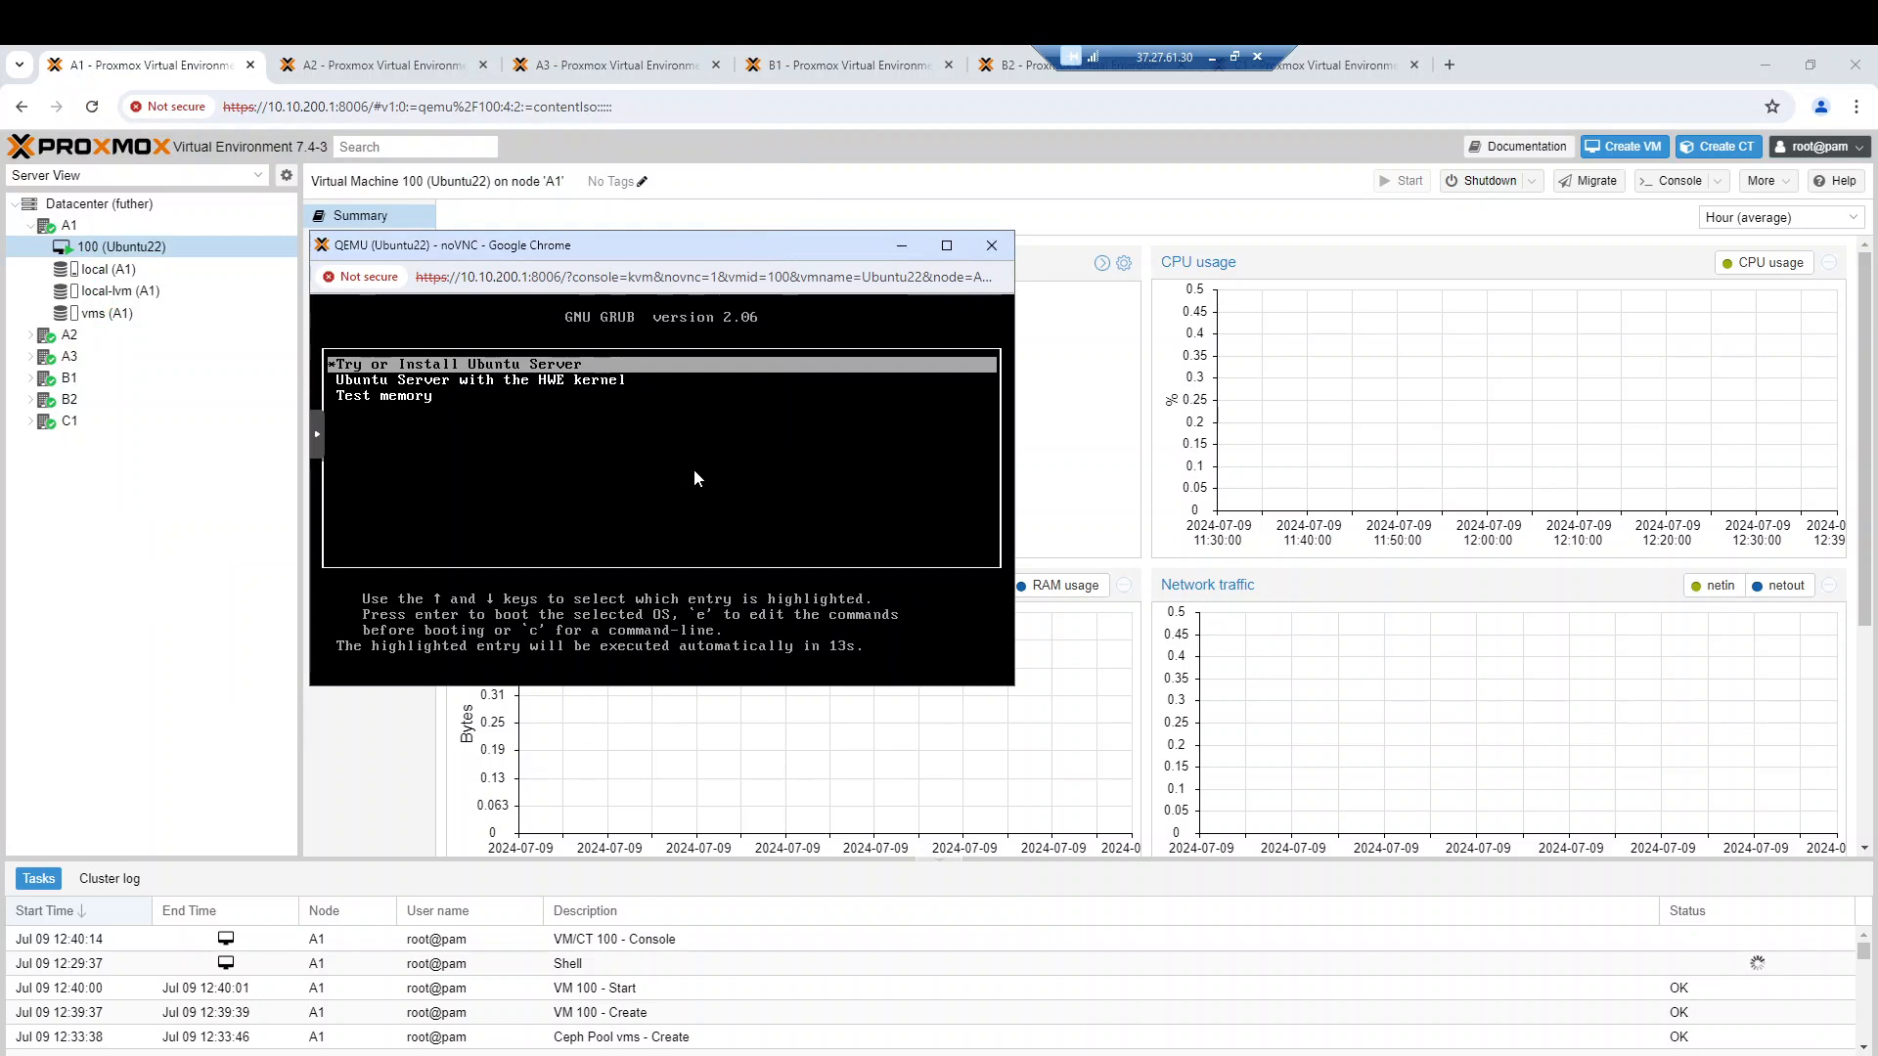
pyautogui.press('Return')
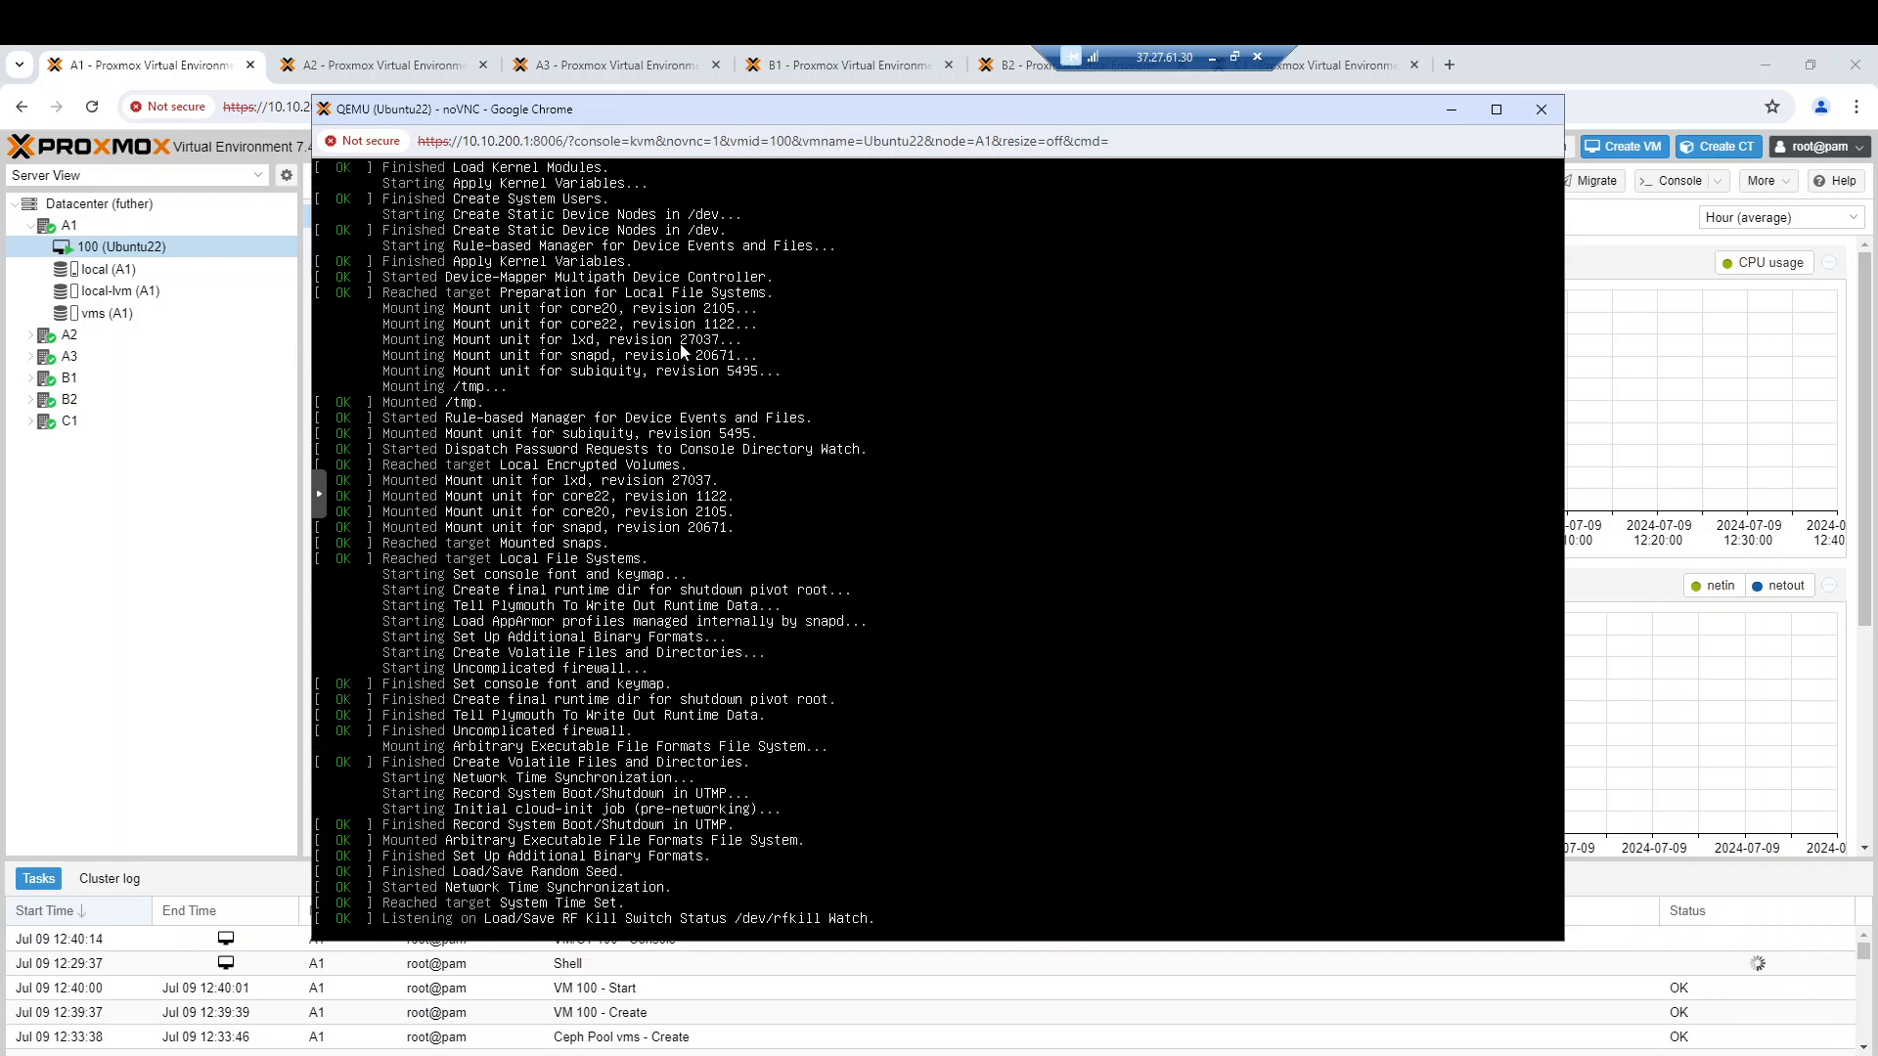
pyautogui.scroll(-3)
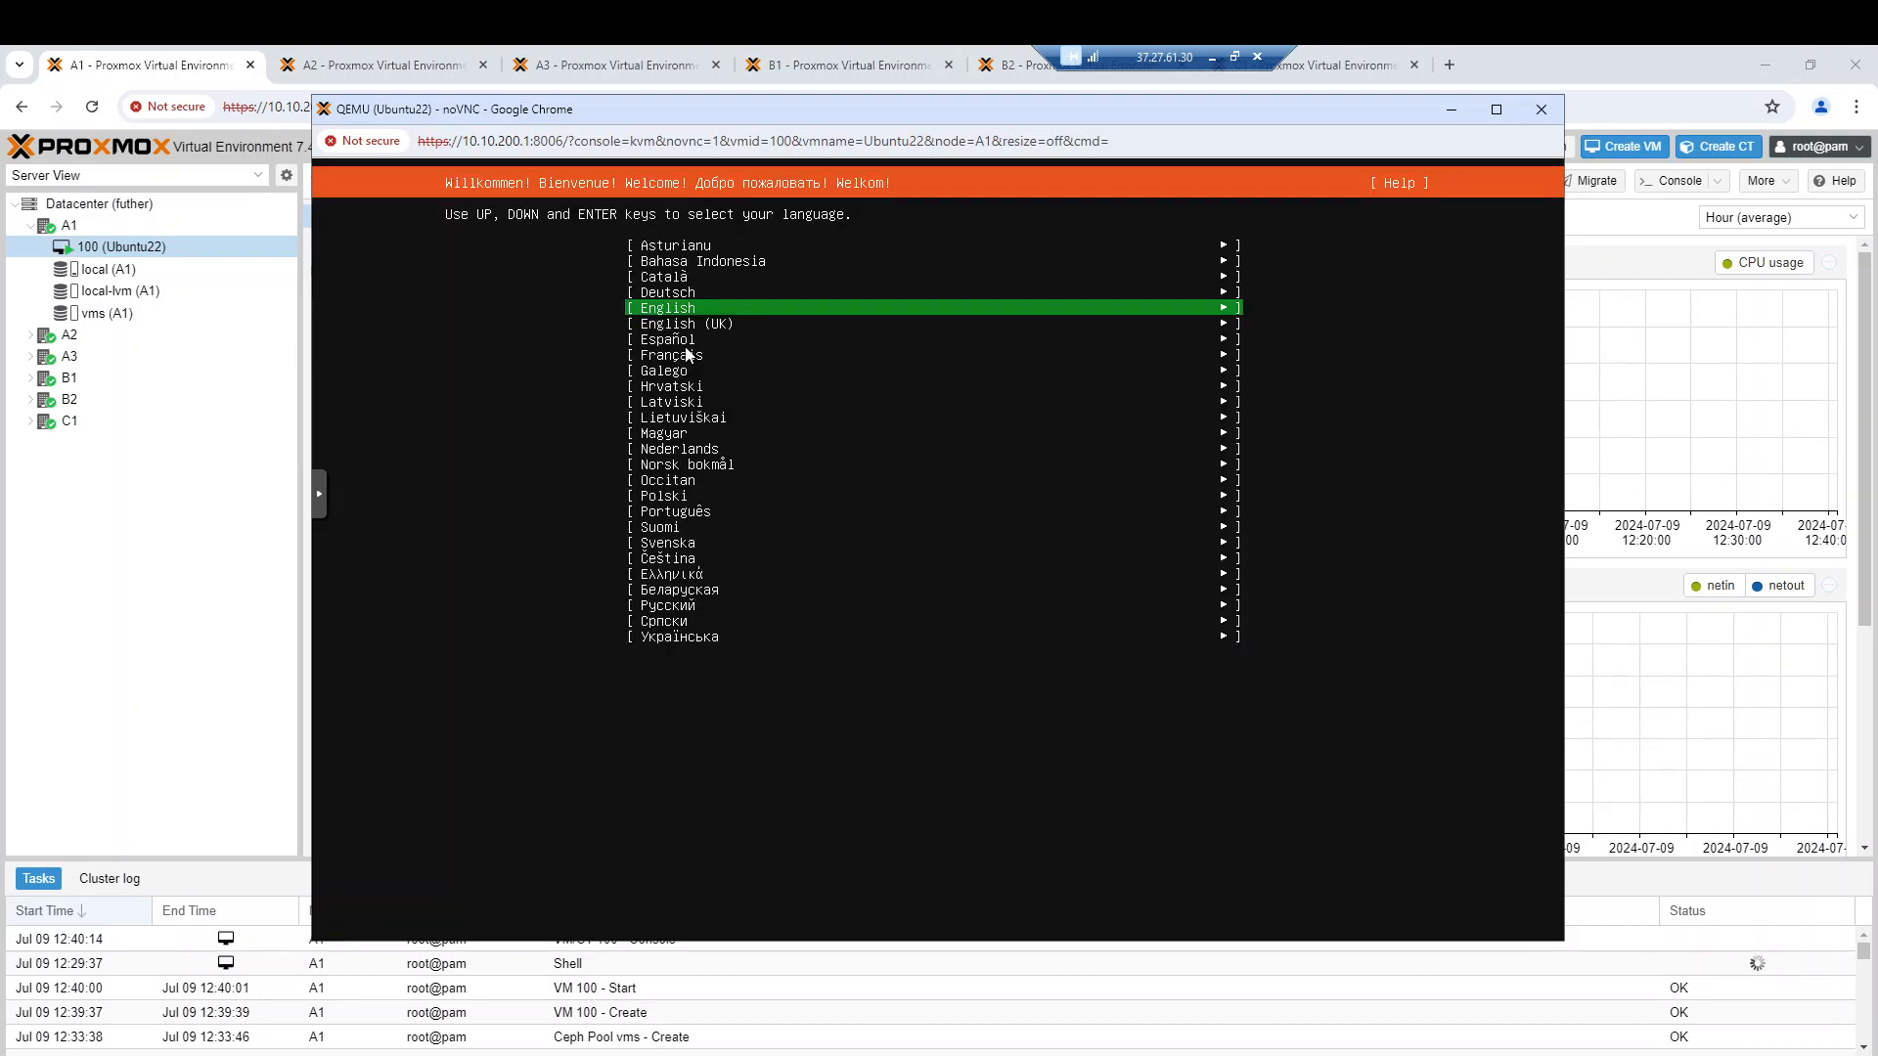
pyautogui.moveTo(553, 338)
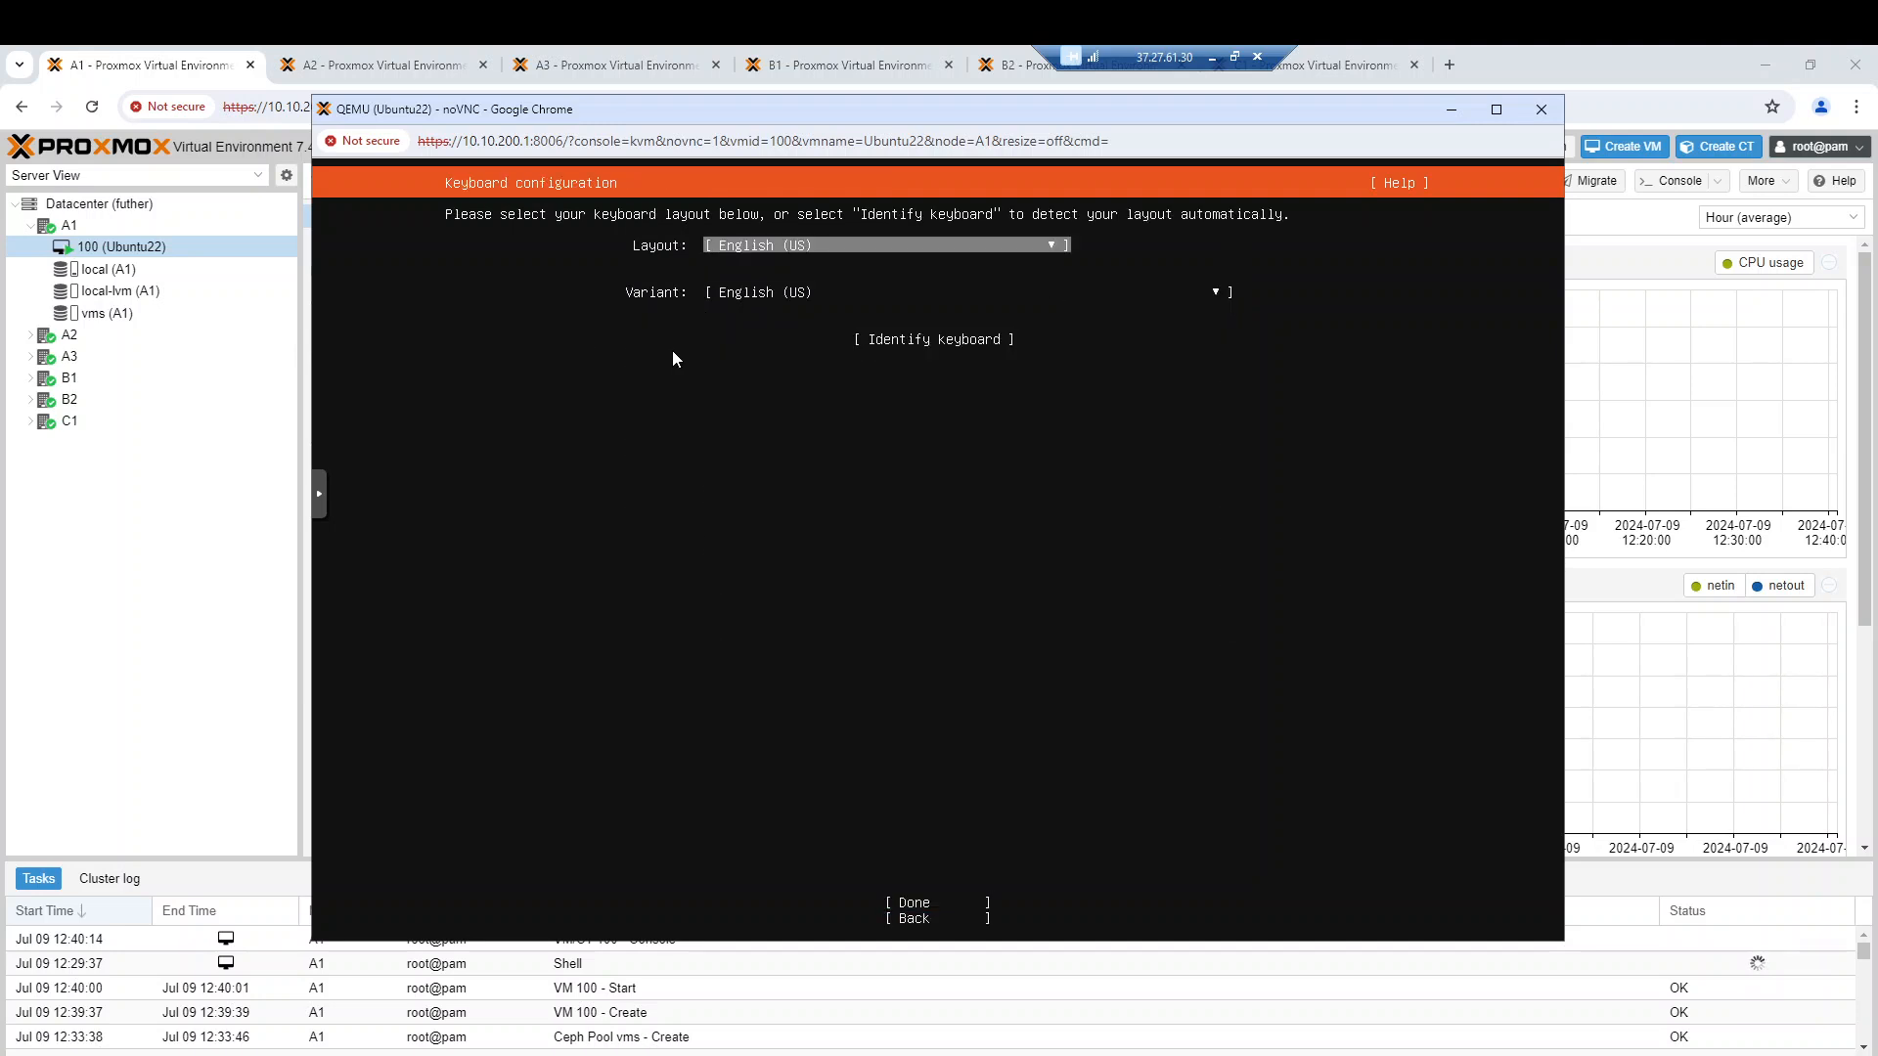
# Step: Choose the French keyboard layout and accept the keyboard configuration
pyautogui.click(886, 244)
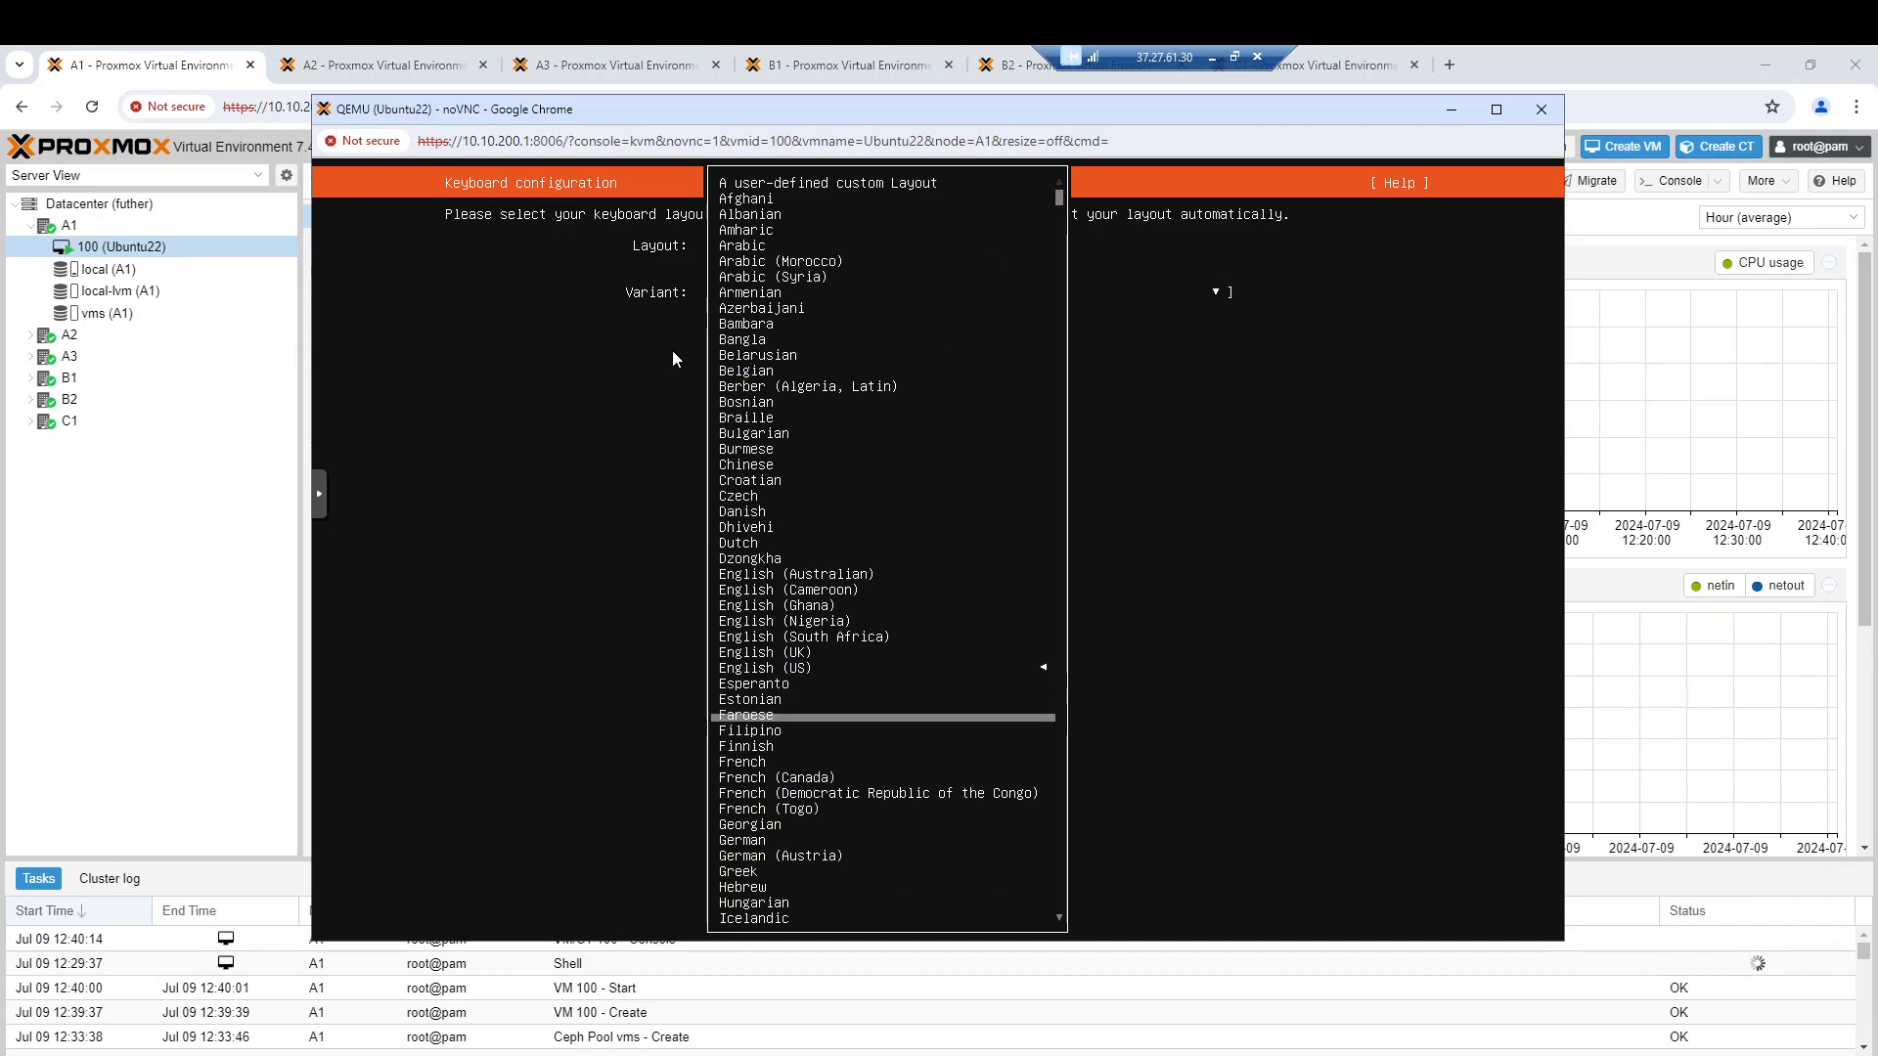
pyautogui.click(742, 761)
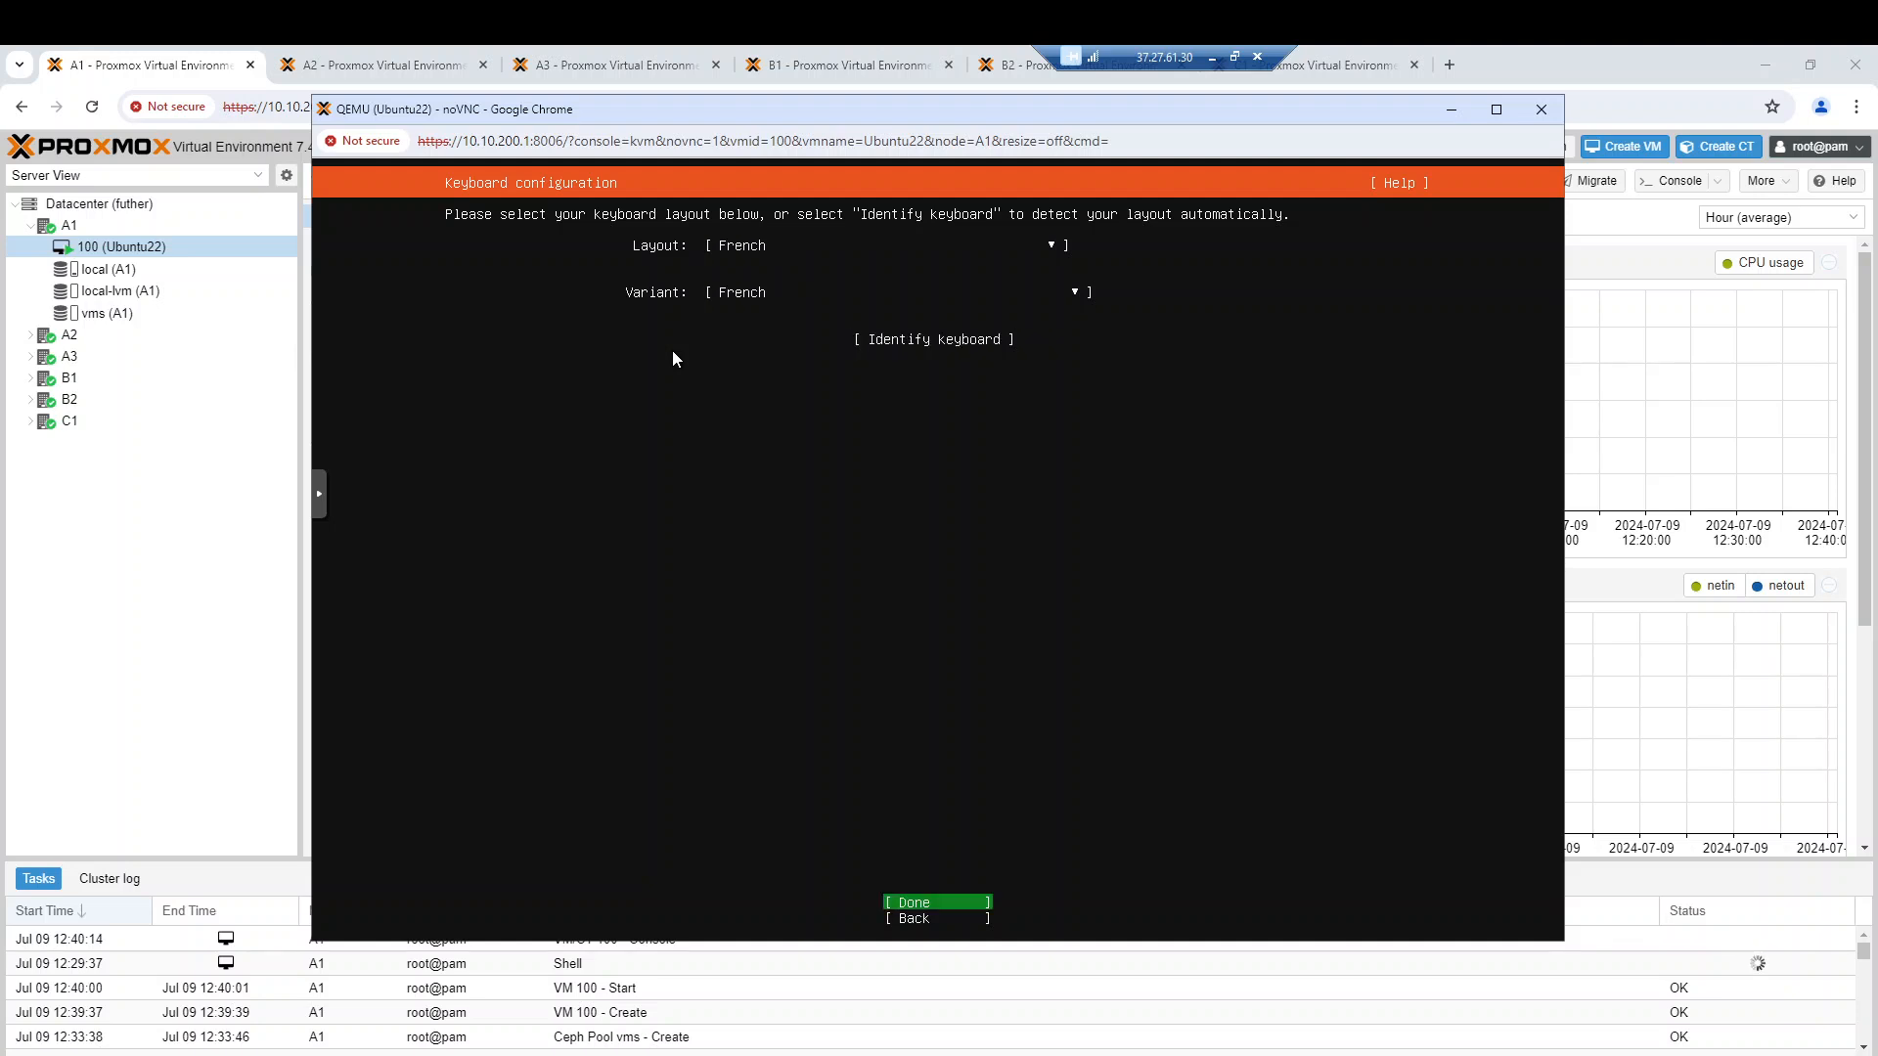
pyautogui.click(935, 902)
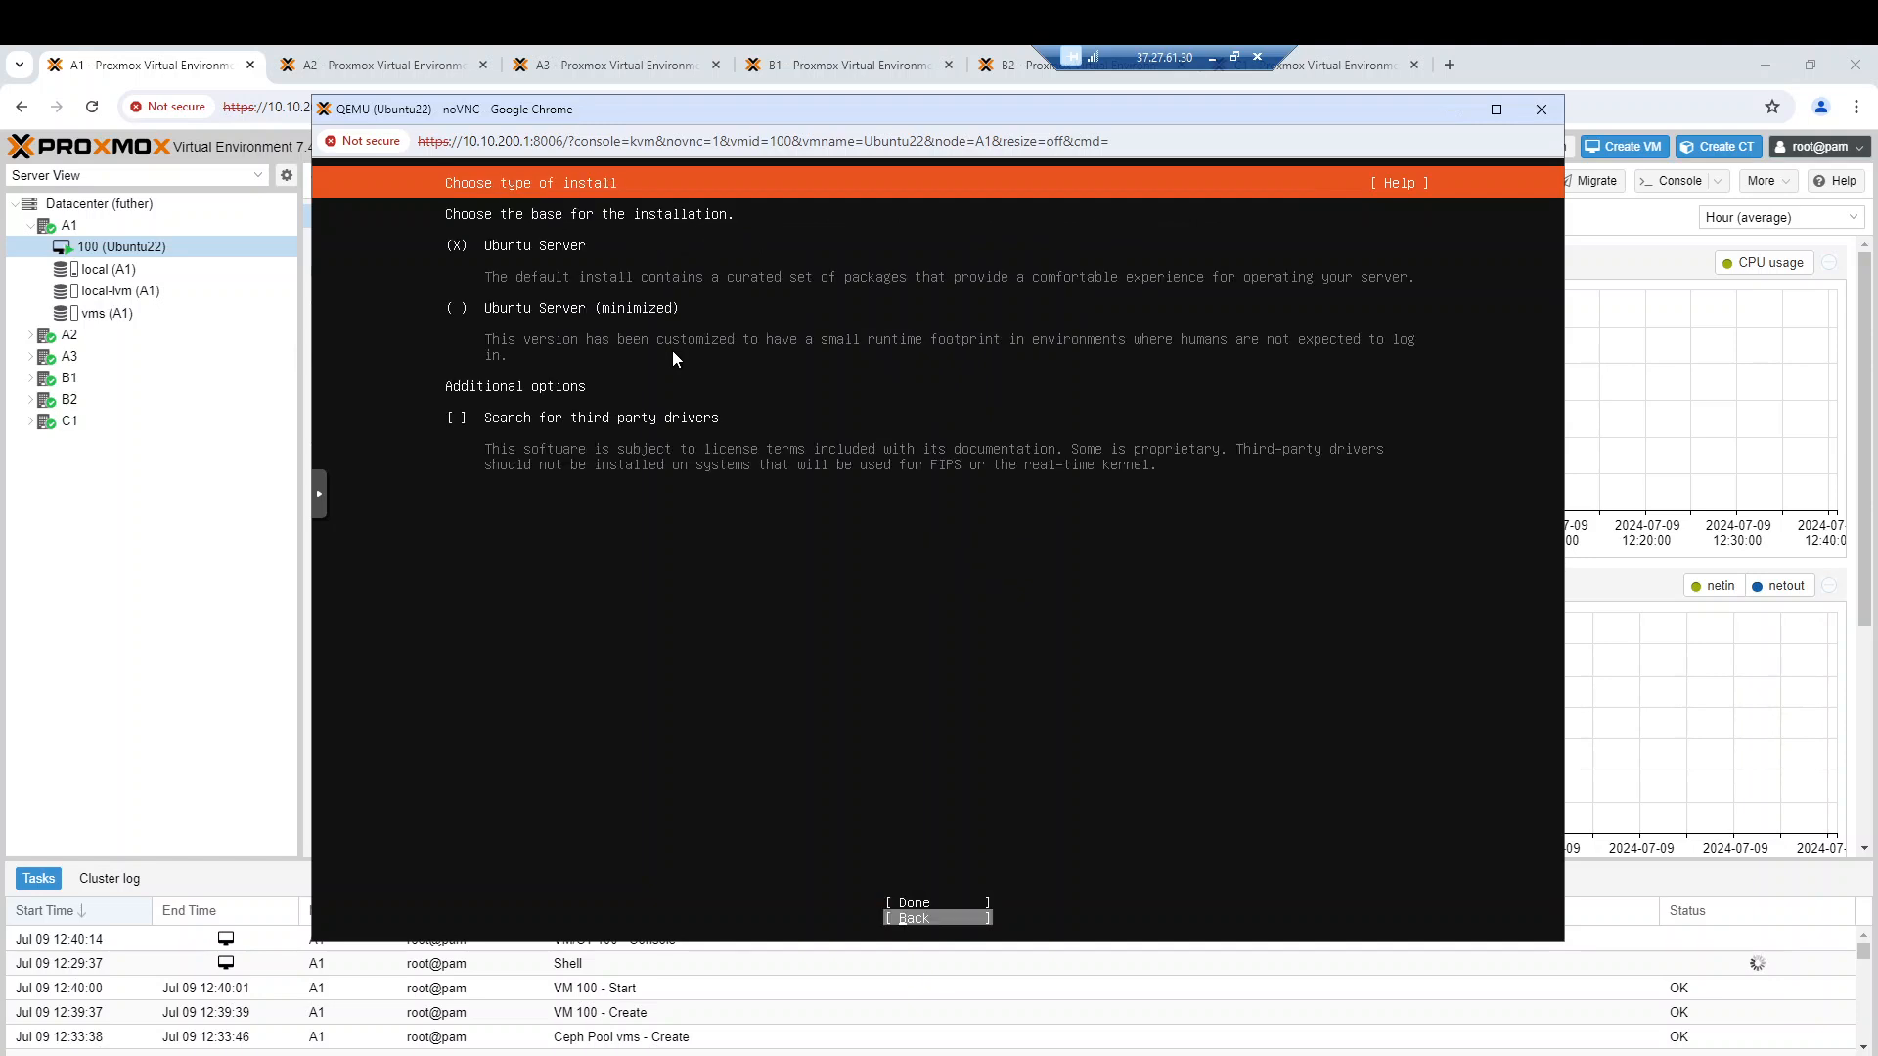
# Step: Accept the standard Ubuntu Server install and switch ens18's IPv4 method to Manual
pyautogui.click(914, 901)
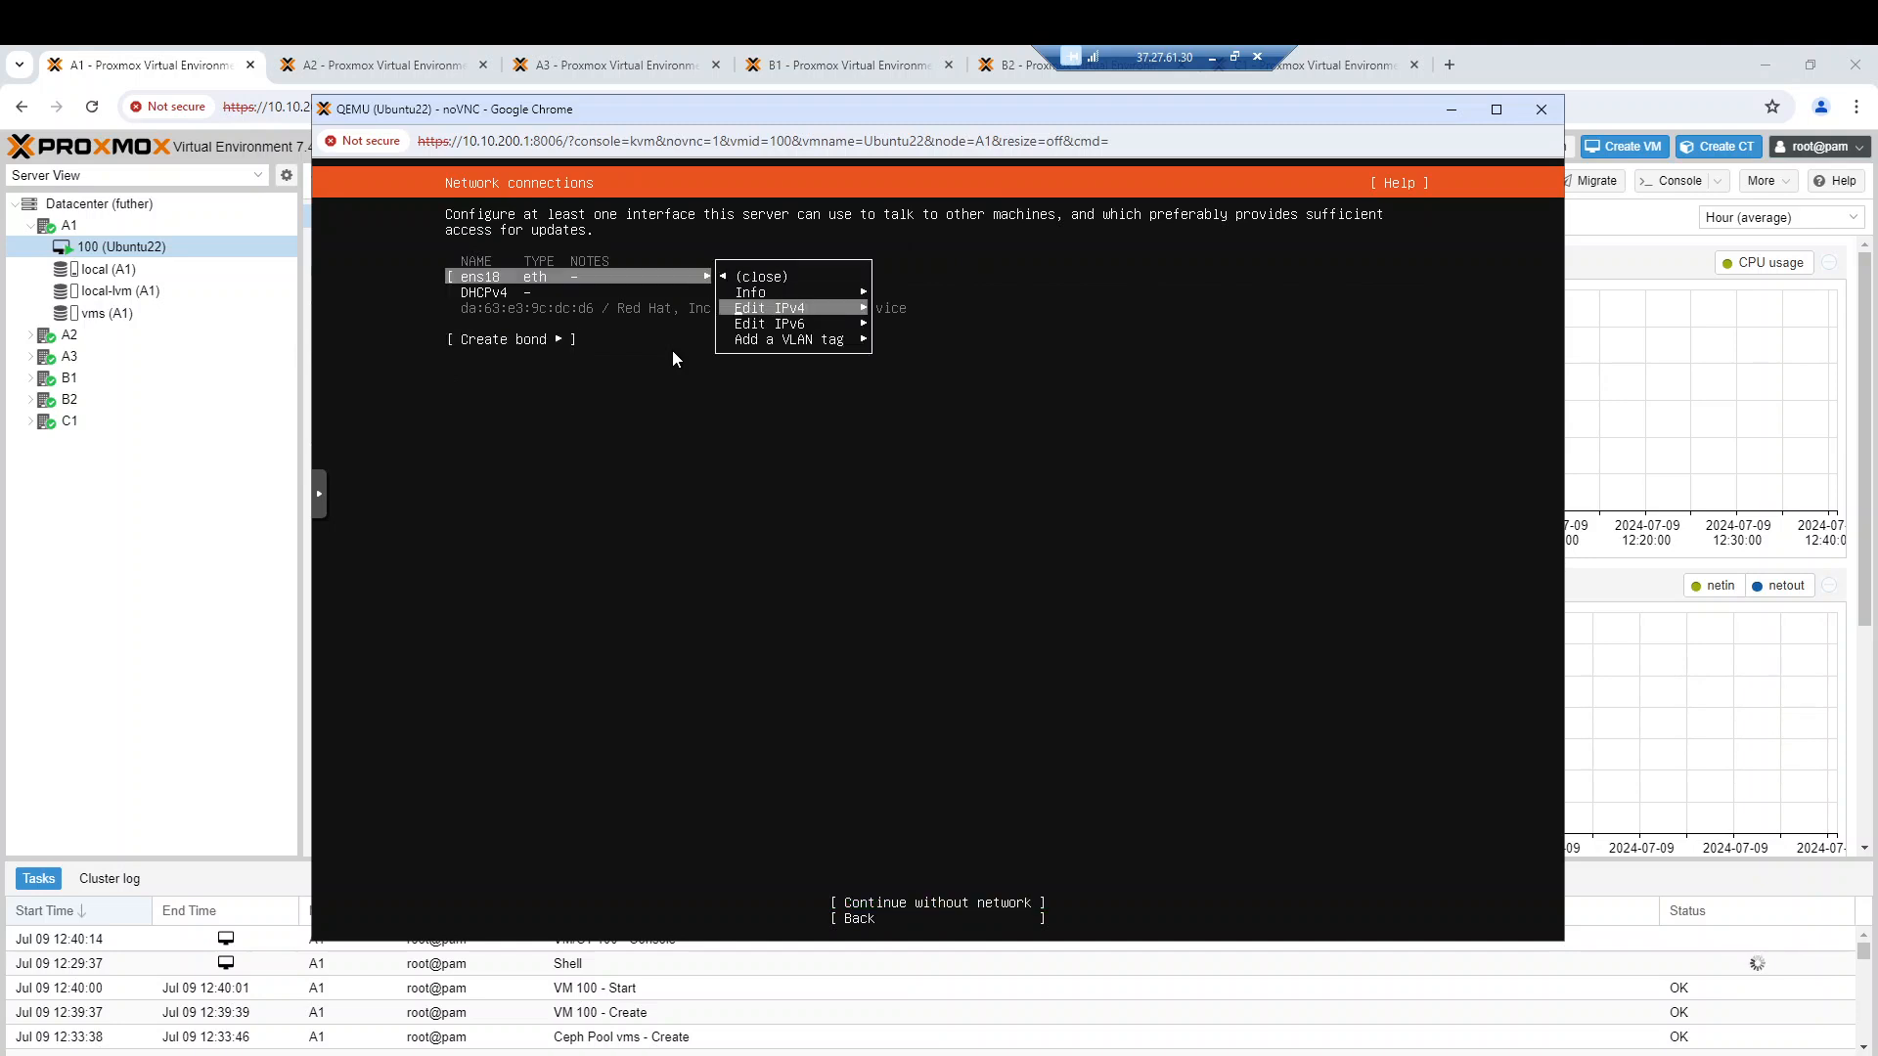
pyautogui.click(769, 307)
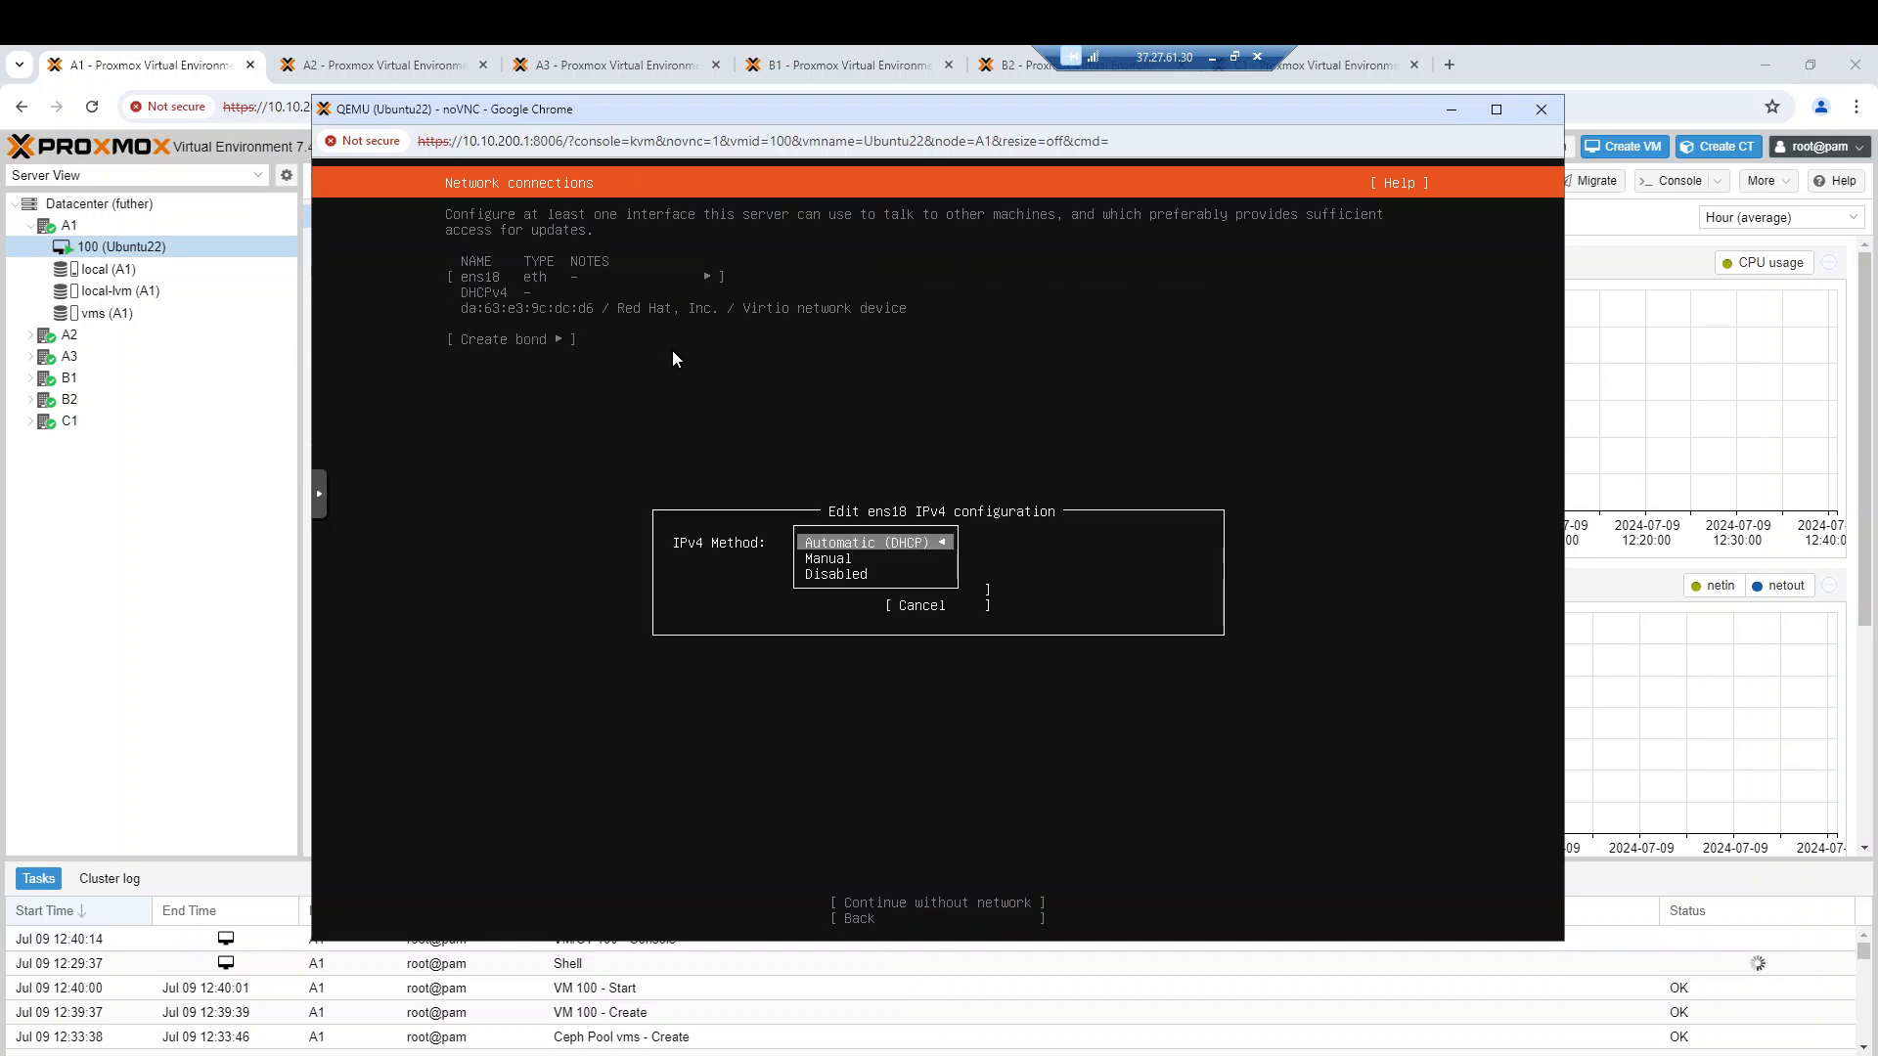
pyautogui.click(825, 558)
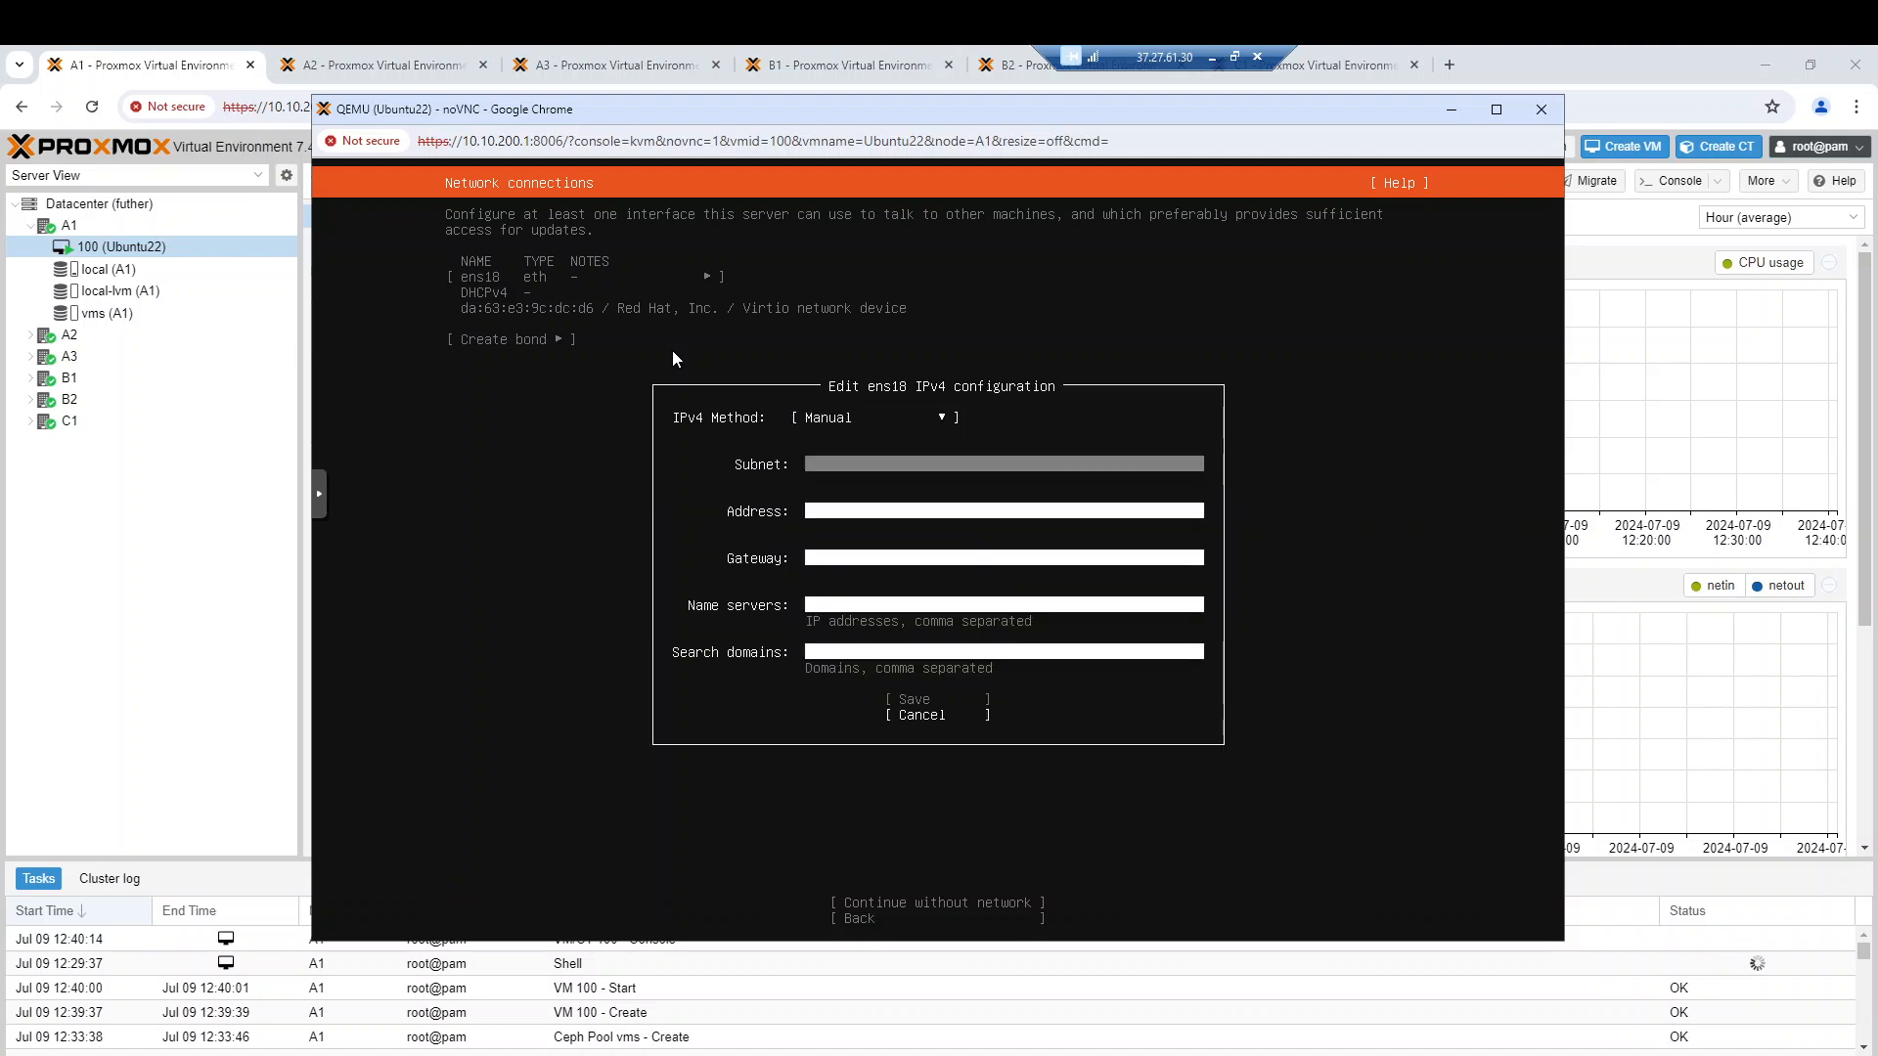
# Step: Enter subnet 10.10.0.0/16 and static address 10.10.200.151 for ens18
pyautogui.write('10.1')
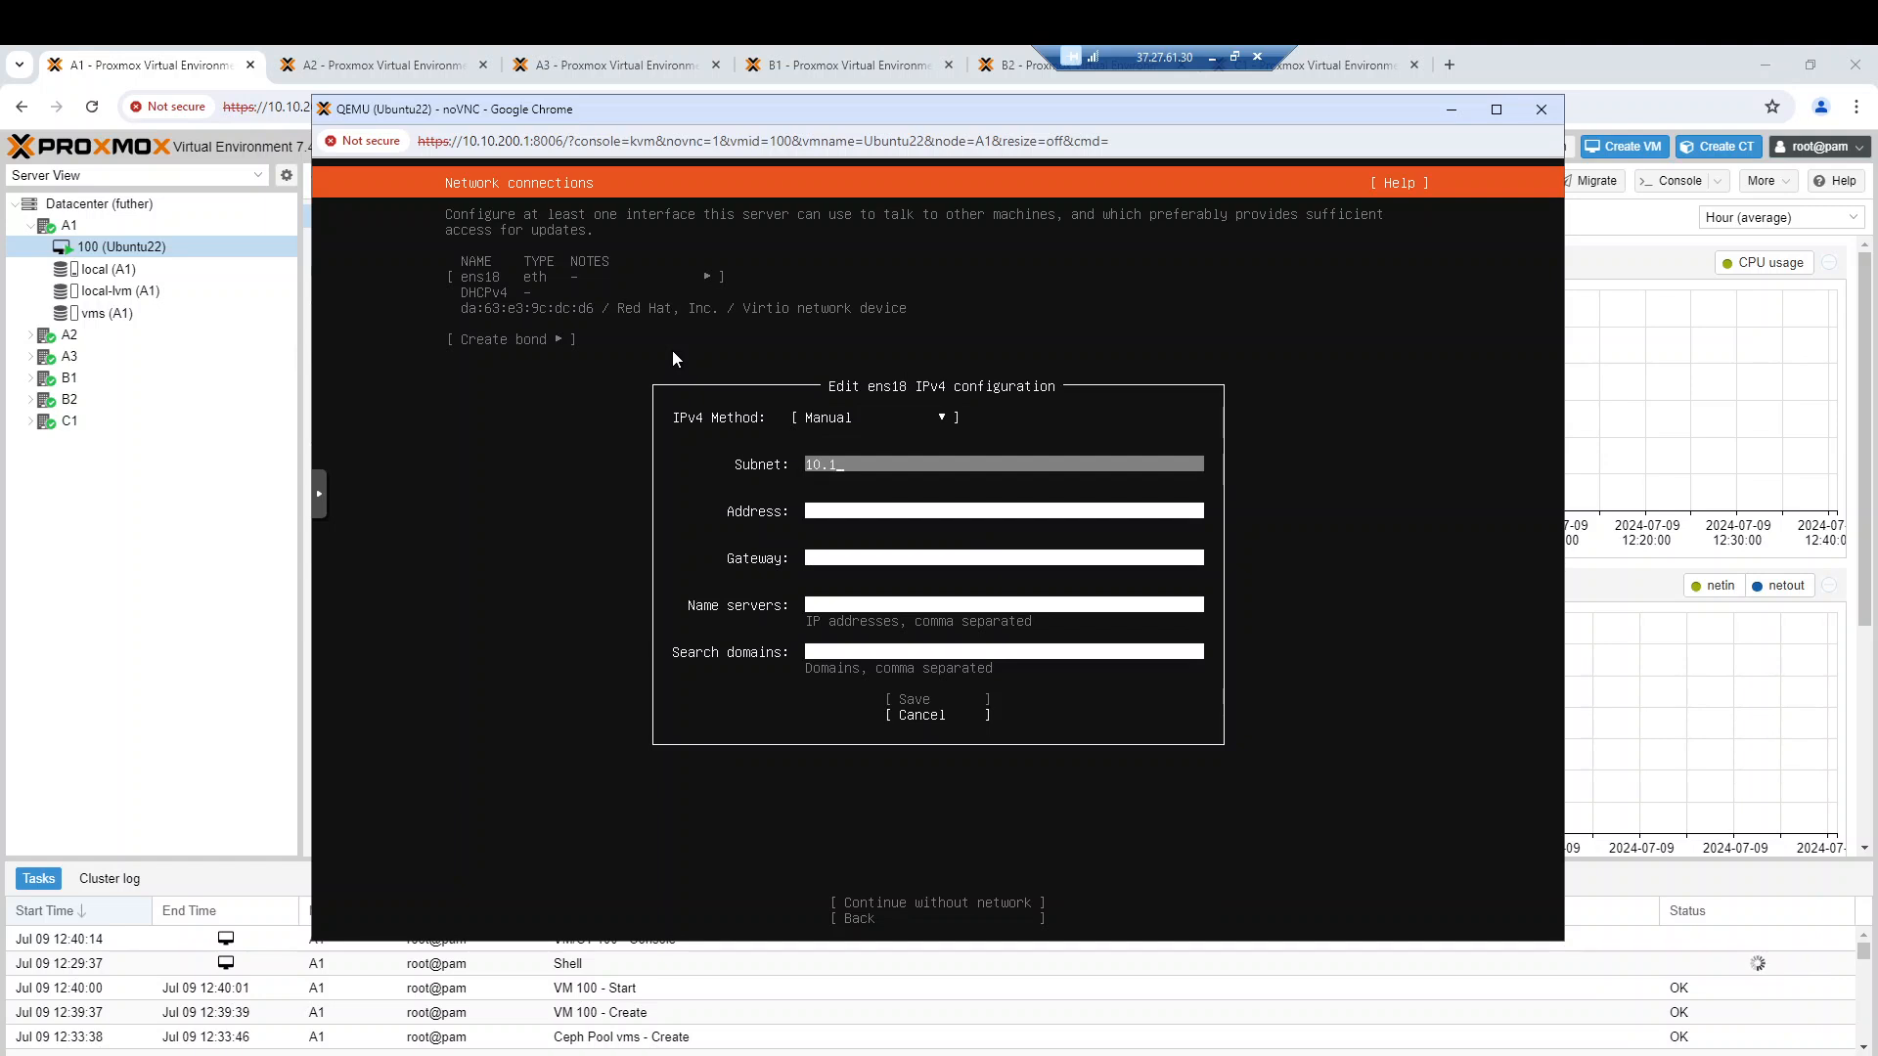
pyautogui.write('0.')
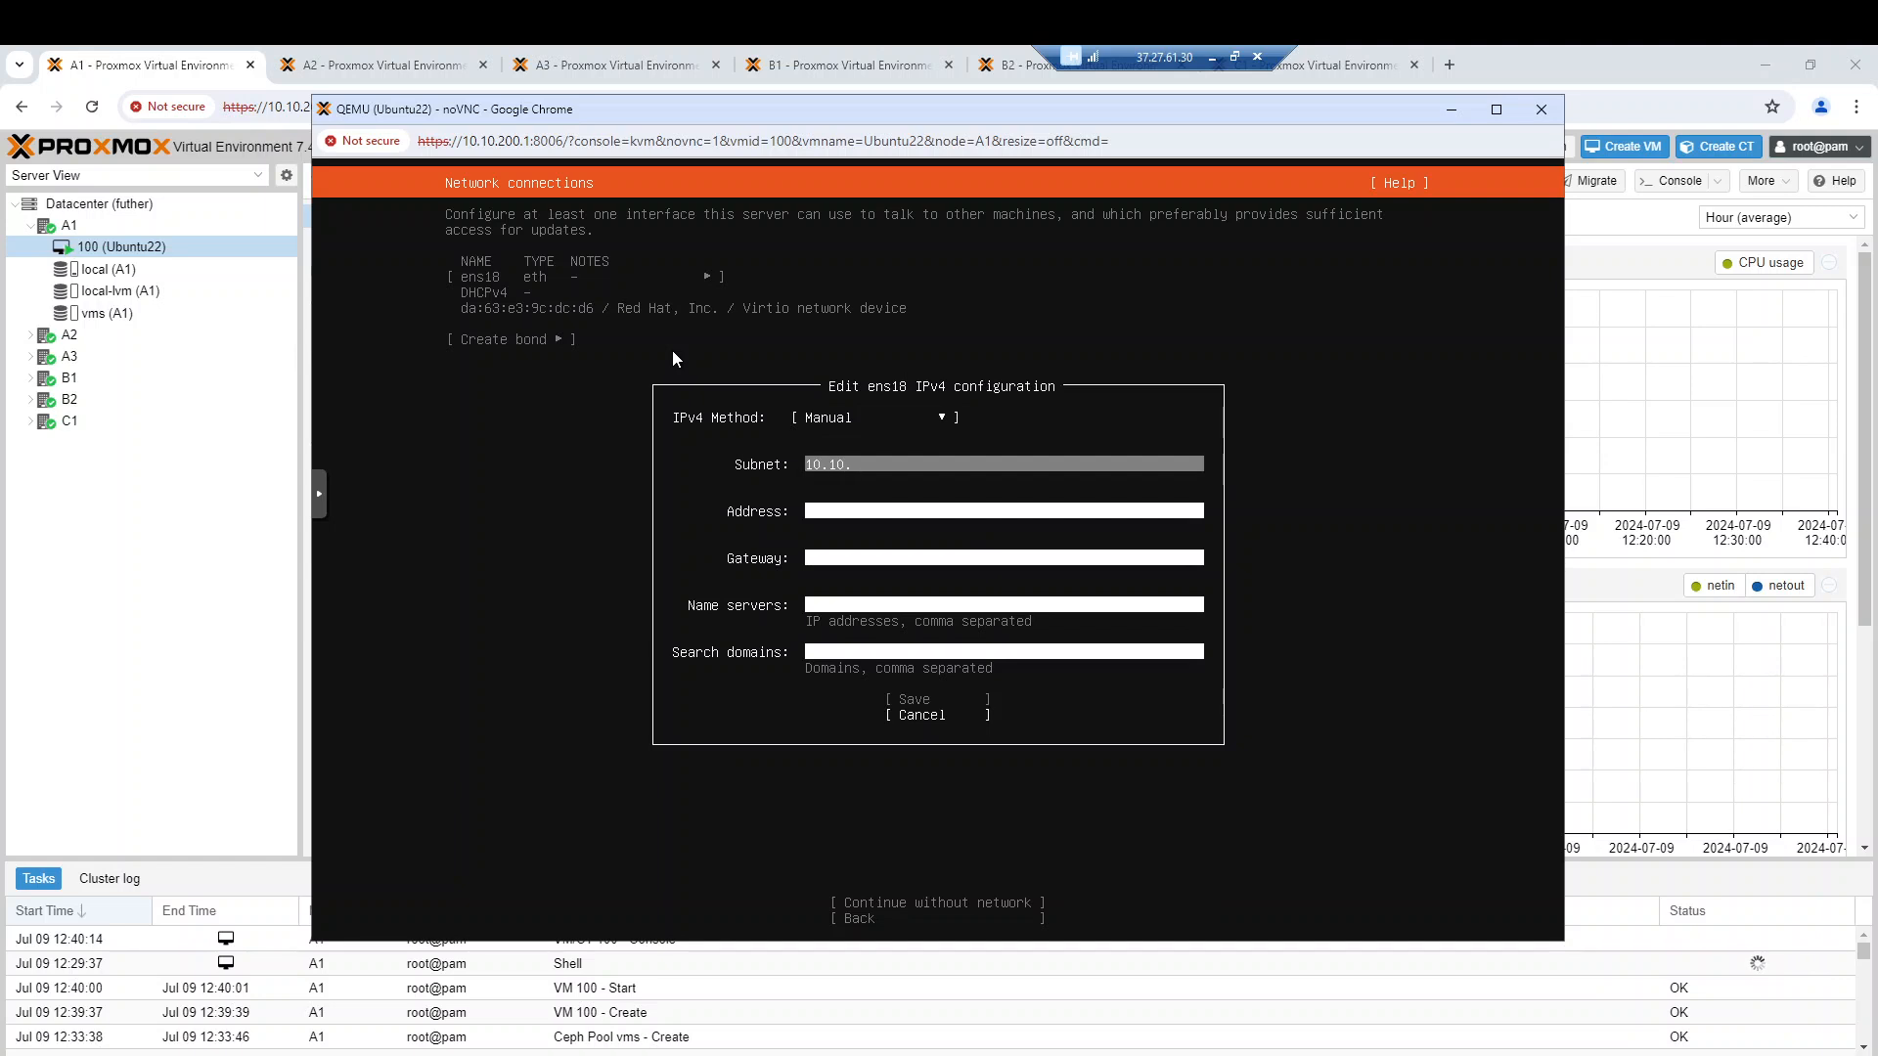
pyautogui.write('0.')
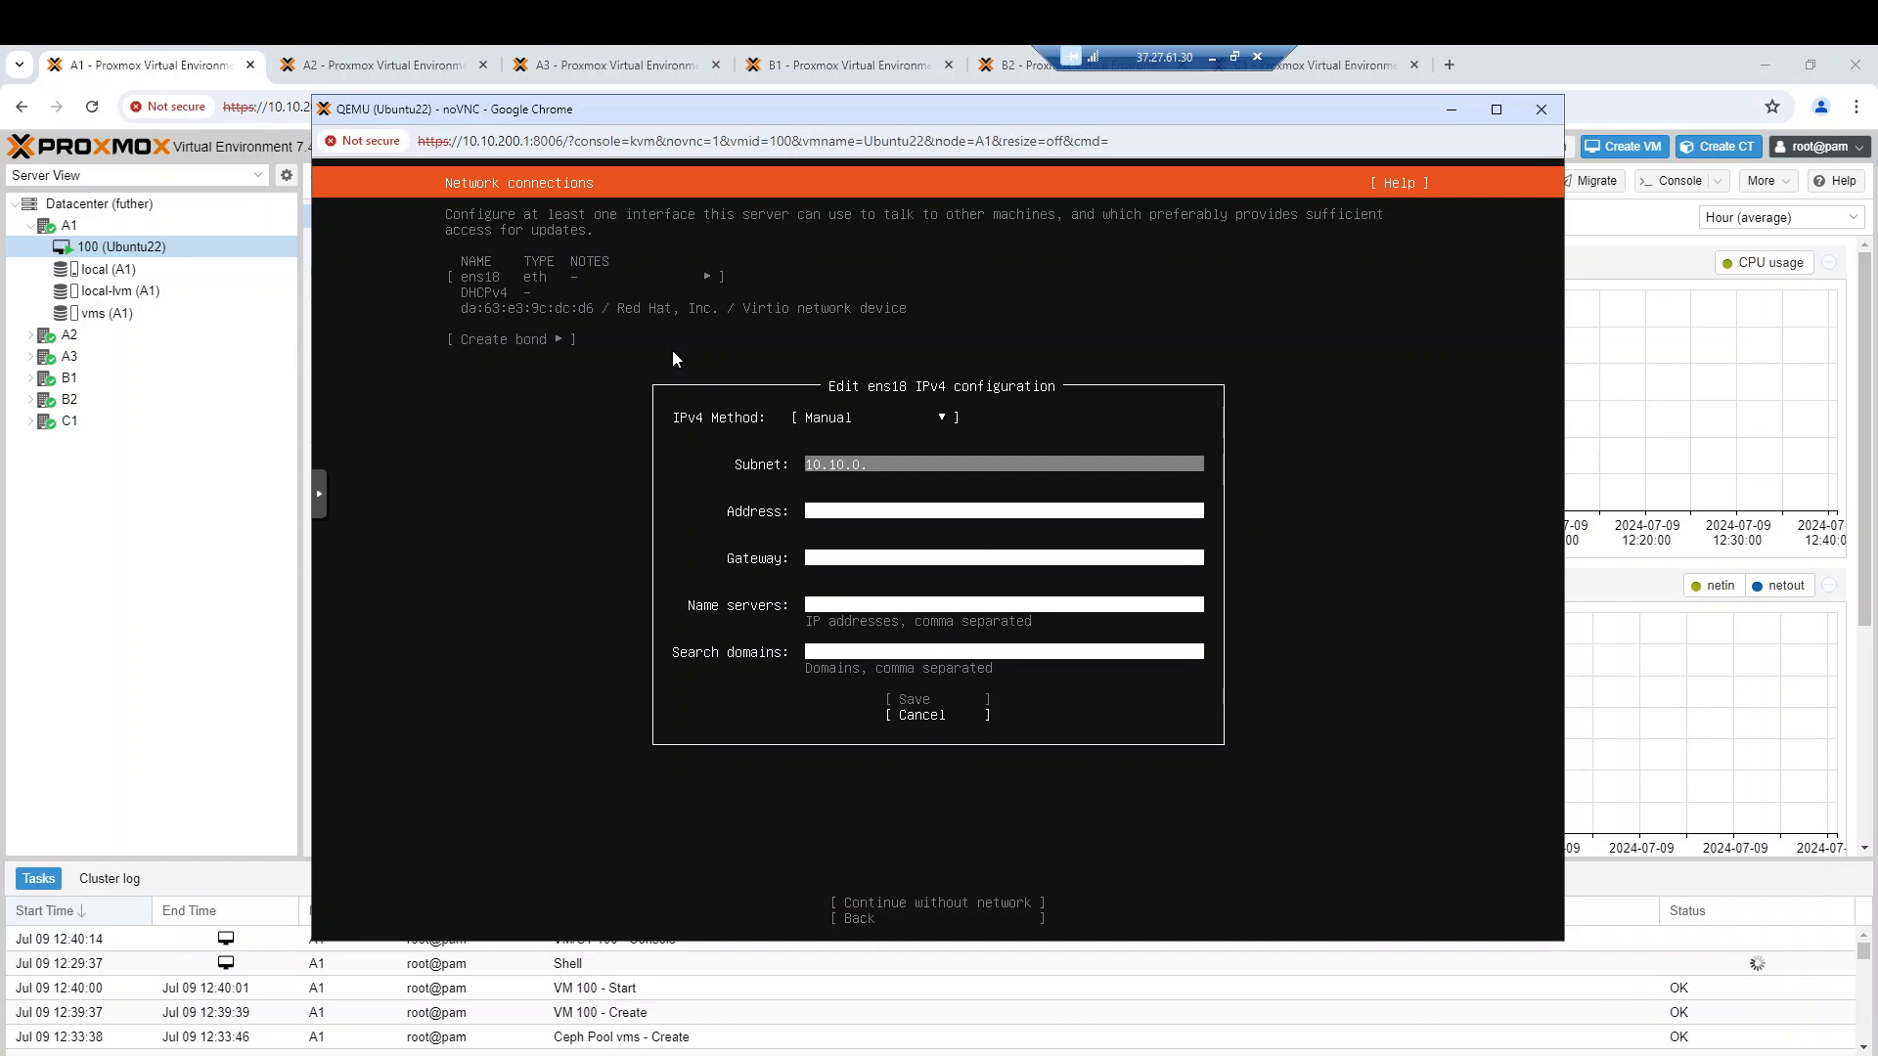
pyautogui.write('0/')
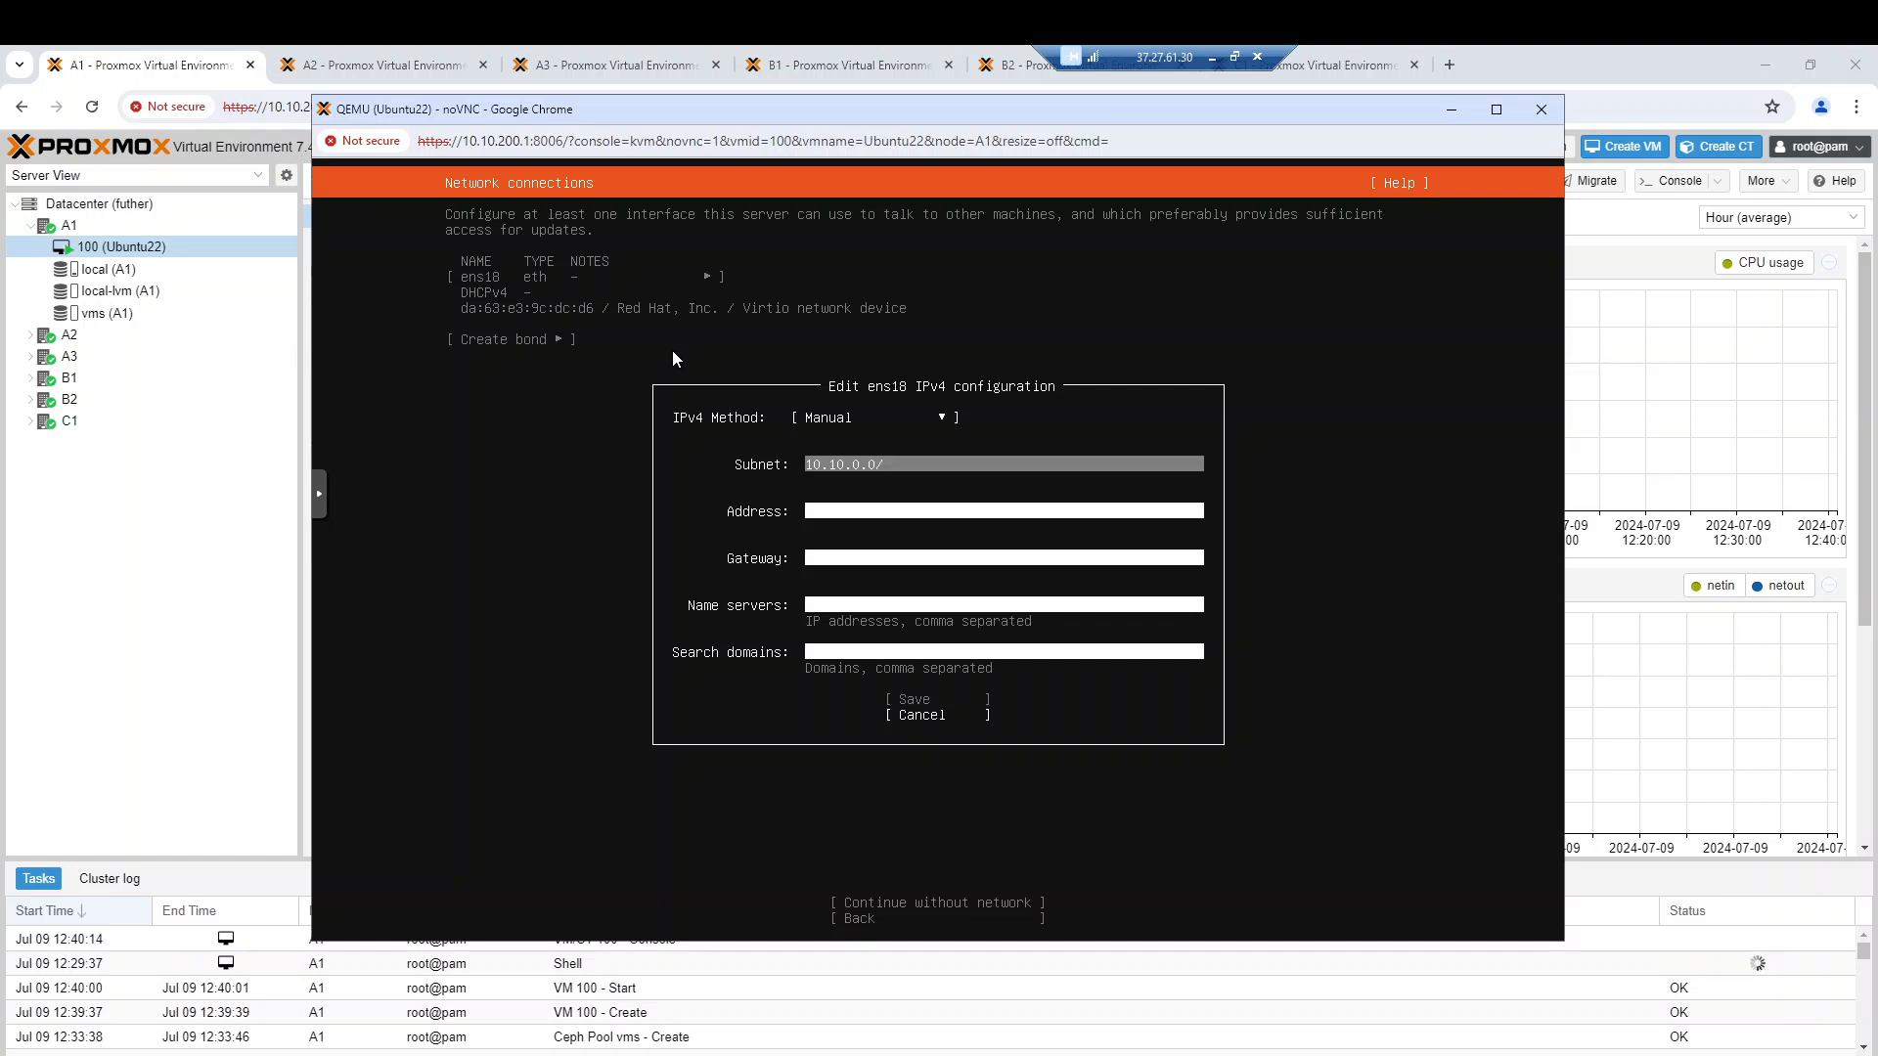
pyautogui.write('16')
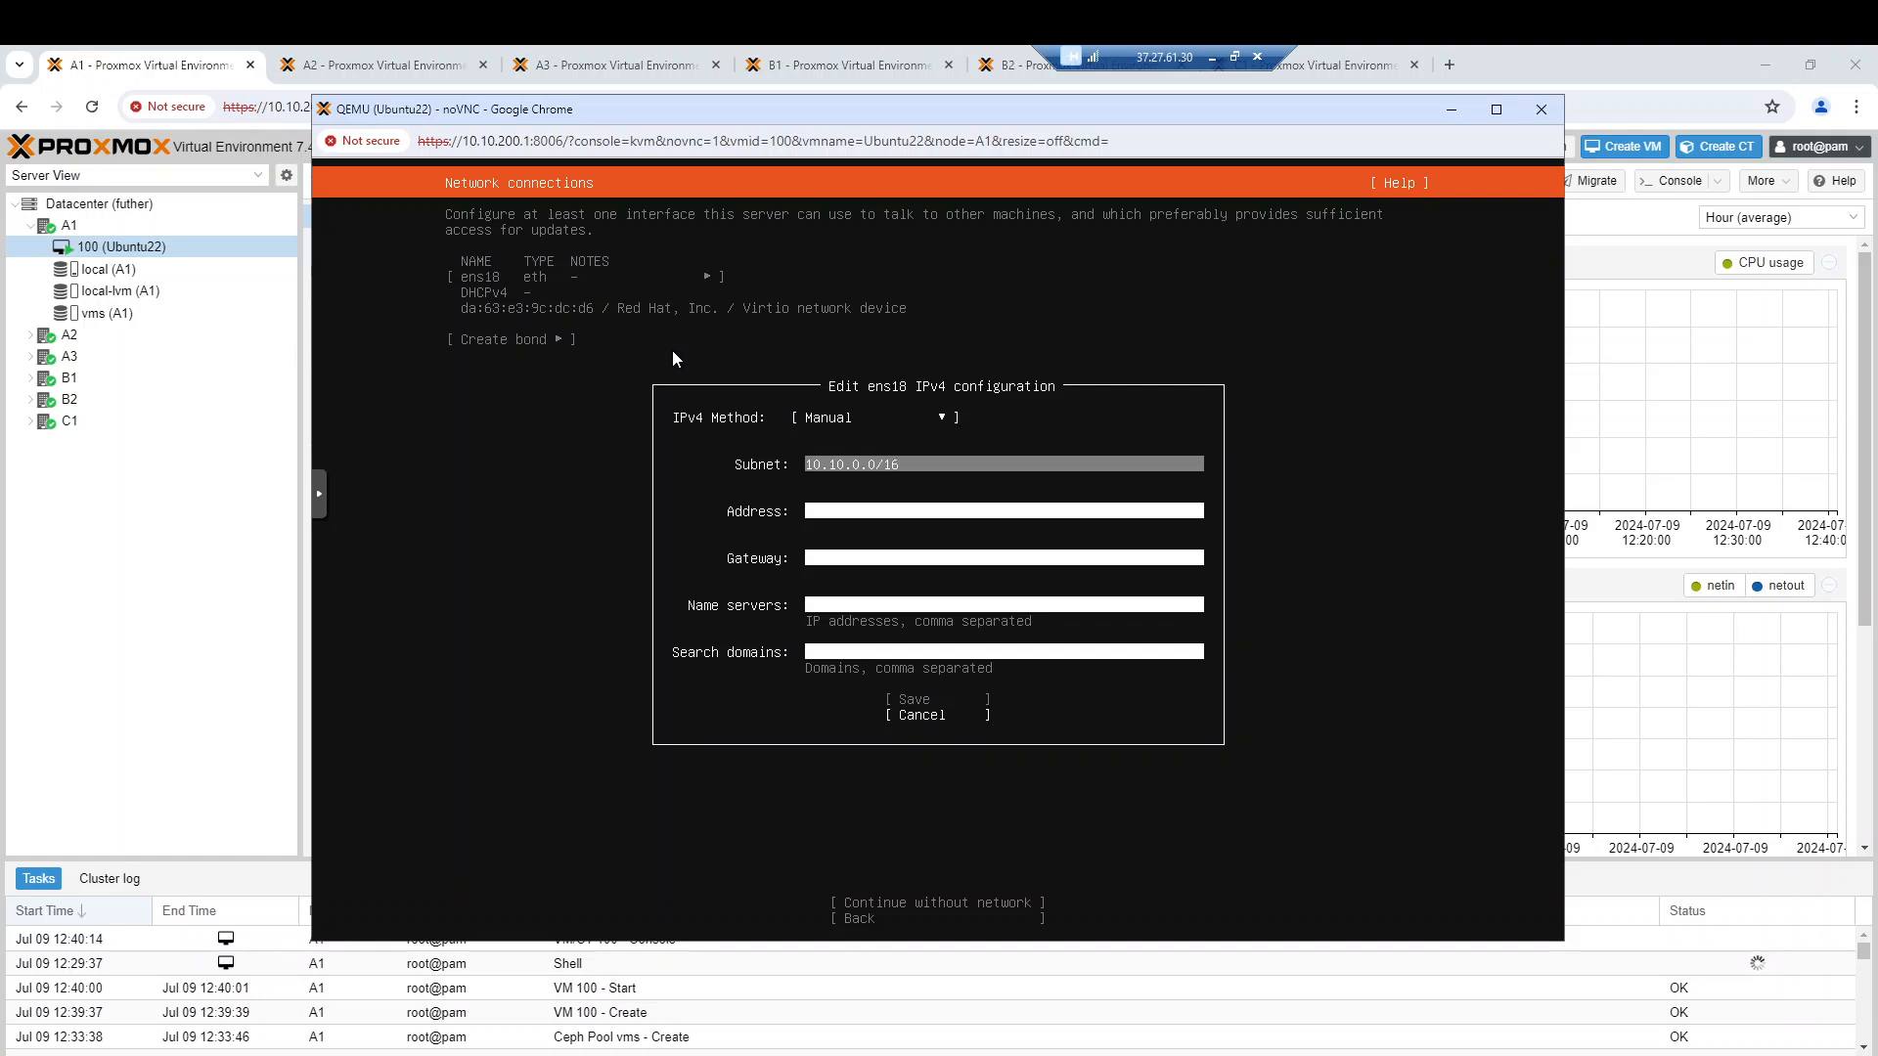
pyautogui.moveTo(694, 415)
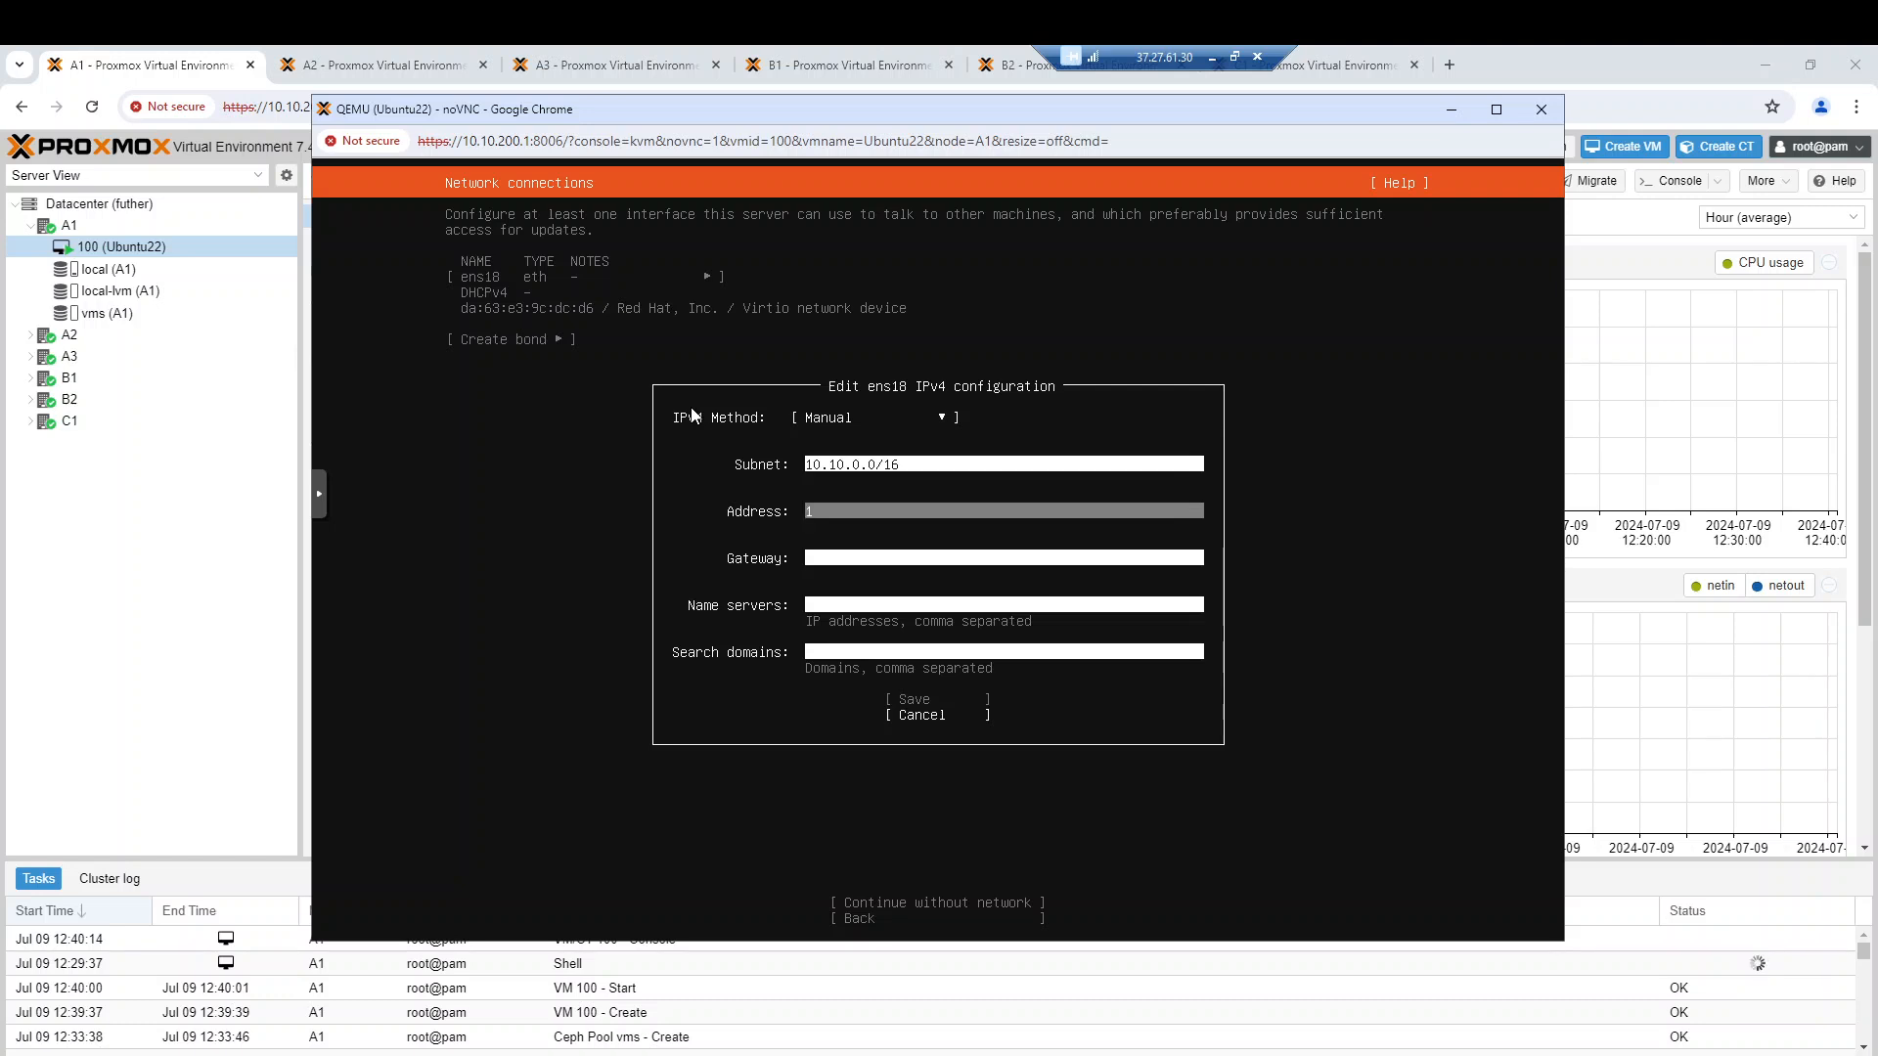
pyautogui.write('0.10.')
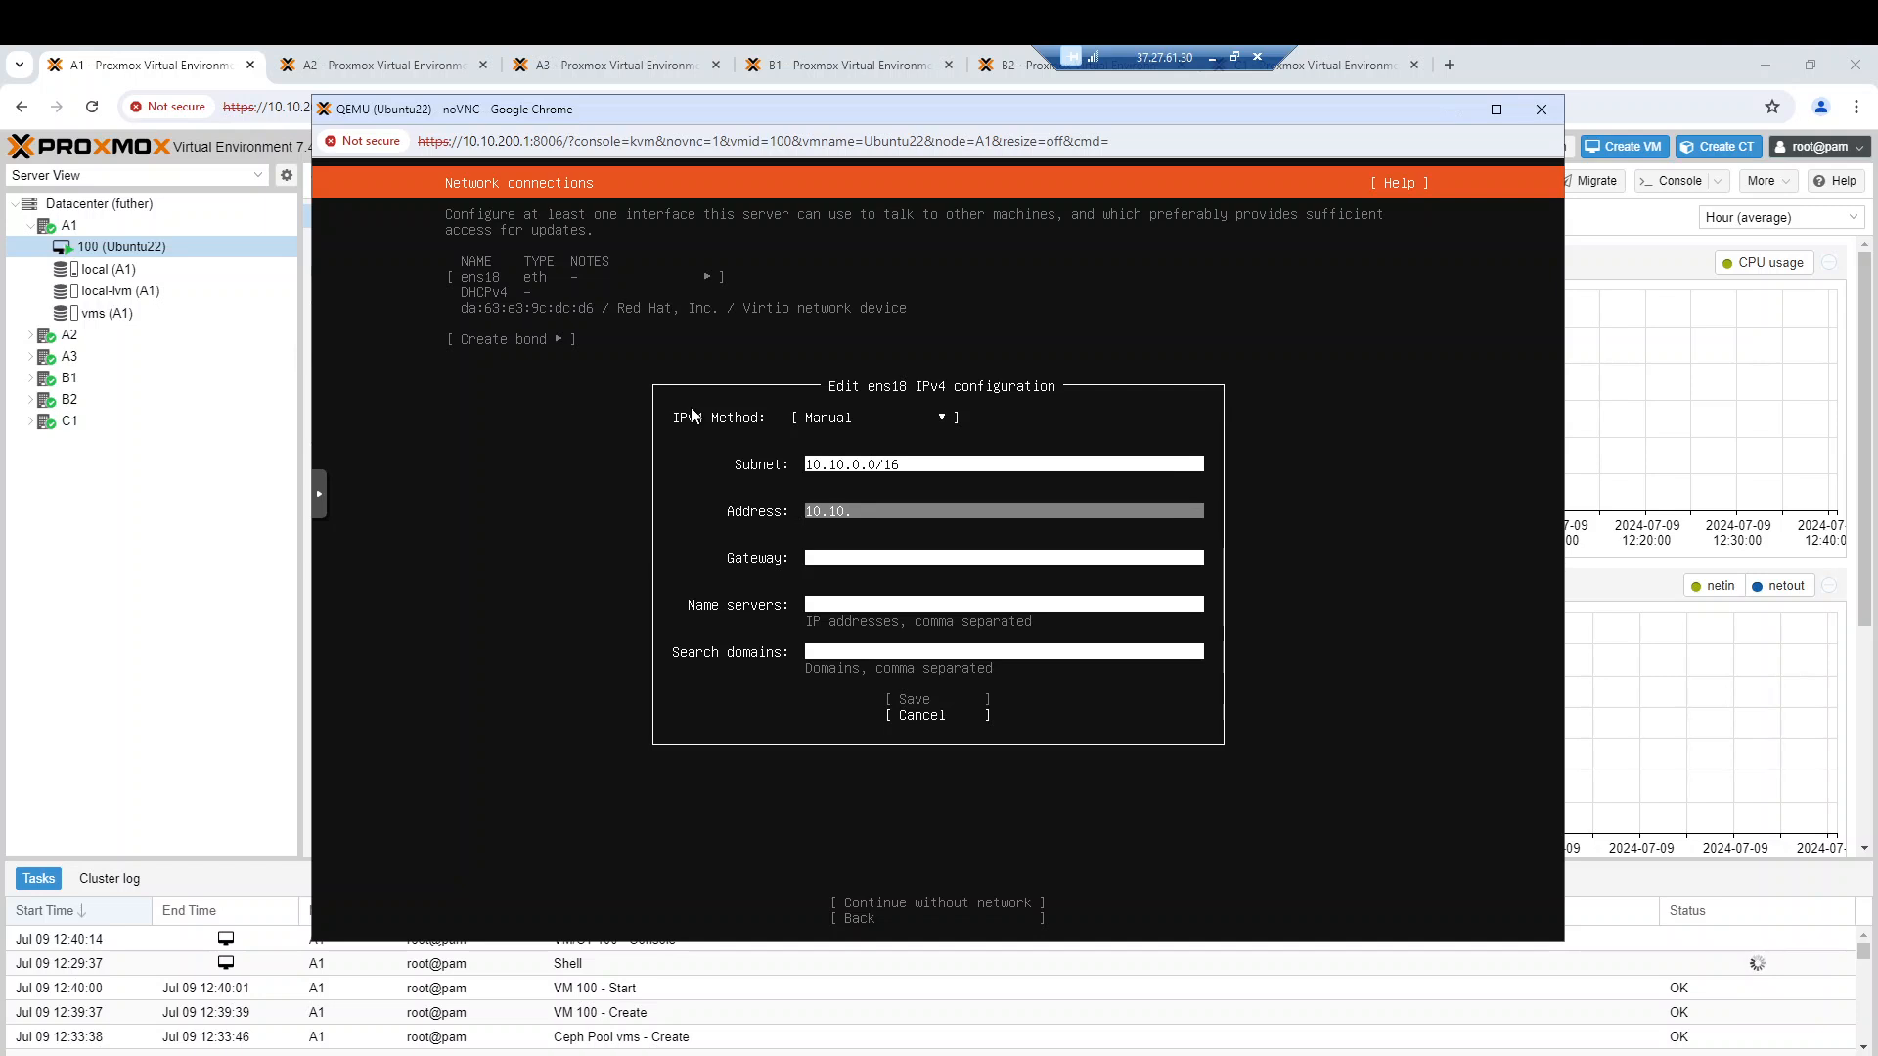
pyautogui.write('200.1')
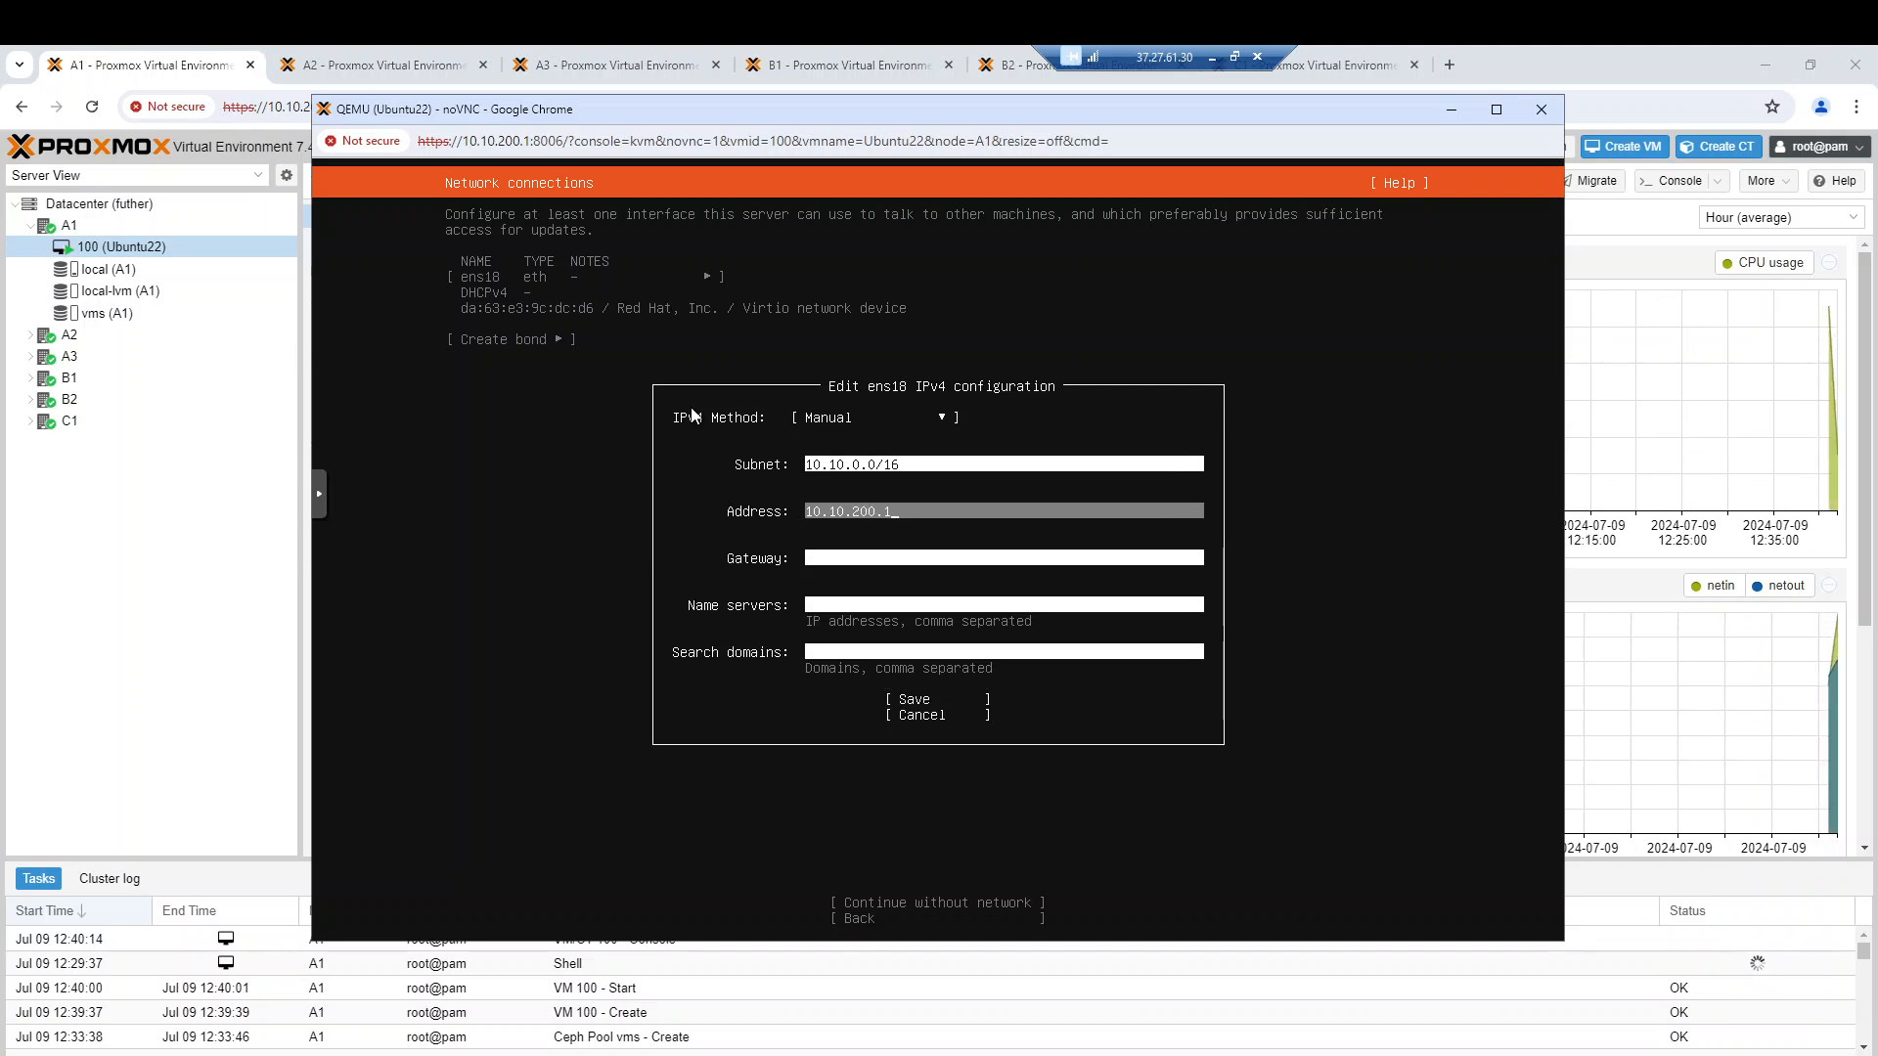
pyautogui.write('51')
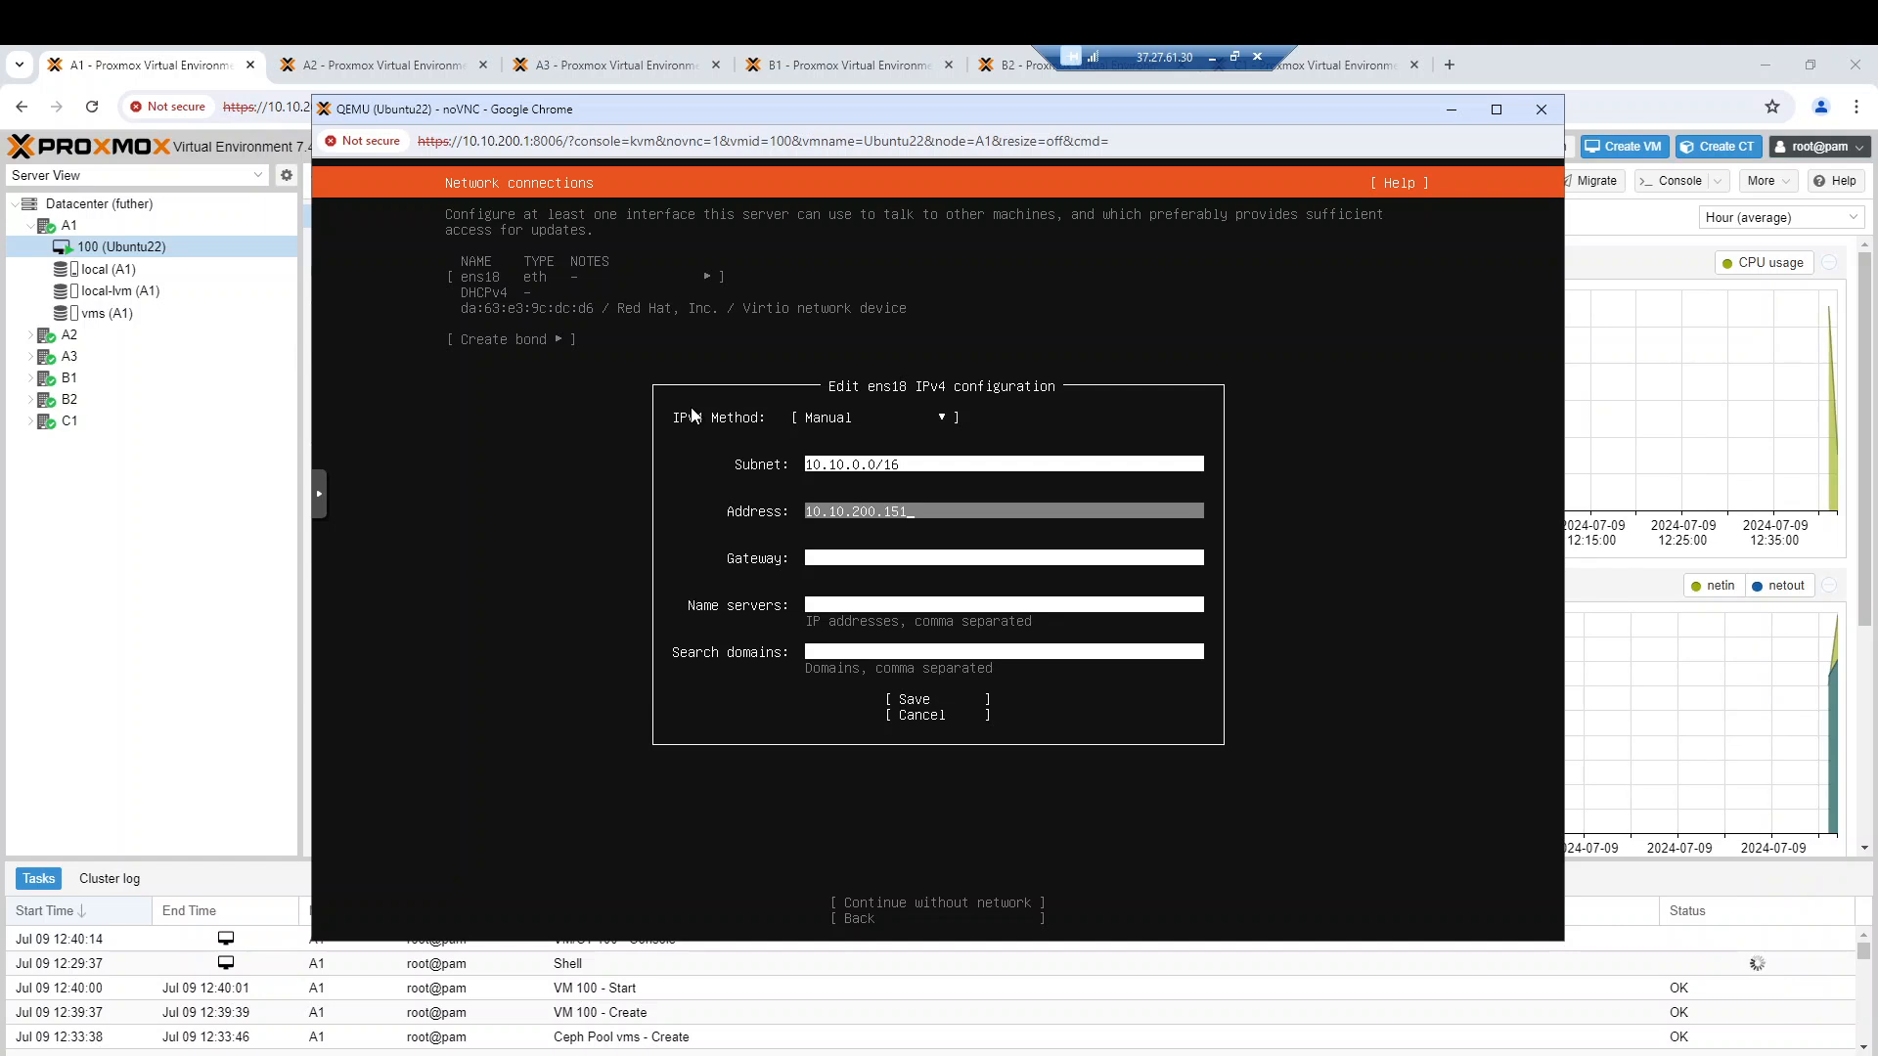
# Step: Enter gateway 10.10.0.1 and name server 8.8.8.8, then save the static IPv4 settings
pyautogui.click(1004, 558)
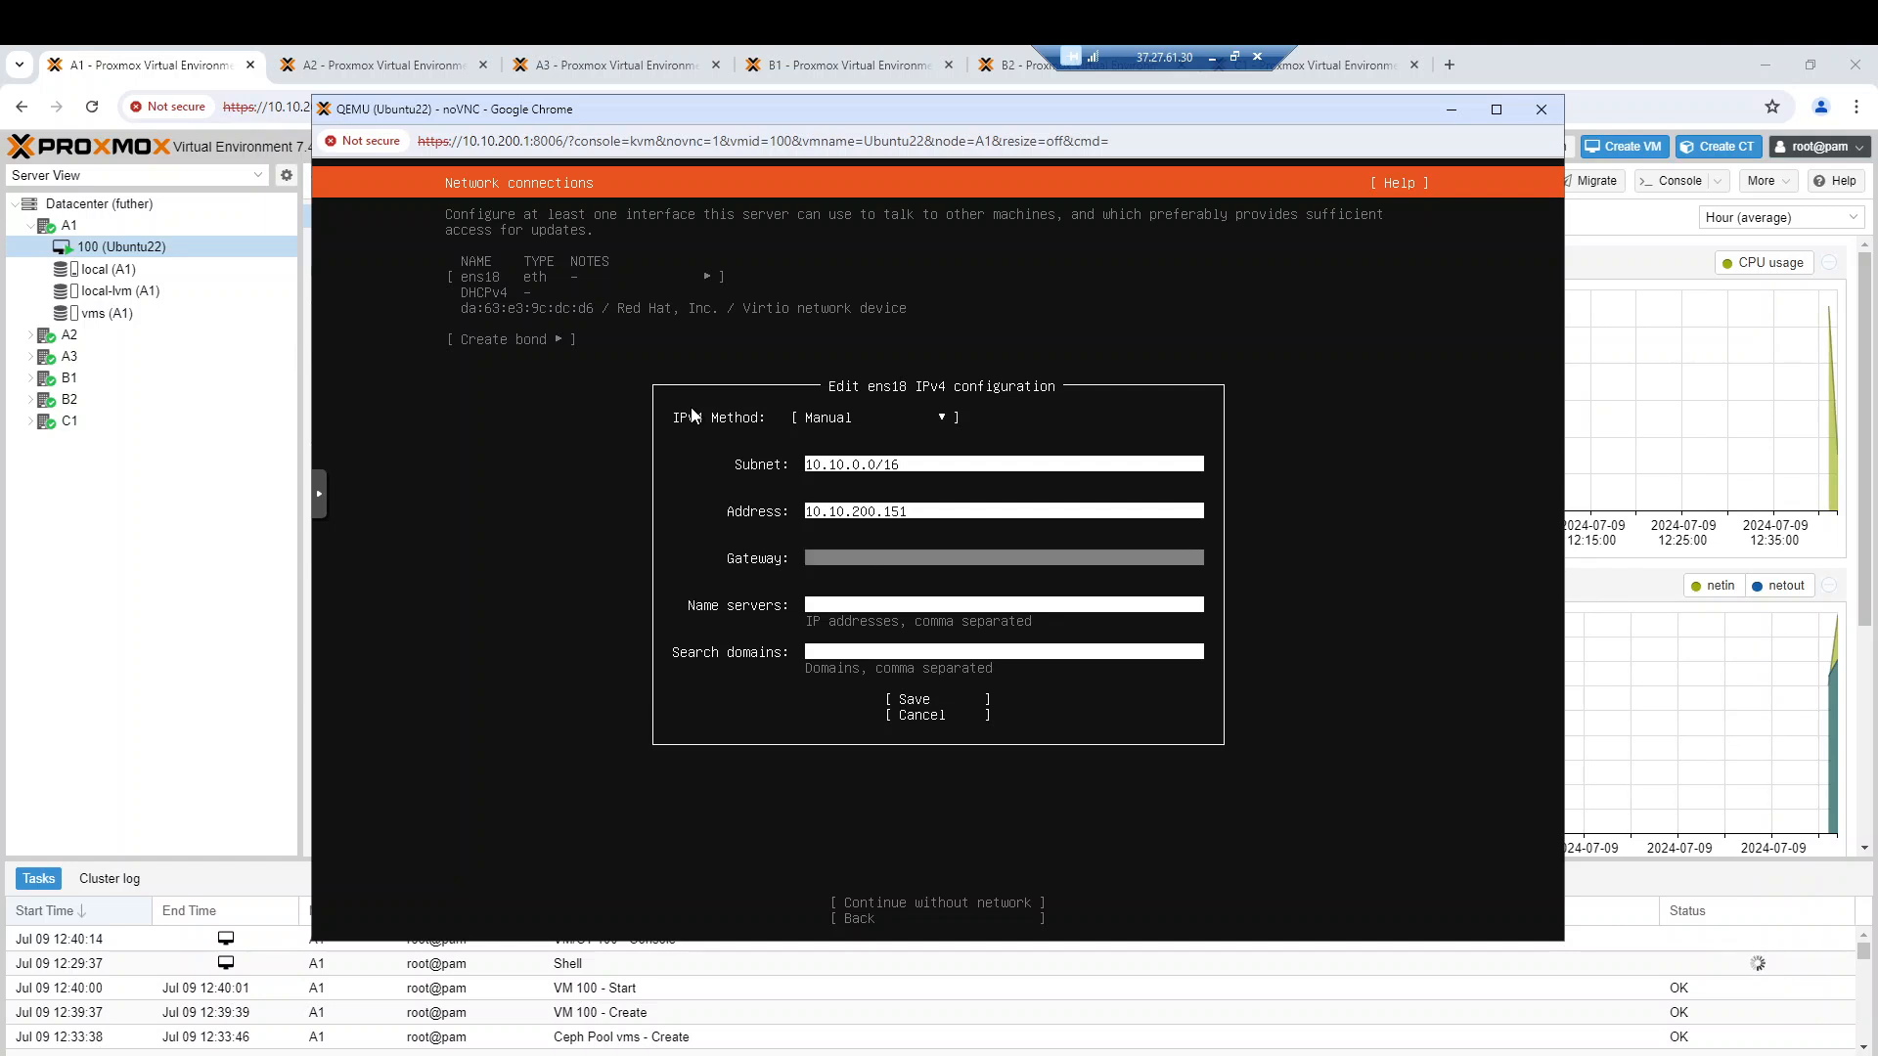
pyautogui.write('10.10.10')
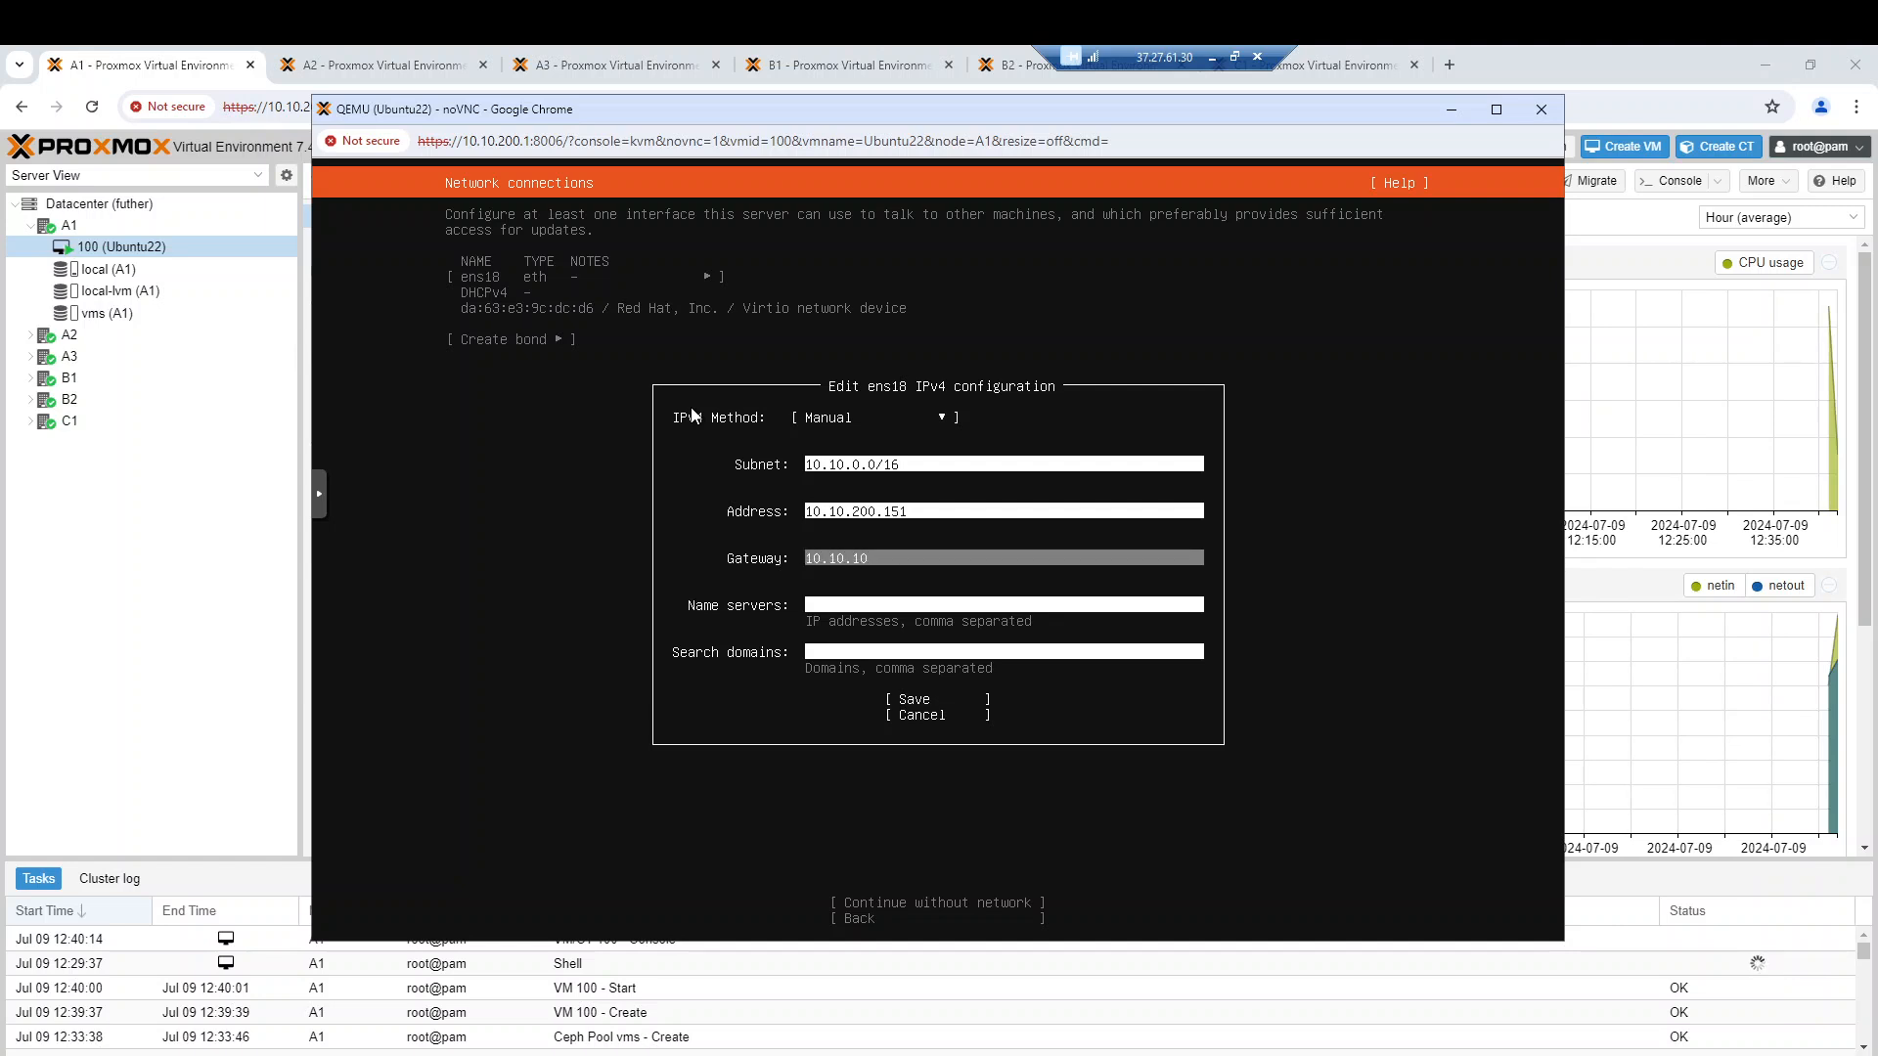
pyautogui.press('BackSpace')
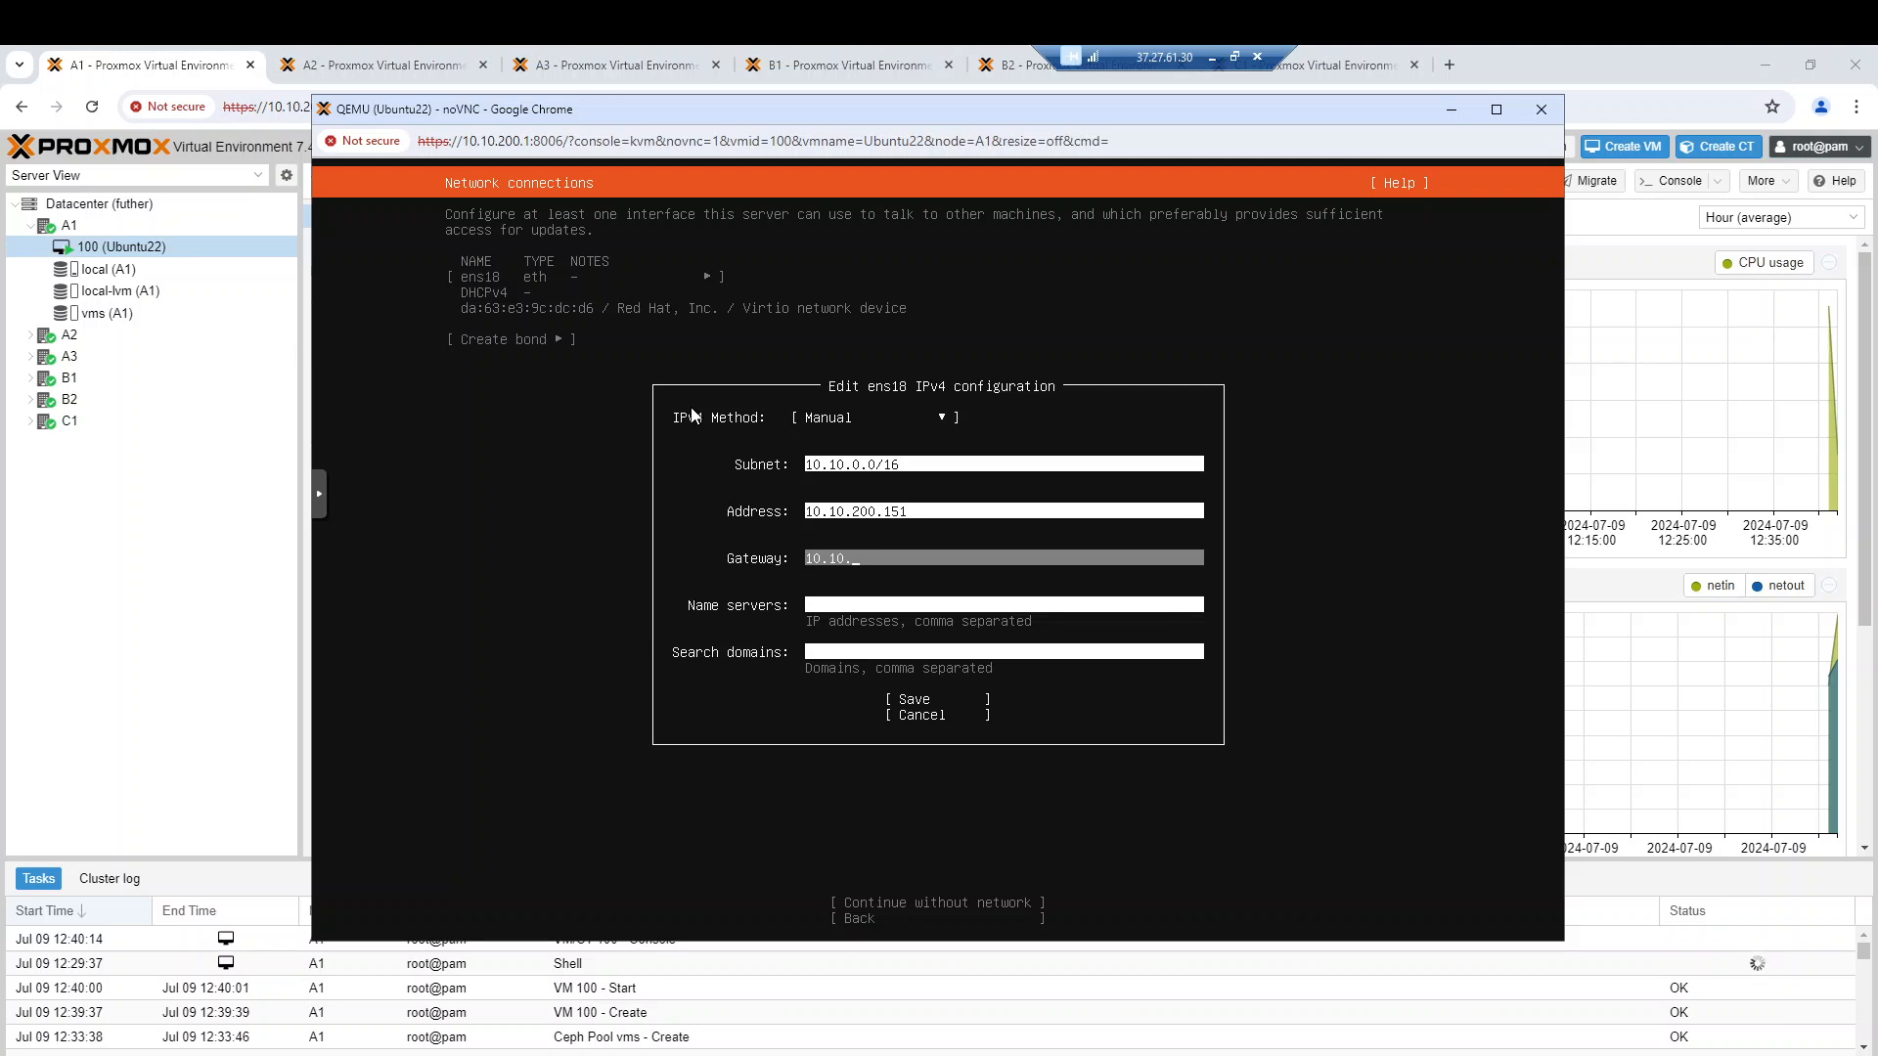
pyautogui.write('0.1')
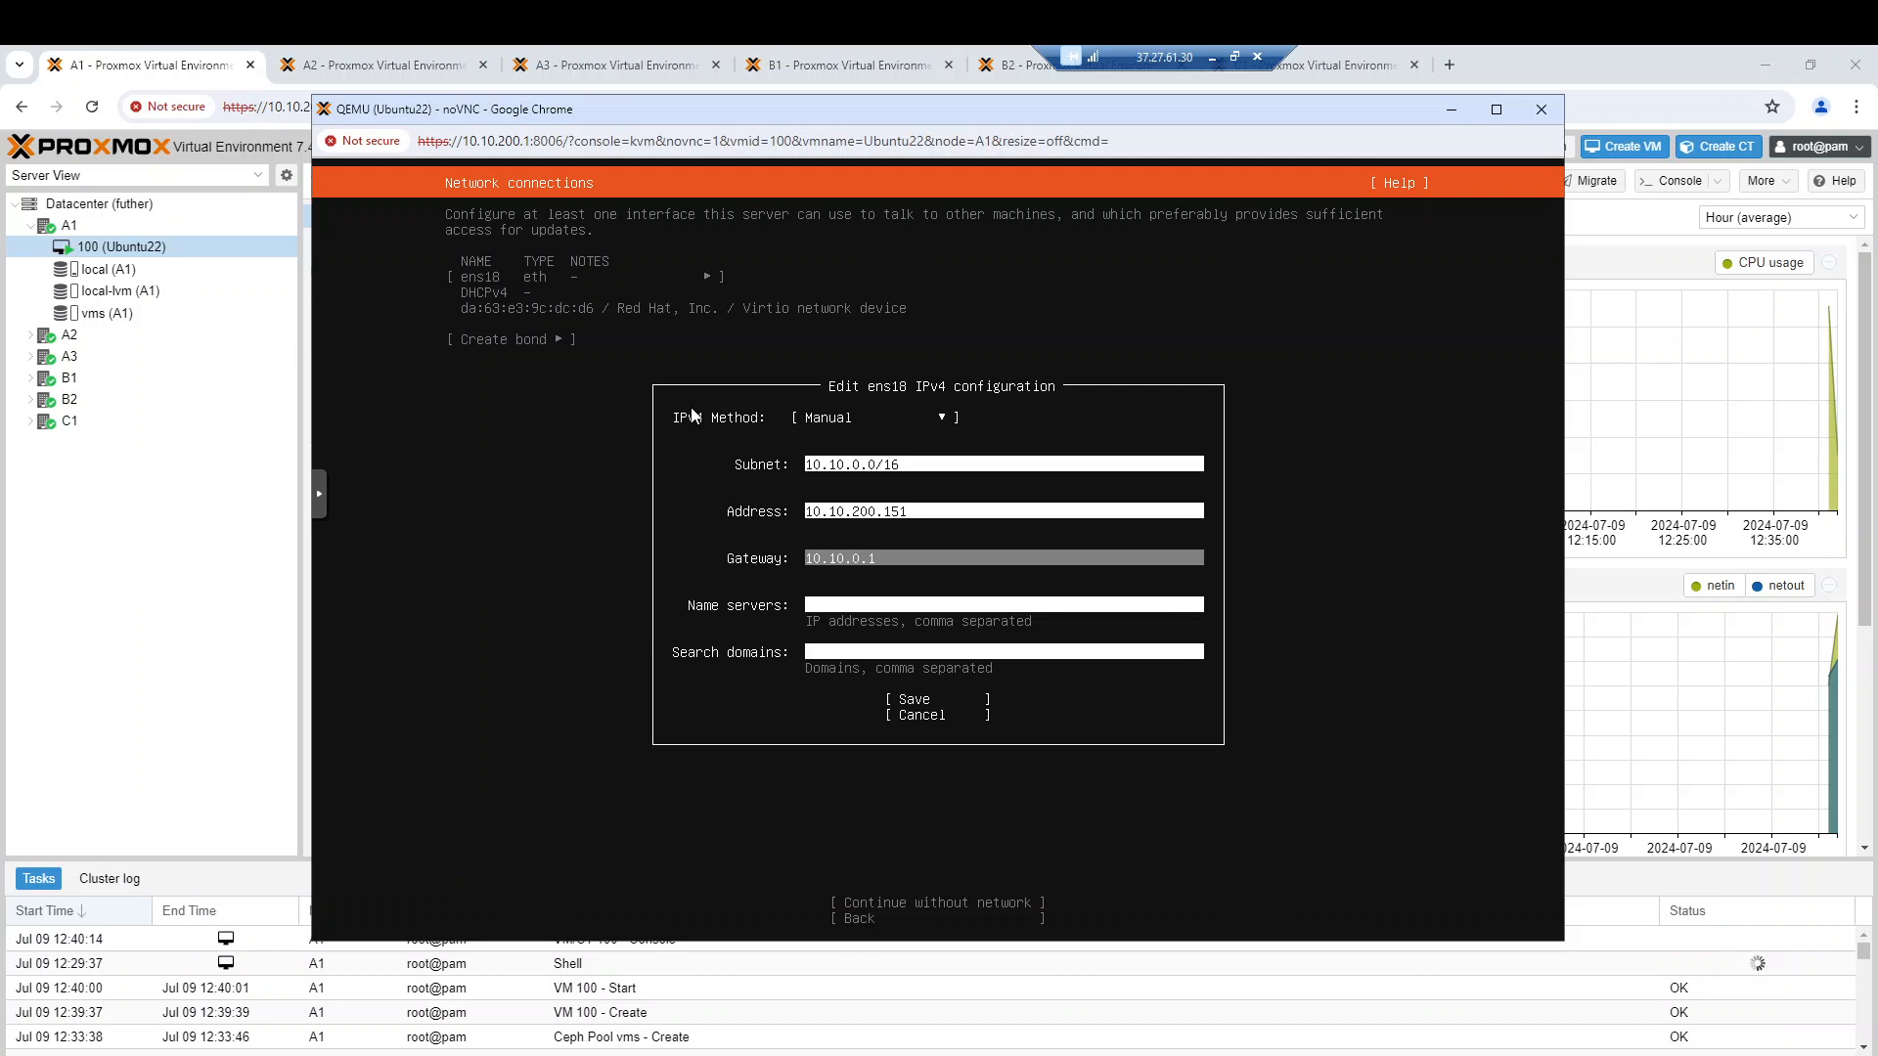
pyautogui.click(1002, 604)
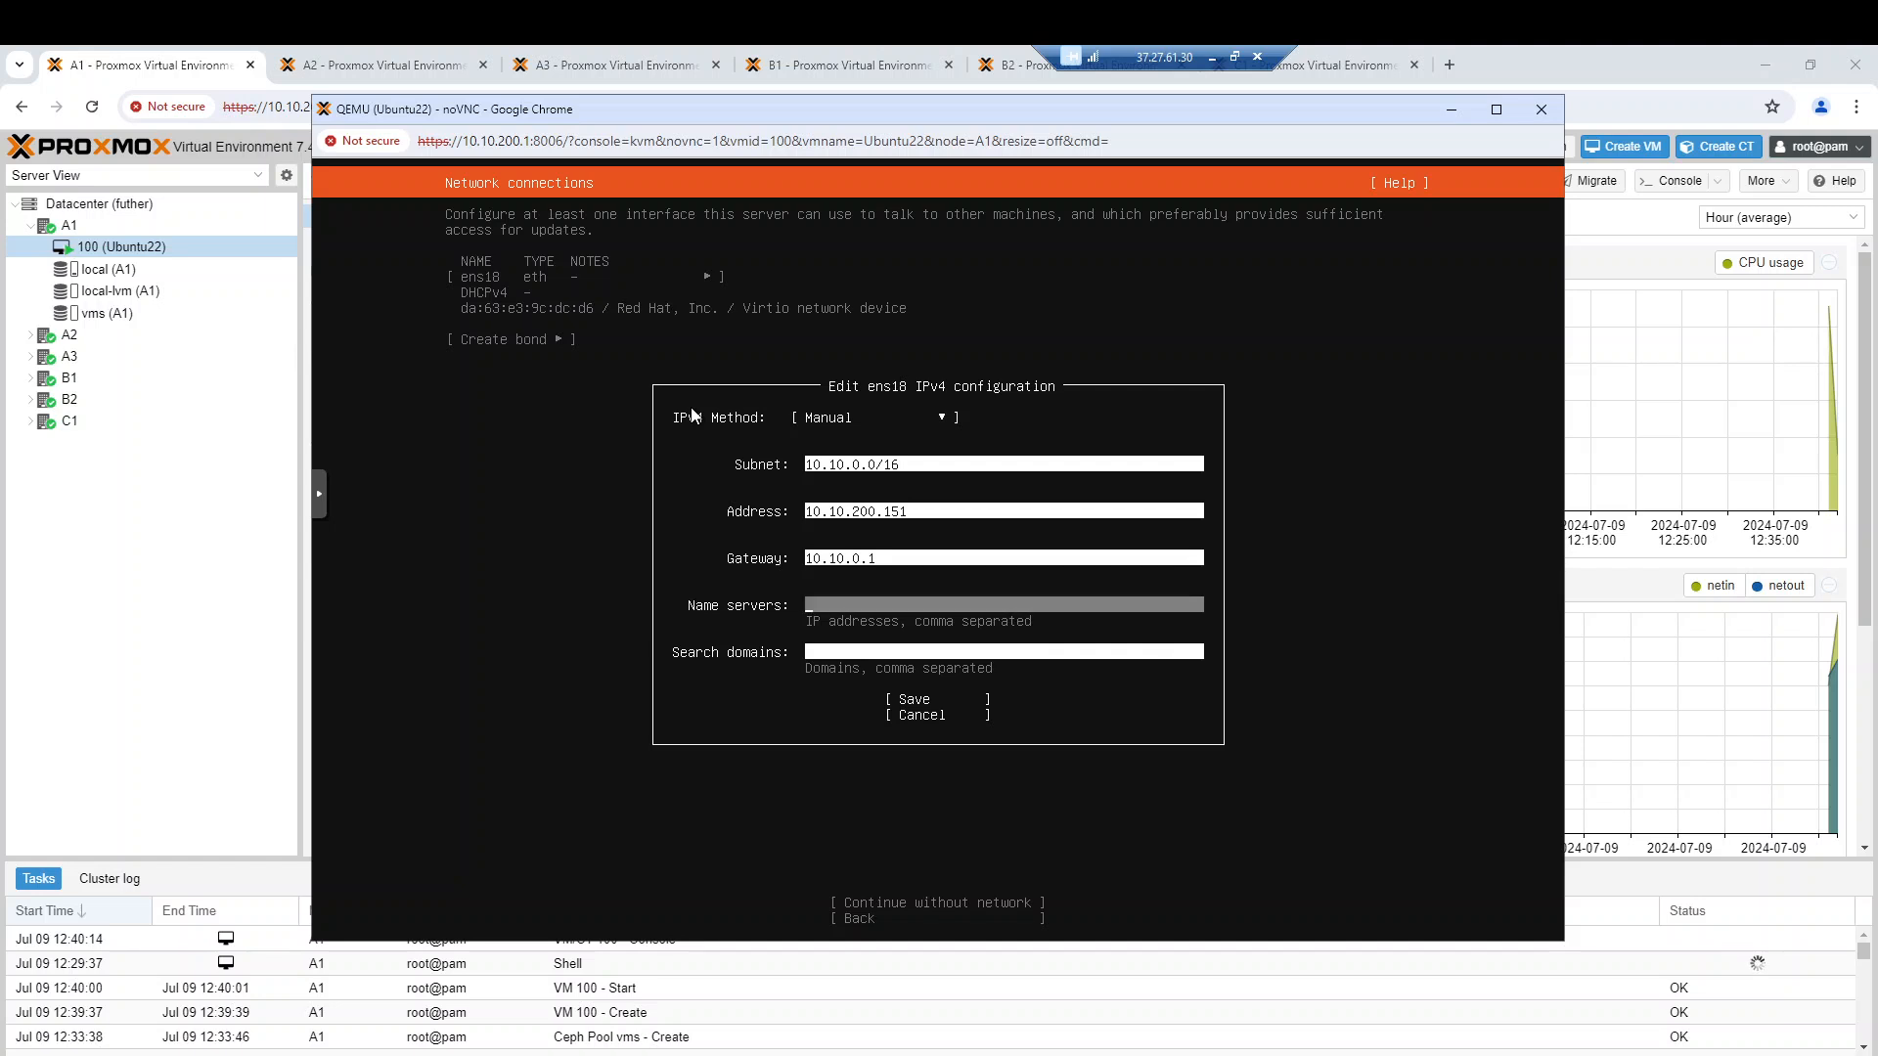
pyautogui.write('8.8')
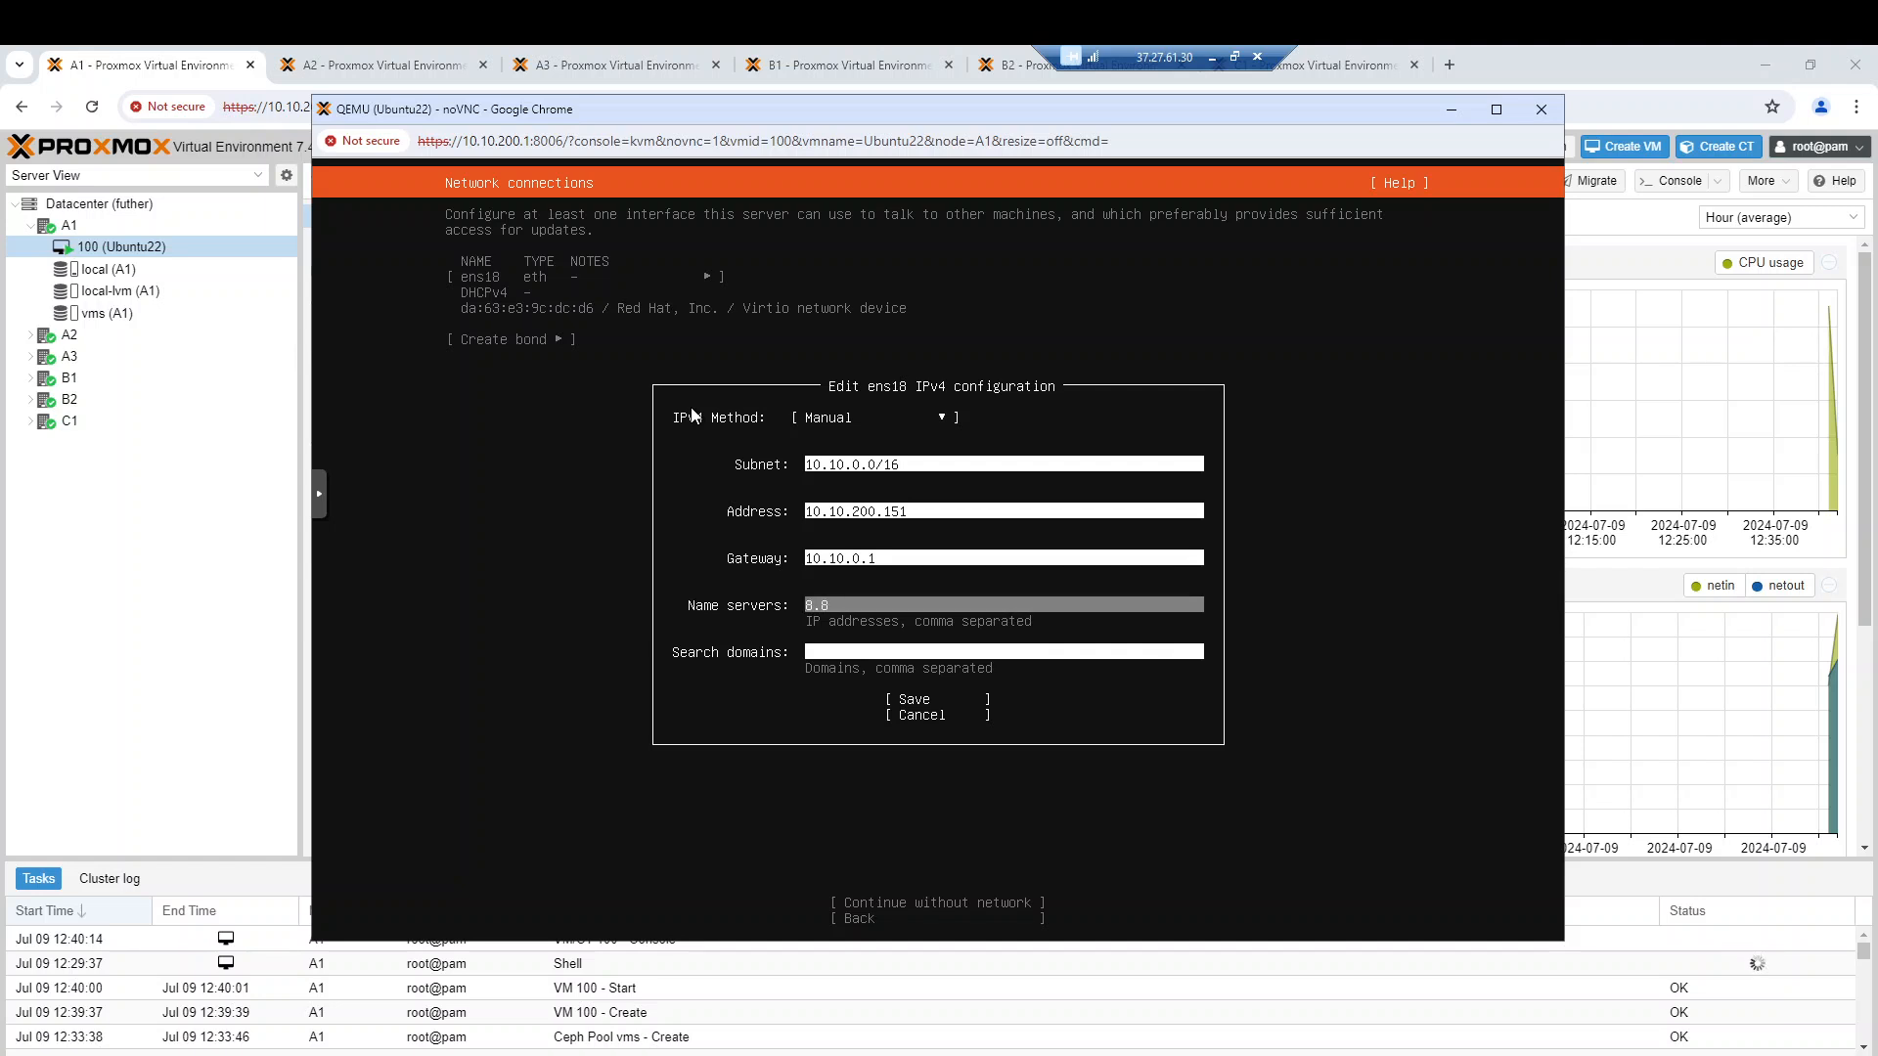
pyautogui.write('.8.8')
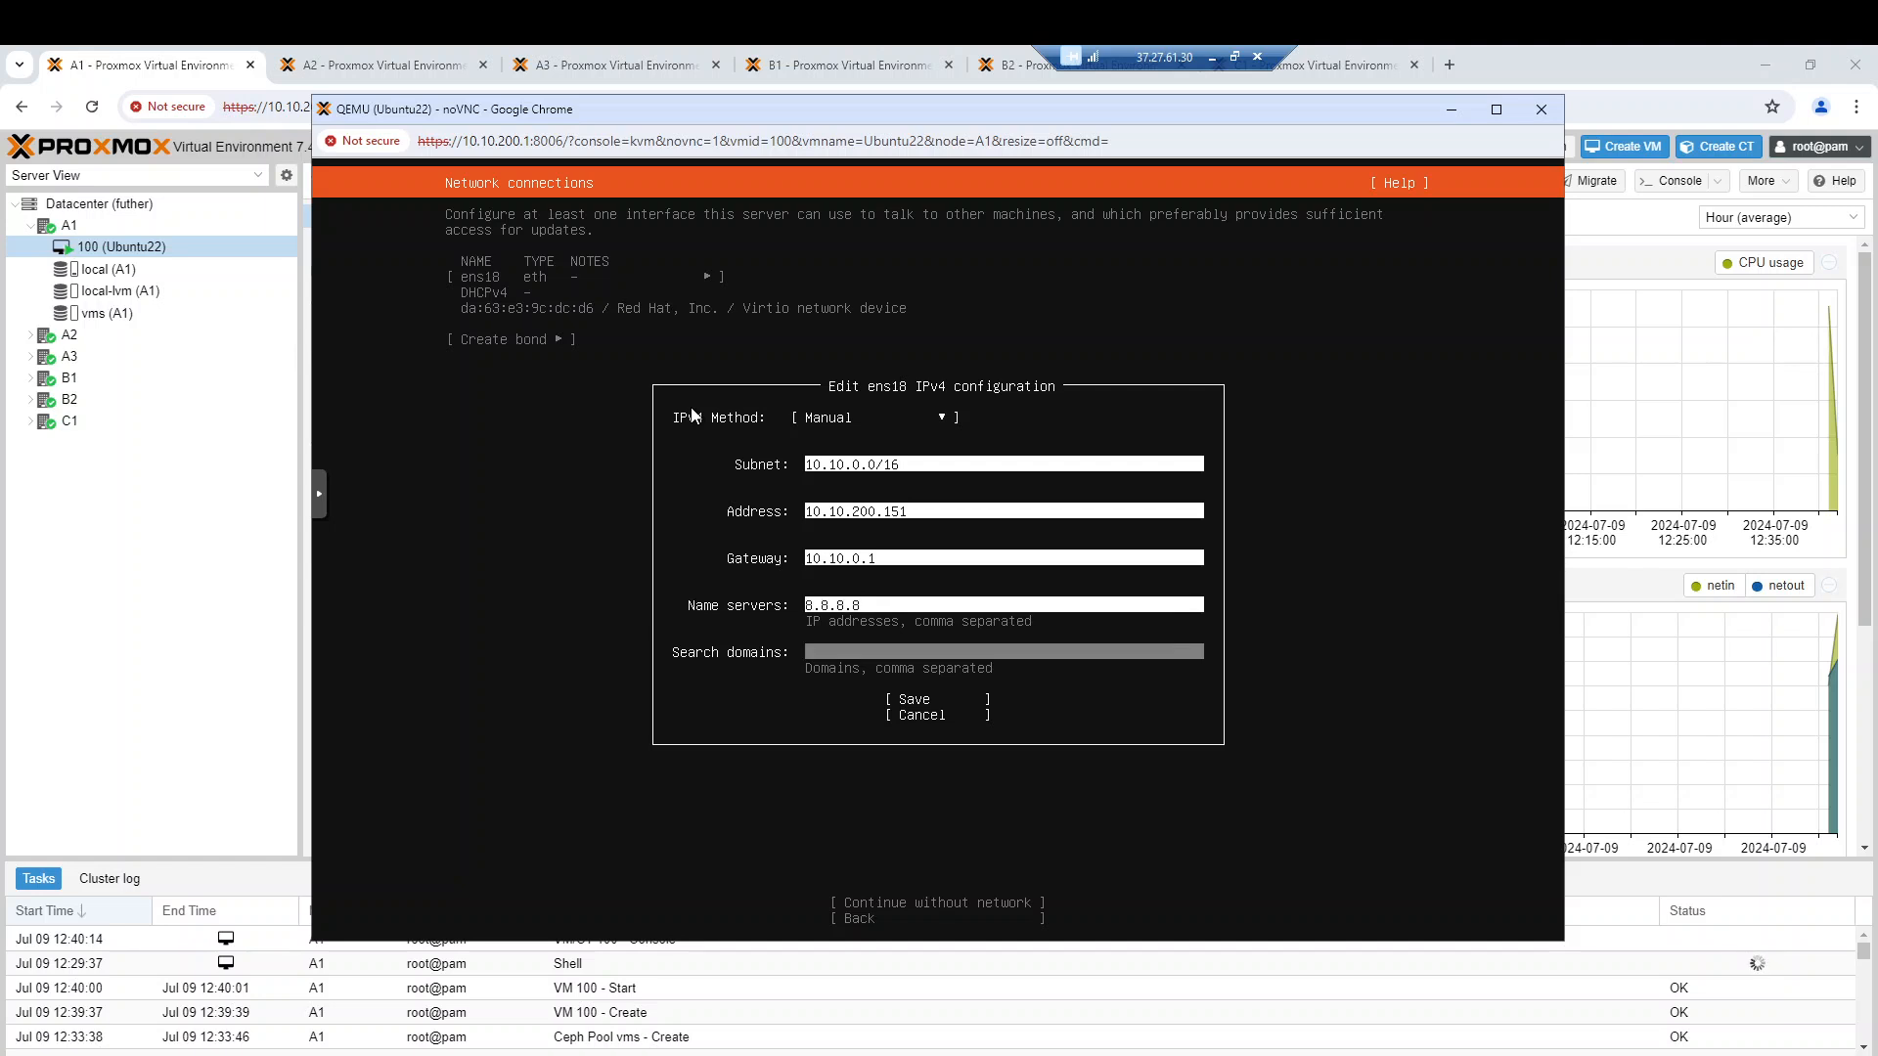
pyautogui.moveTo(937, 700)
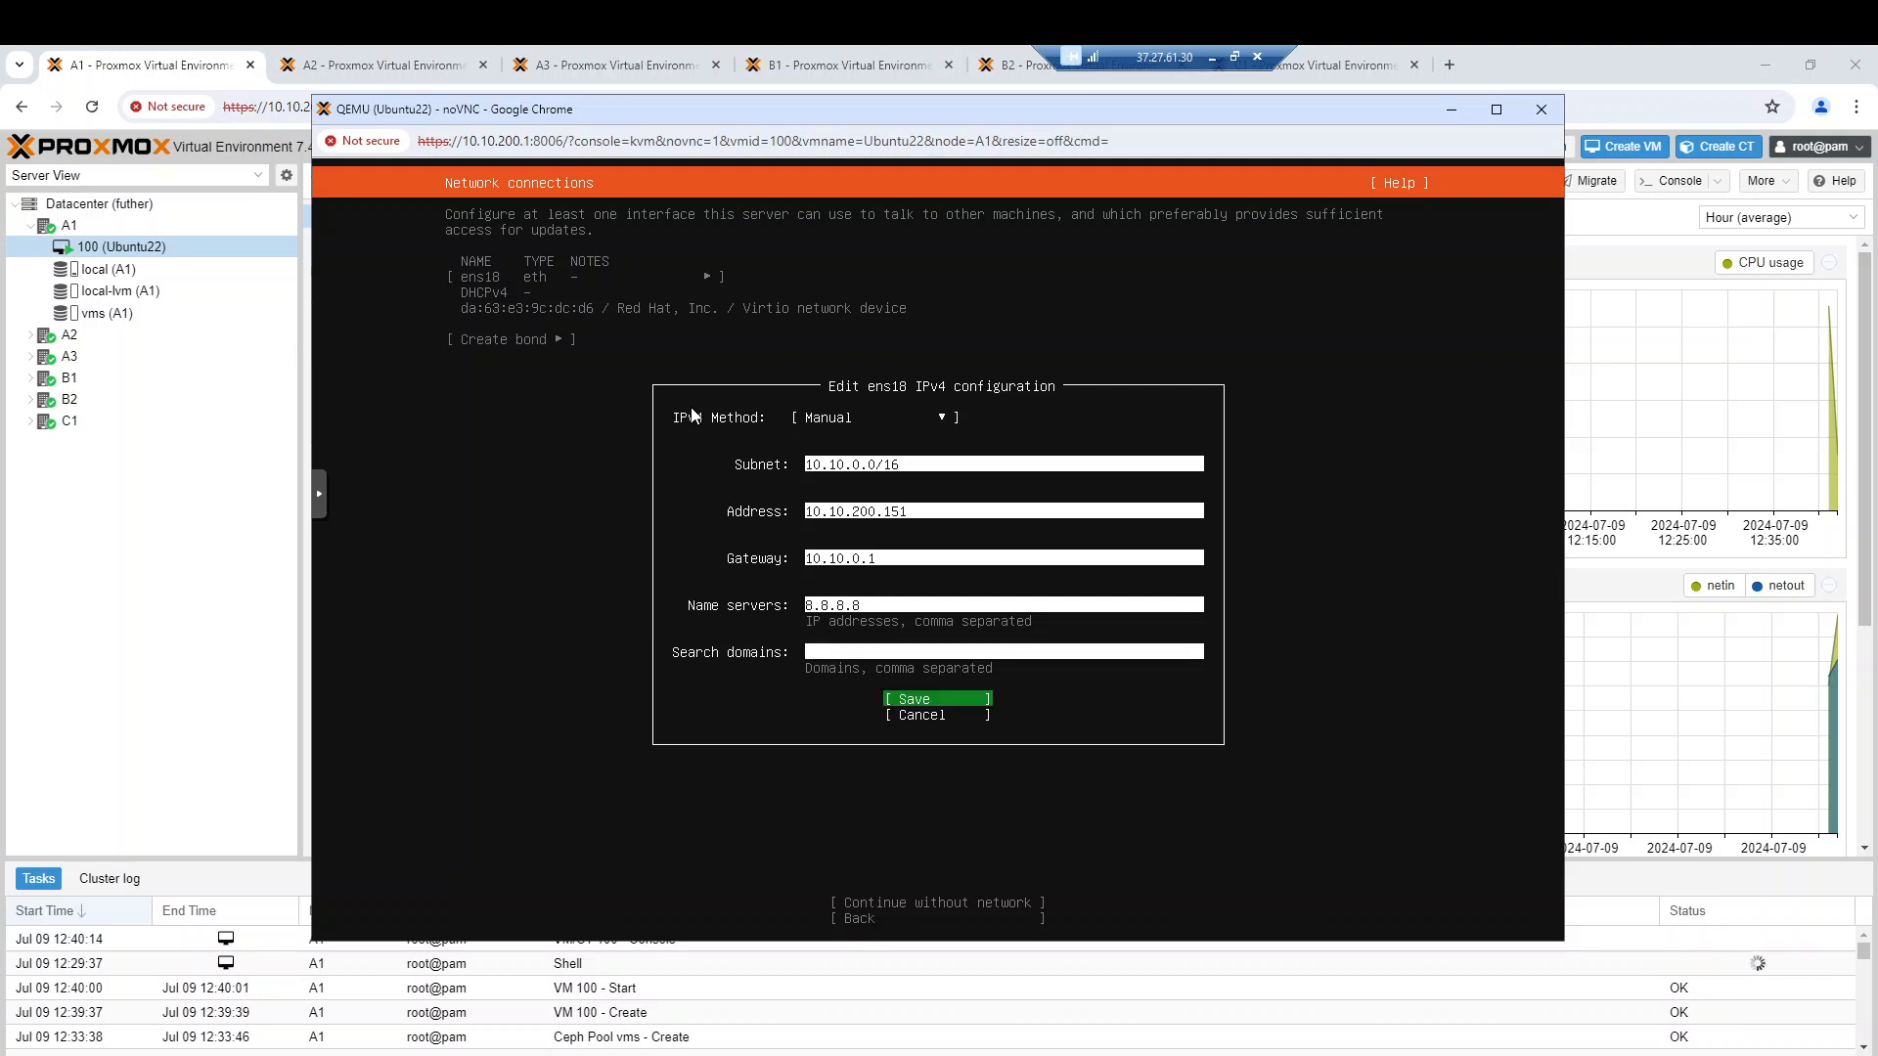
pyautogui.click(935, 698)
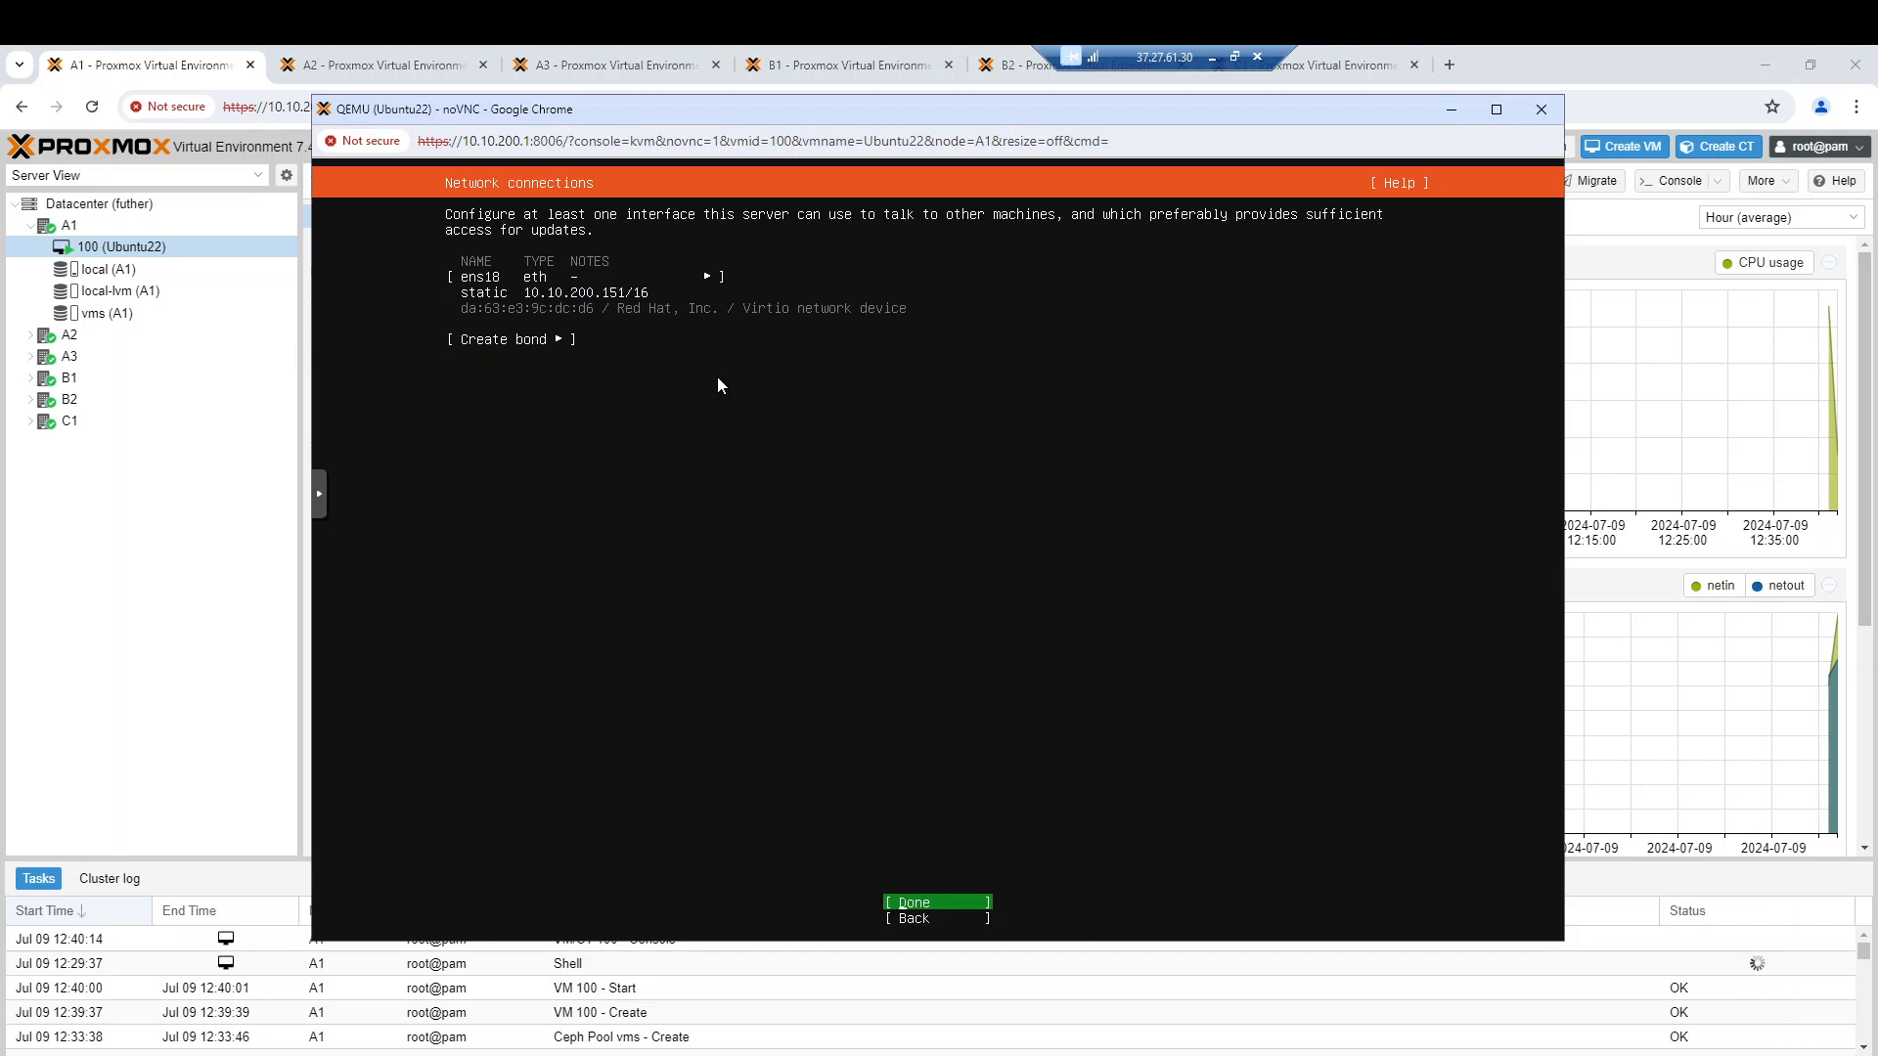
# Step: Continue past network, with no proxy, the default archive mirror, and no installer update
pyautogui.click(936, 902)
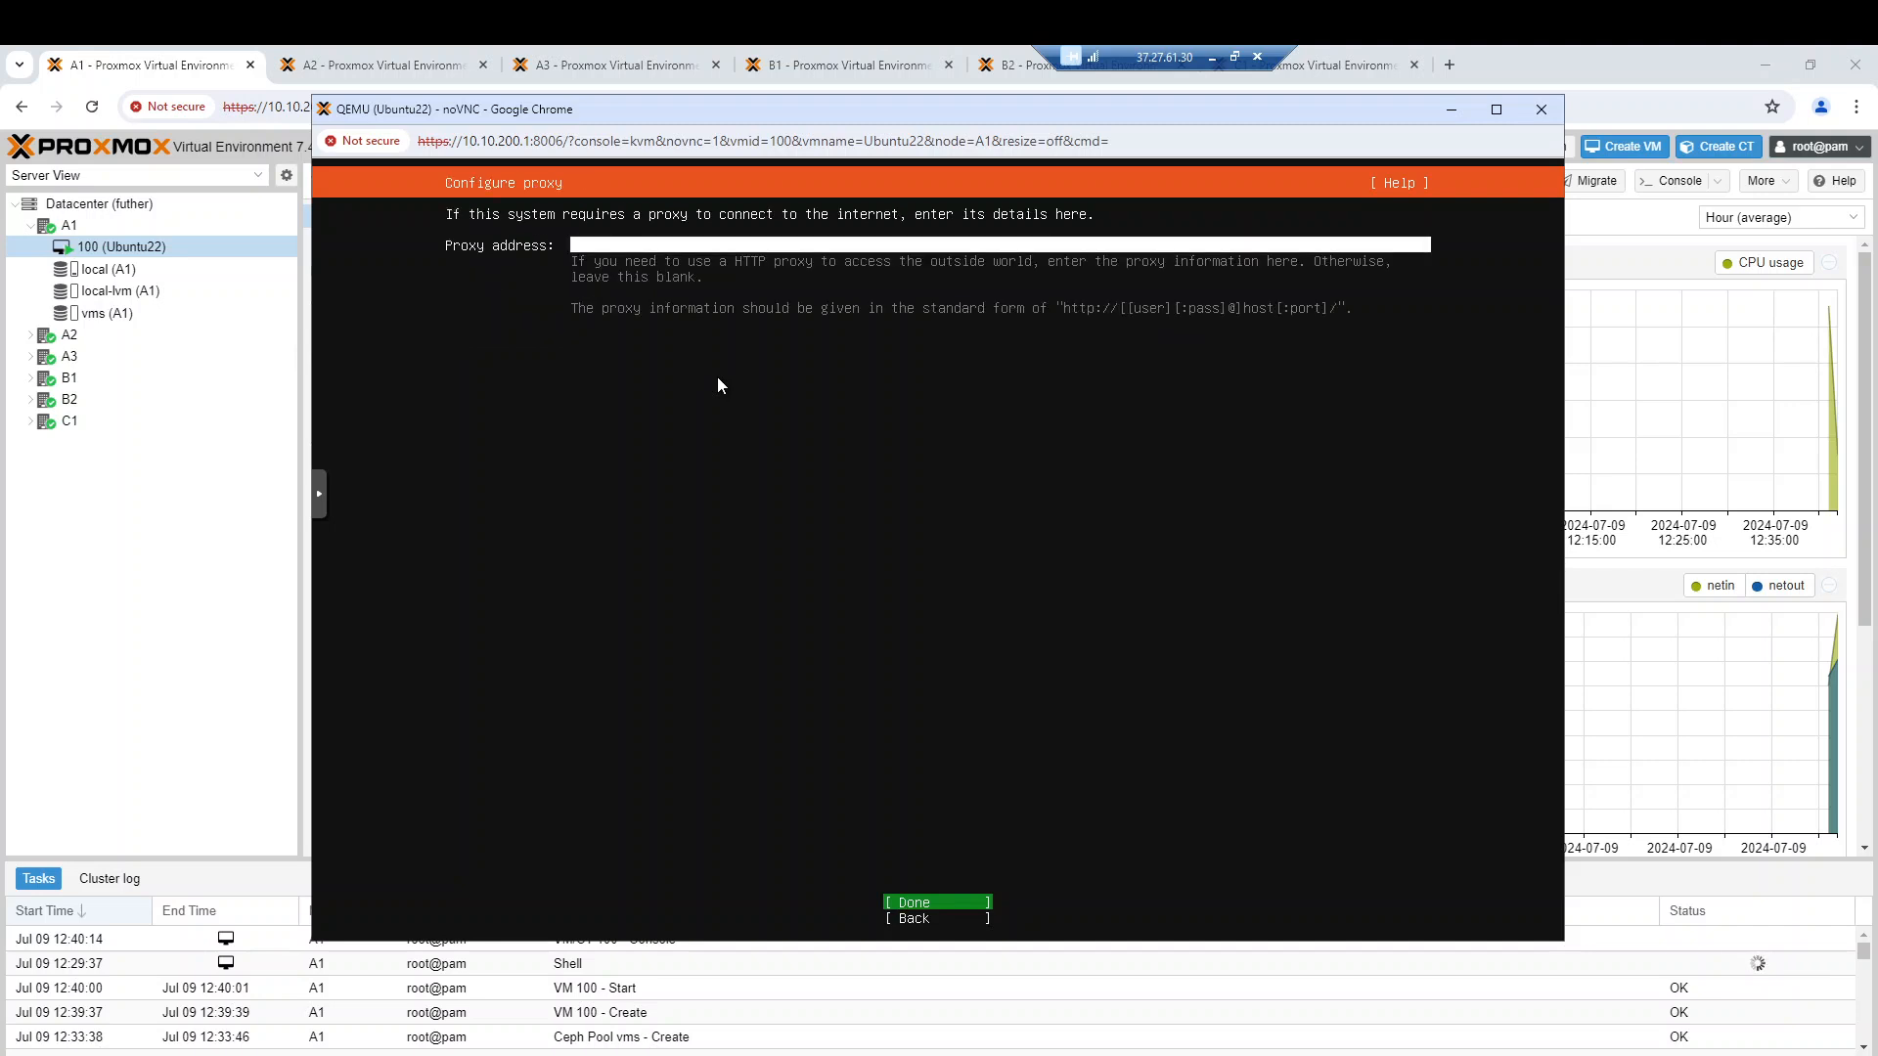
pyautogui.click(935, 902)
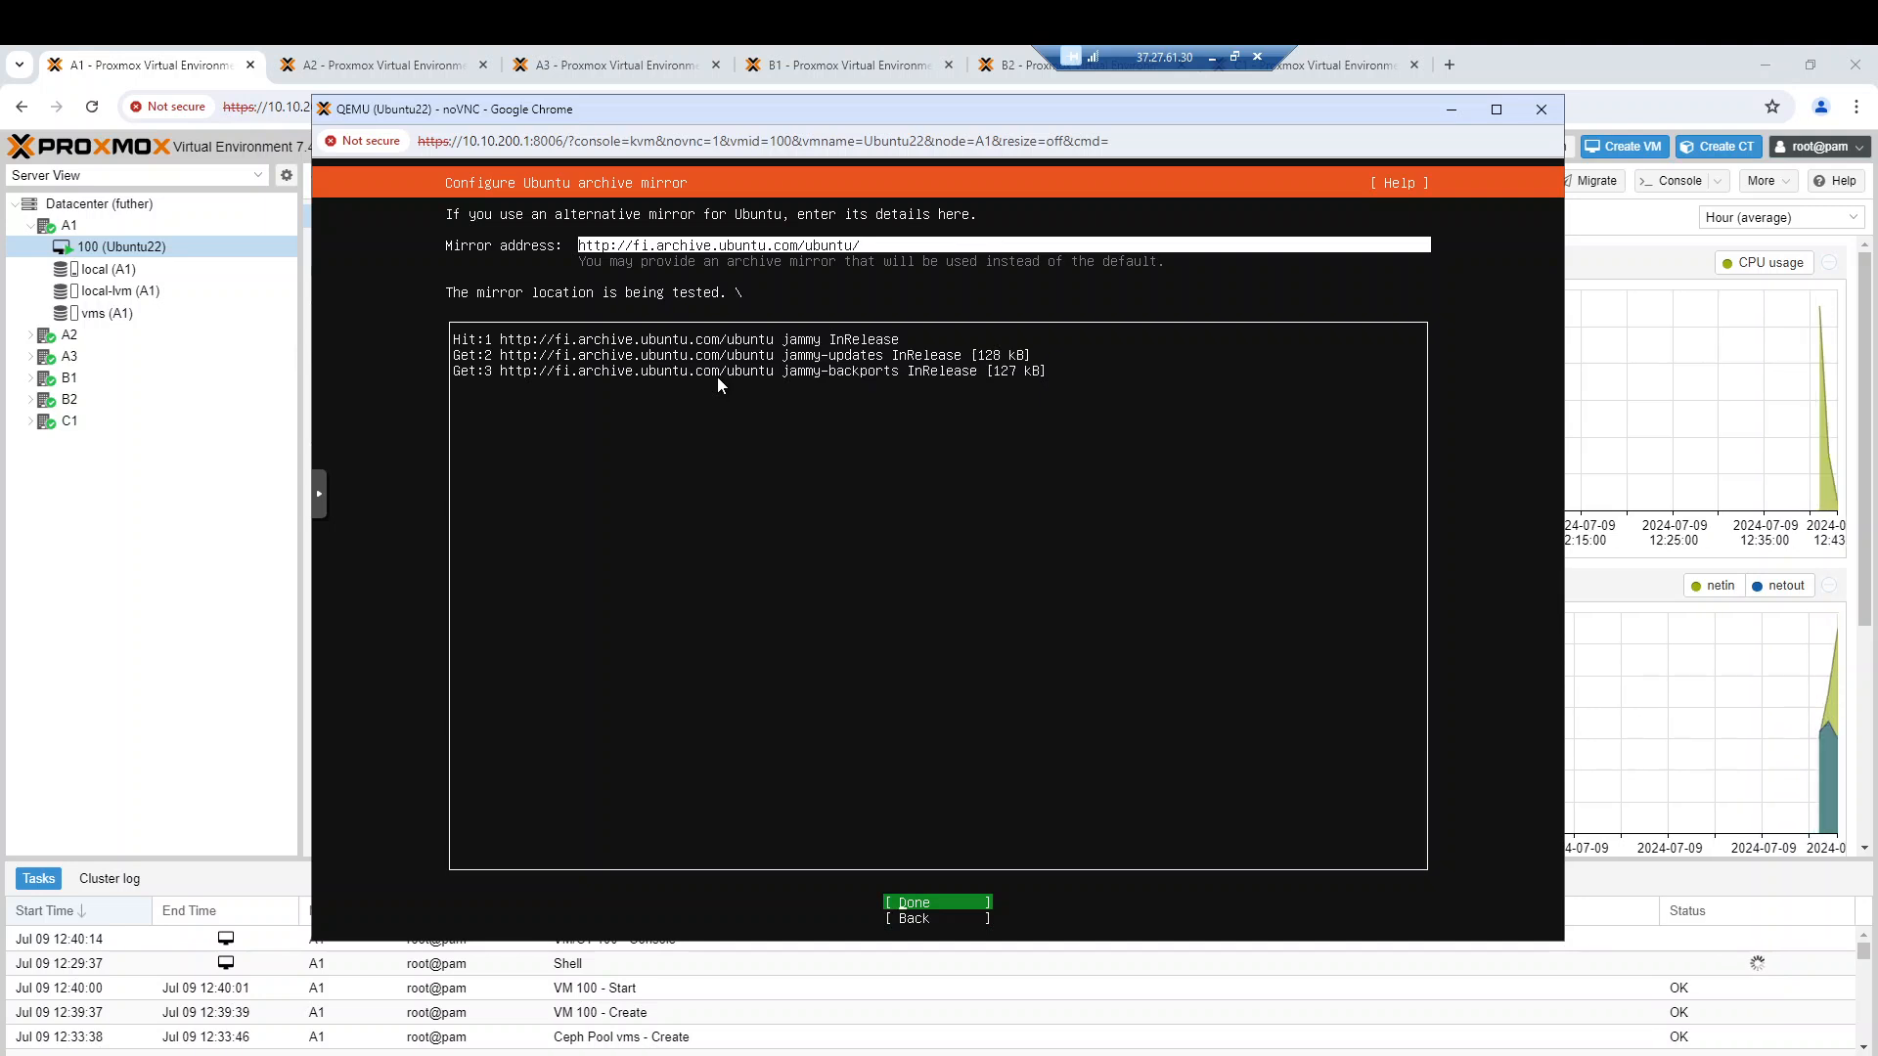
pyautogui.click(913, 901)
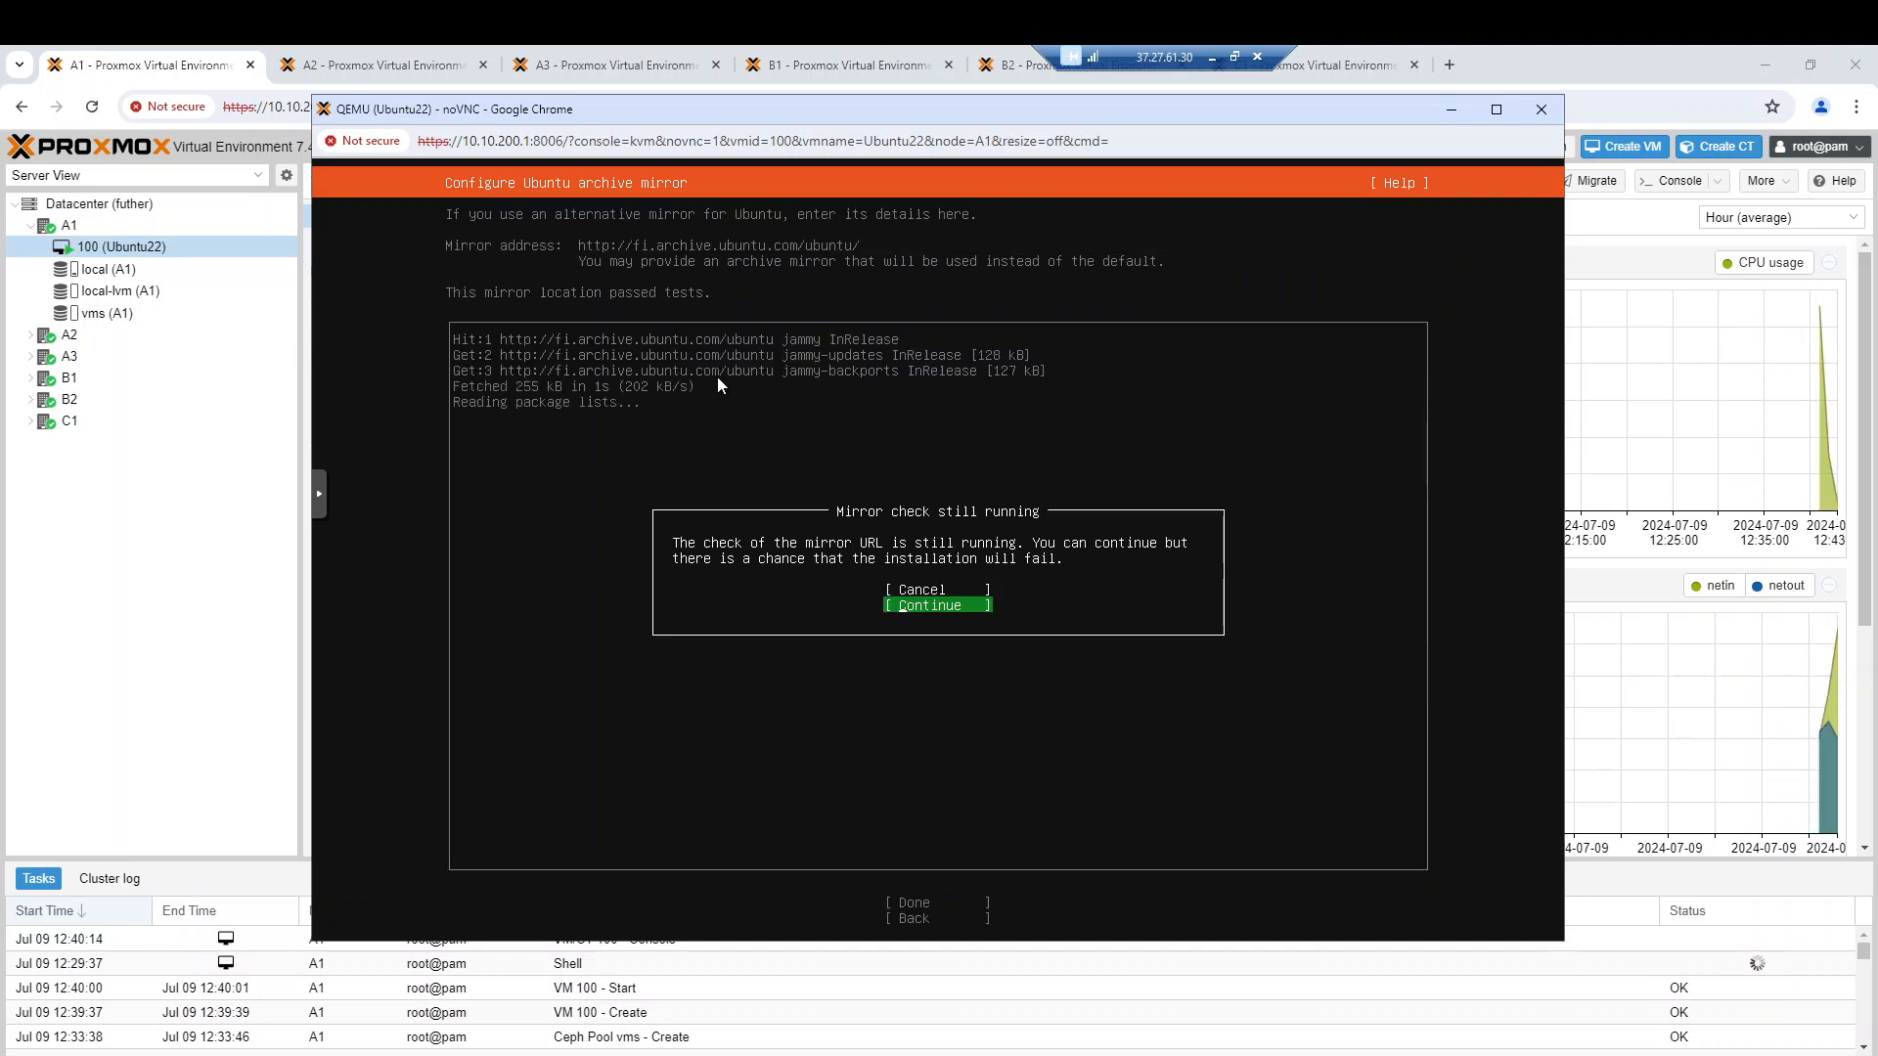
pyautogui.click(937, 604)
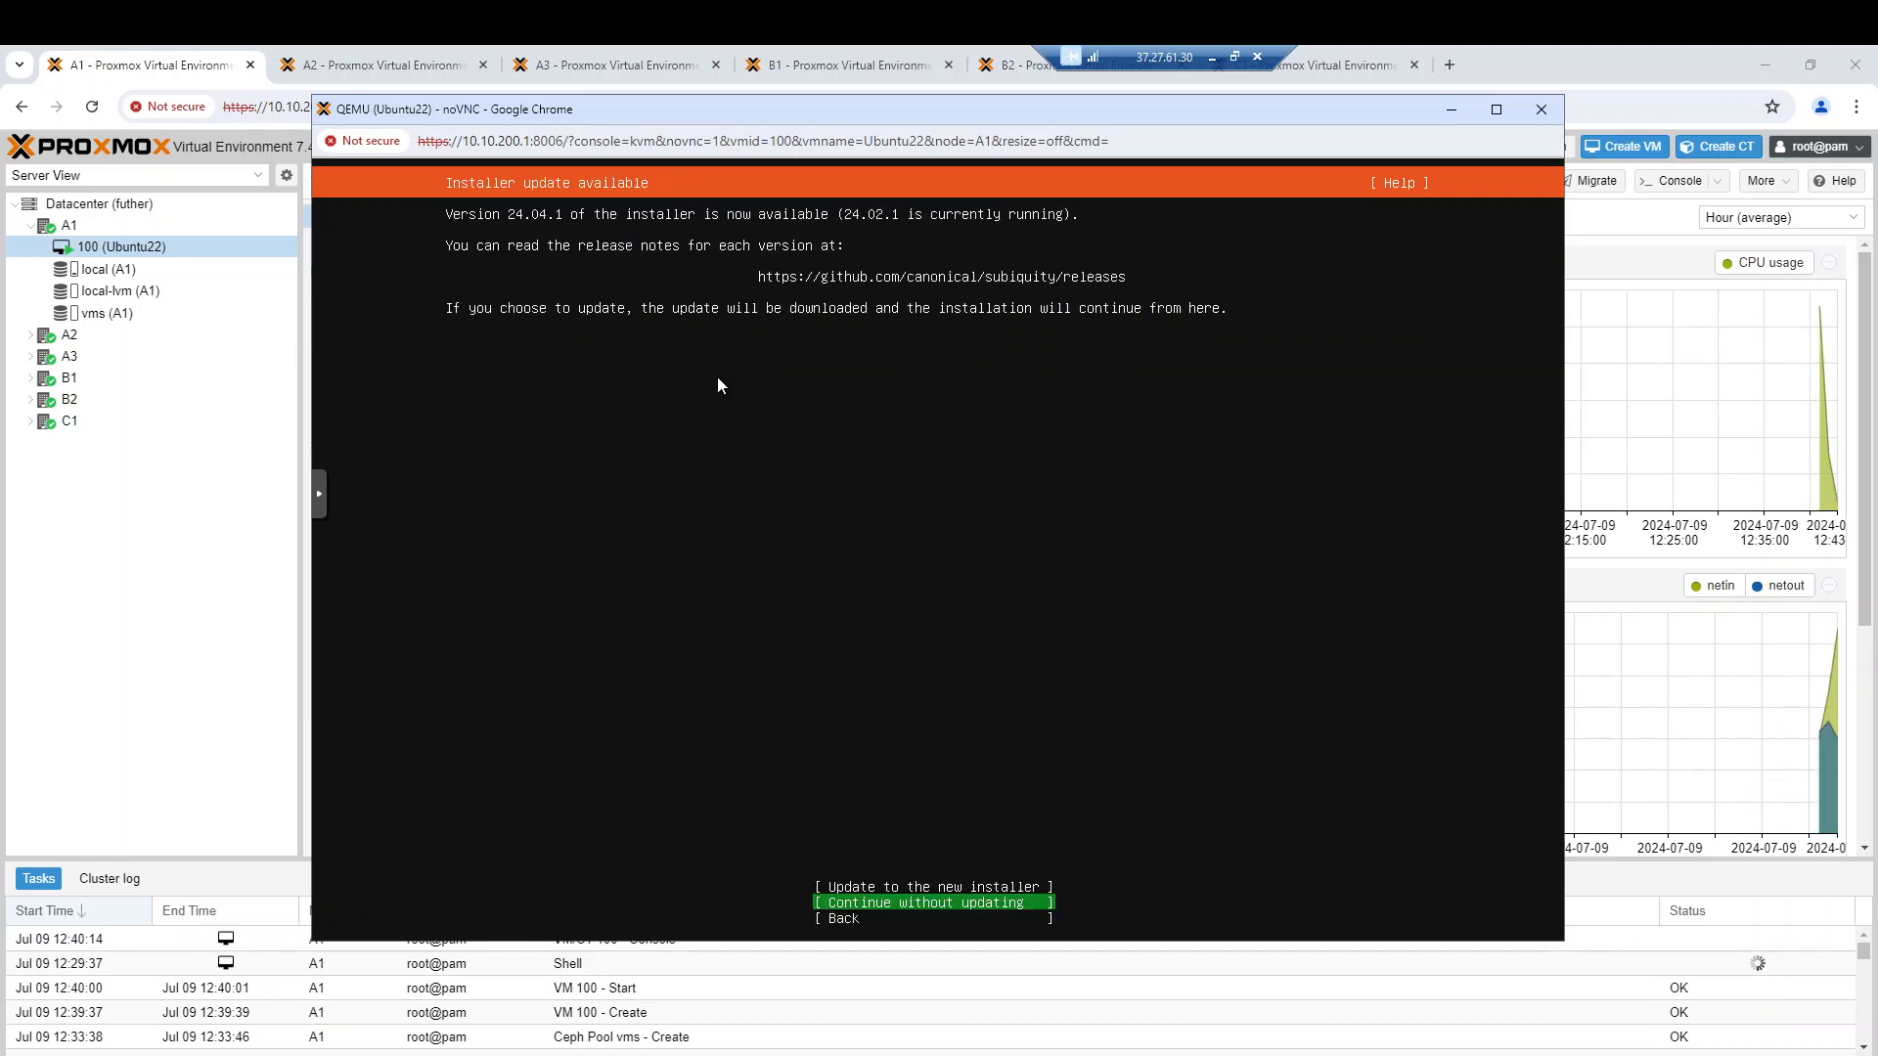
pyautogui.click(931, 902)
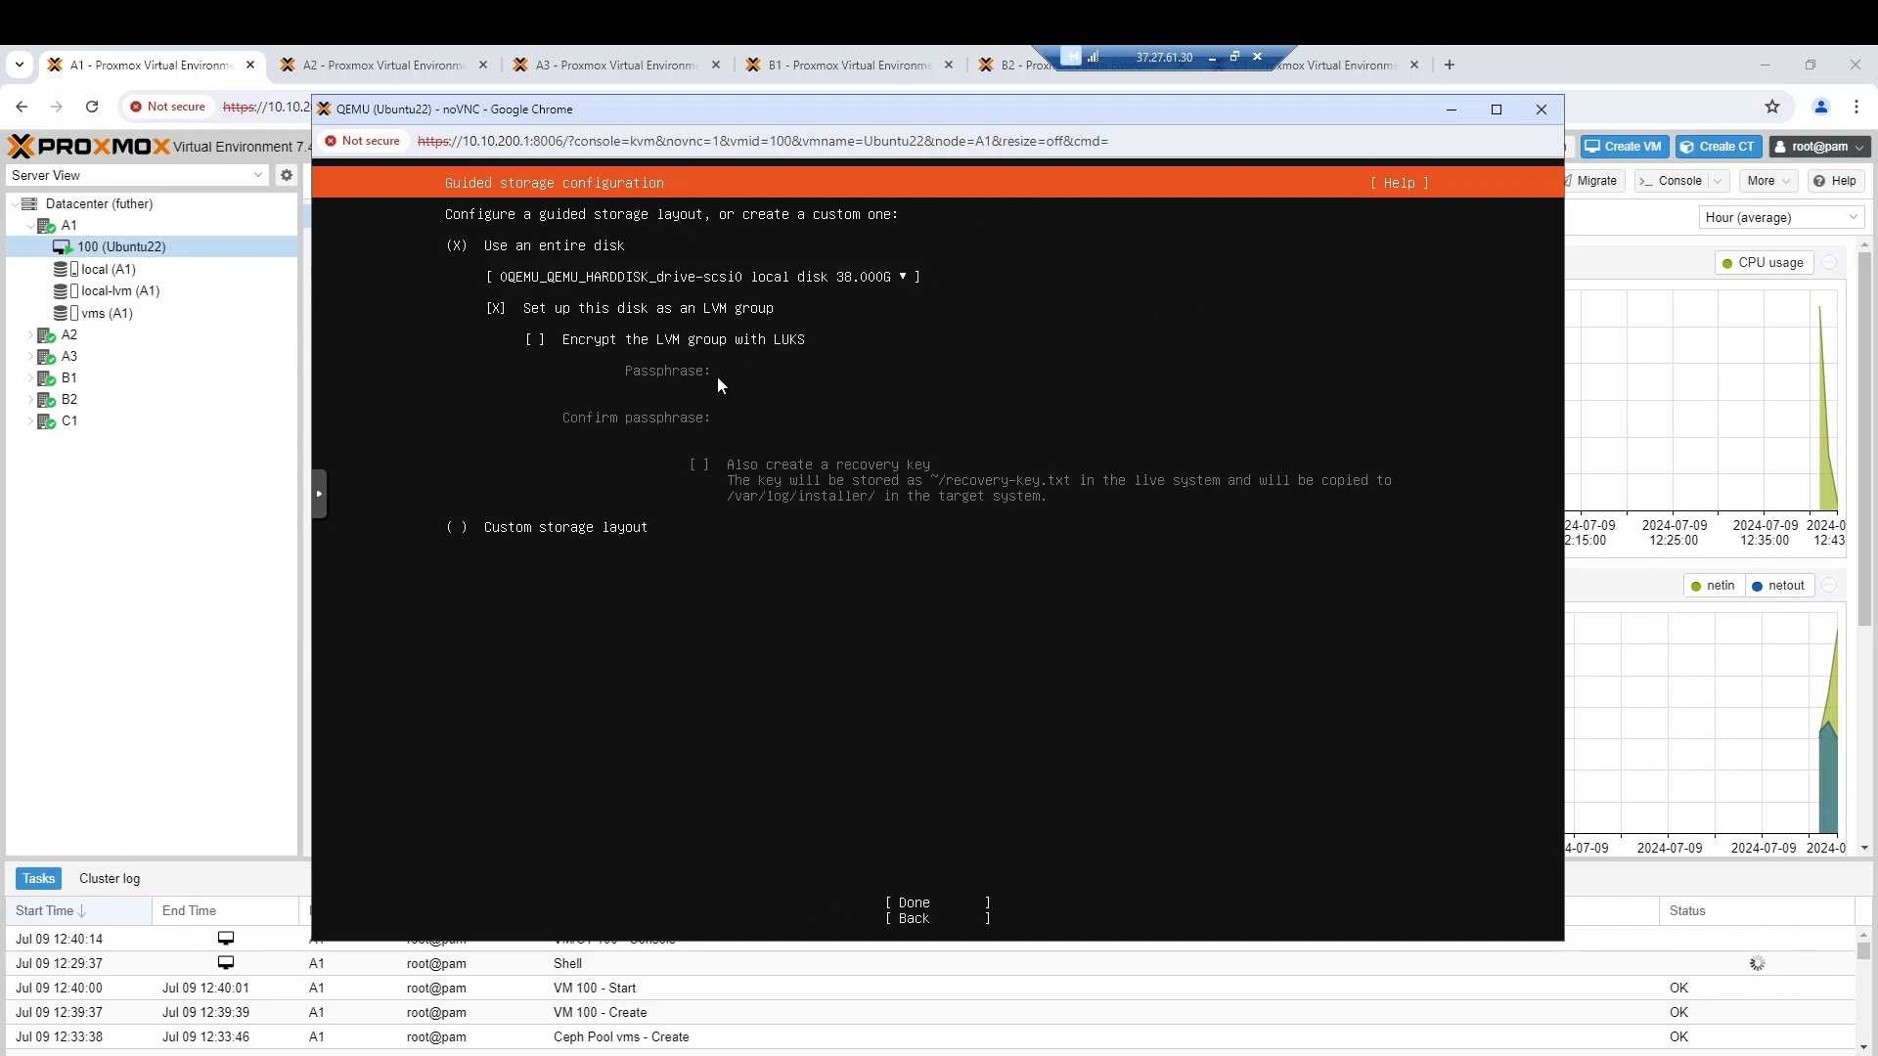
# Step: Keep the whole-disk guided LVM storage layout and accept the storage summary
pyautogui.click(935, 902)
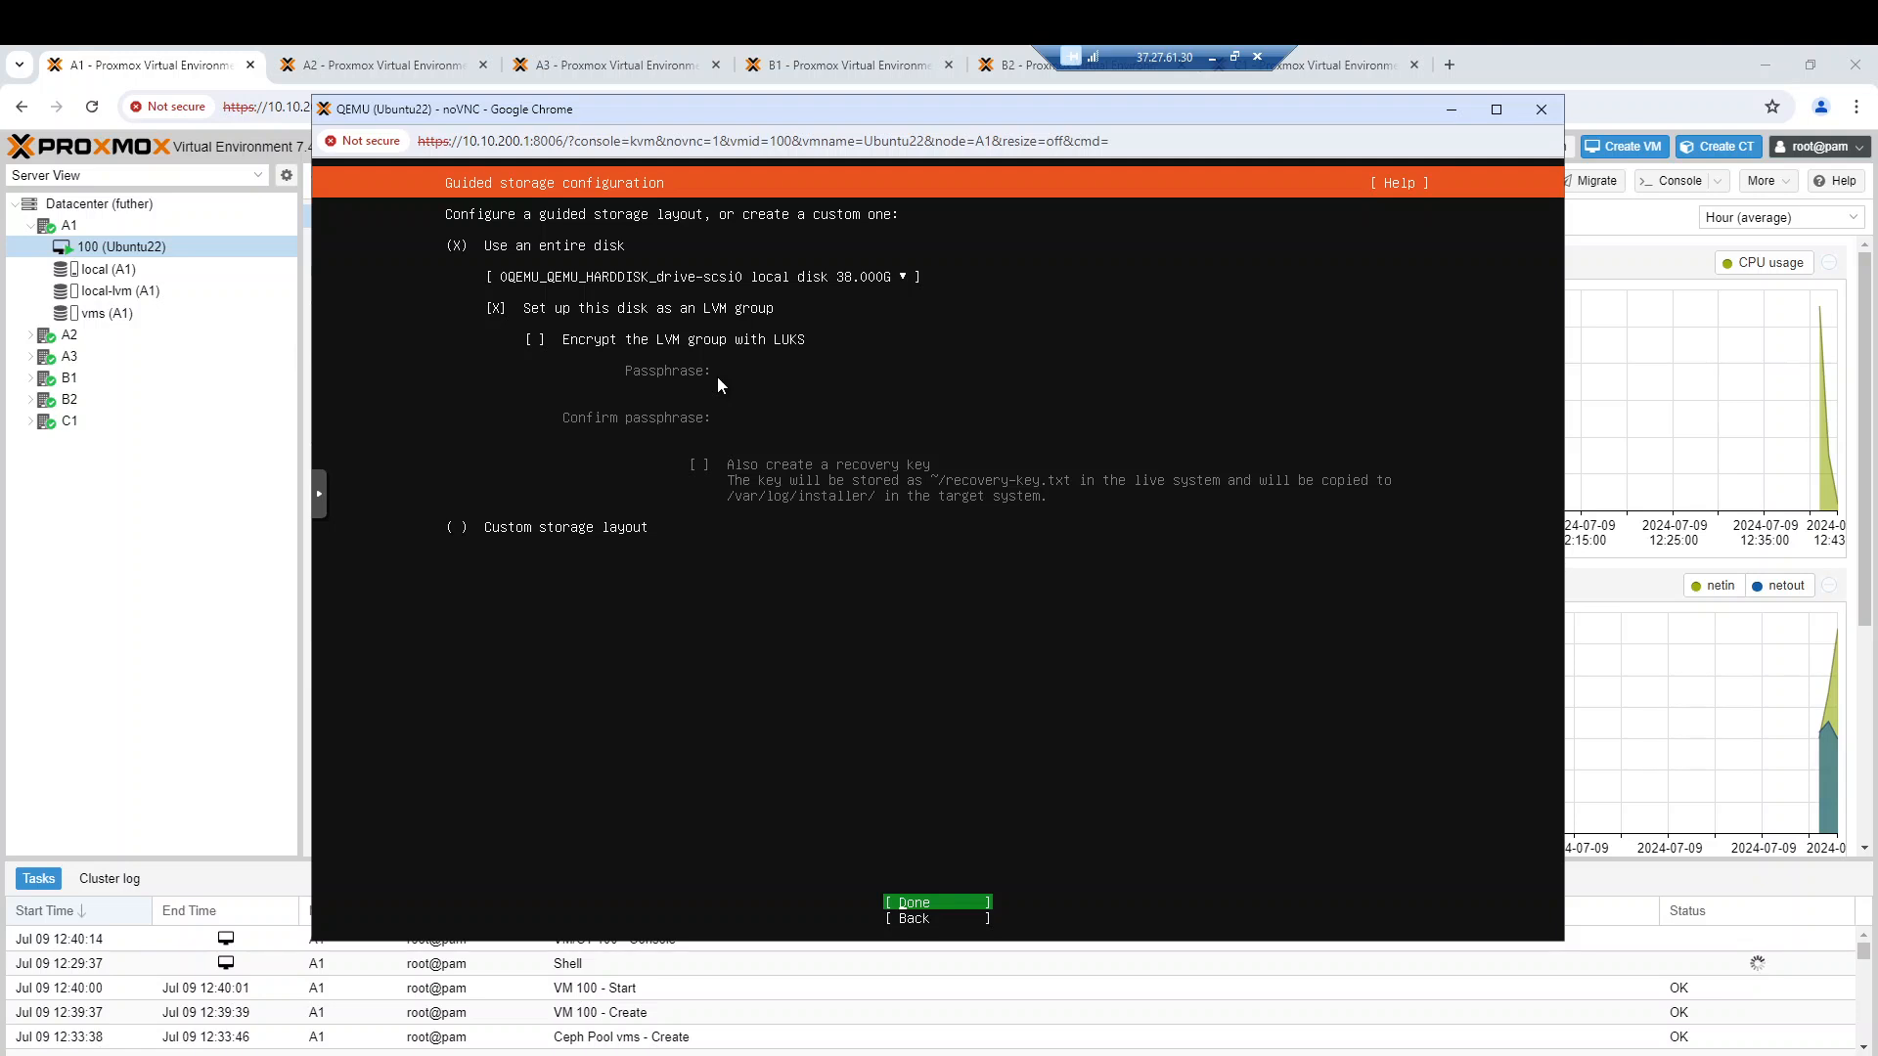
pyautogui.click(913, 902)
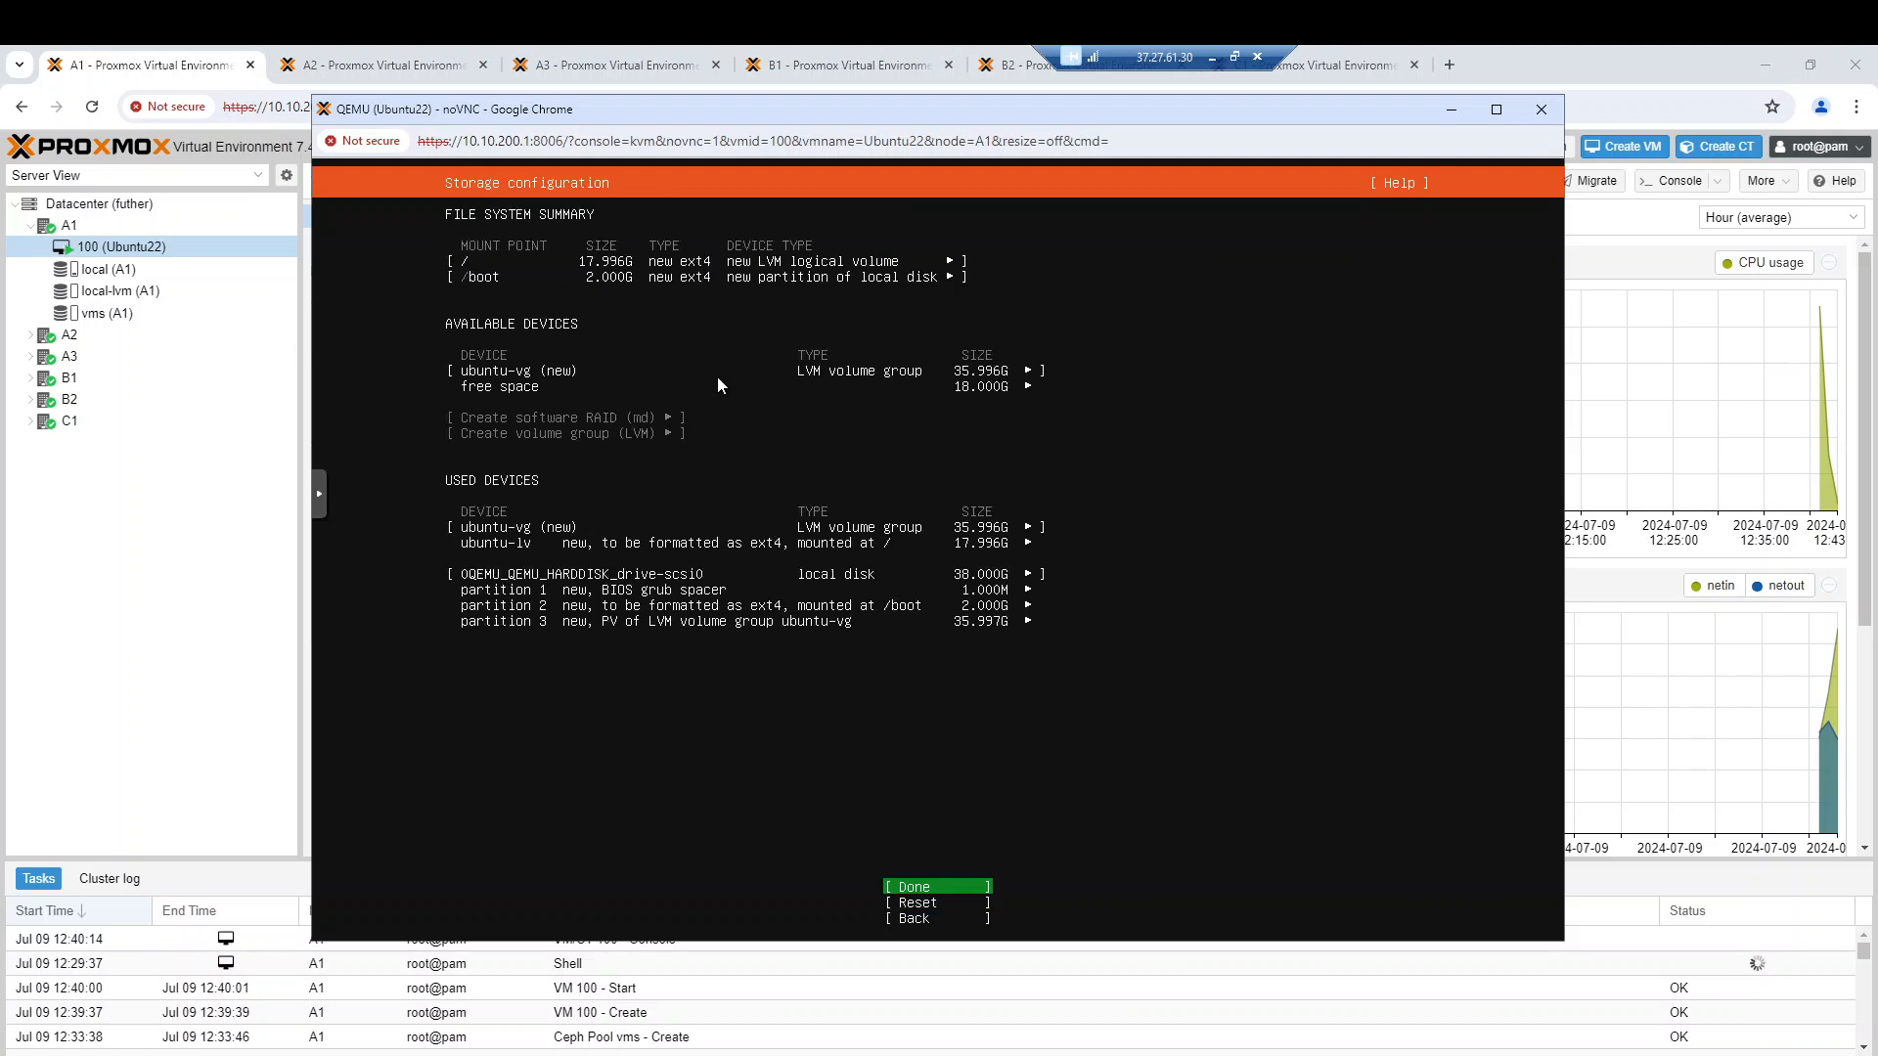
pyautogui.click(914, 886)
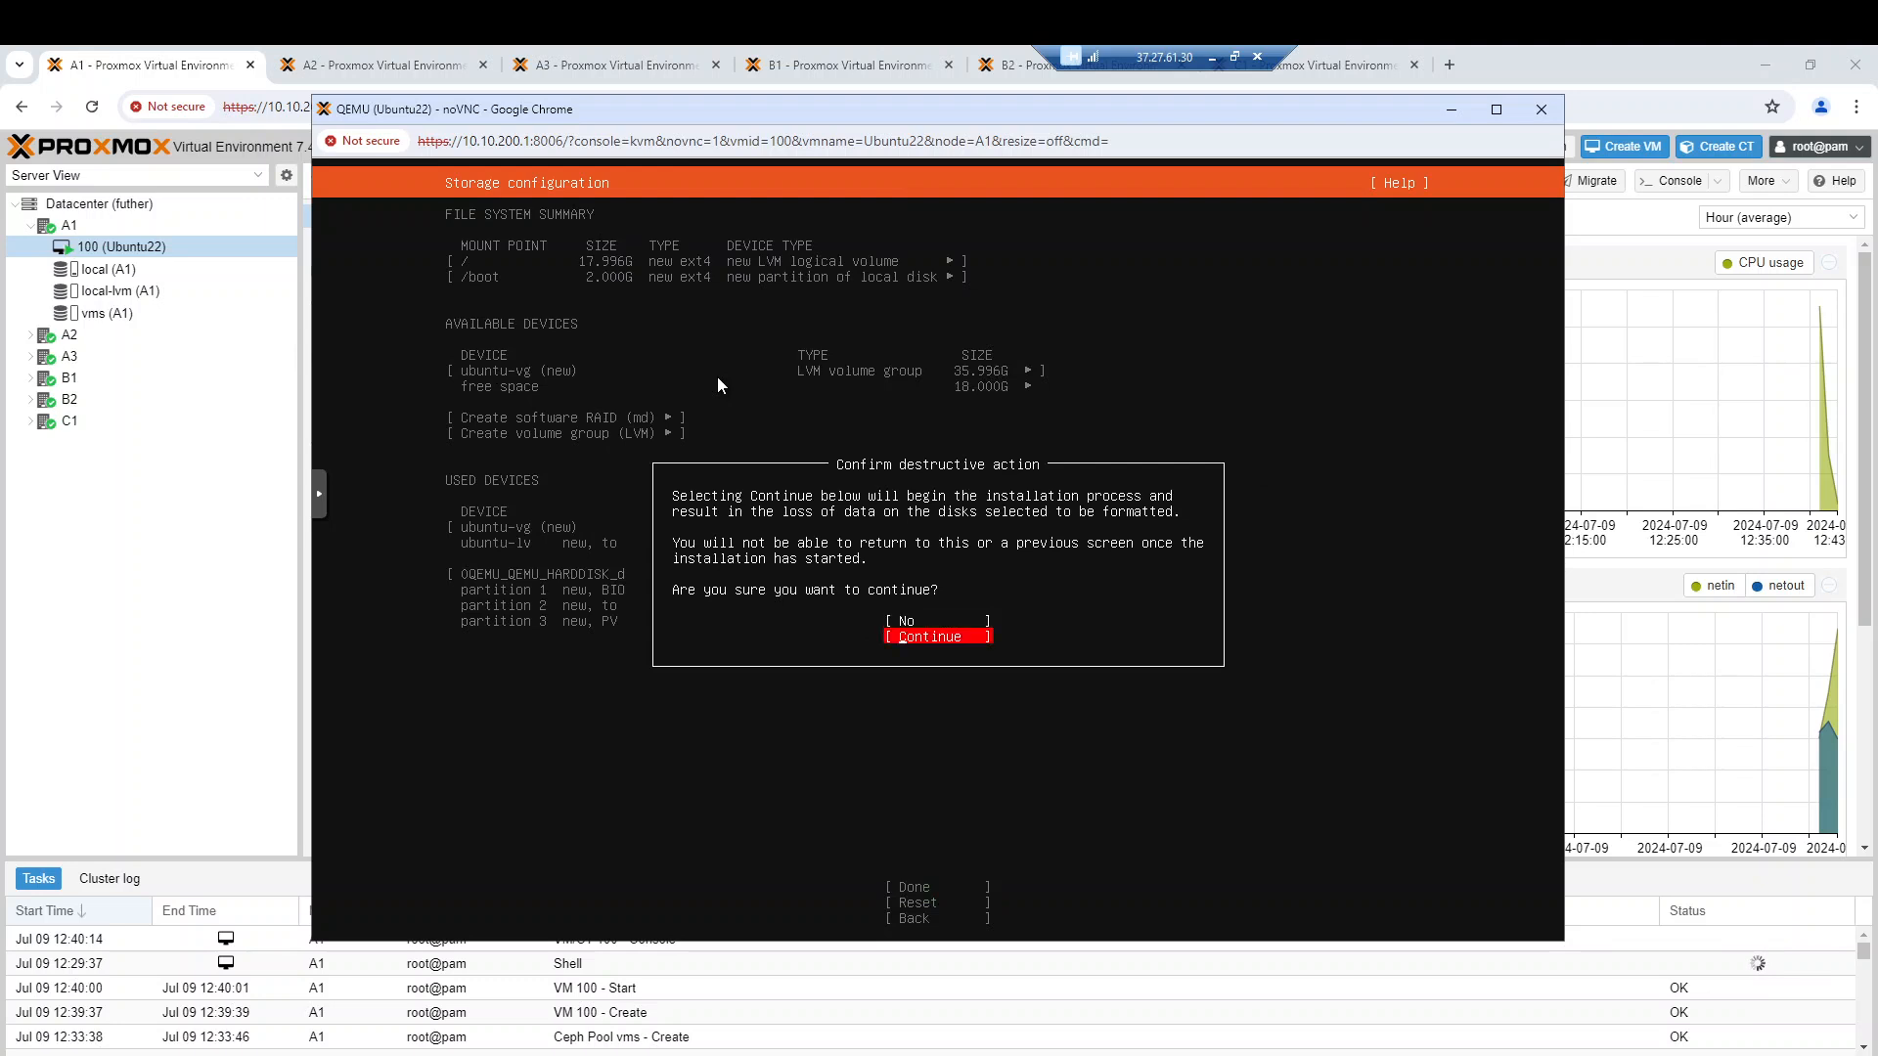
# Step: Confirm disk formatting, then enter name akoley and server name ubuntu in the profile
pyautogui.click(938, 636)
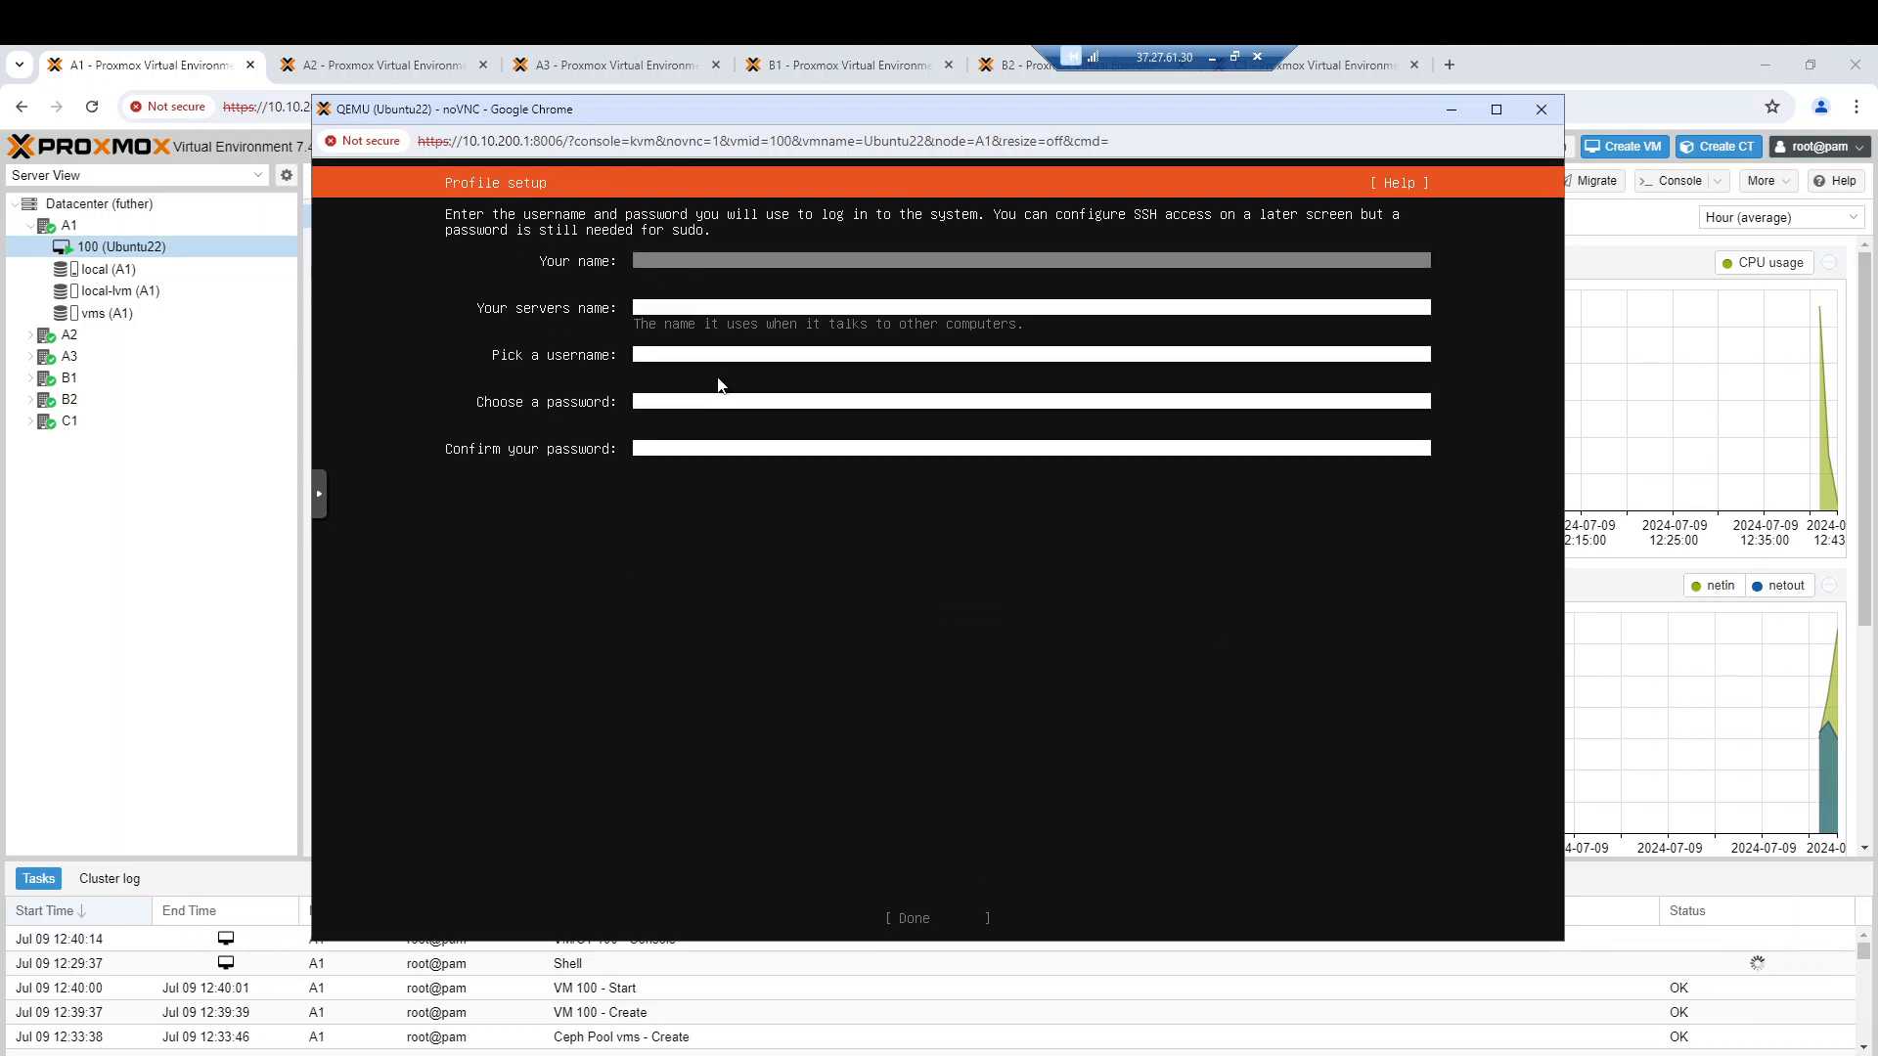
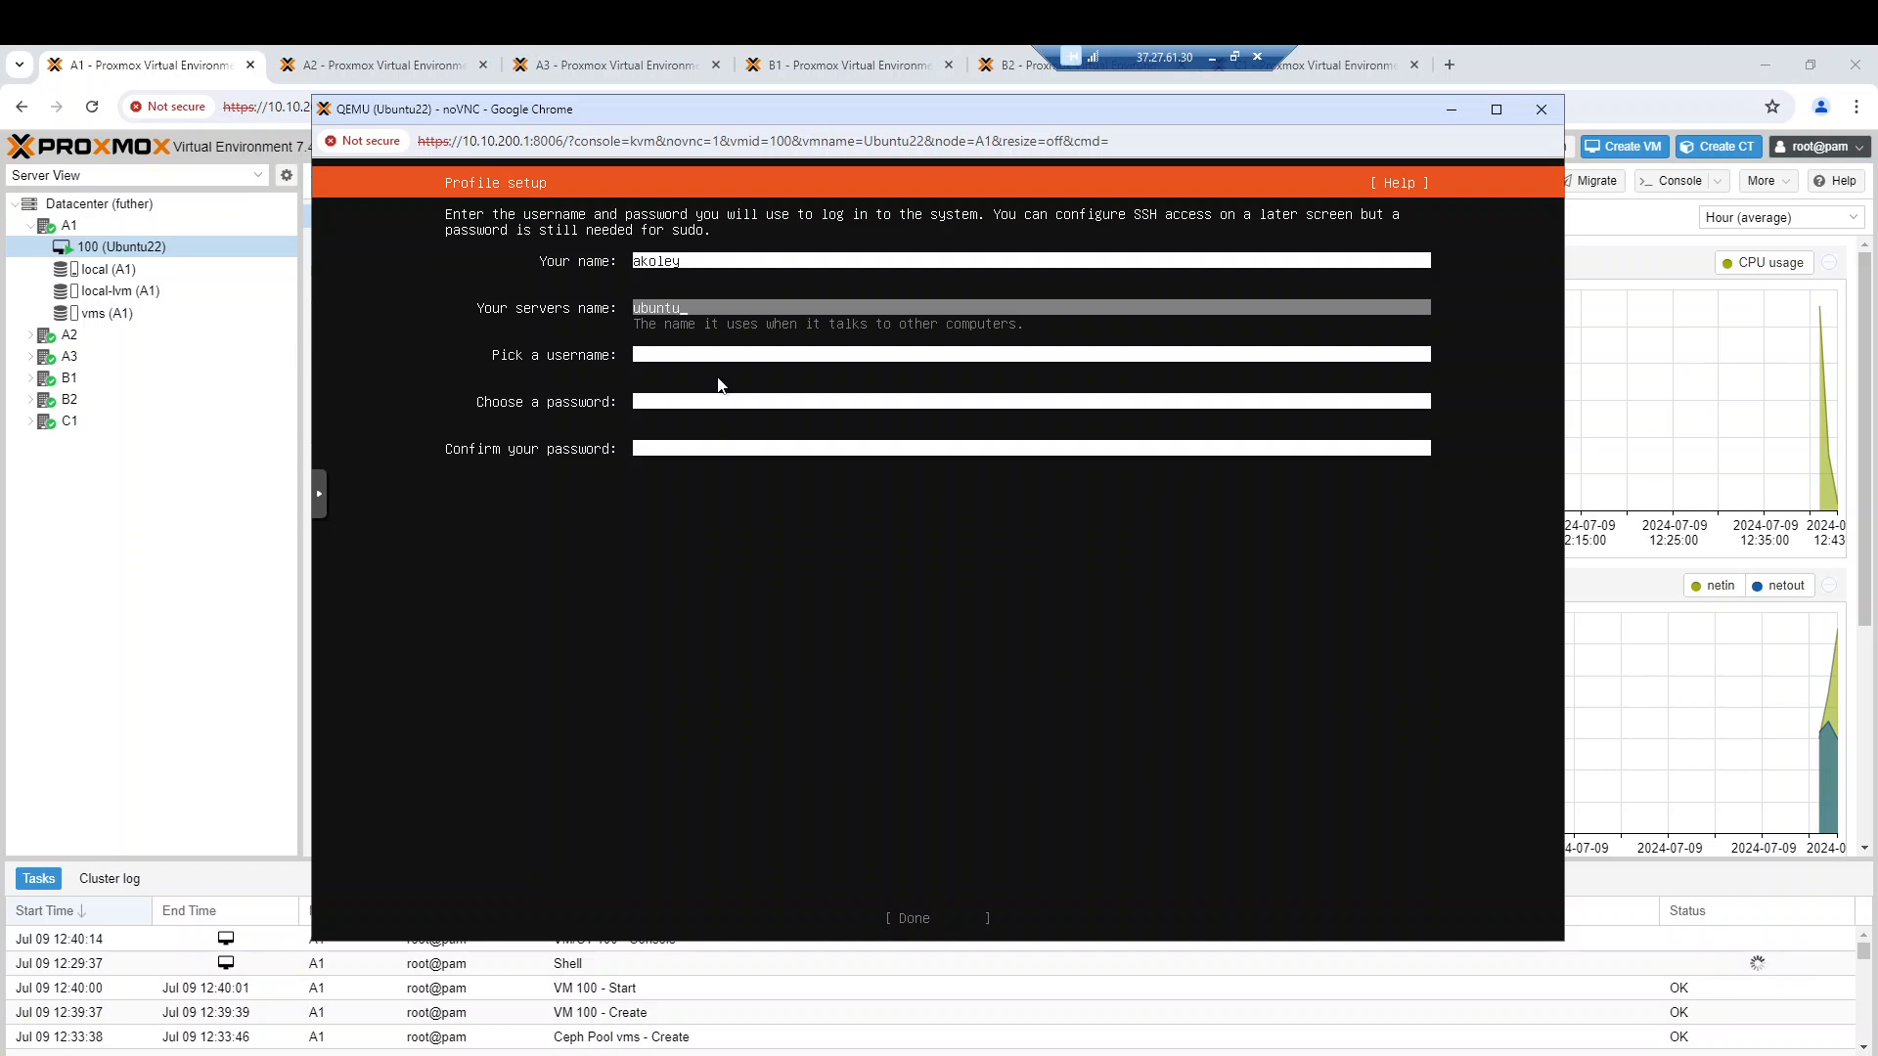
pyautogui.press('Tab')
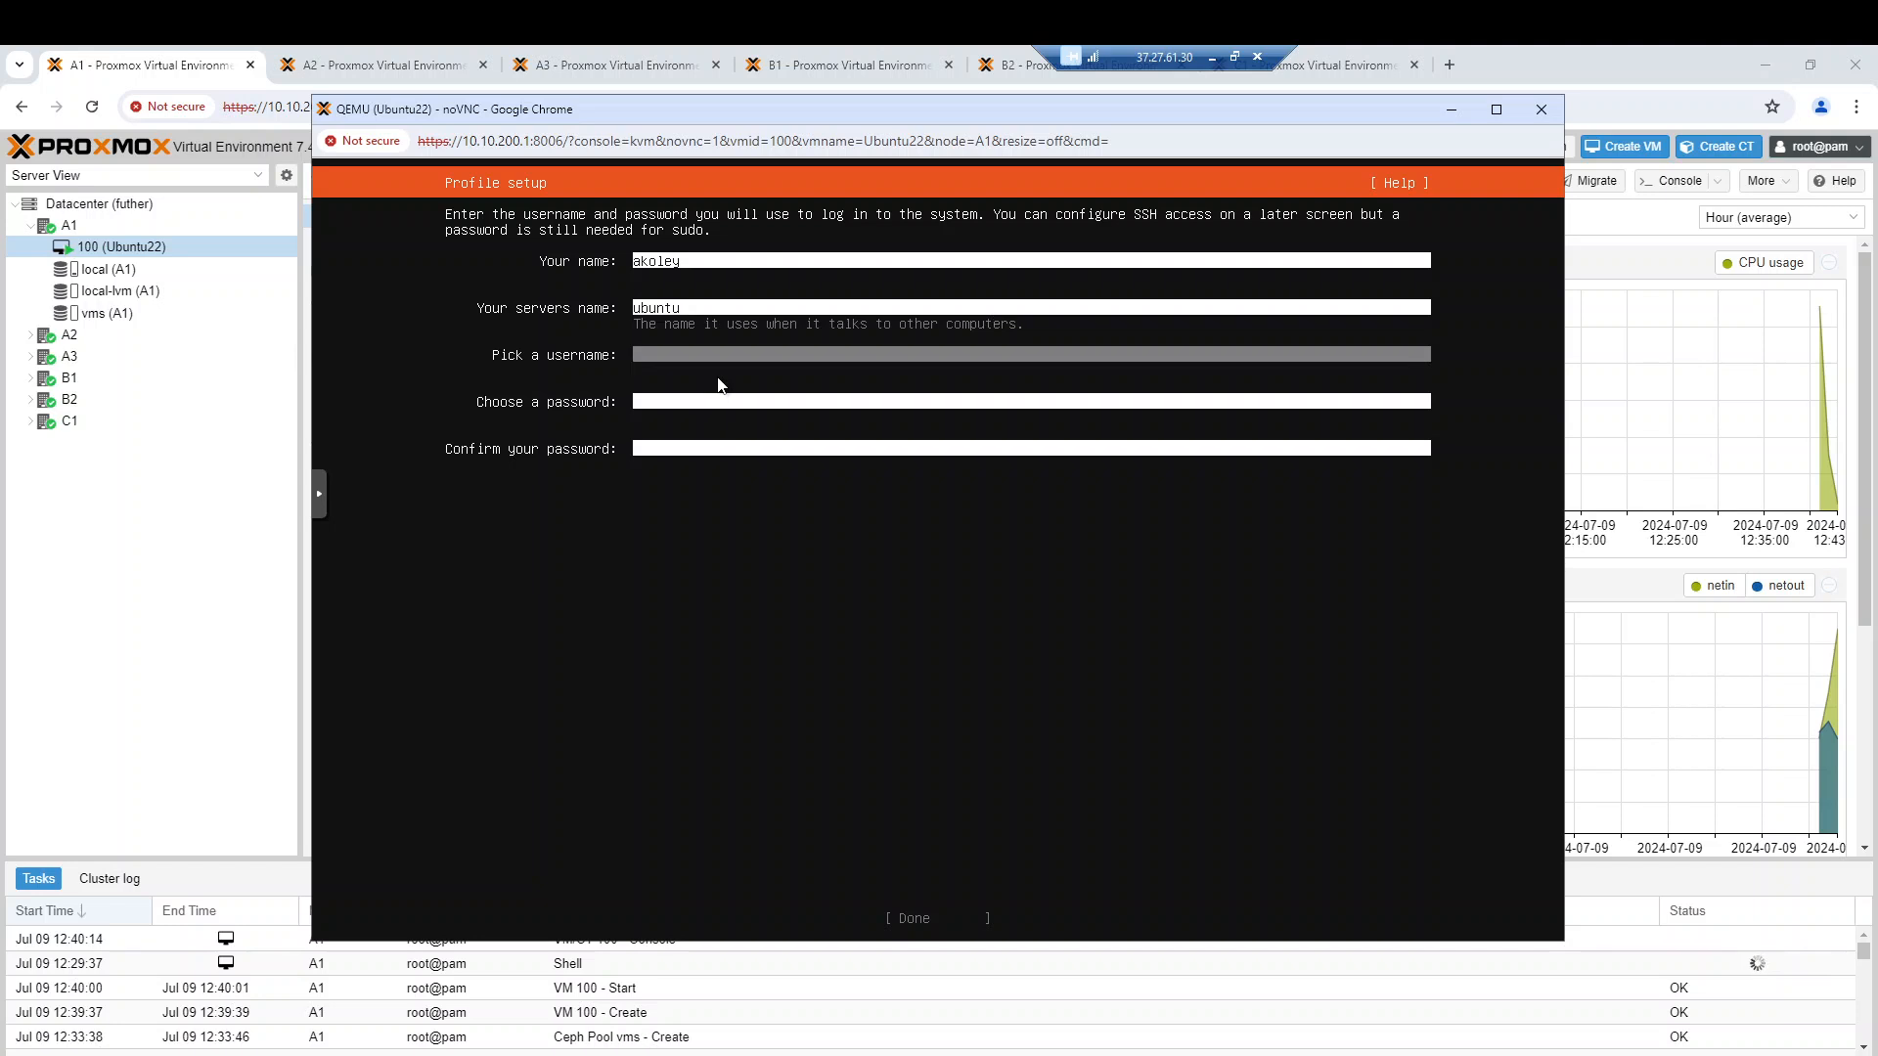
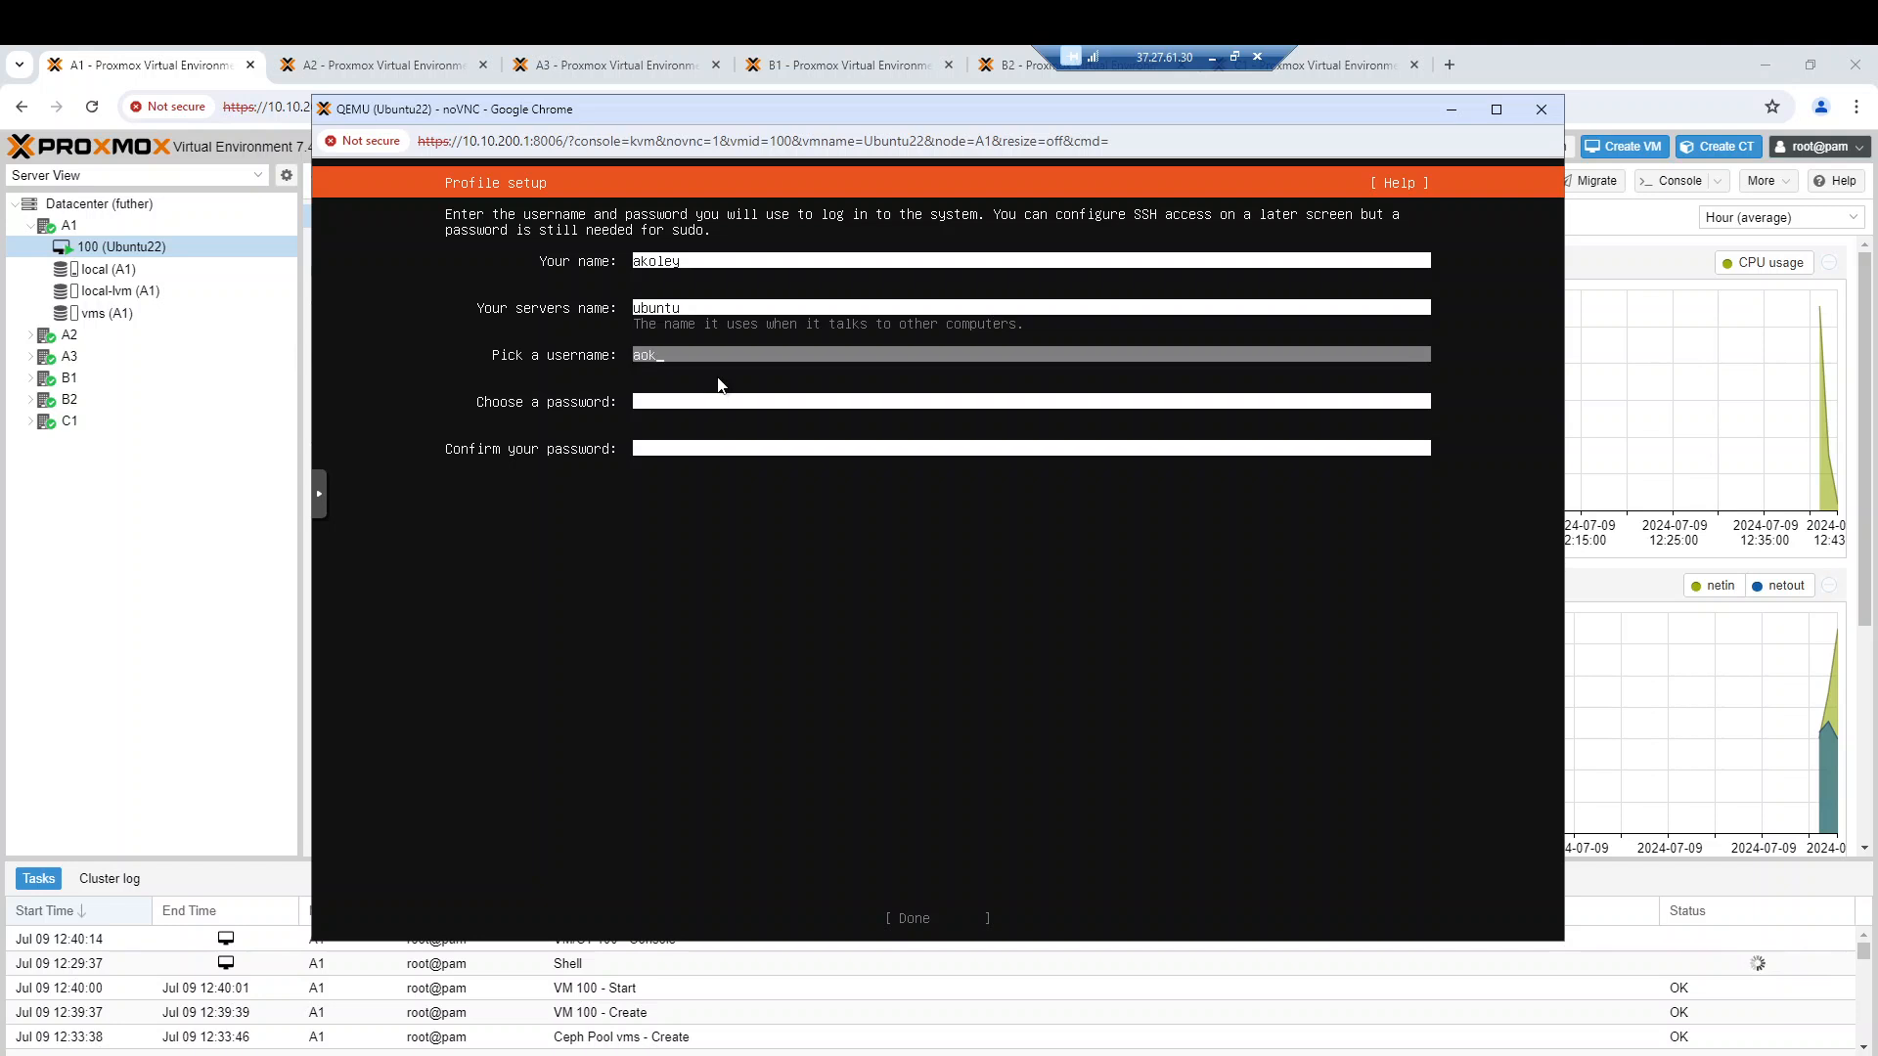
pyautogui.press('BackSpace')
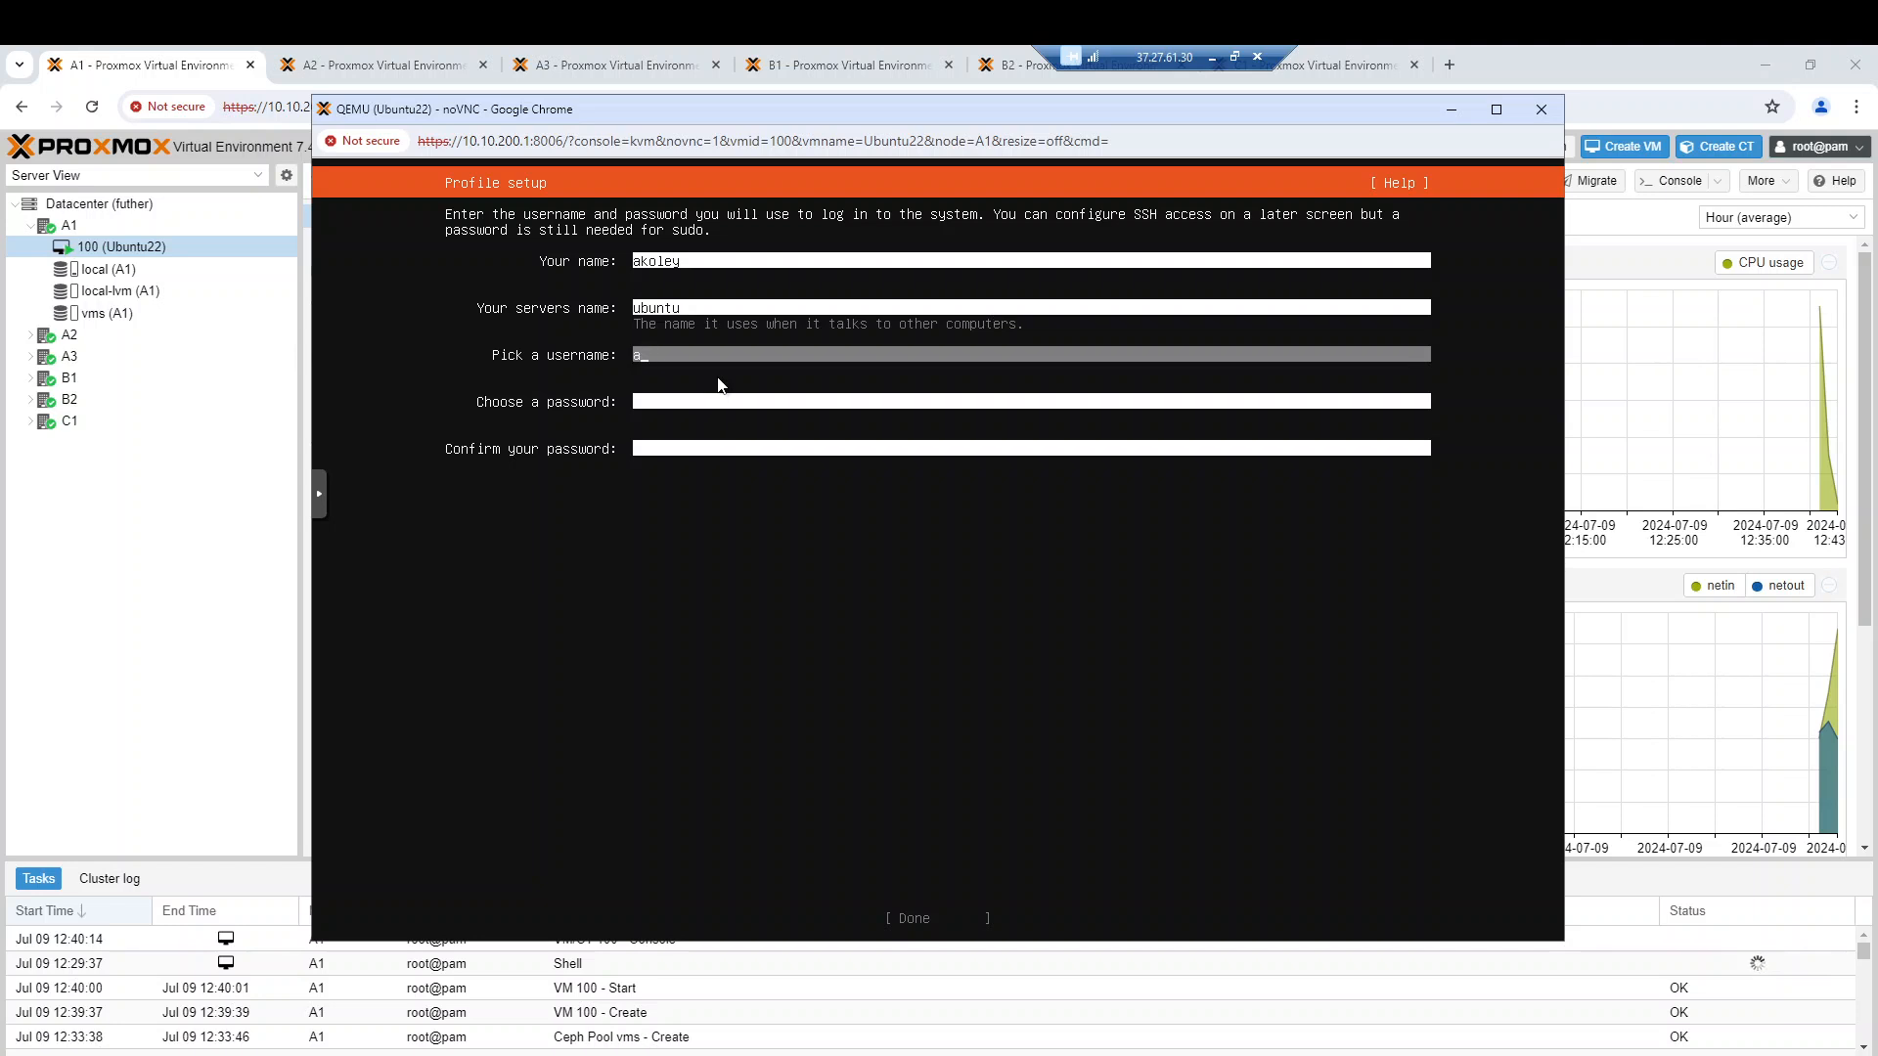
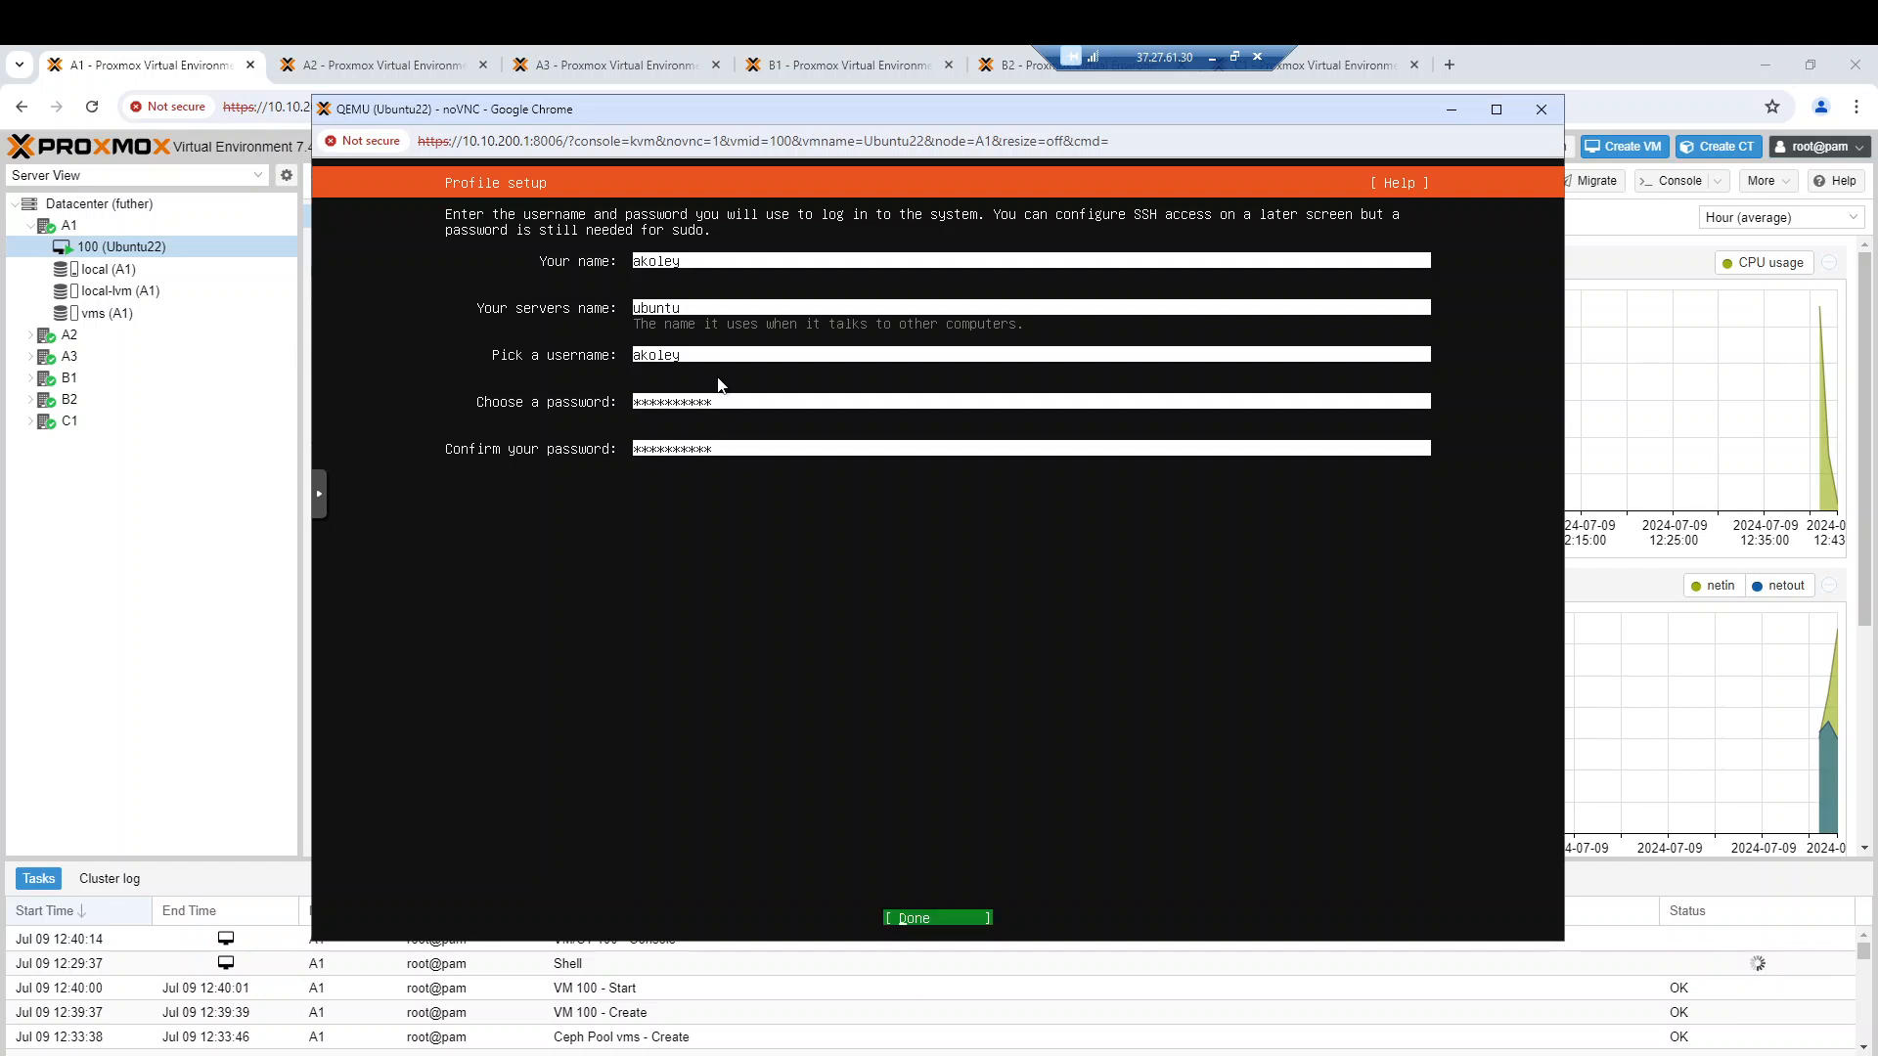
# Step: Confirm the profile, skip Ubuntu Pro, keep OpenSSH server installed and let the install run
pyautogui.click(937, 918)
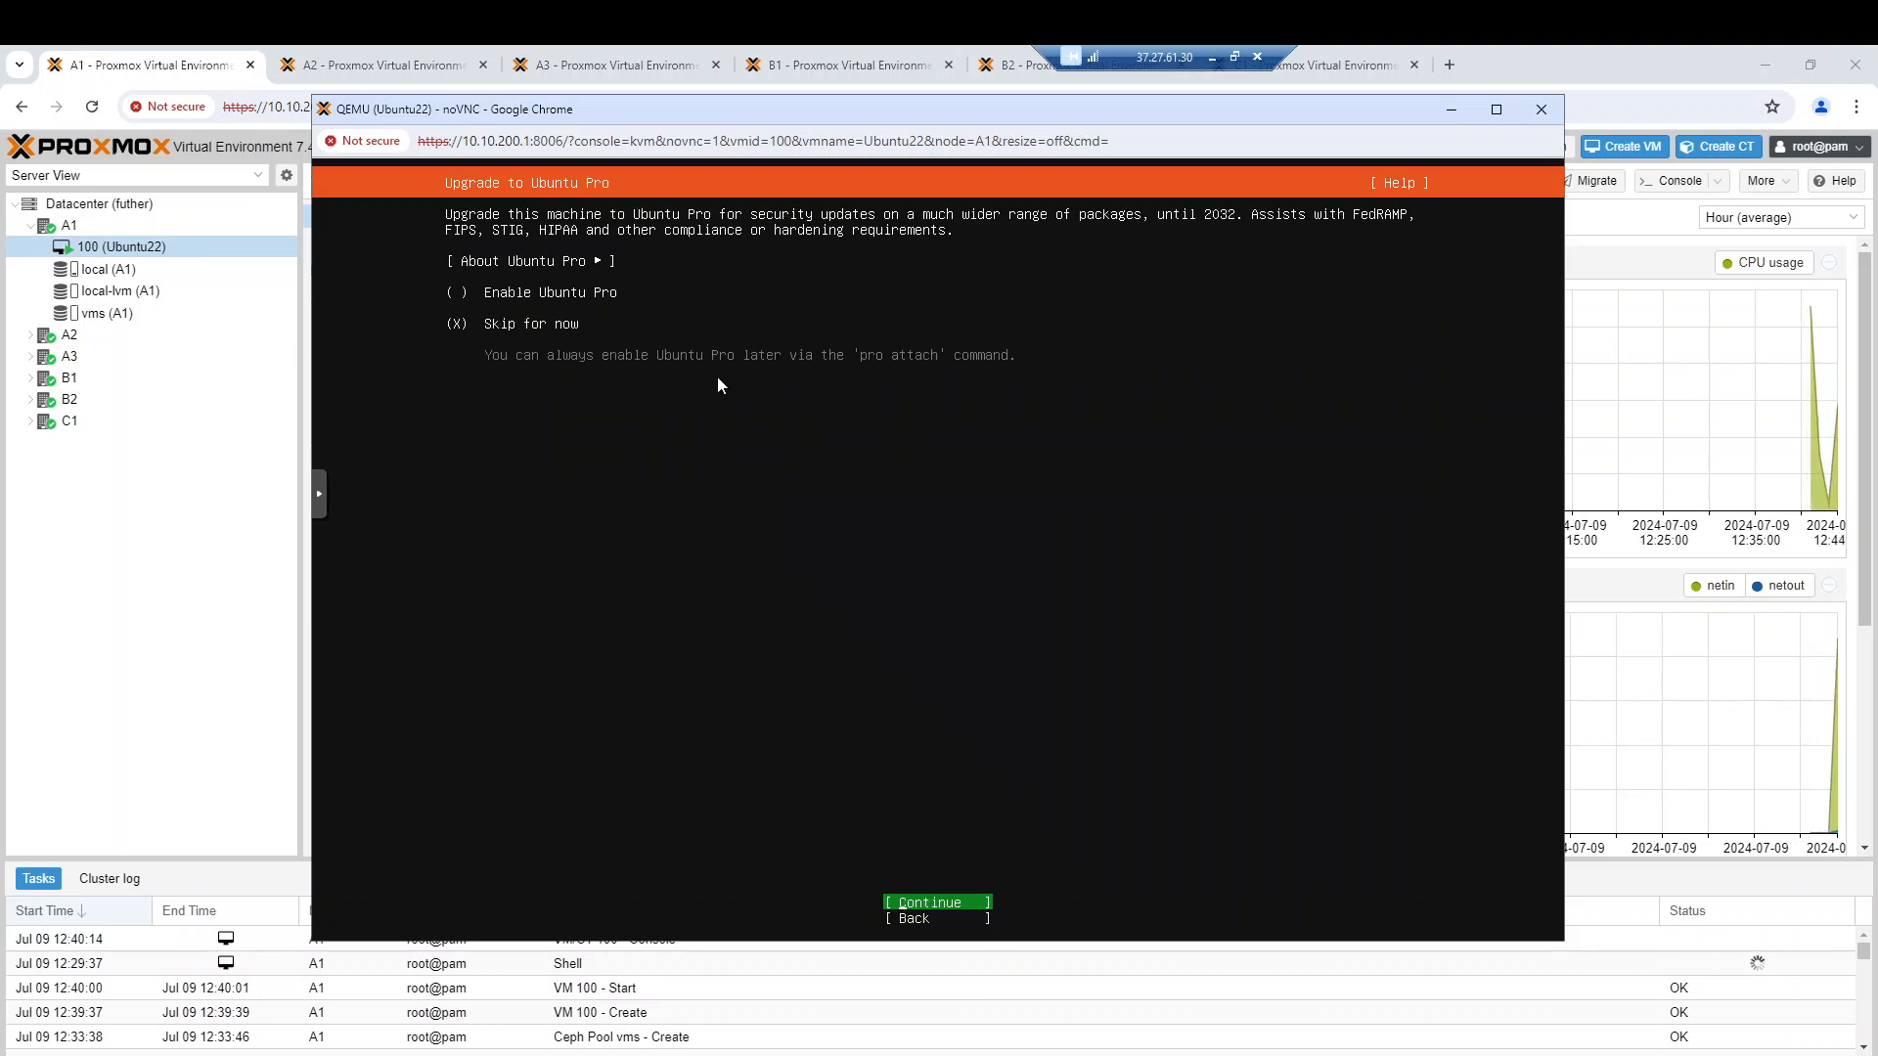
pyautogui.click(937, 902)
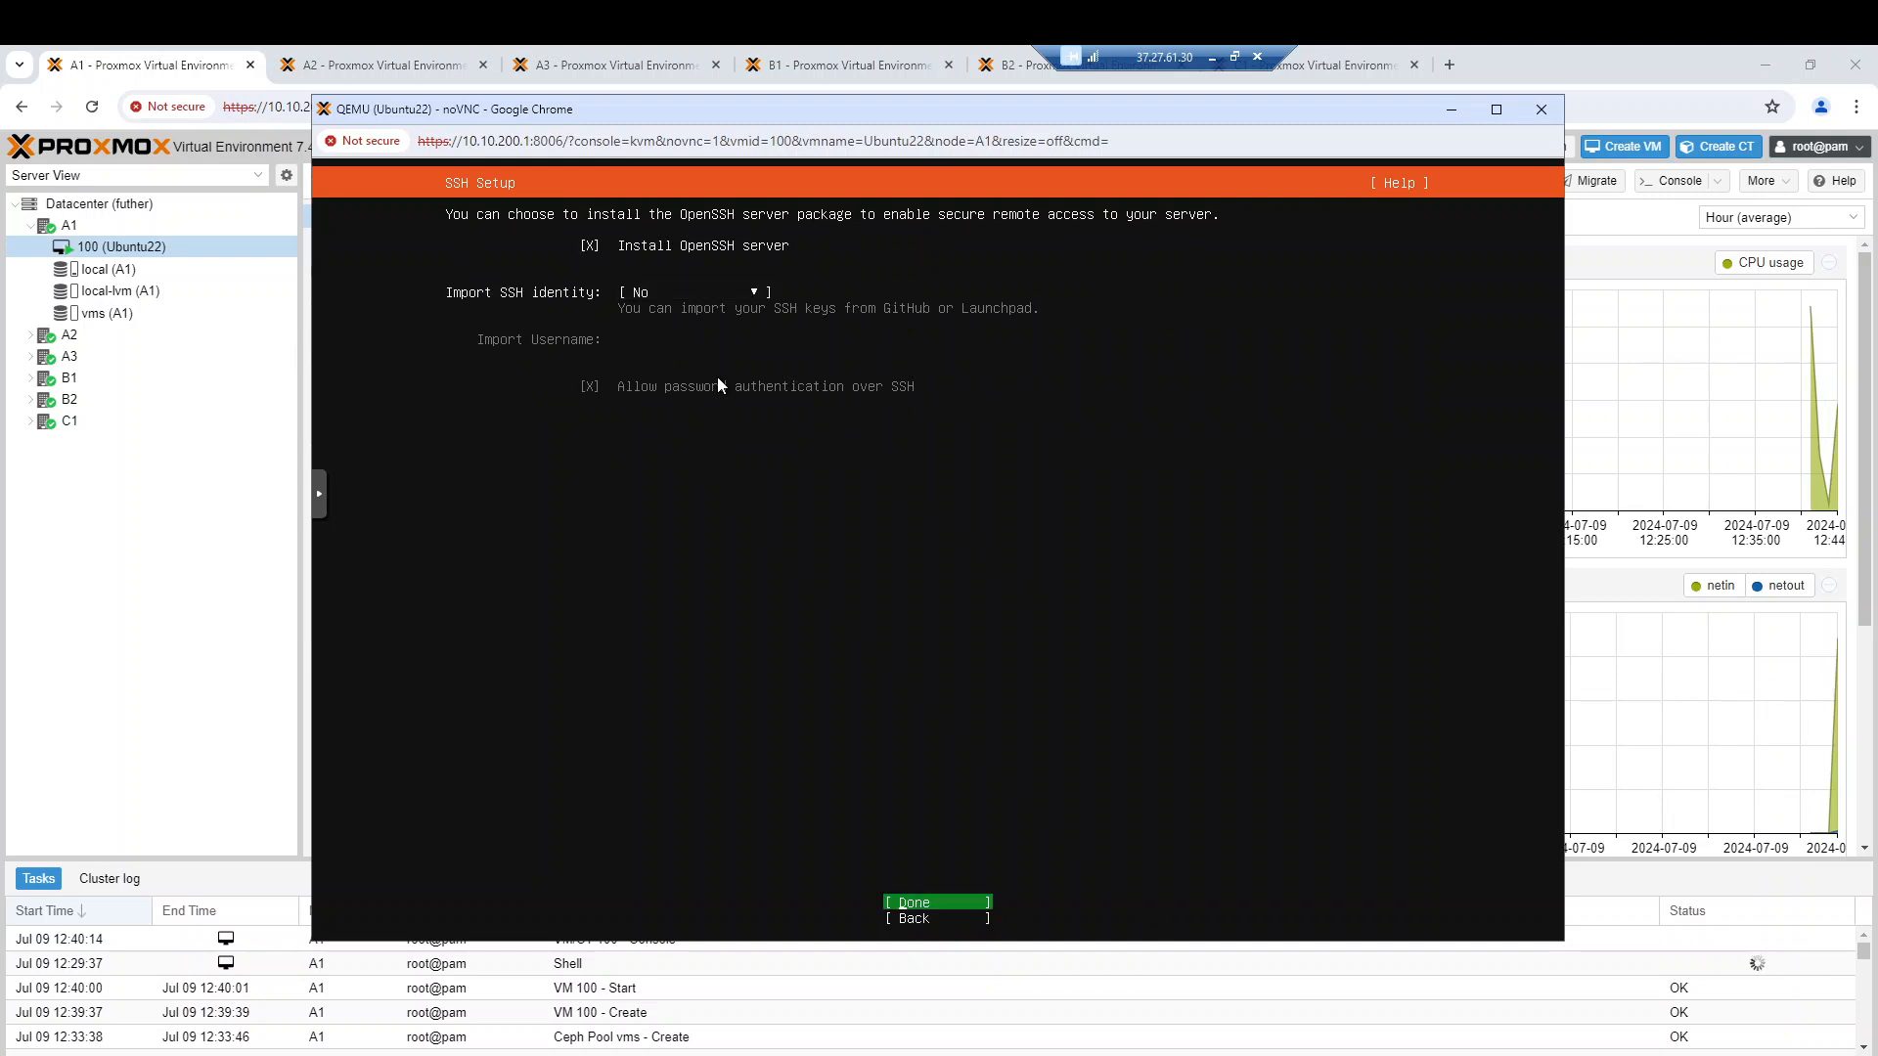
pyautogui.click(935, 902)
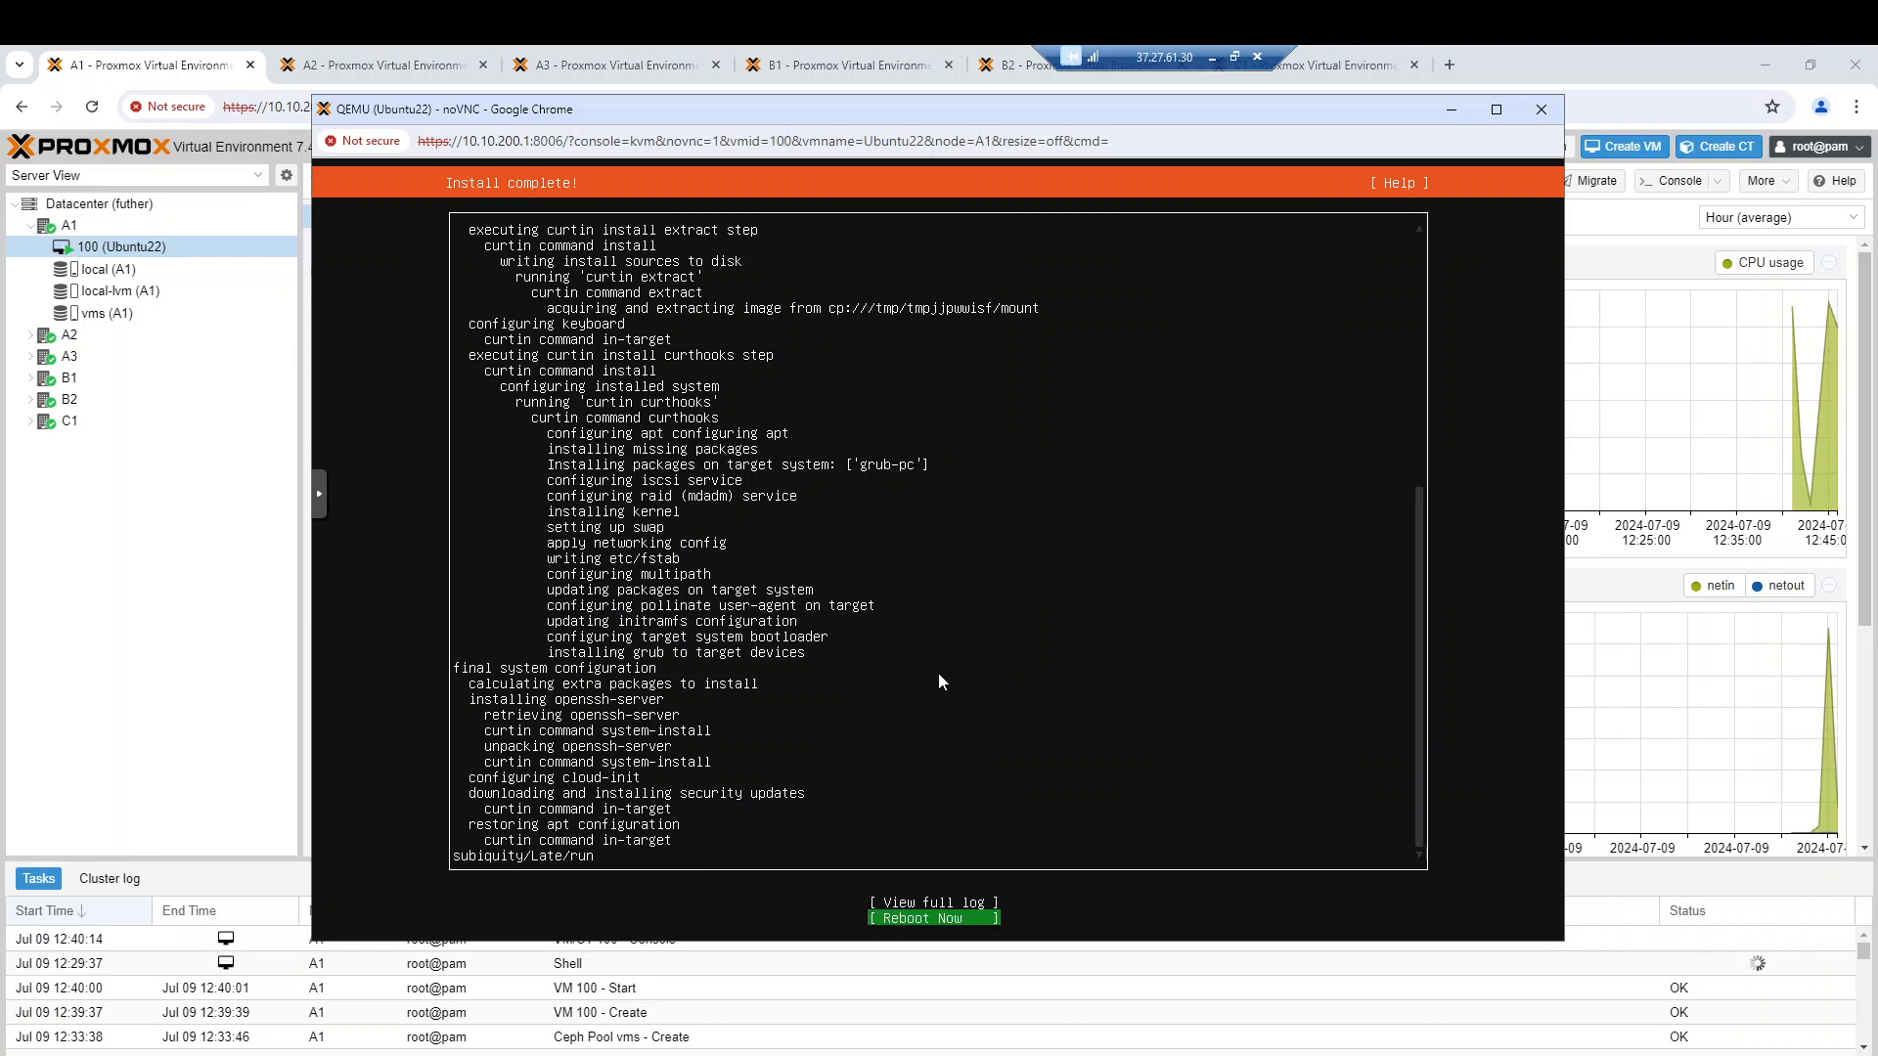
# Step: Reboot the newly installed Ubuntu system from the Install complete screen
pyautogui.click(932, 920)
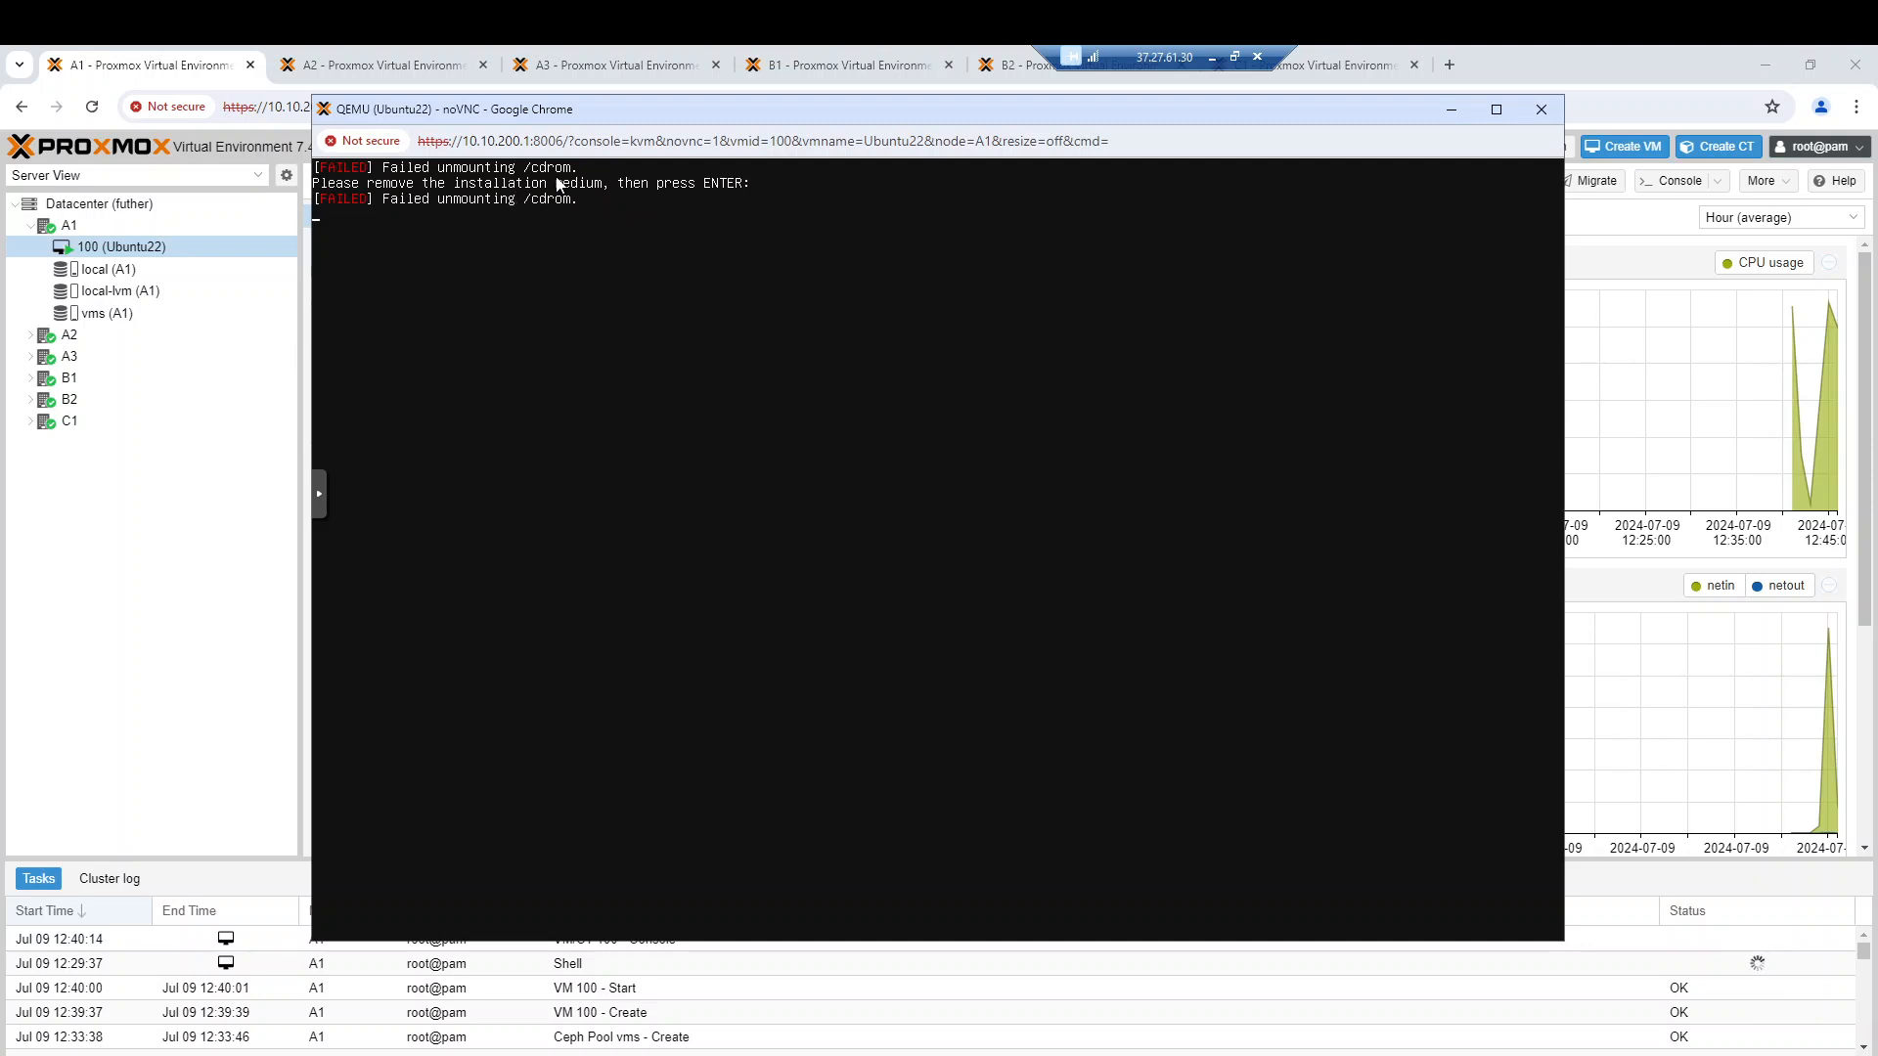
pyautogui.moveTo(131, 252)
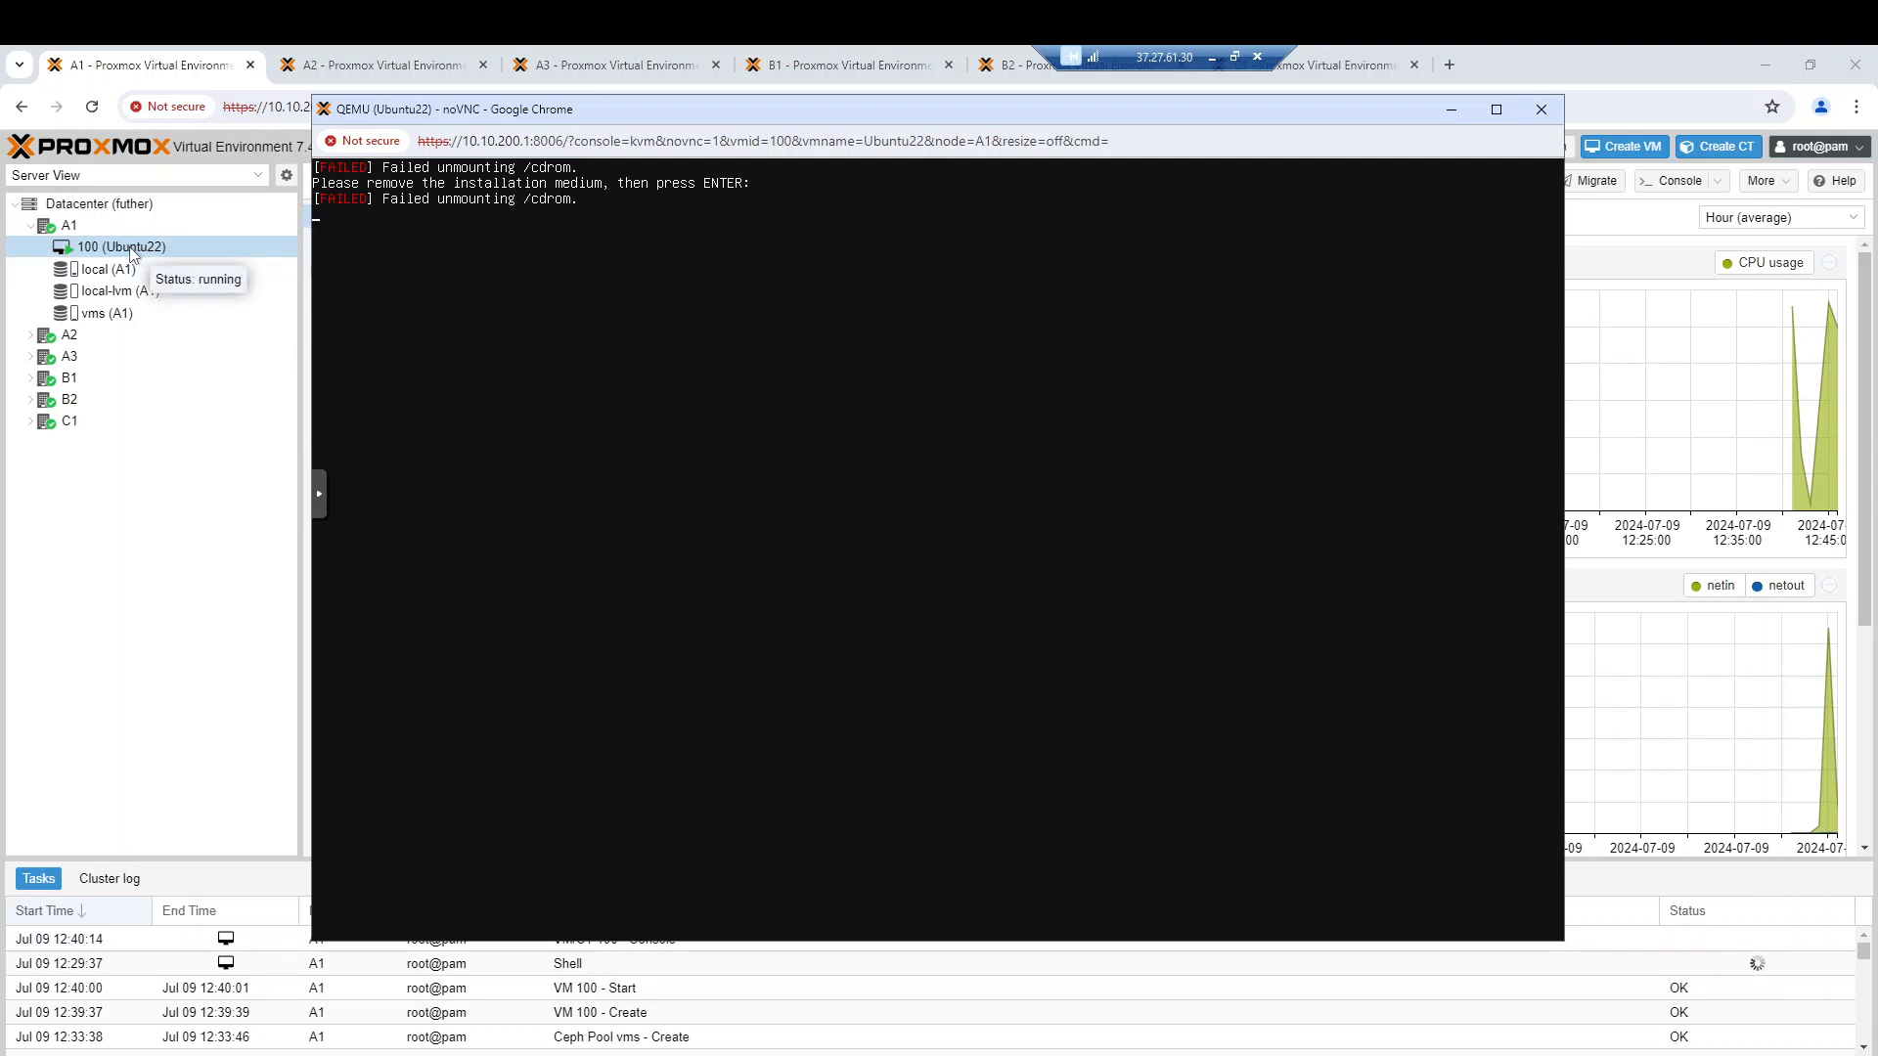
# Step: Remove the CD/DVD drive (ide2) holding the Ubuntu ISO from VM 100's hardware
pyautogui.click(1540, 110)
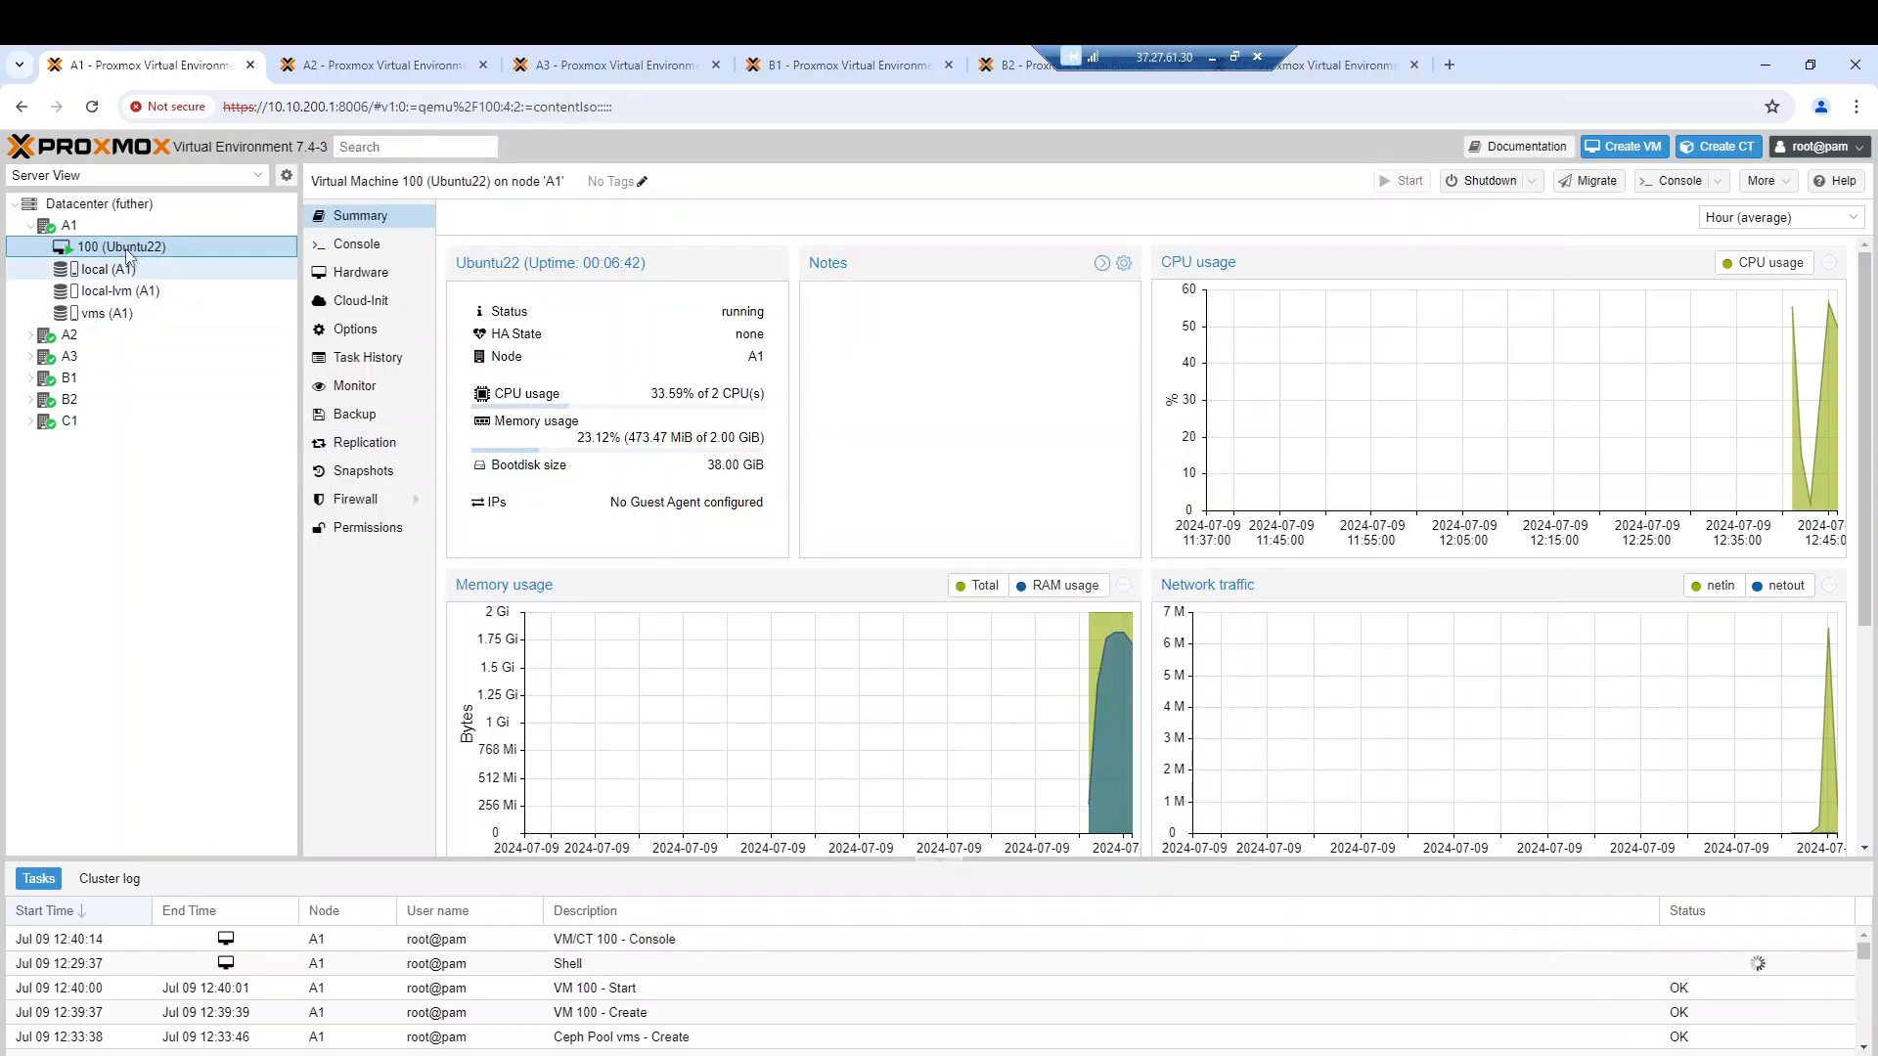
pyautogui.moveTo(356, 385)
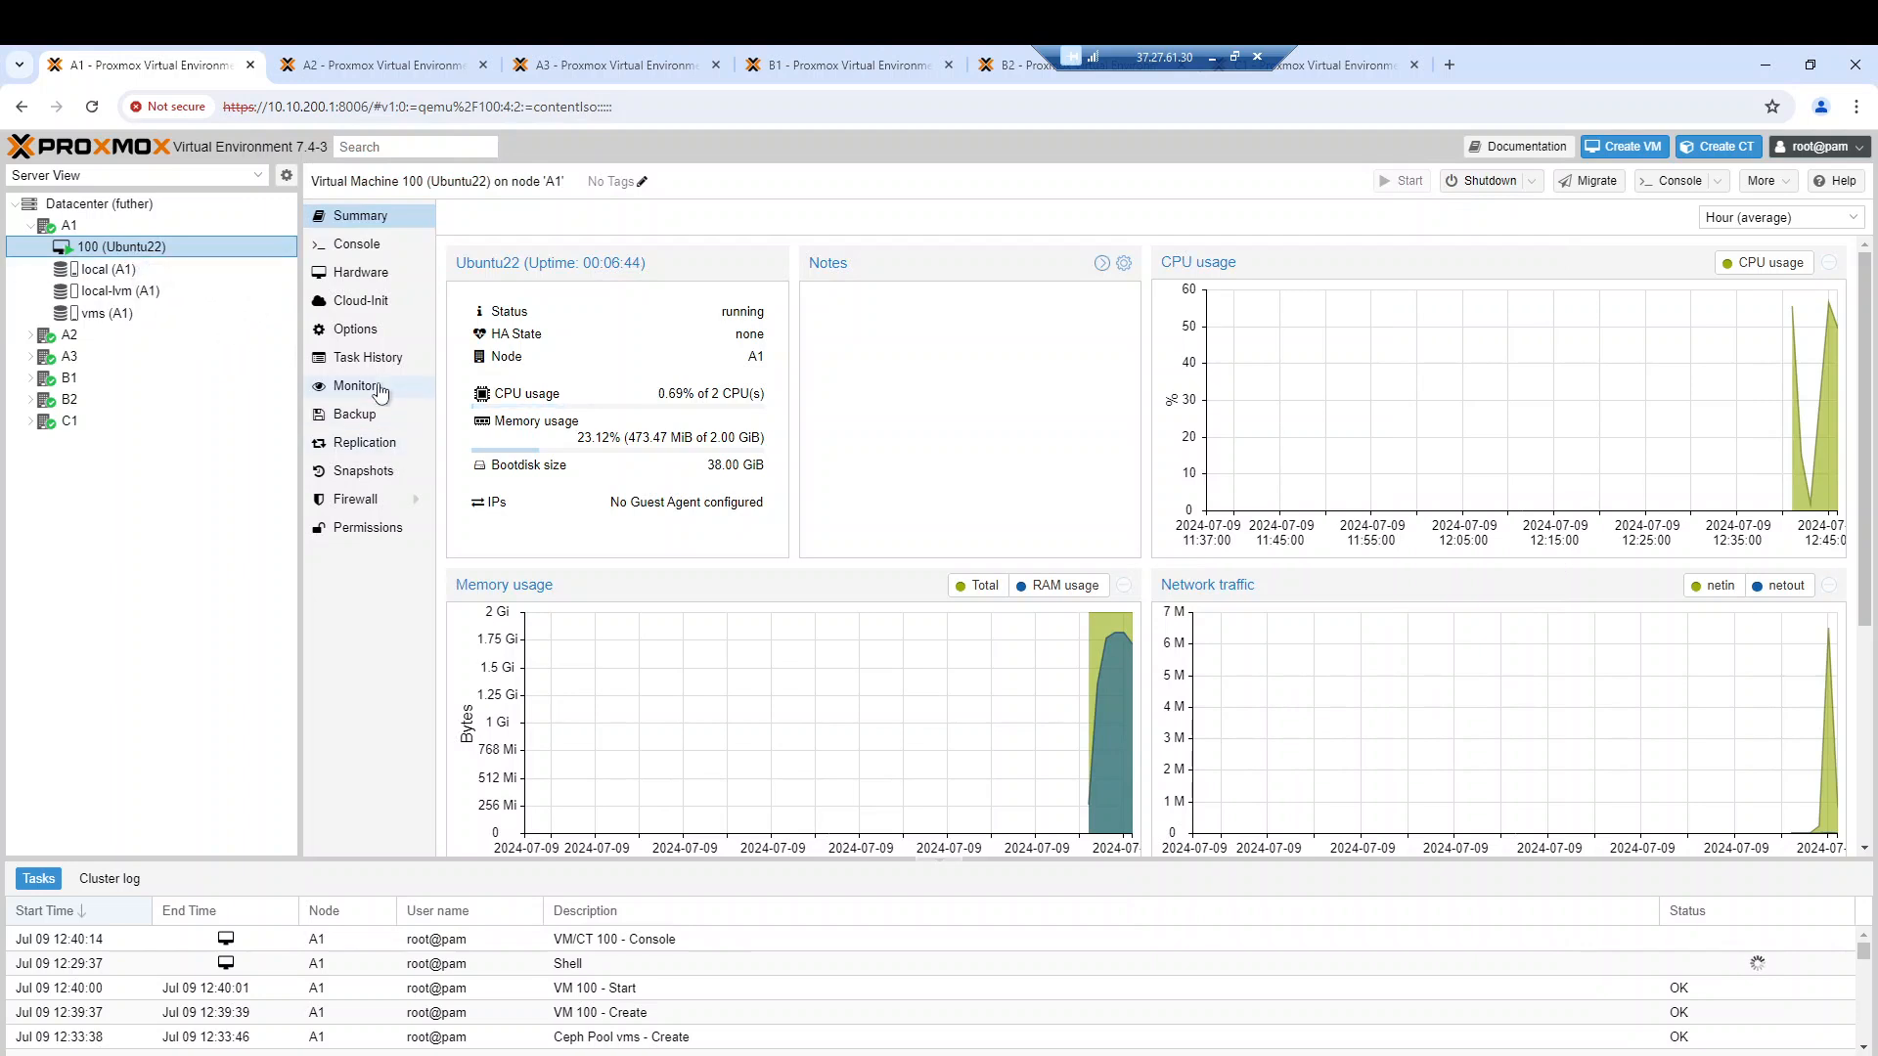
pyautogui.click(360, 272)
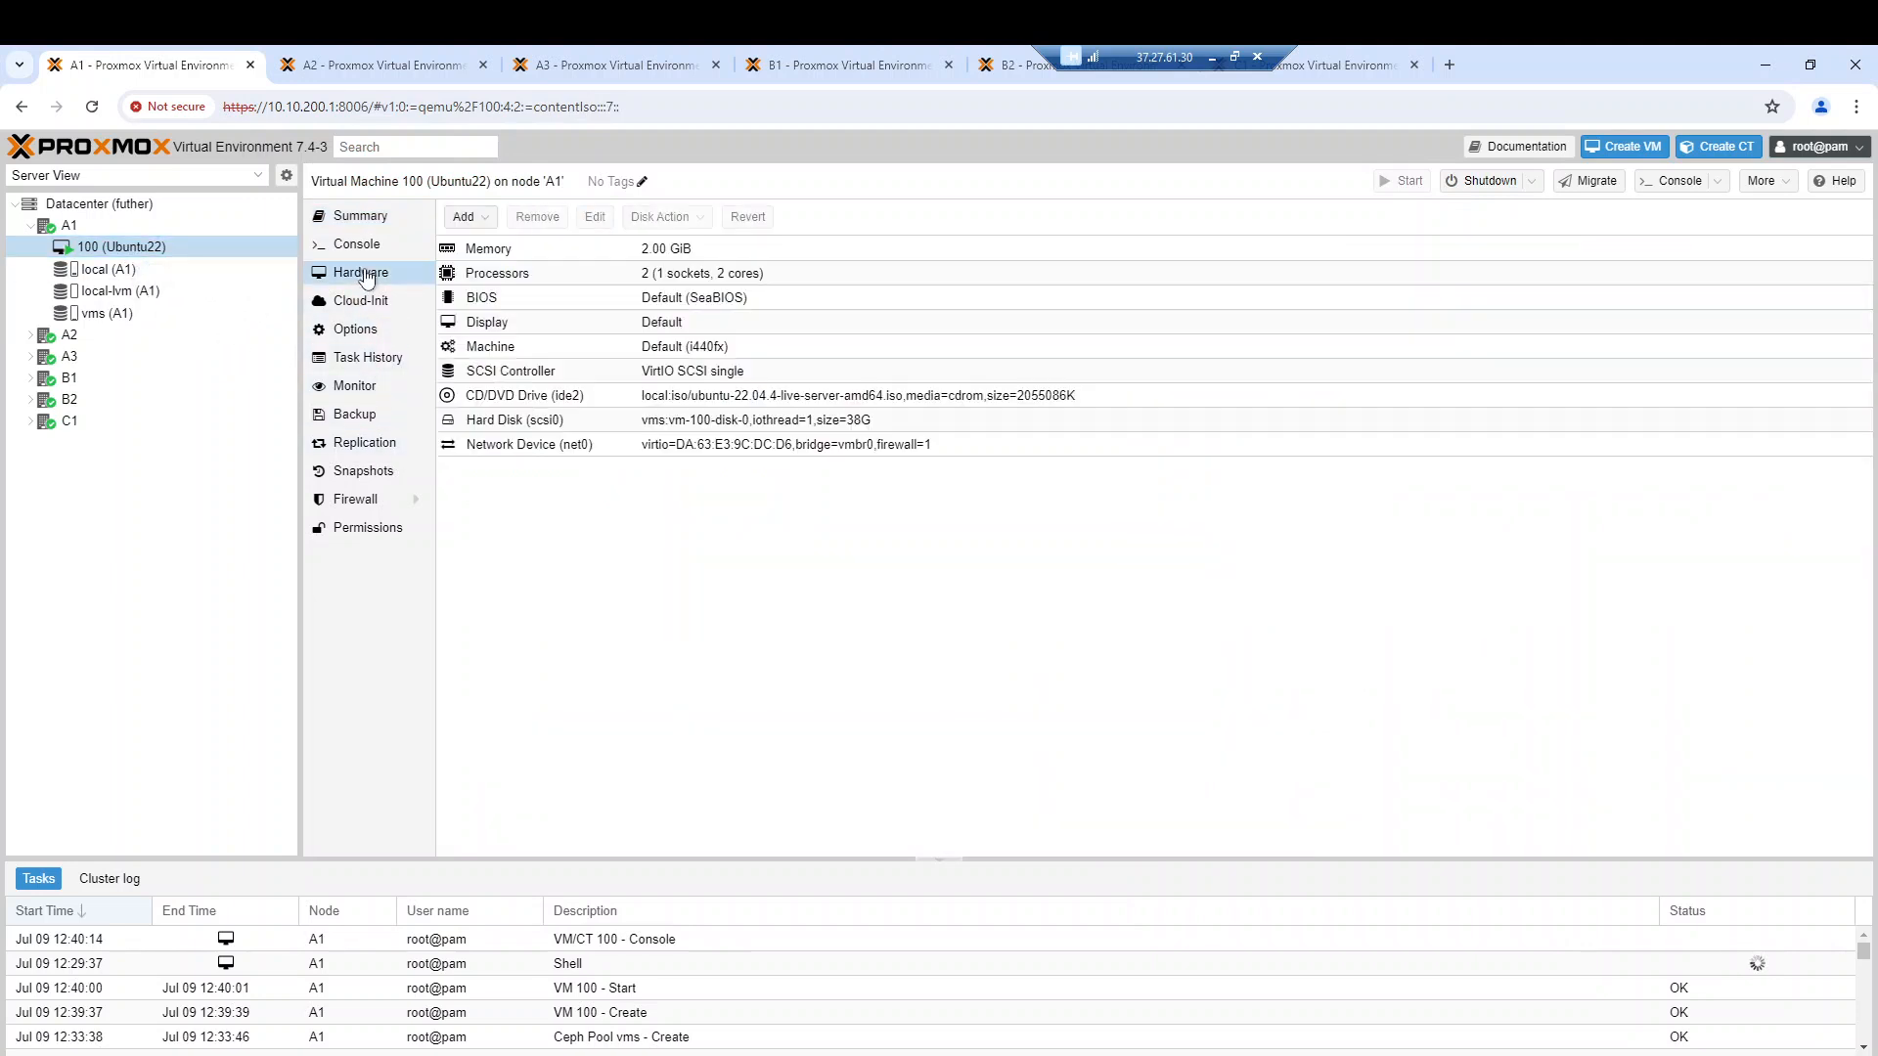
pyautogui.click(524, 396)
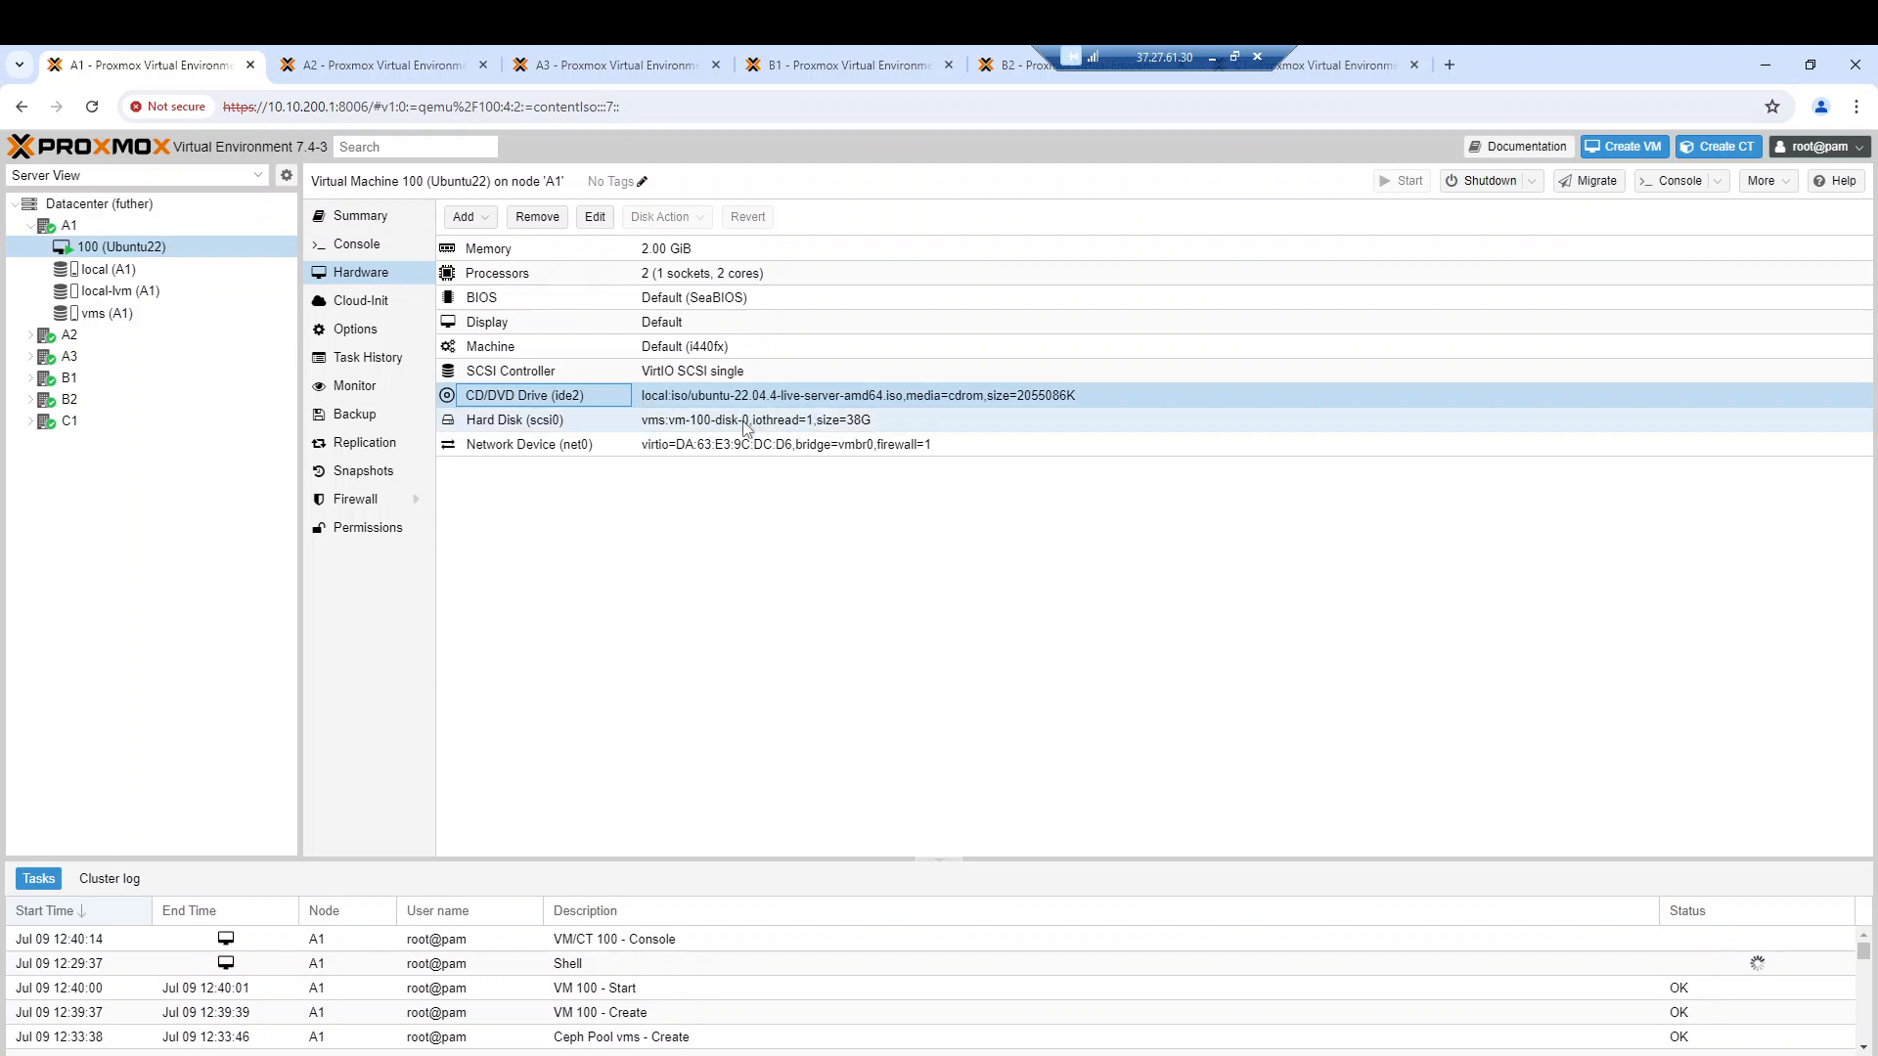
pyautogui.moveTo(556, 231)
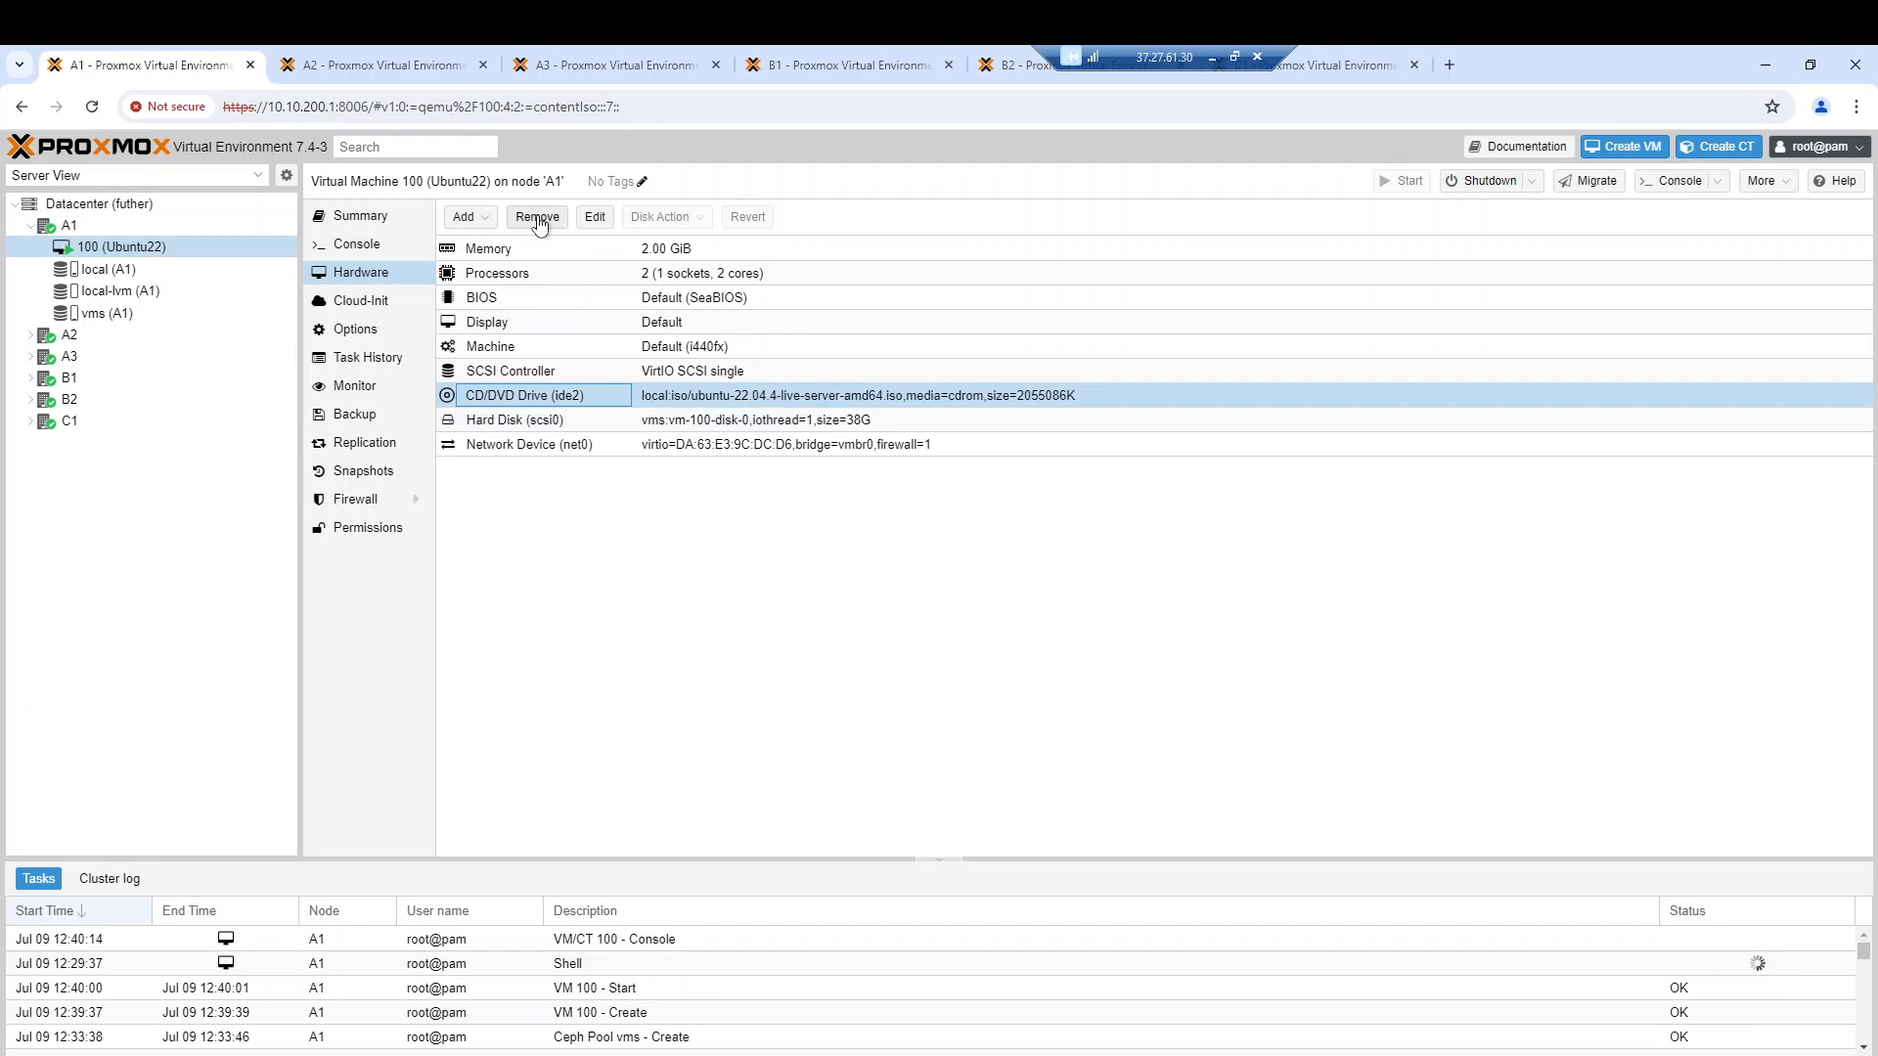
pyautogui.click(536, 217)
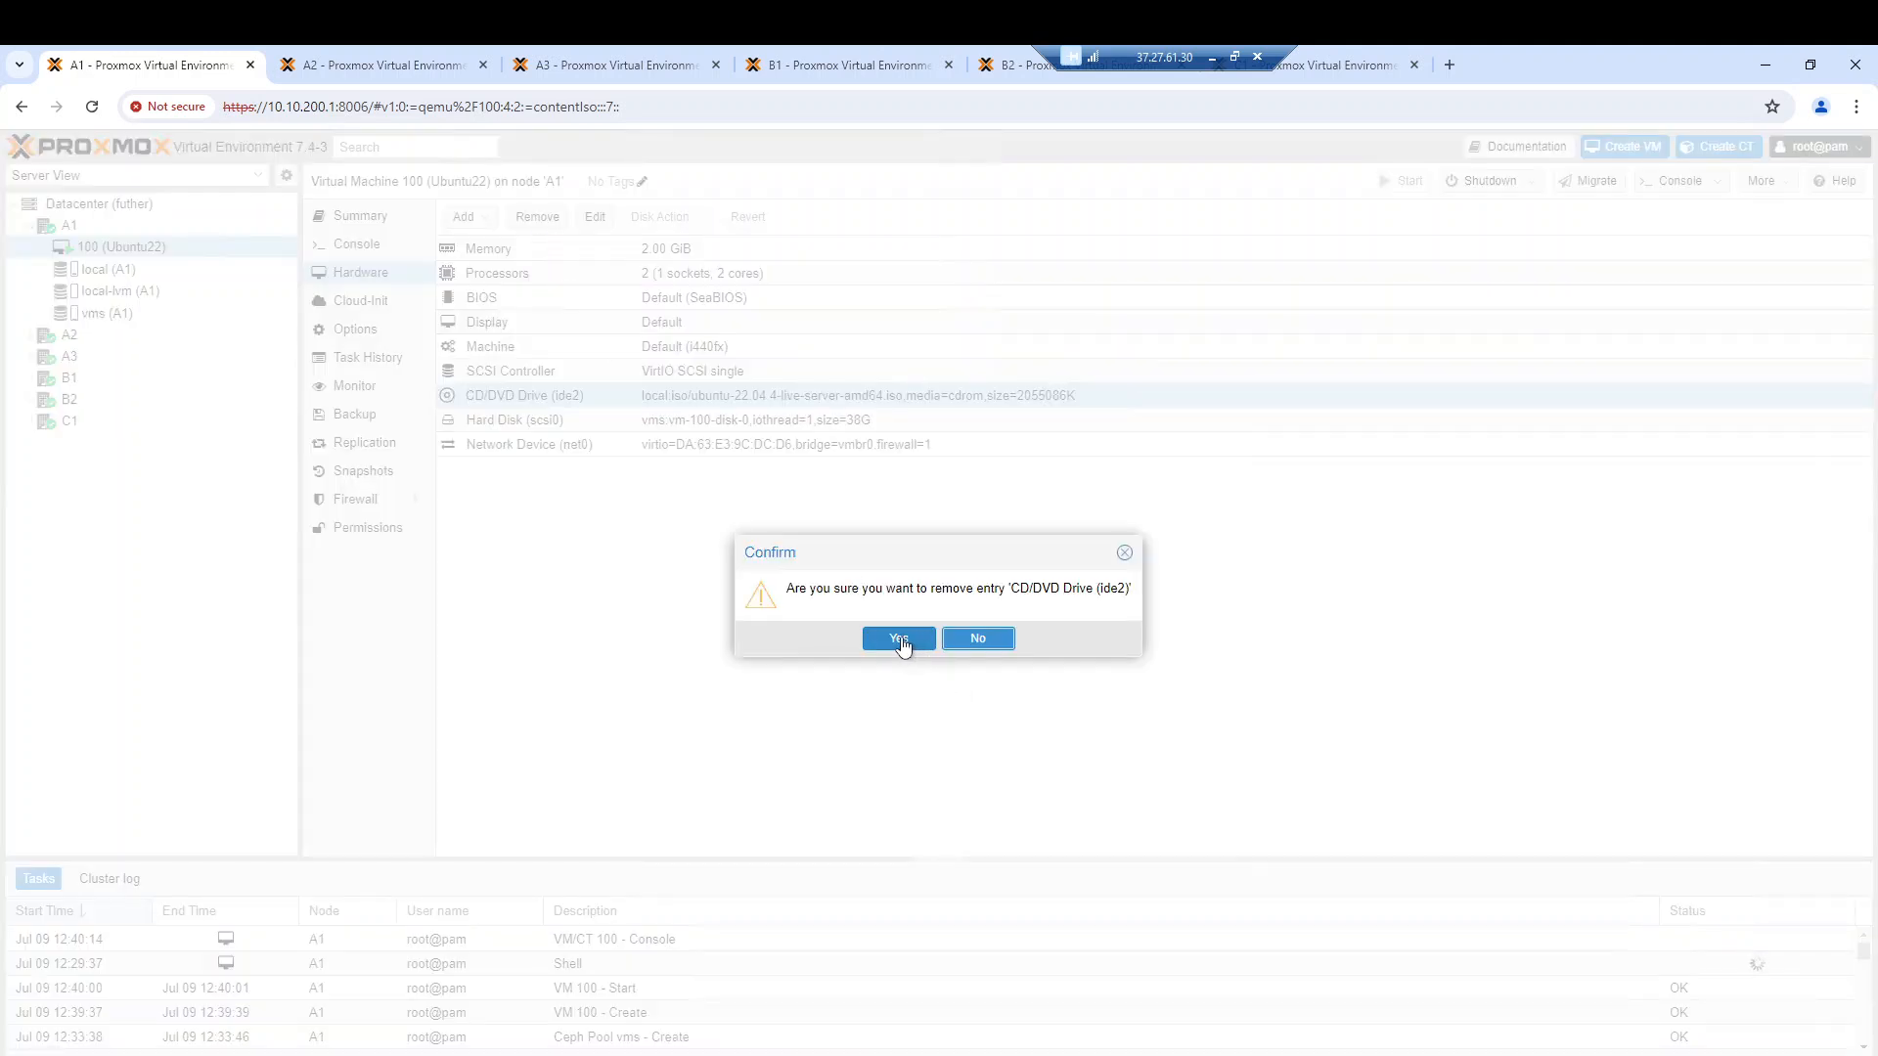
pyautogui.click(898, 638)
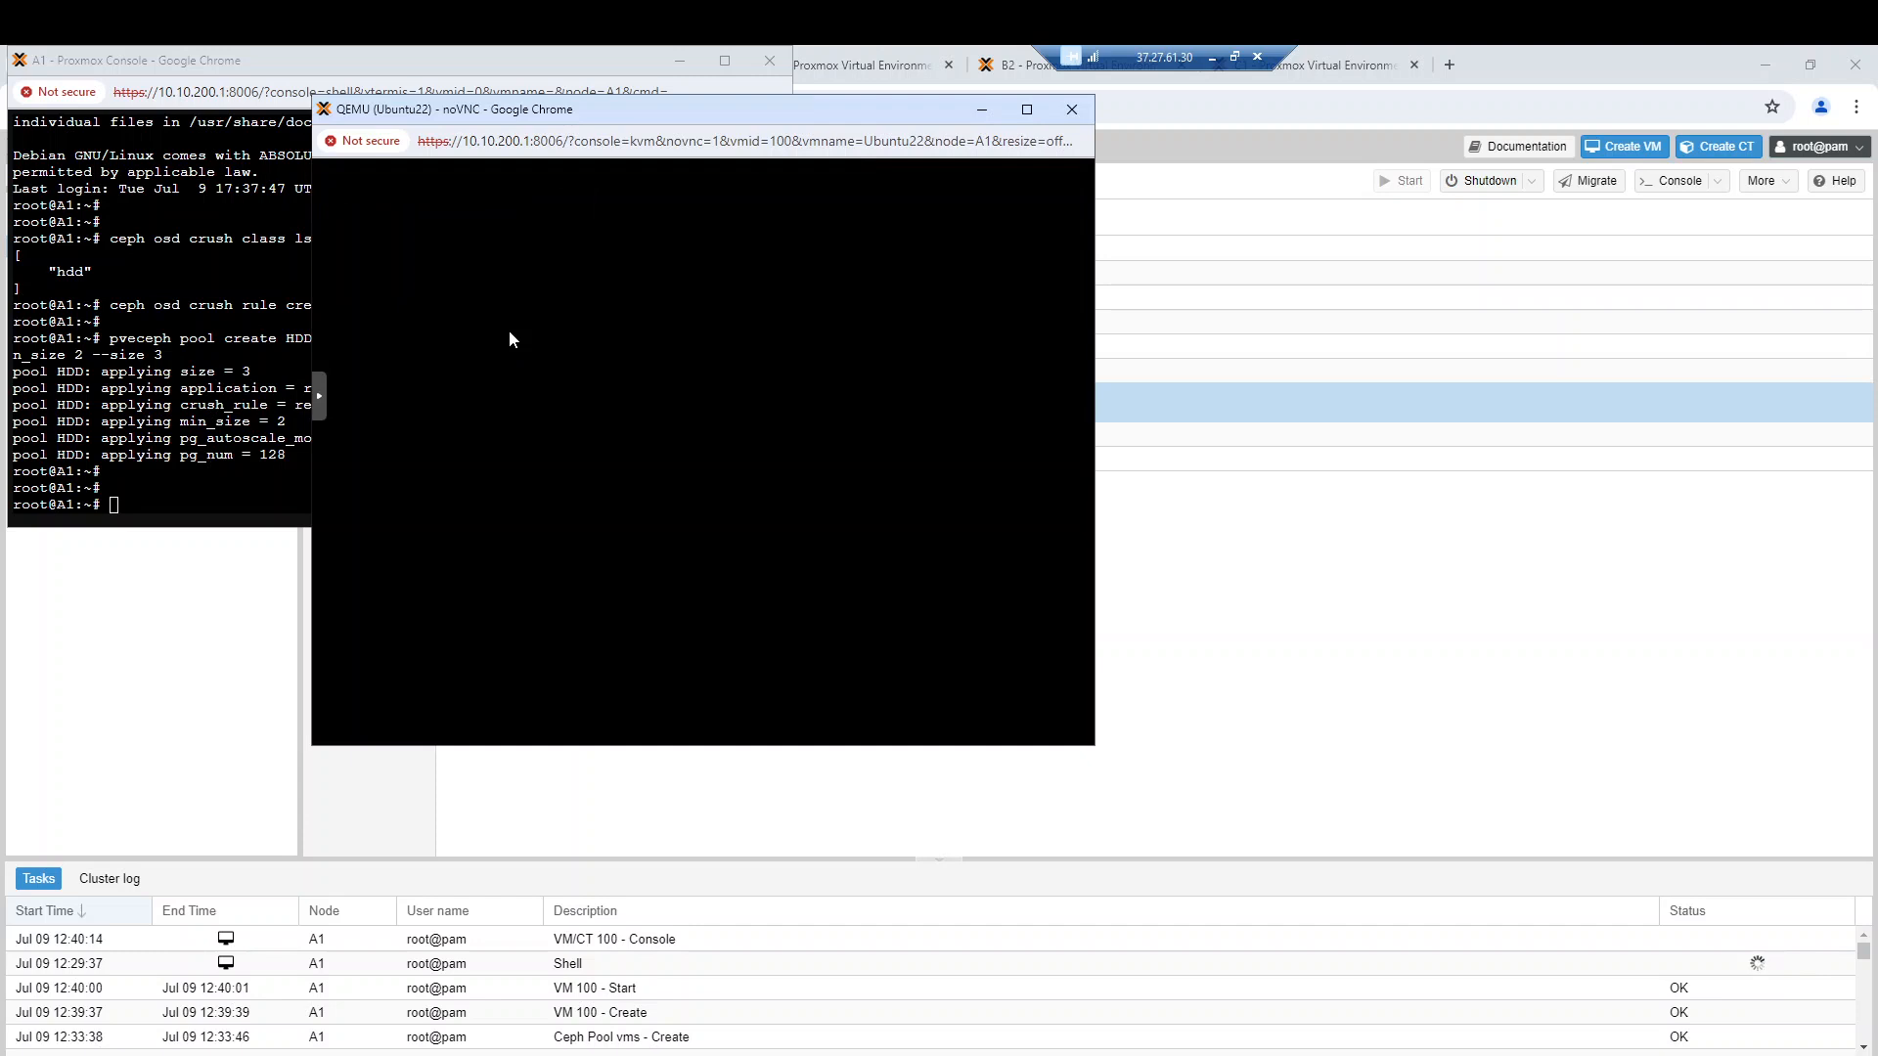
pyautogui.moveTo(534, 358)
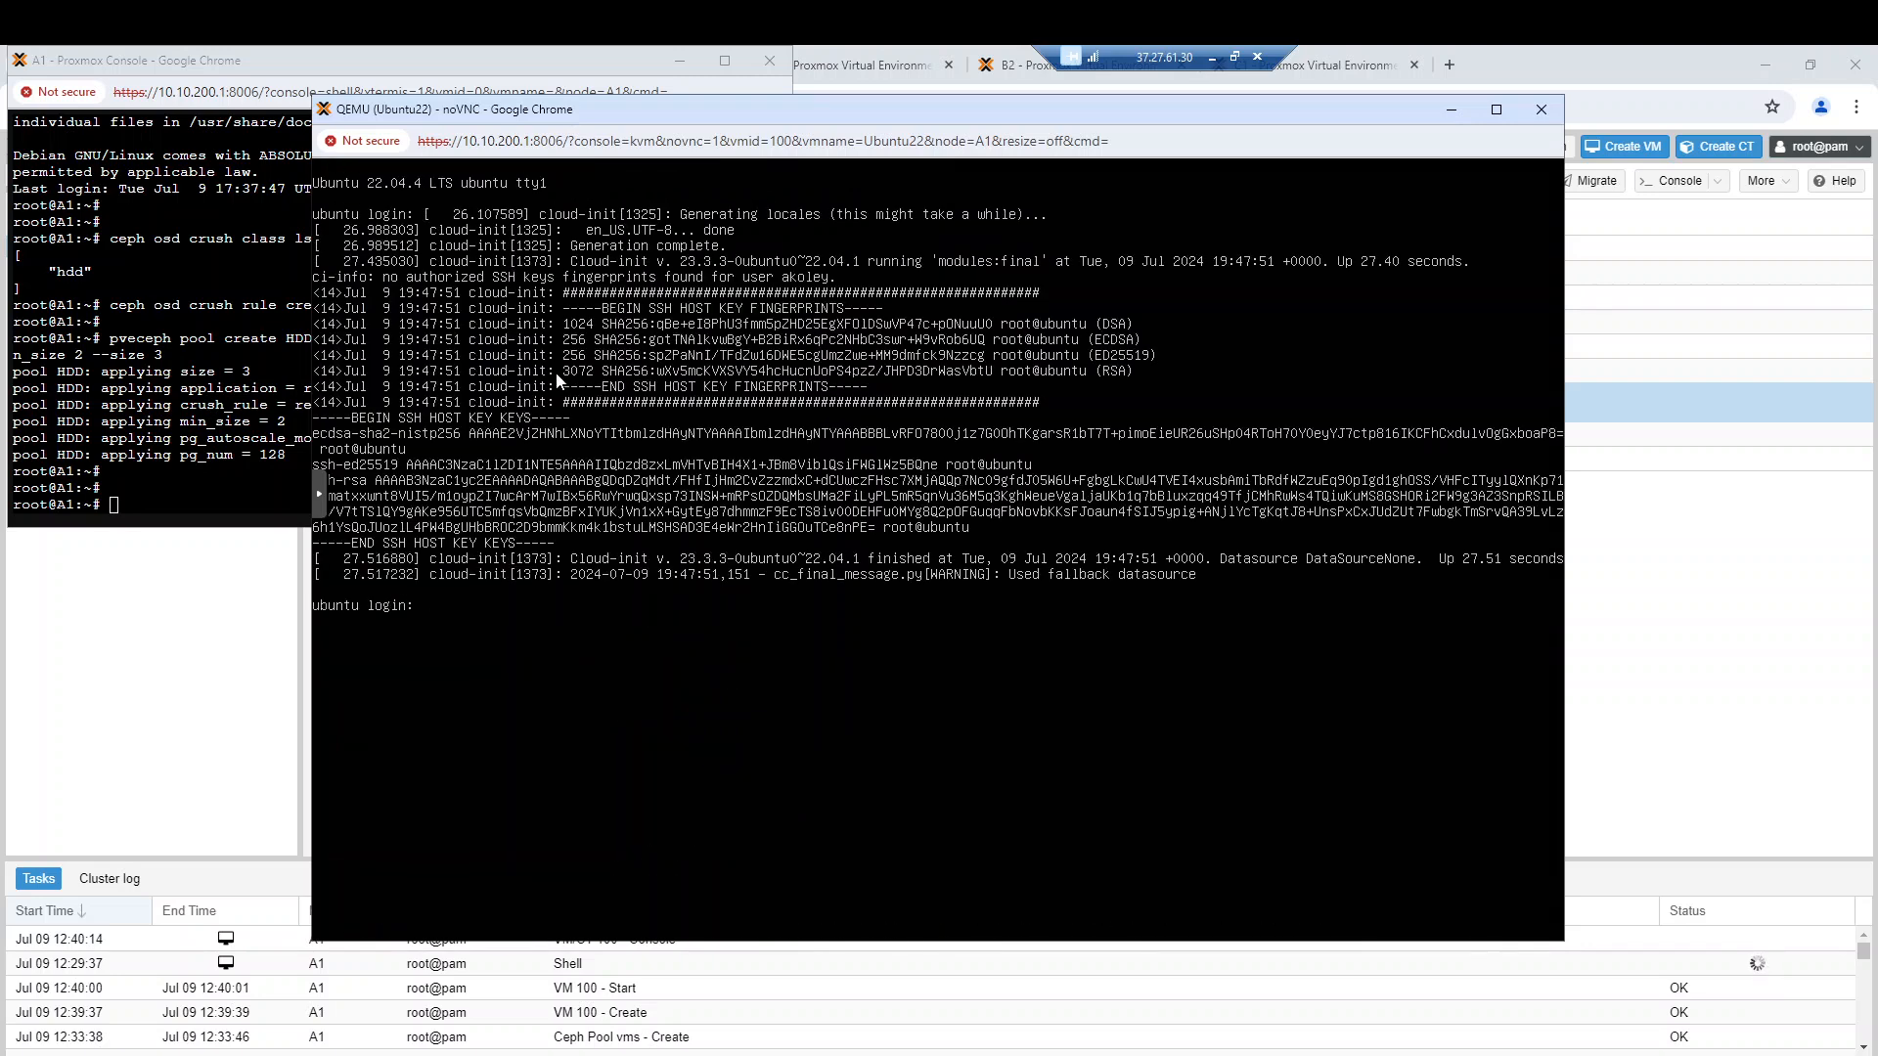
# Step: Log in as akoley at the console and ping google.com successfully
pyautogui.write('akoley')
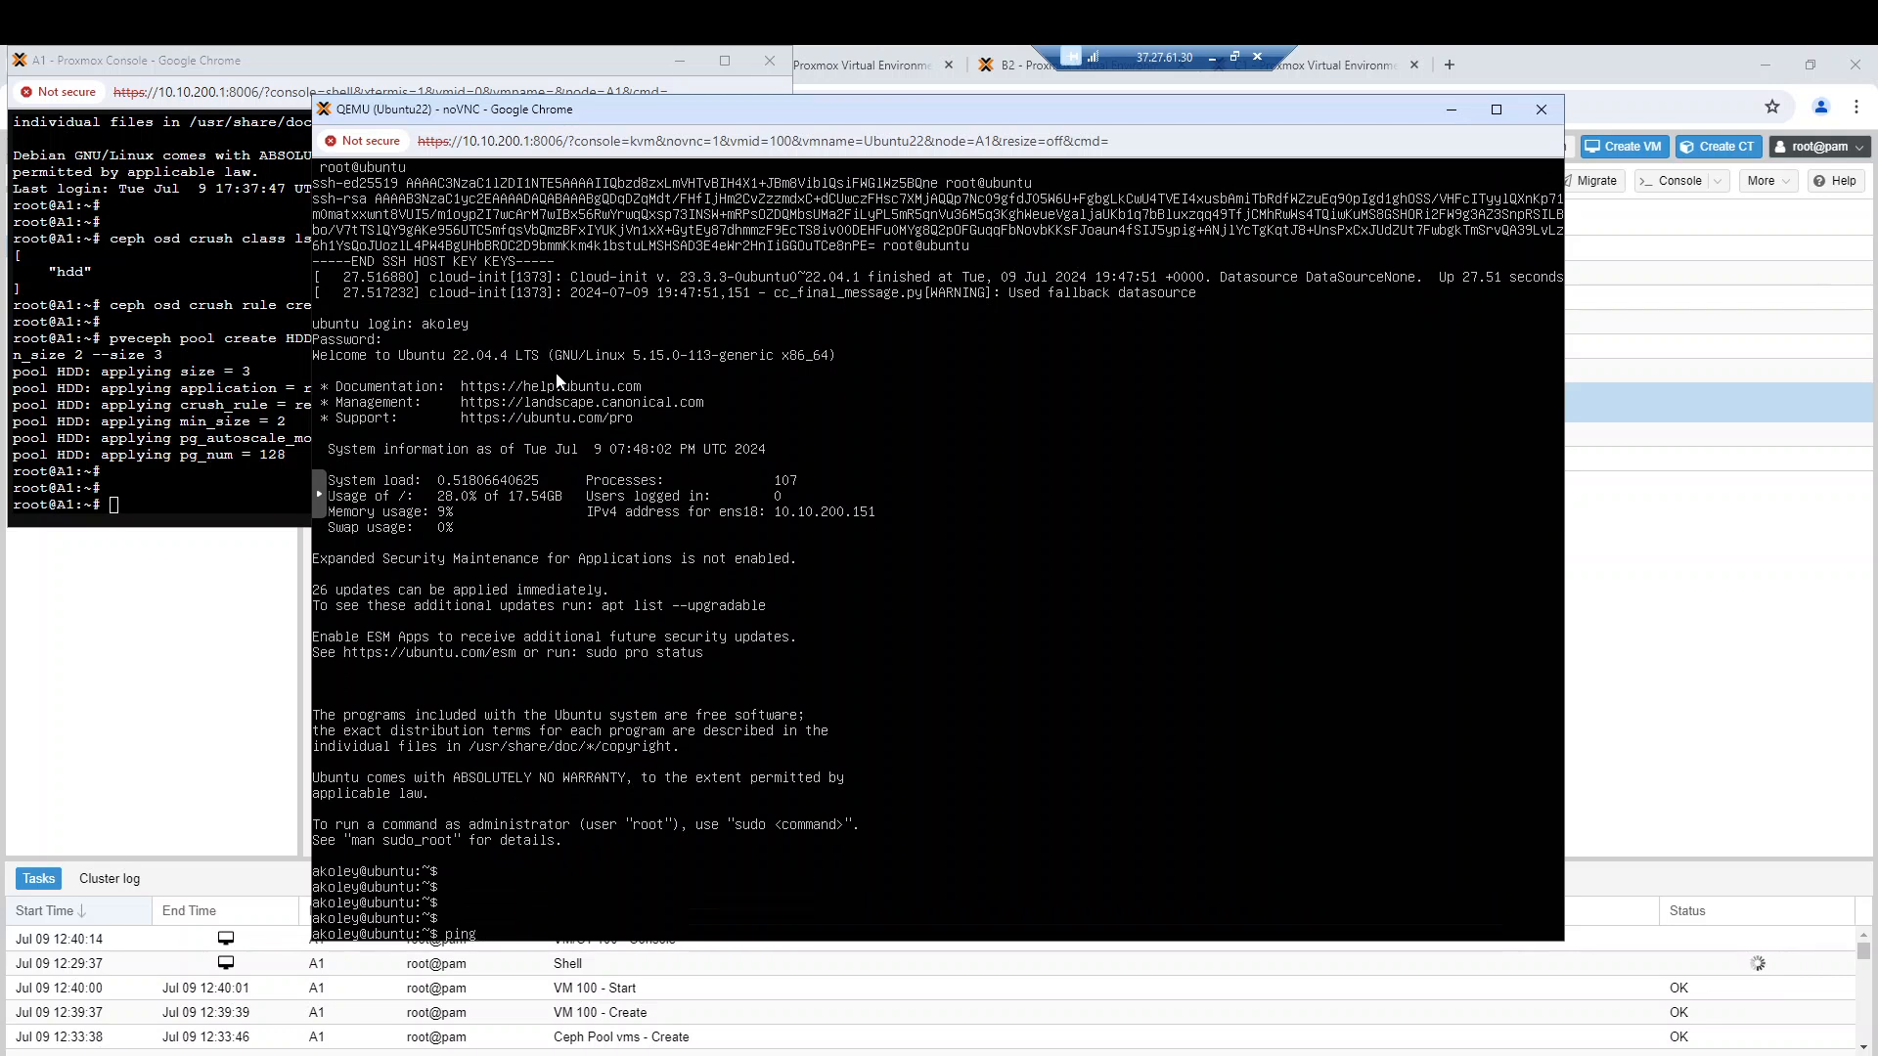
pyautogui.write('google.com')
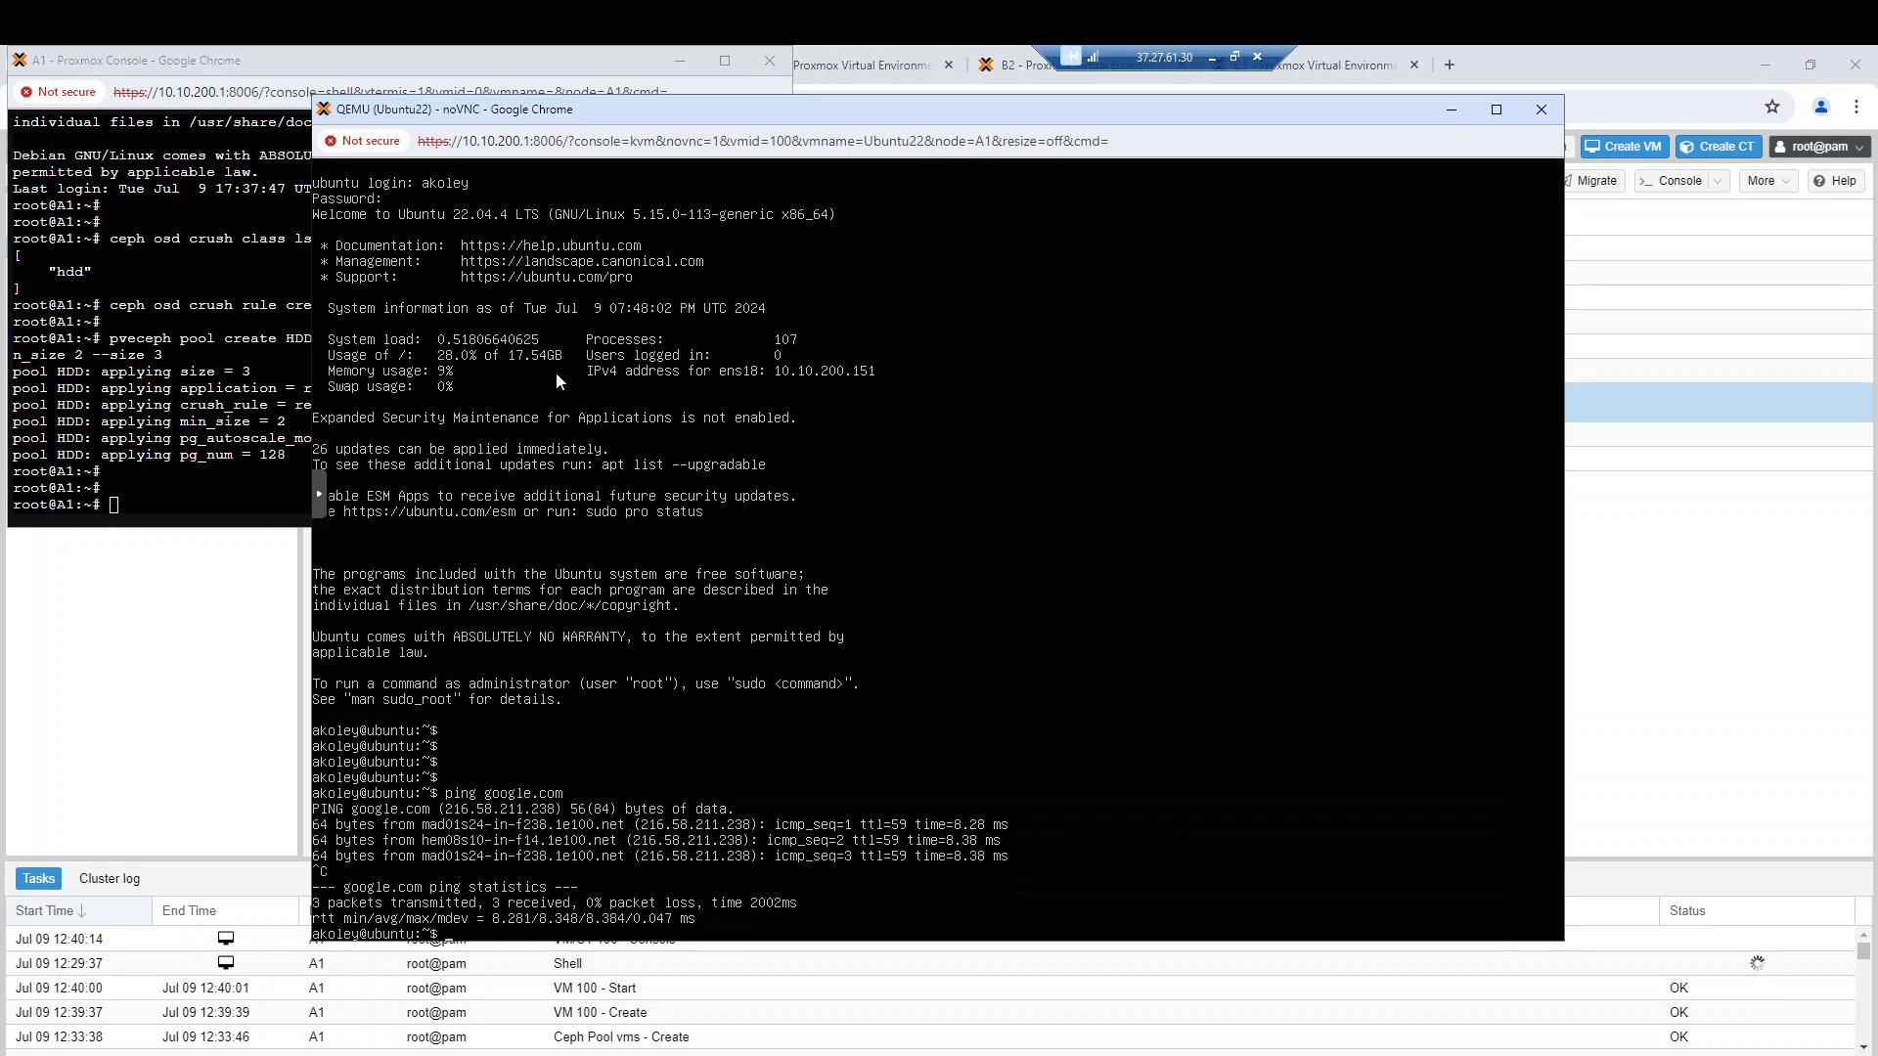
pyautogui.moveTo(303, 491)
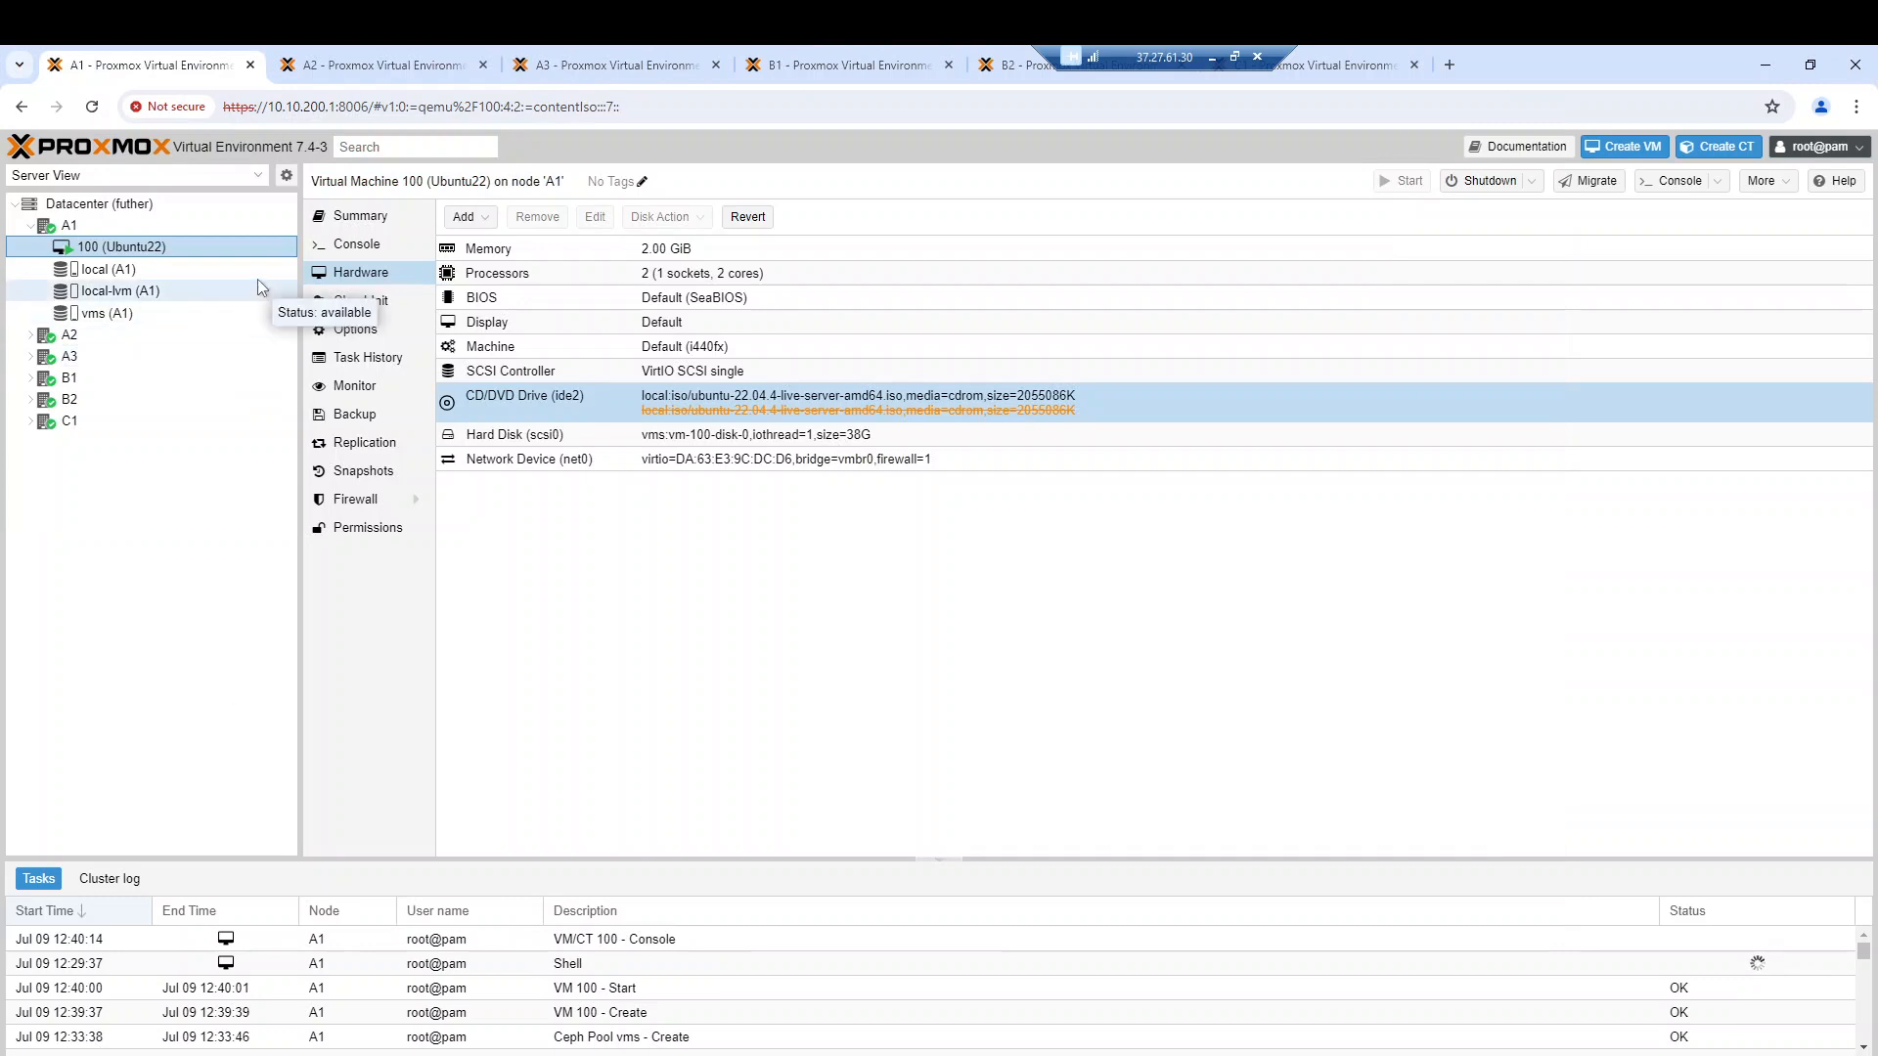
pyautogui.moveTo(120, 247)
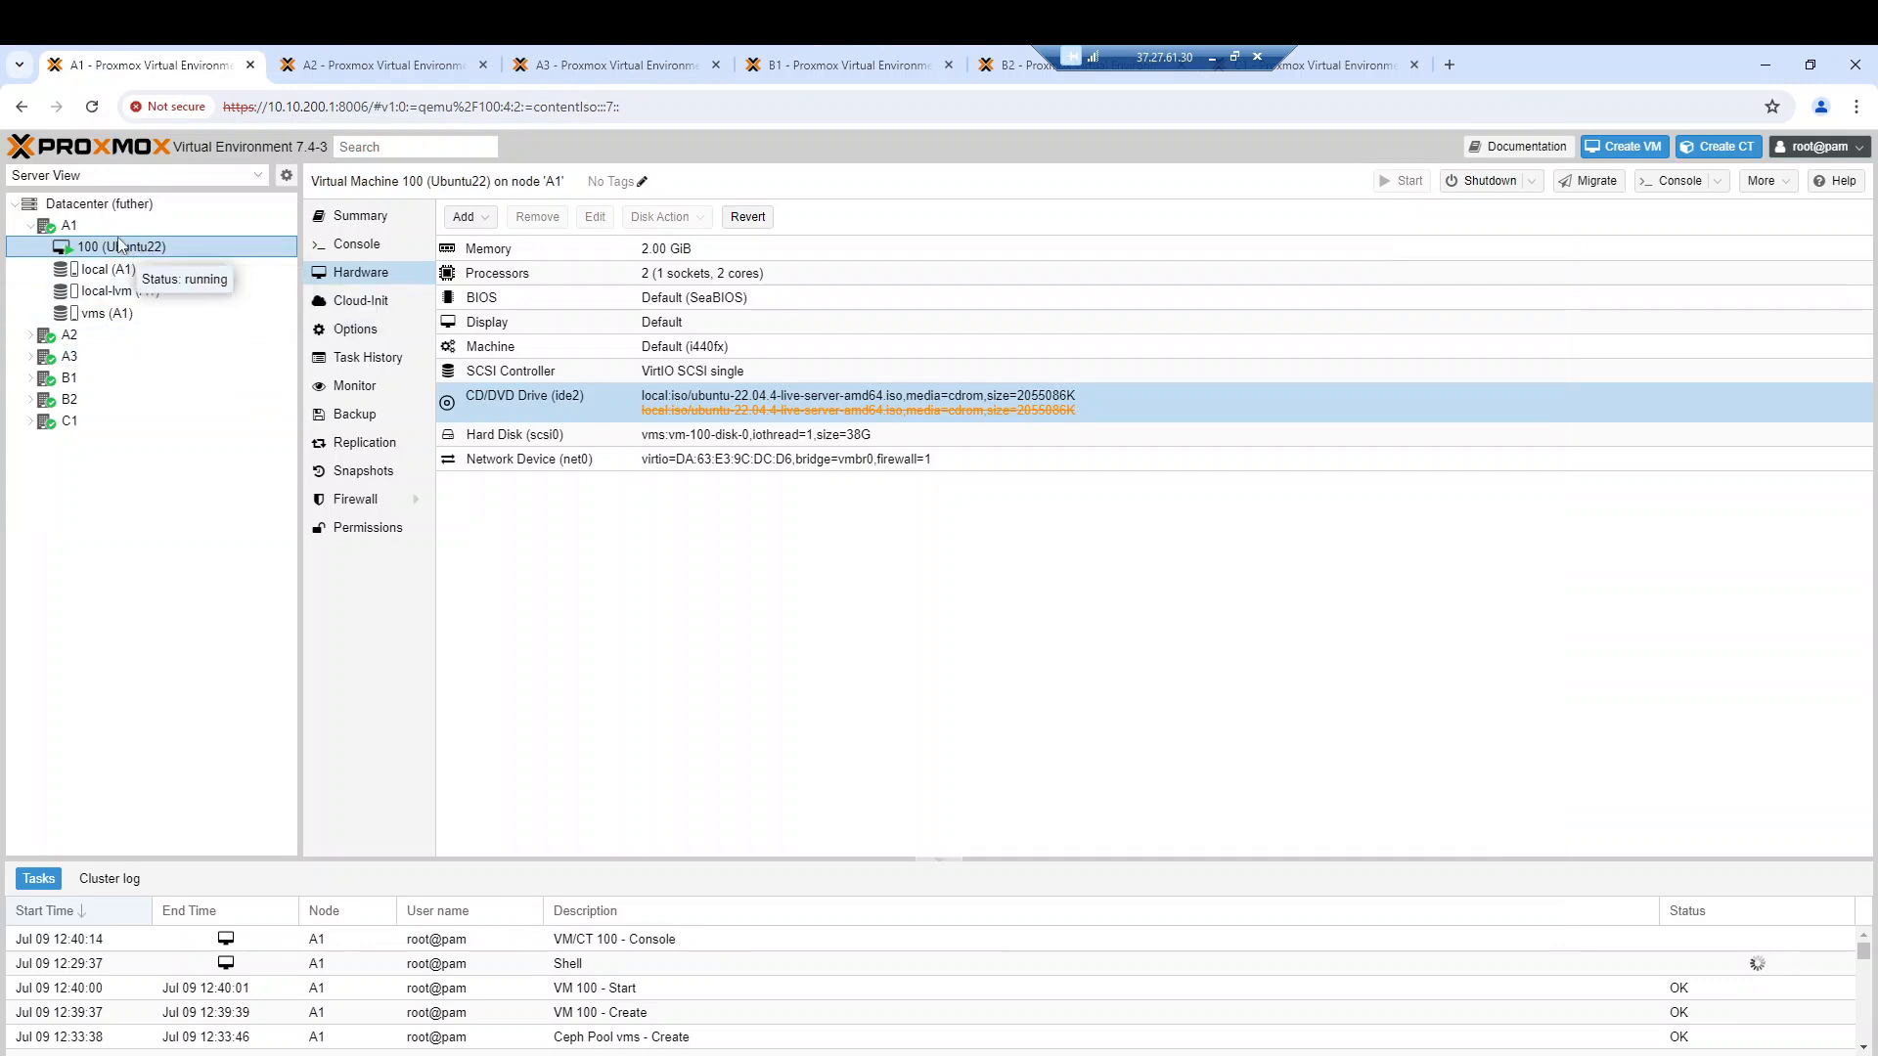
pyautogui.moveTo(153, 261)
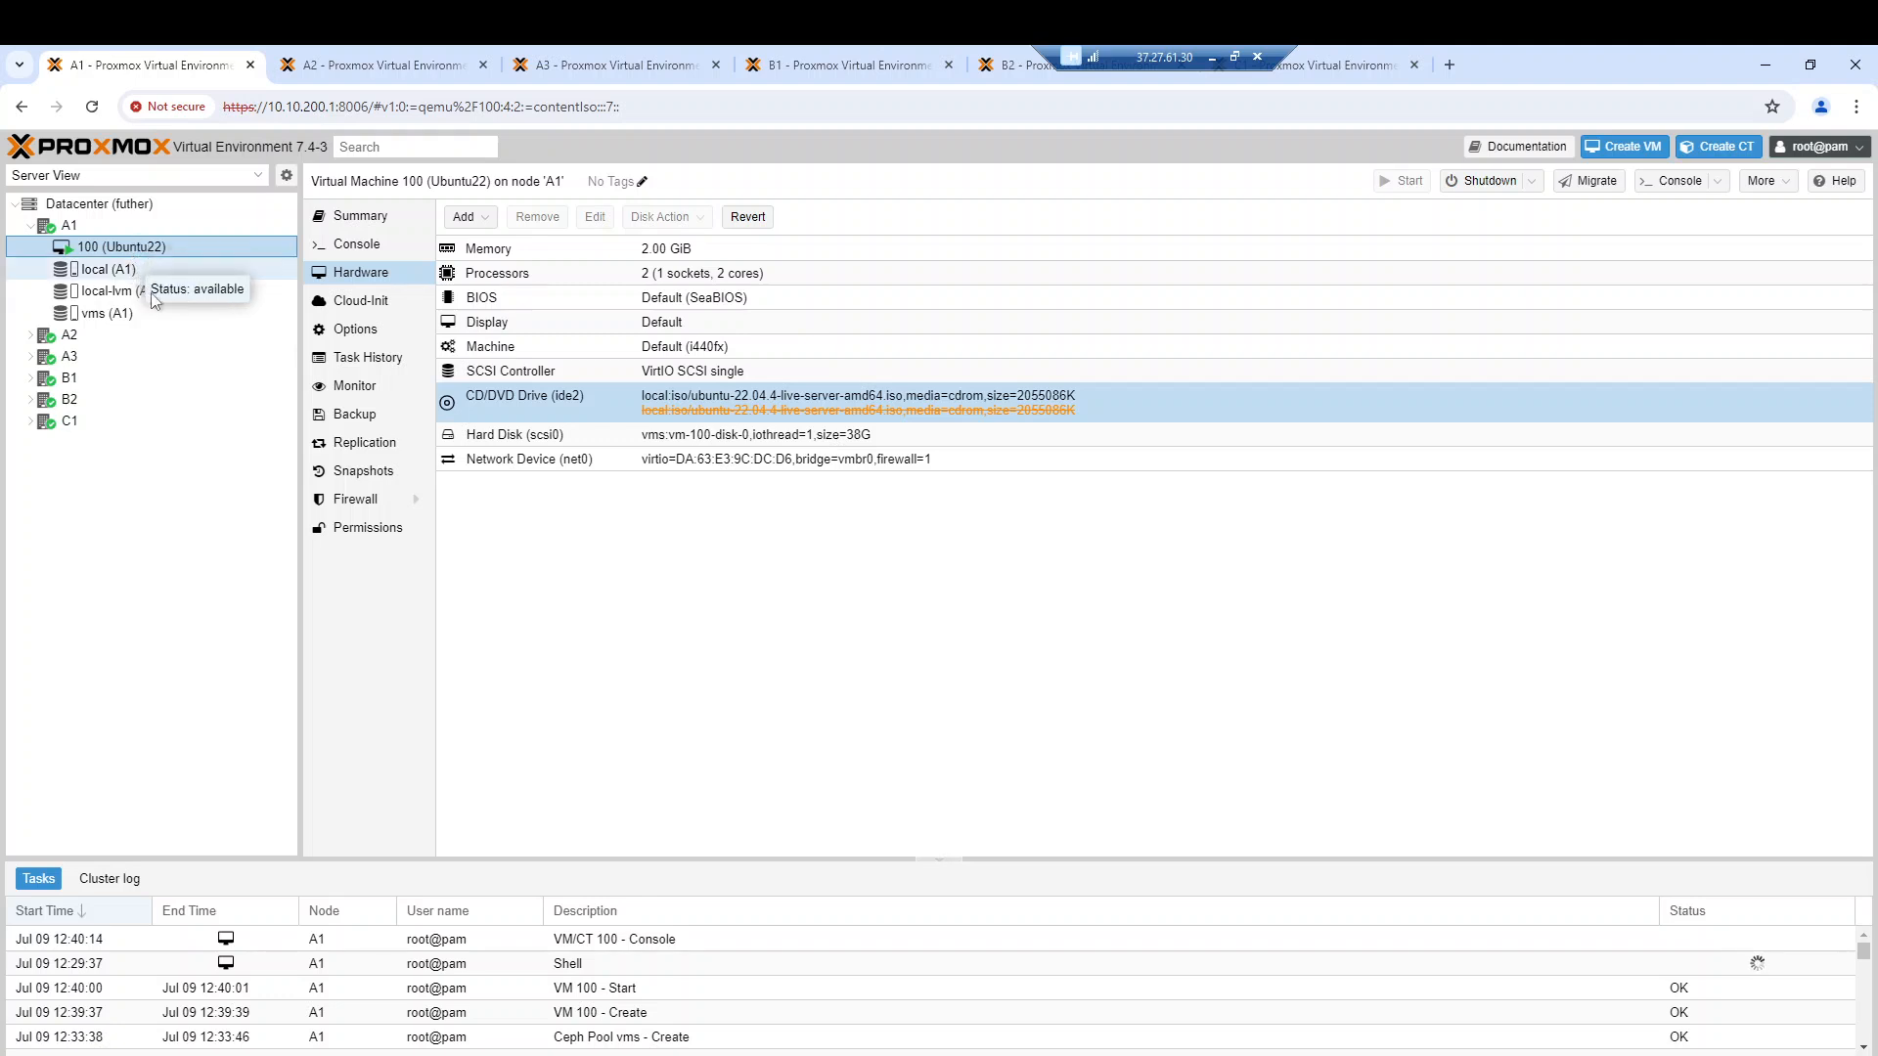
pyautogui.moveTo(107, 291)
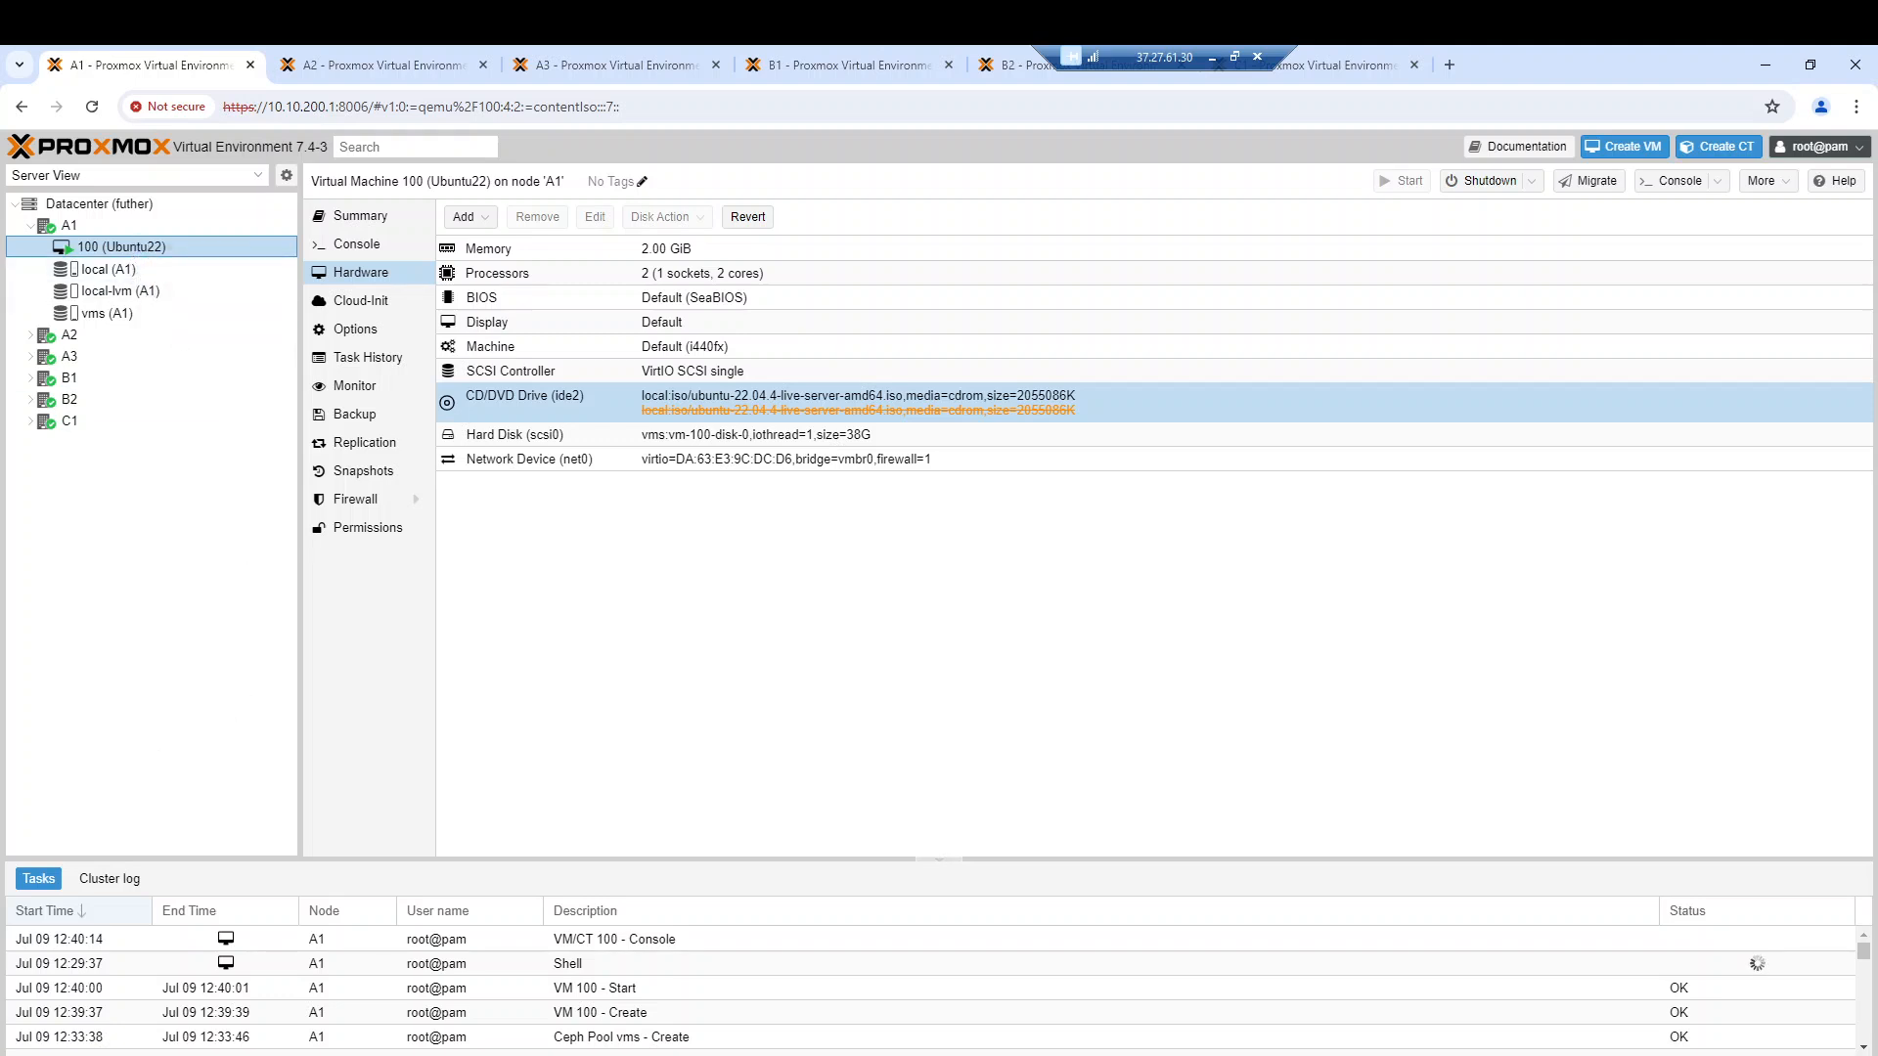